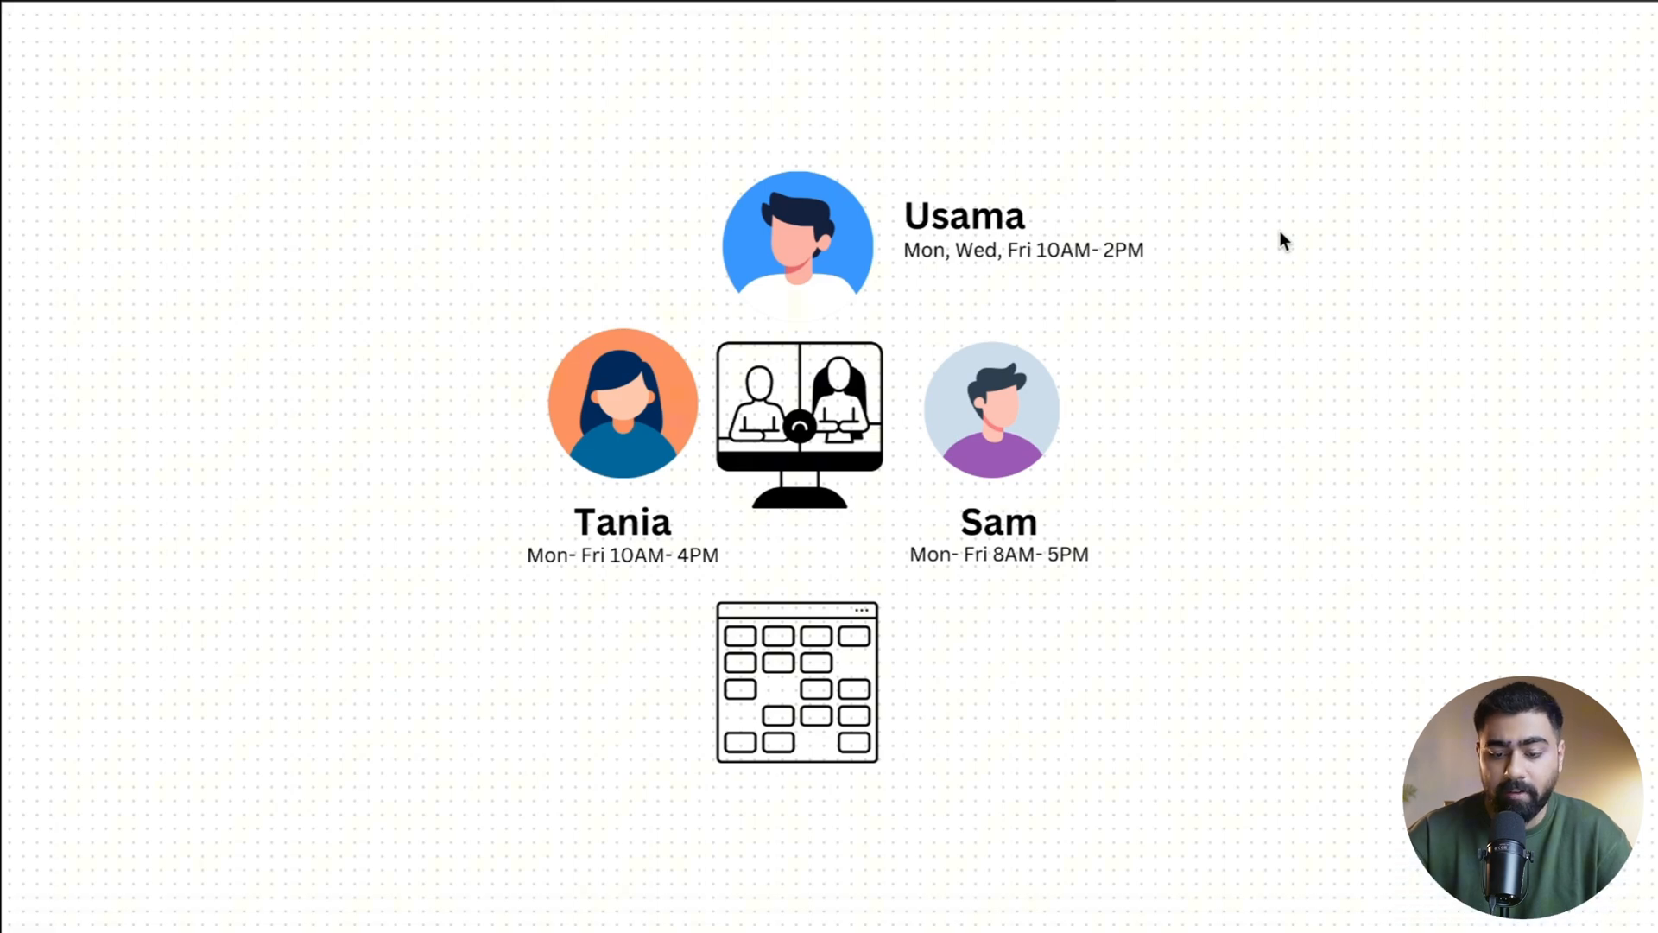
mouse_move(1153, 273)
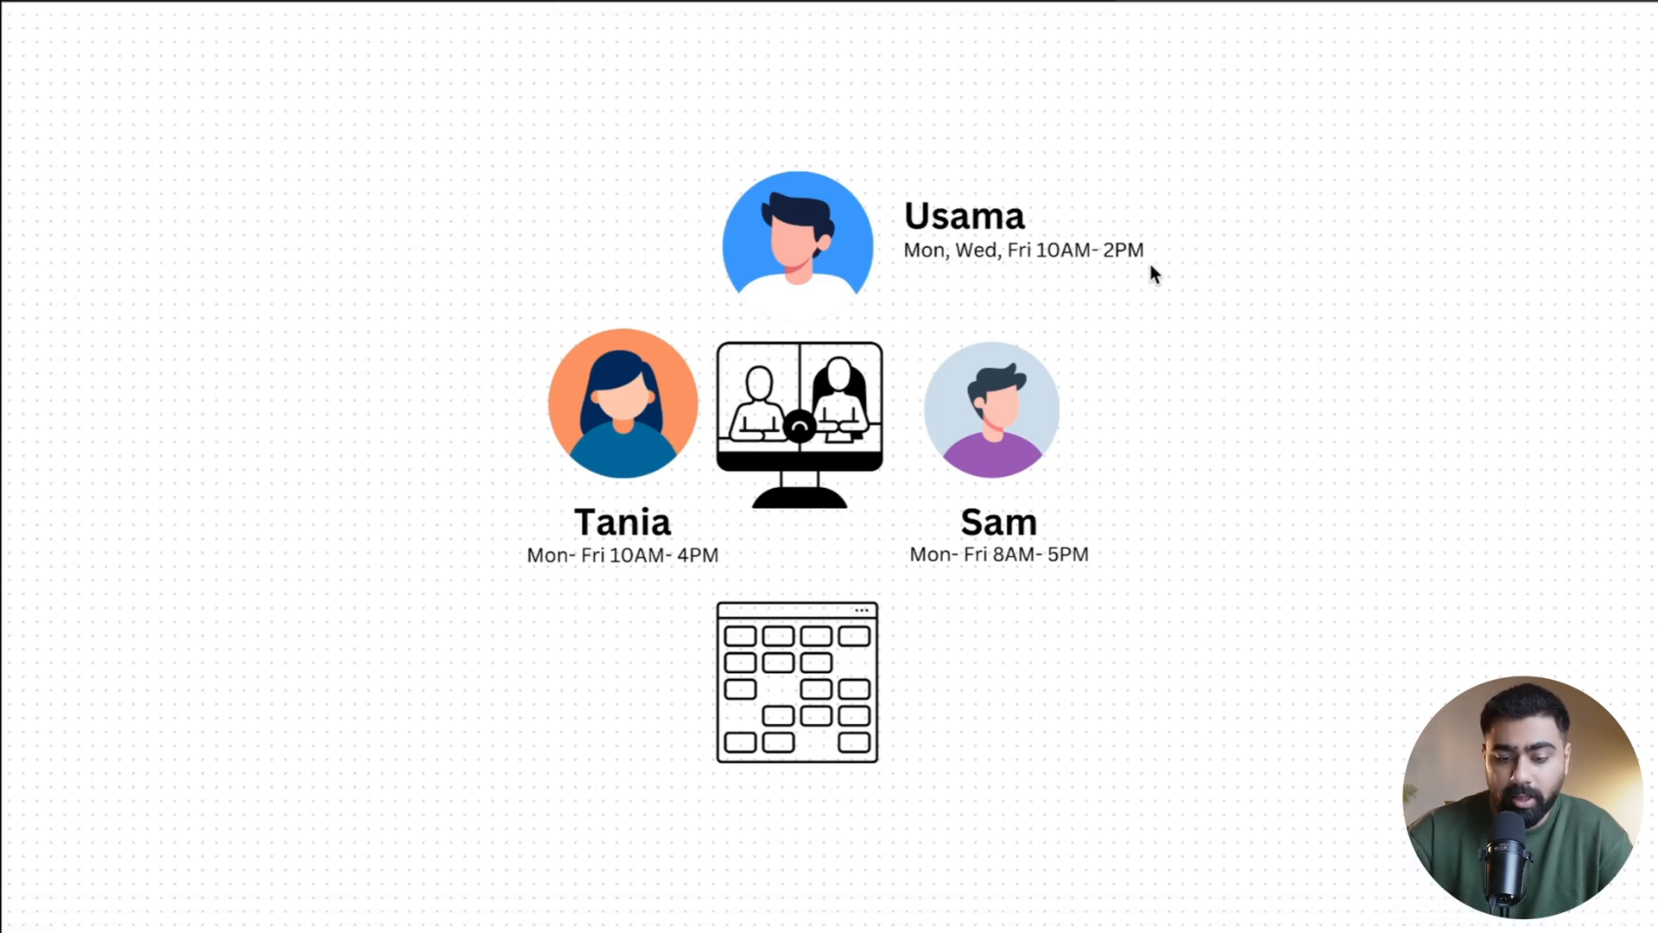
mouse_move(929, 274)
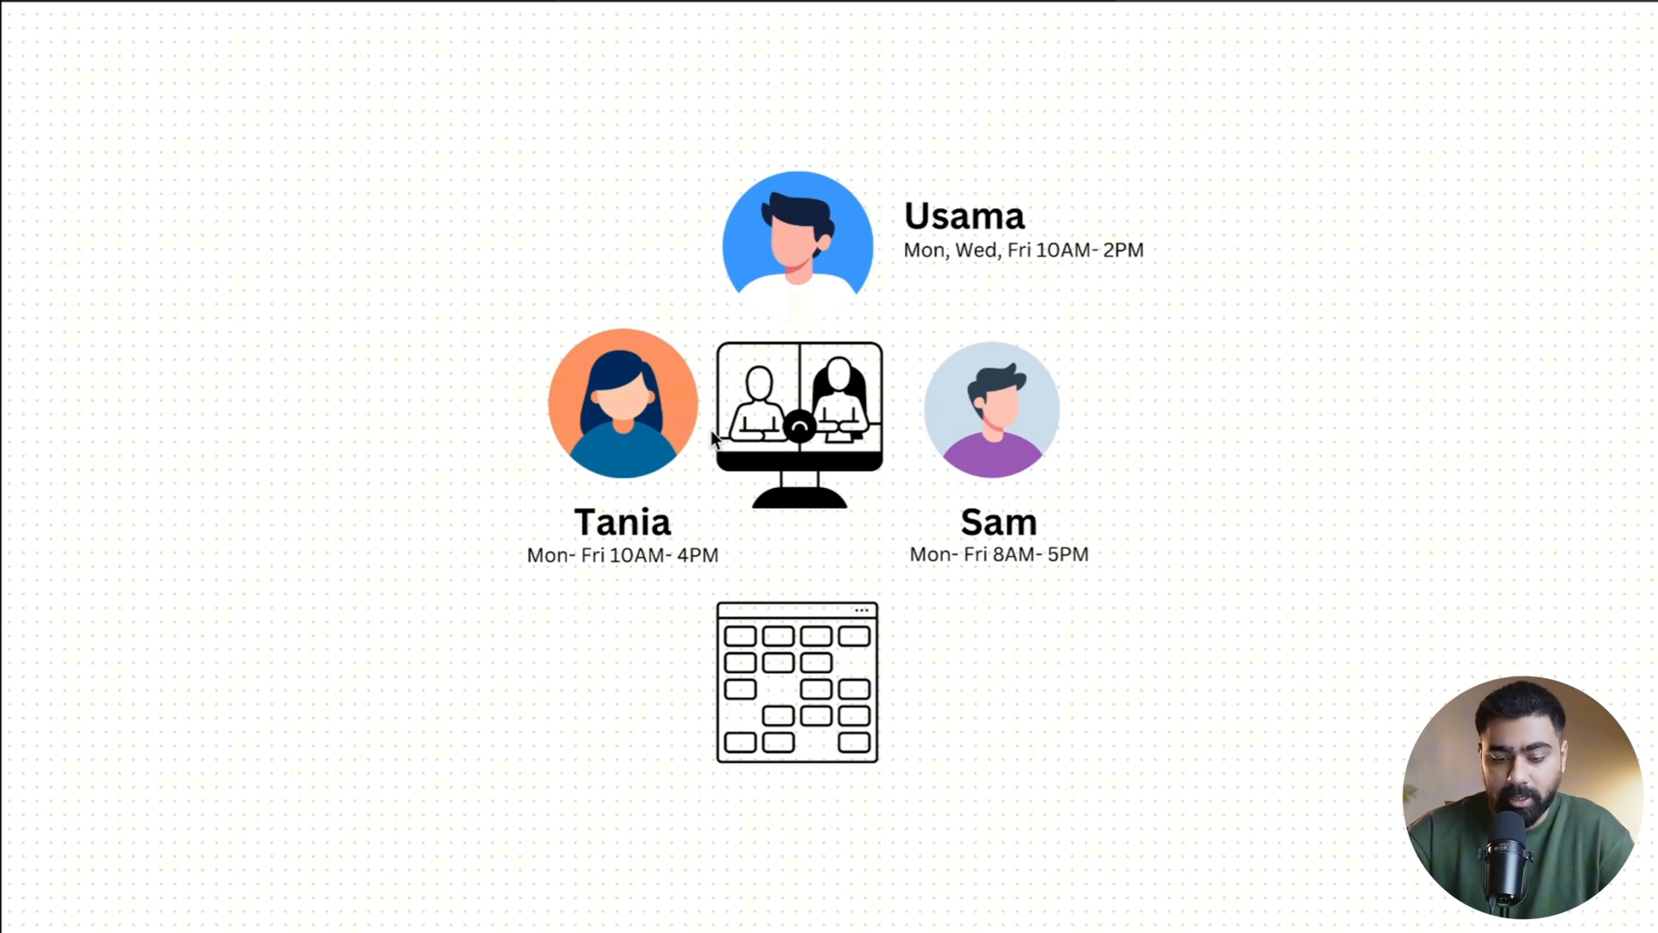
mouse_move(570, 541)
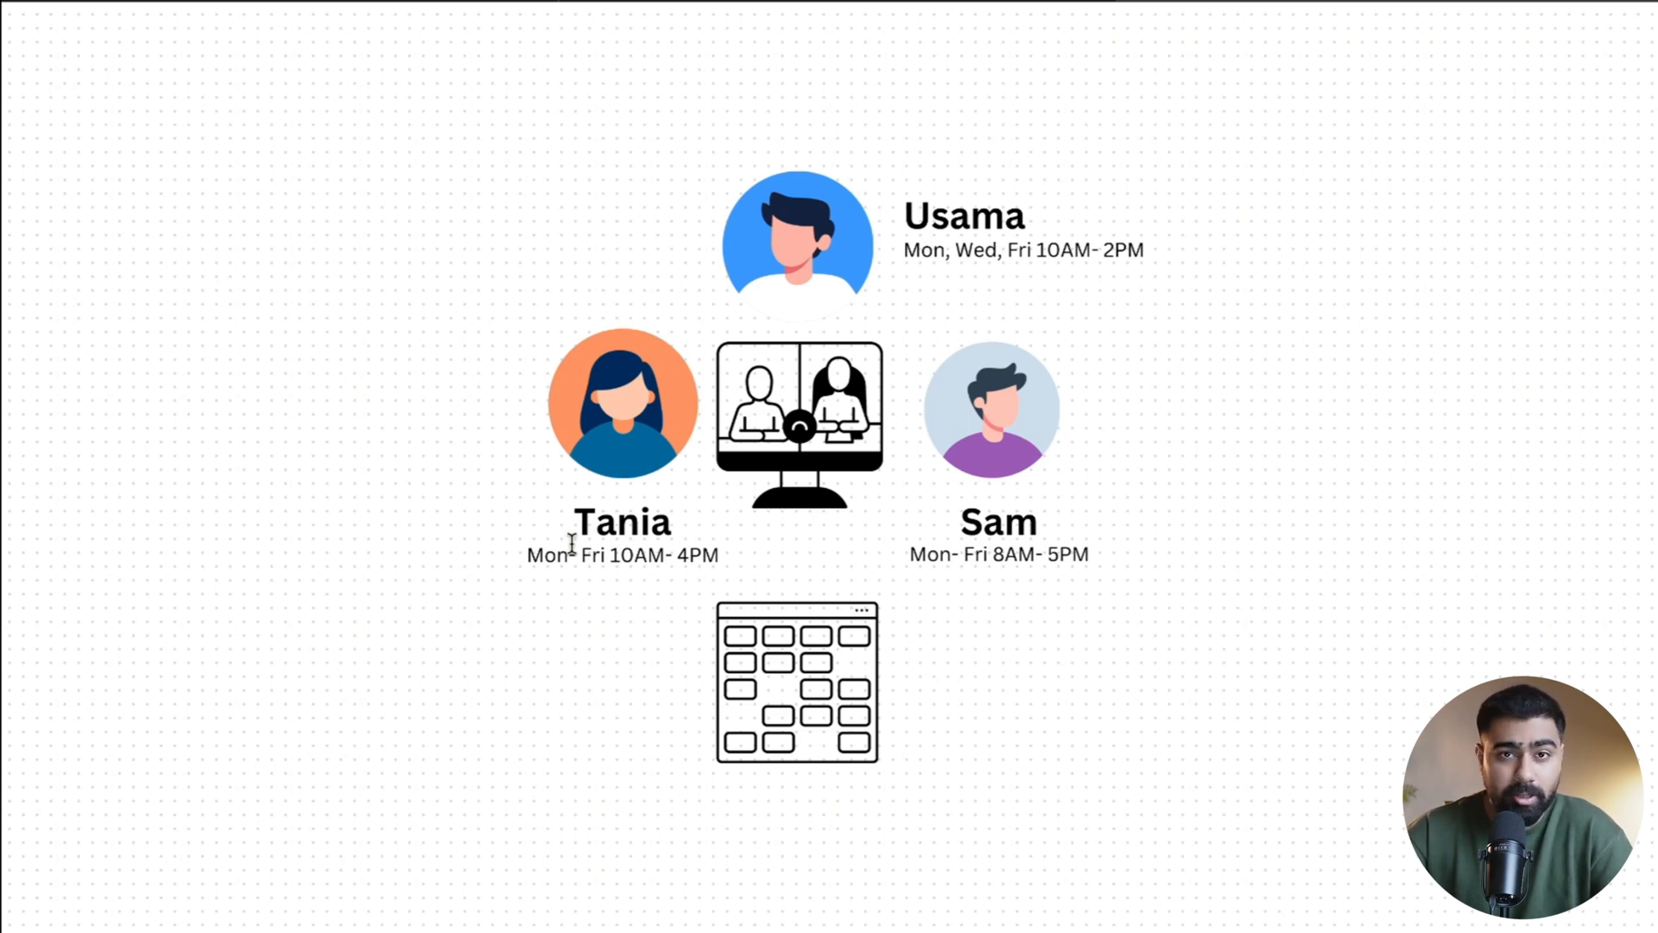
mouse_move(688, 487)
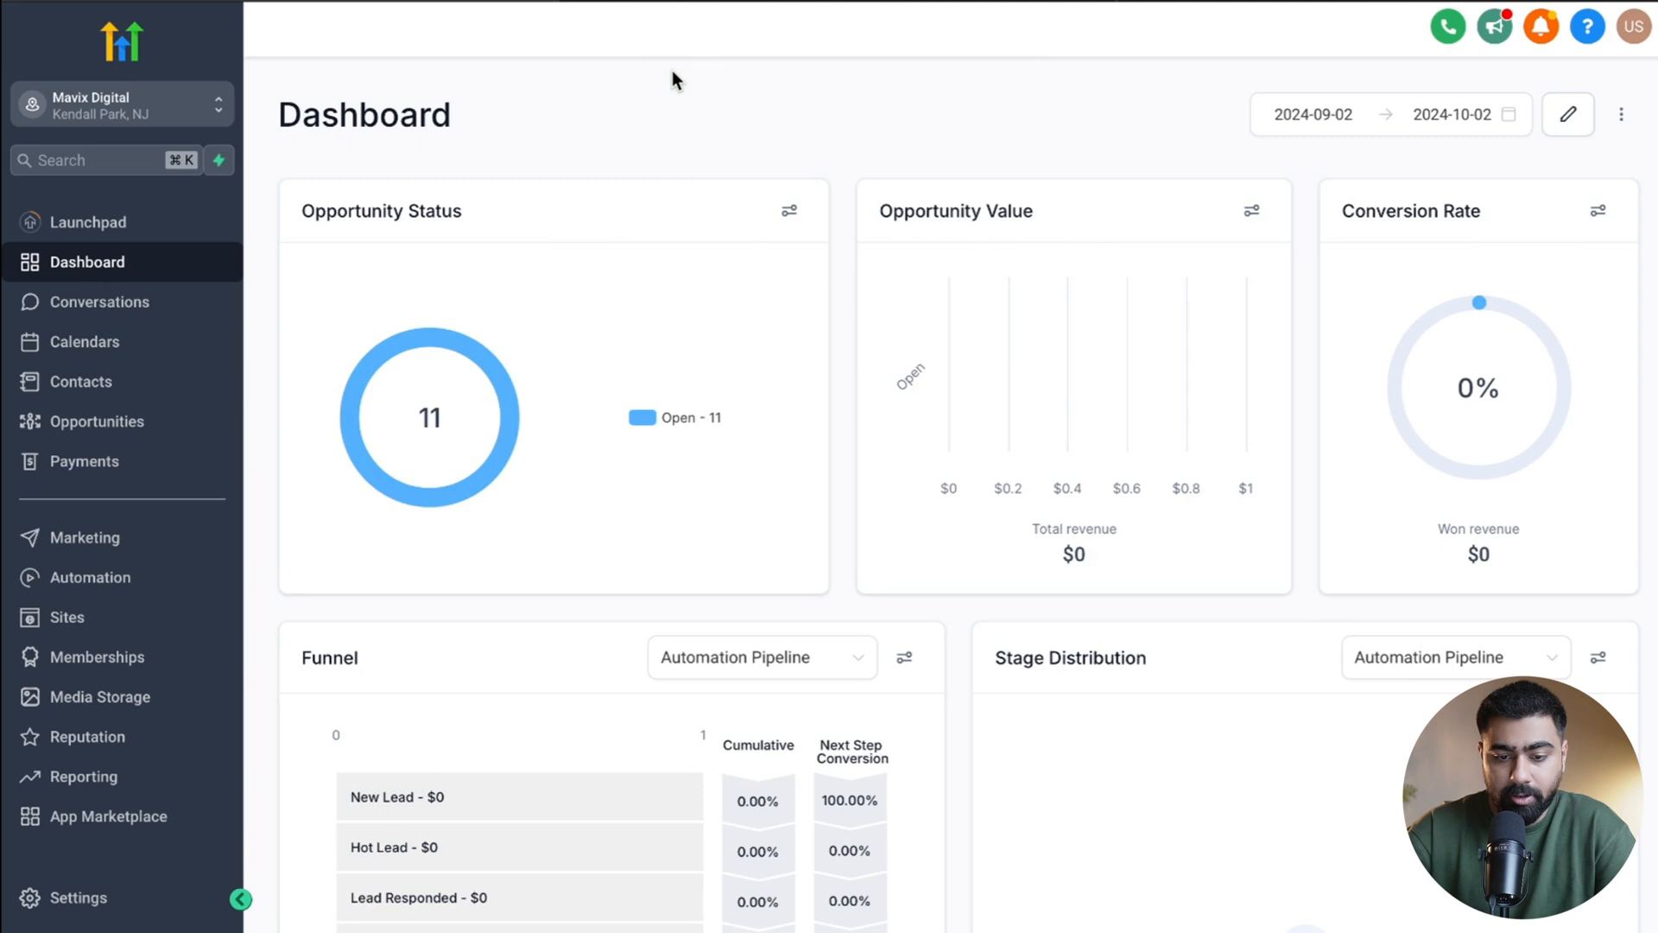
Step: Open My Staff settings, preview the Add Employee form, and return to the team list
left_click(76, 896)
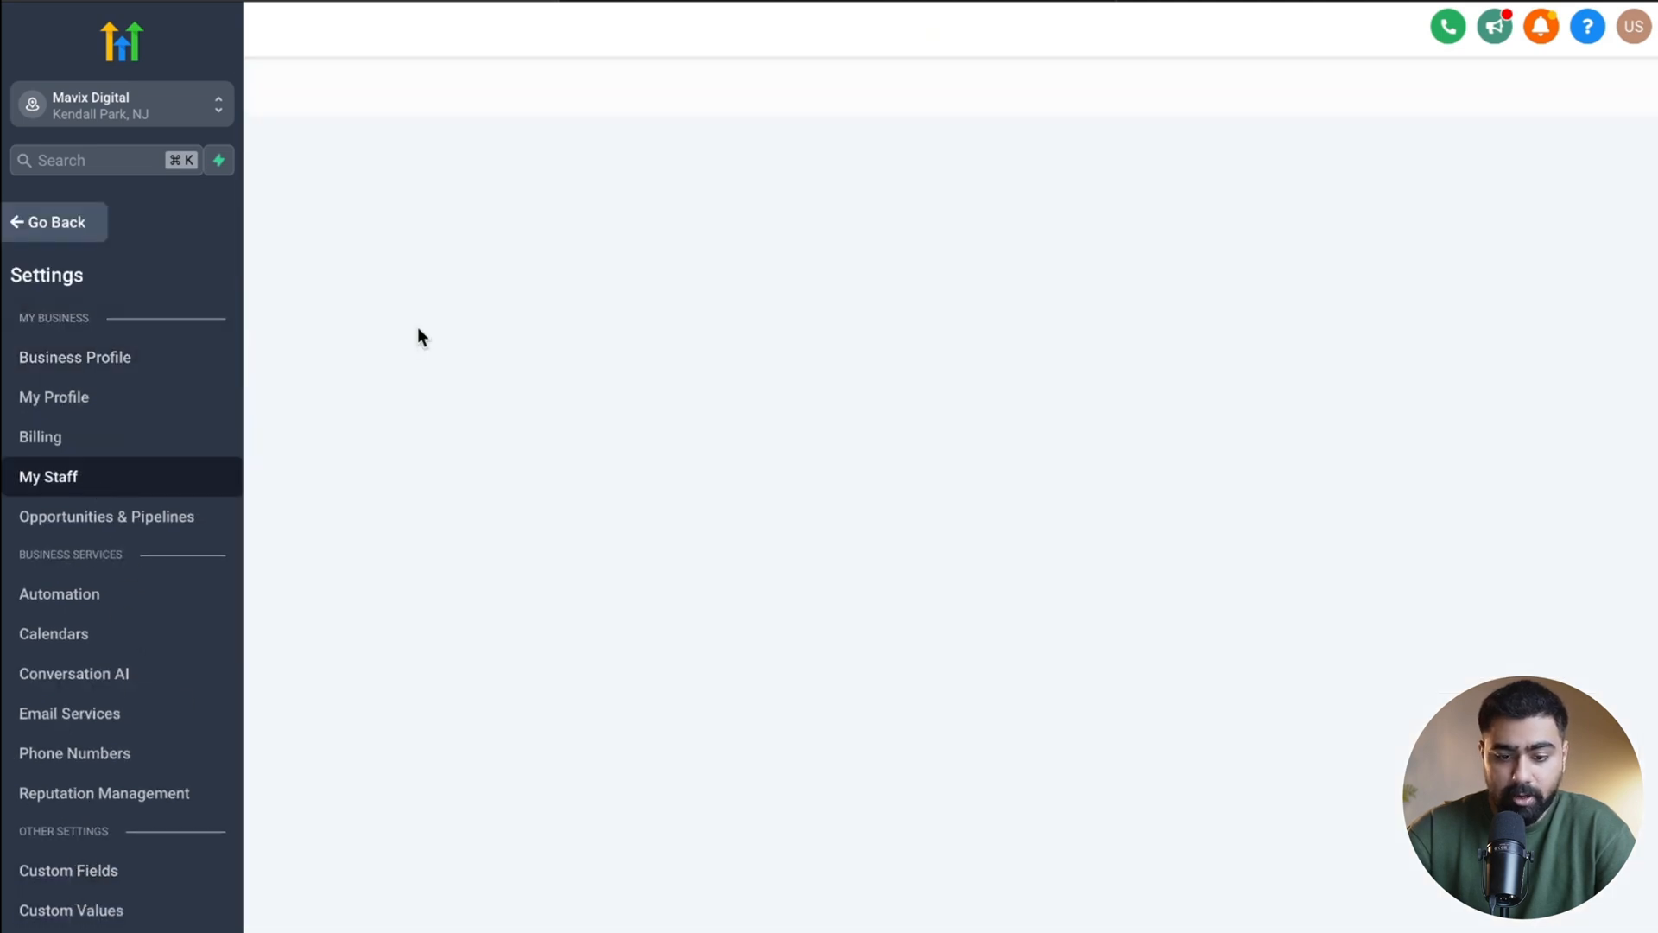
left_click(48, 476)
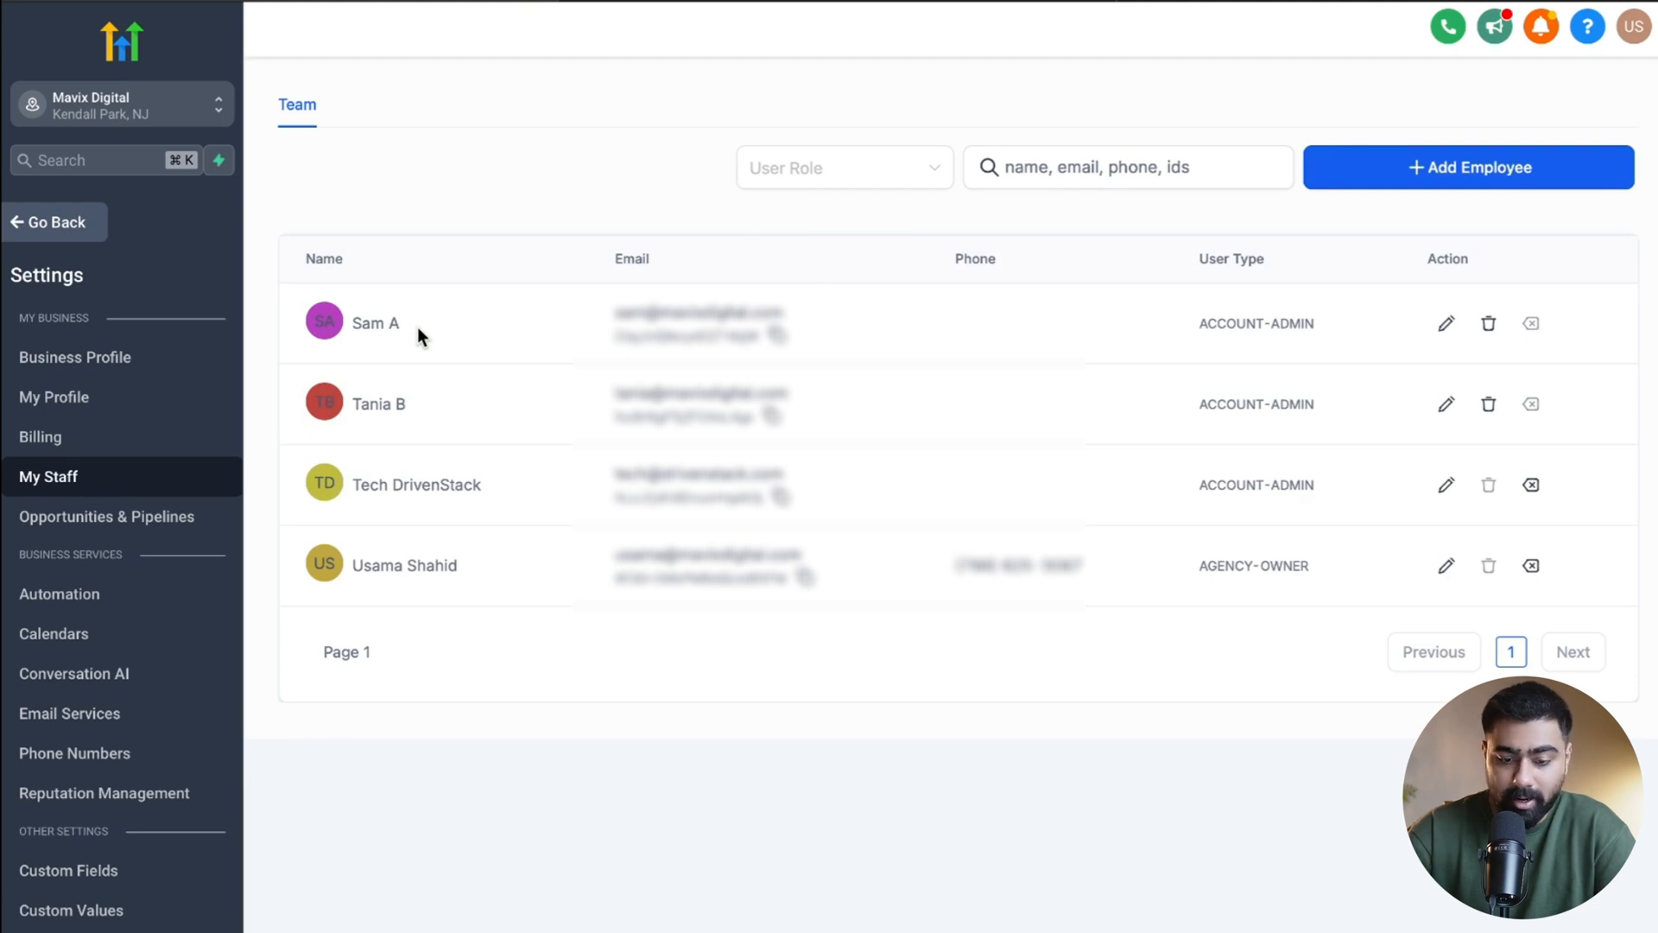
mouse_move(1394, 192)
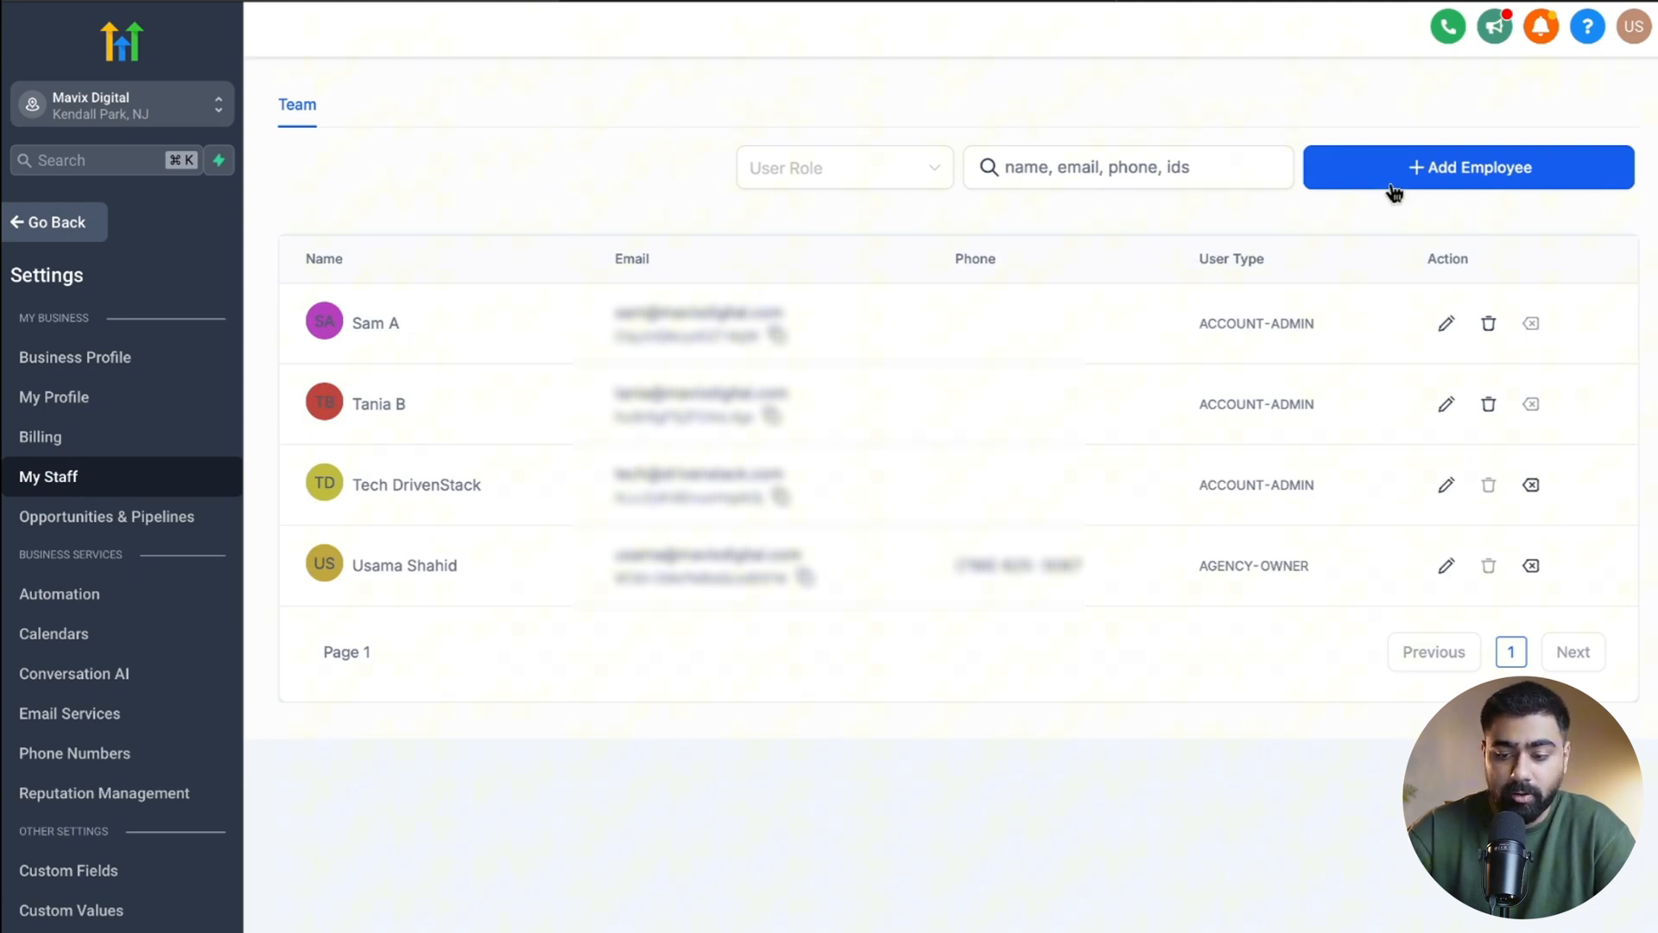
left_click(1469, 167)
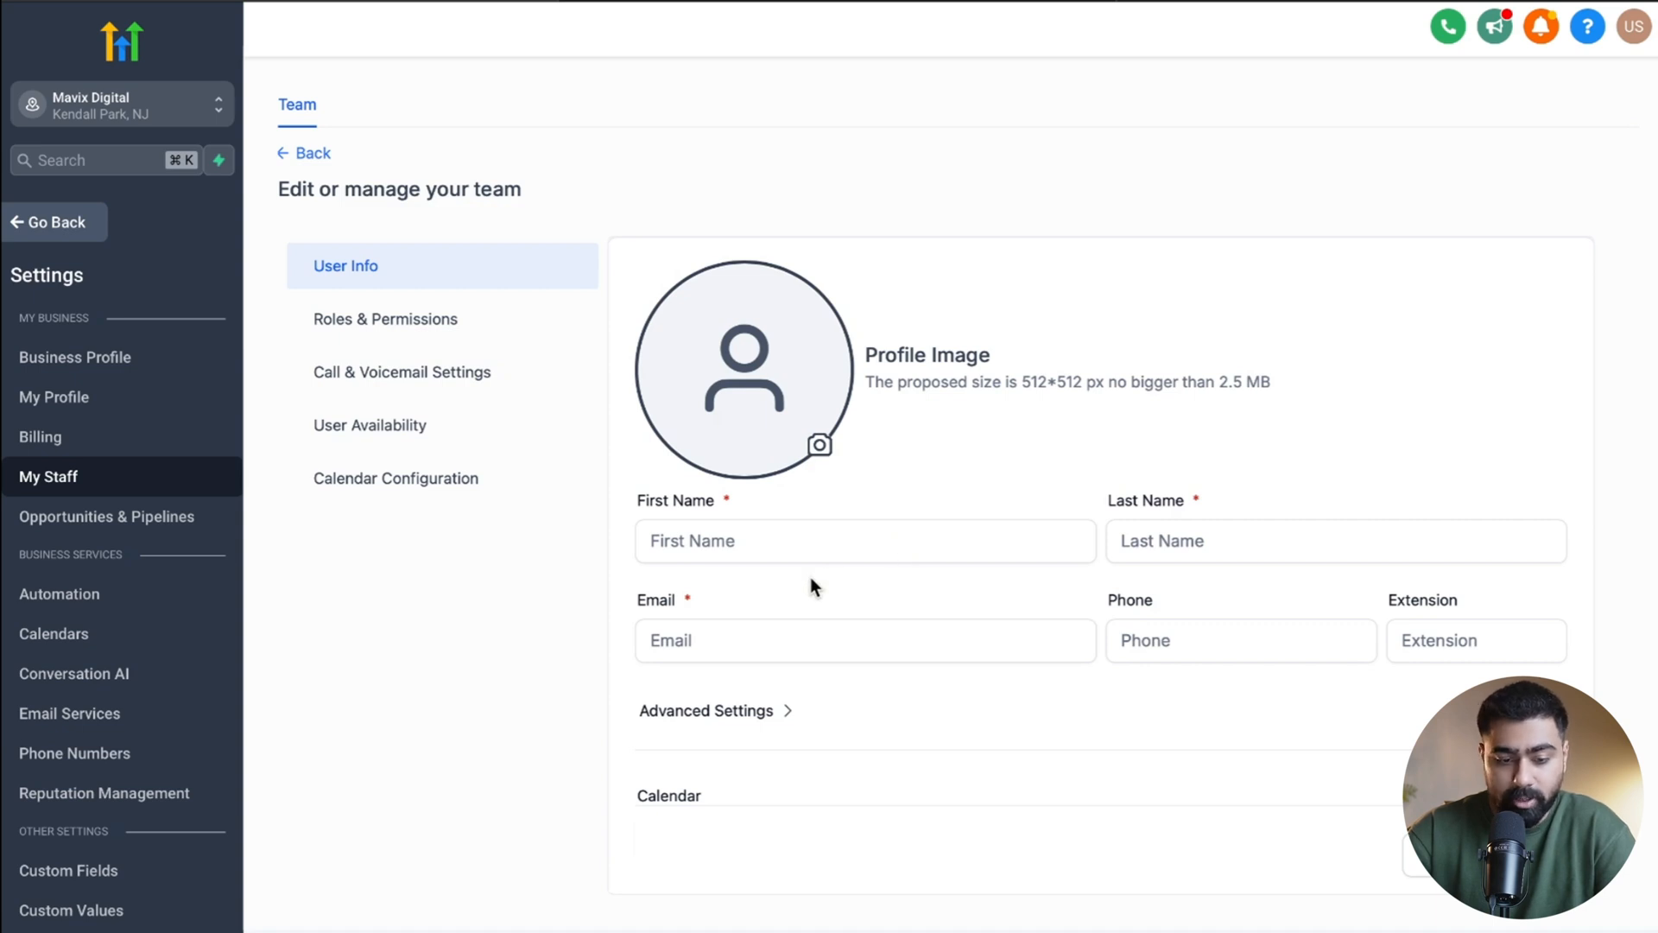
left_click(303, 154)
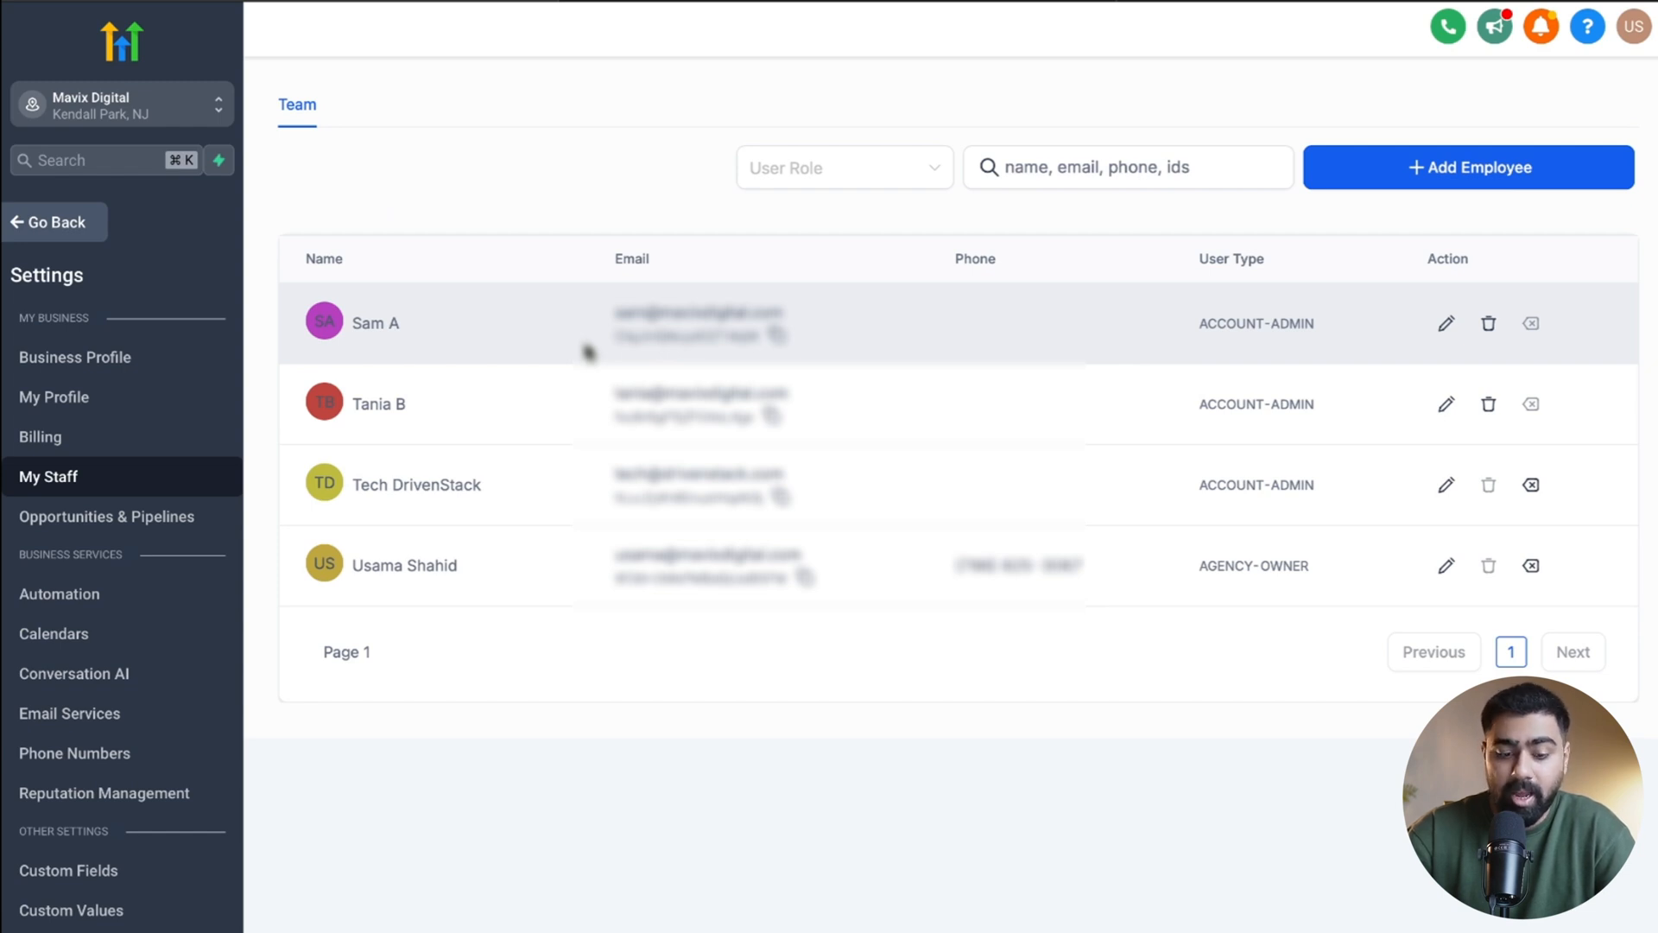
mouse_move(1446, 324)
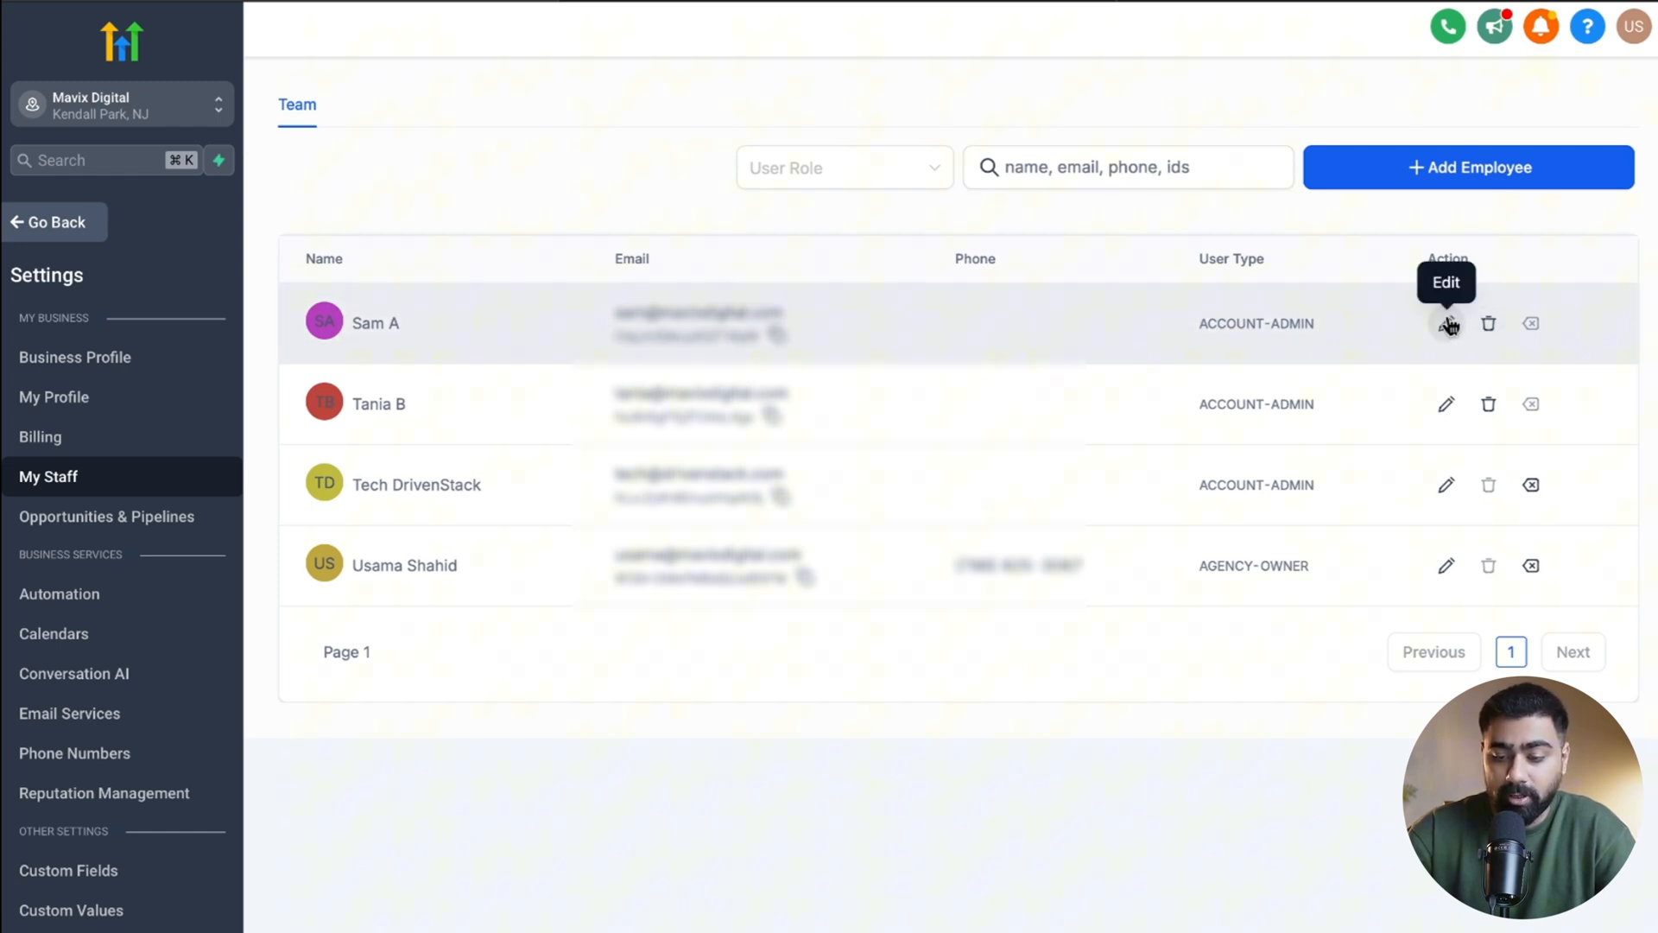
Step: Open Sam's availability (Wed–Fri 8 AM–5 PM) and keep meeting location set to Custom
left_click(1447, 324)
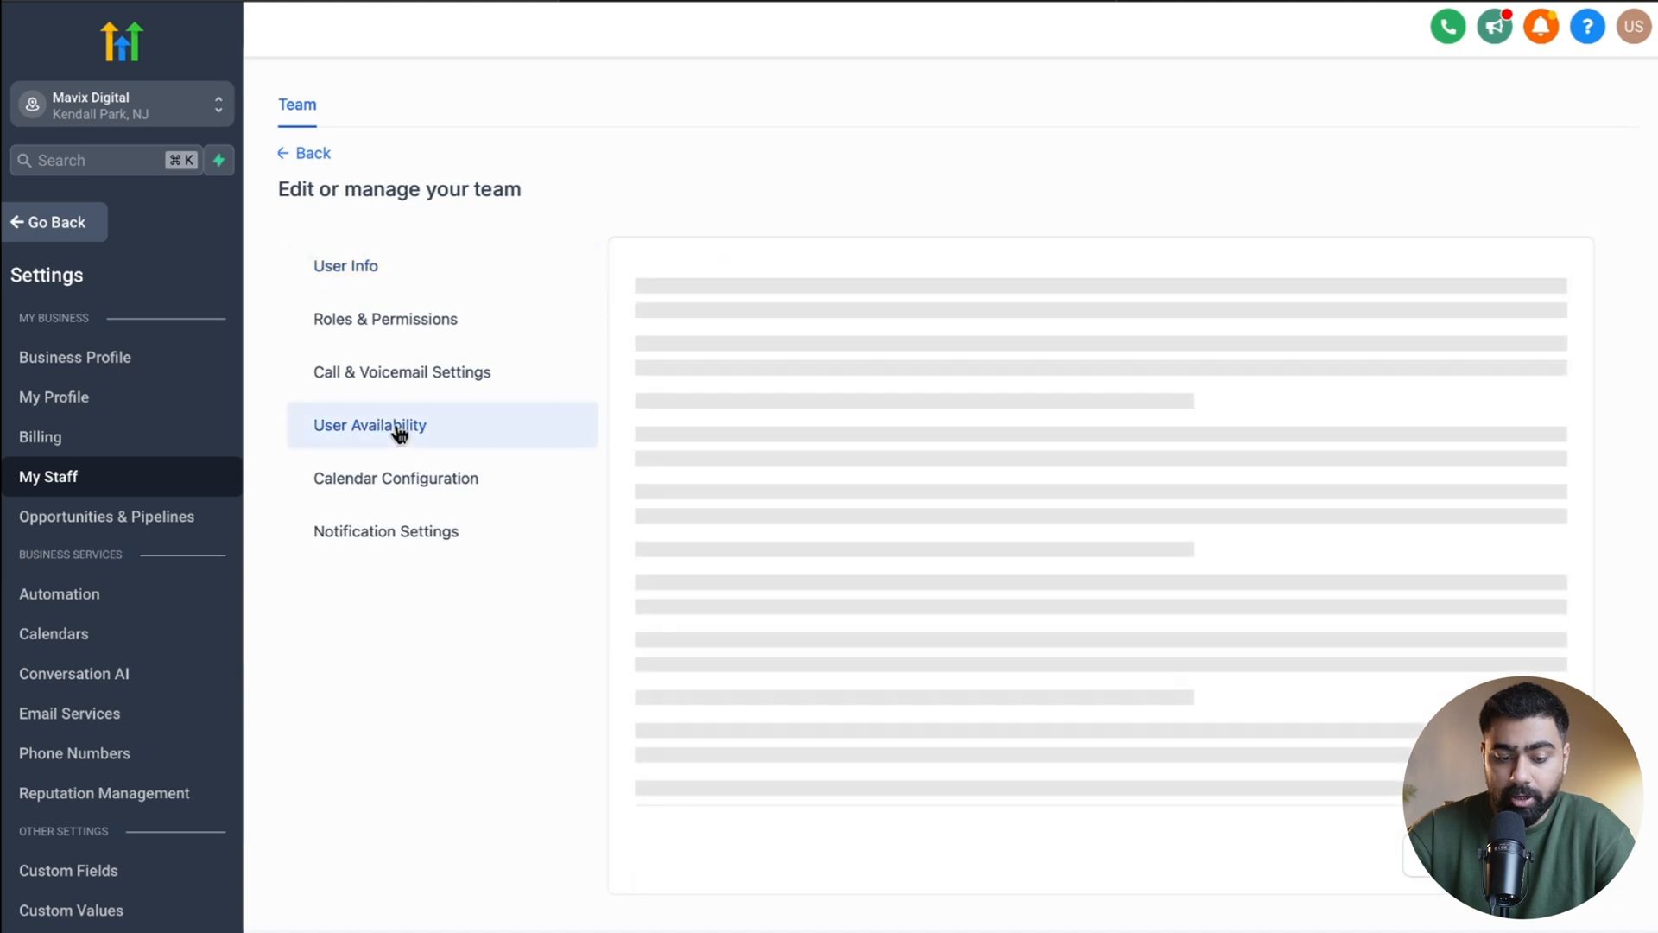
left_click(368, 424)
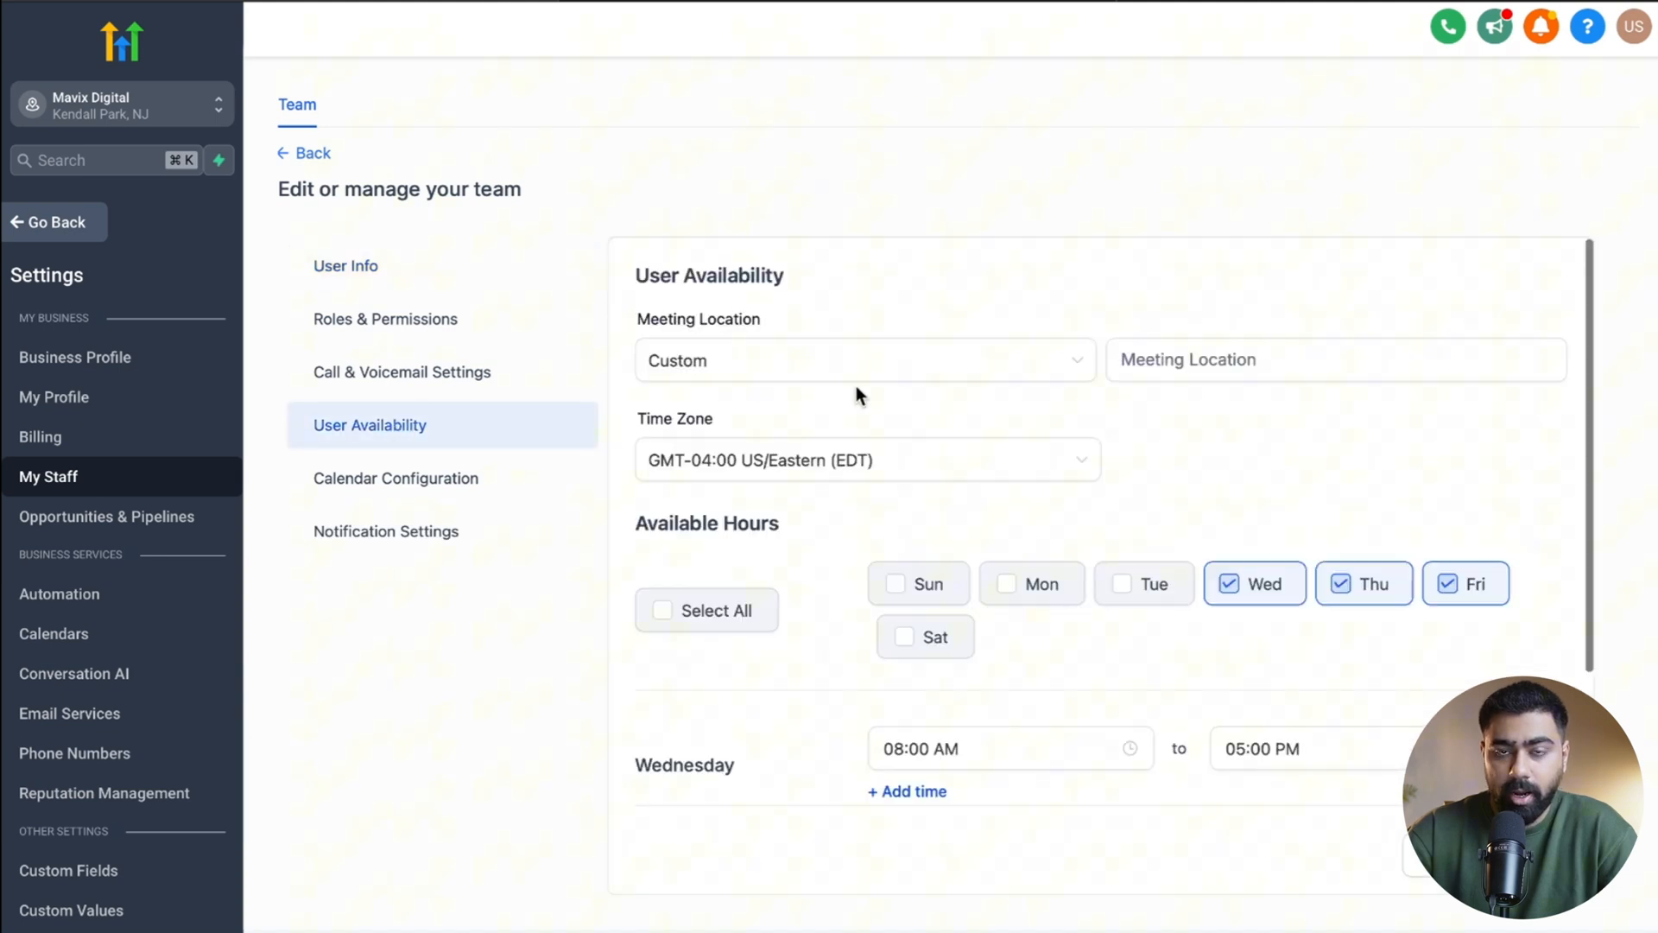
scroll("down", 3)
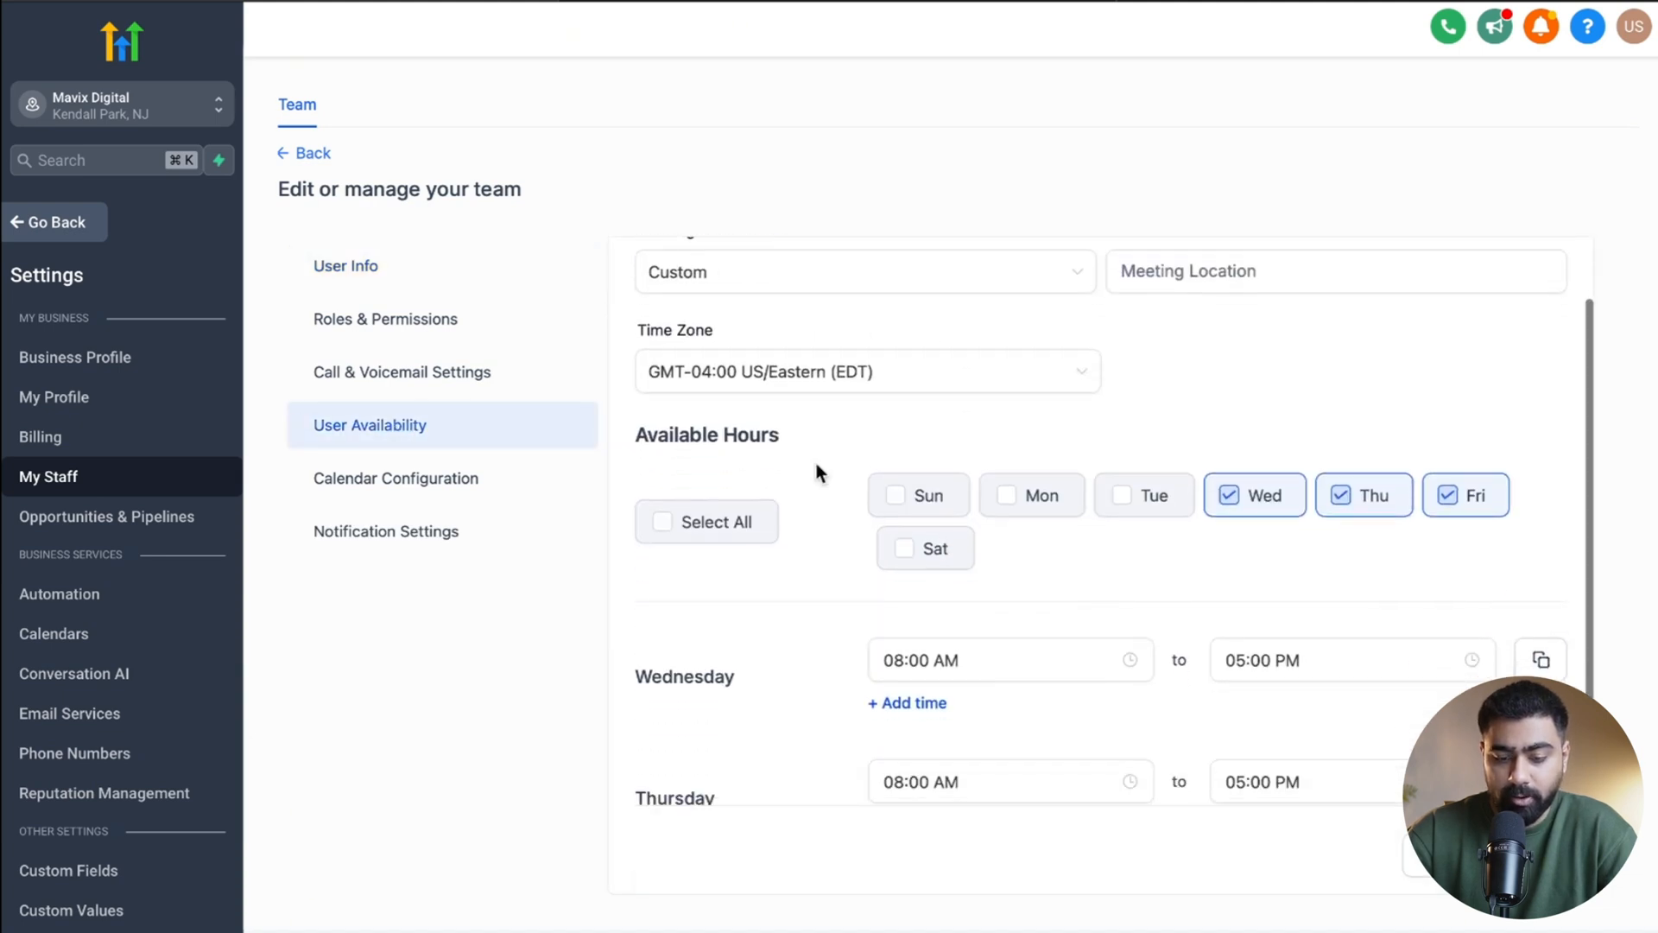
scroll("up", 3)
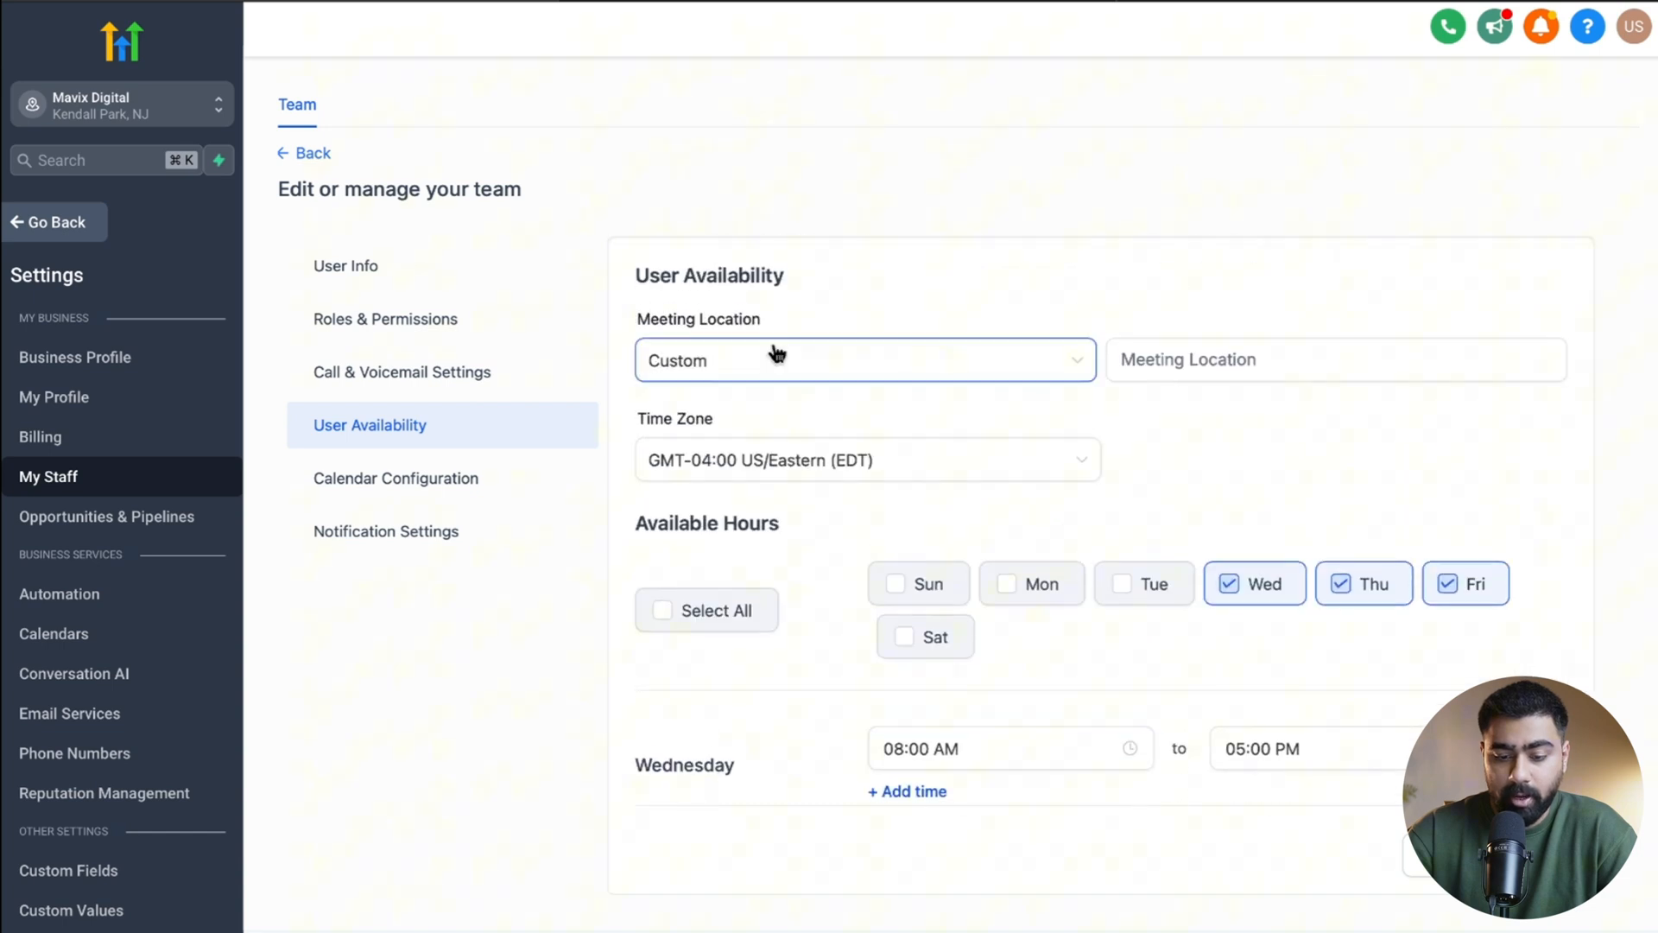
left_click(862, 360)
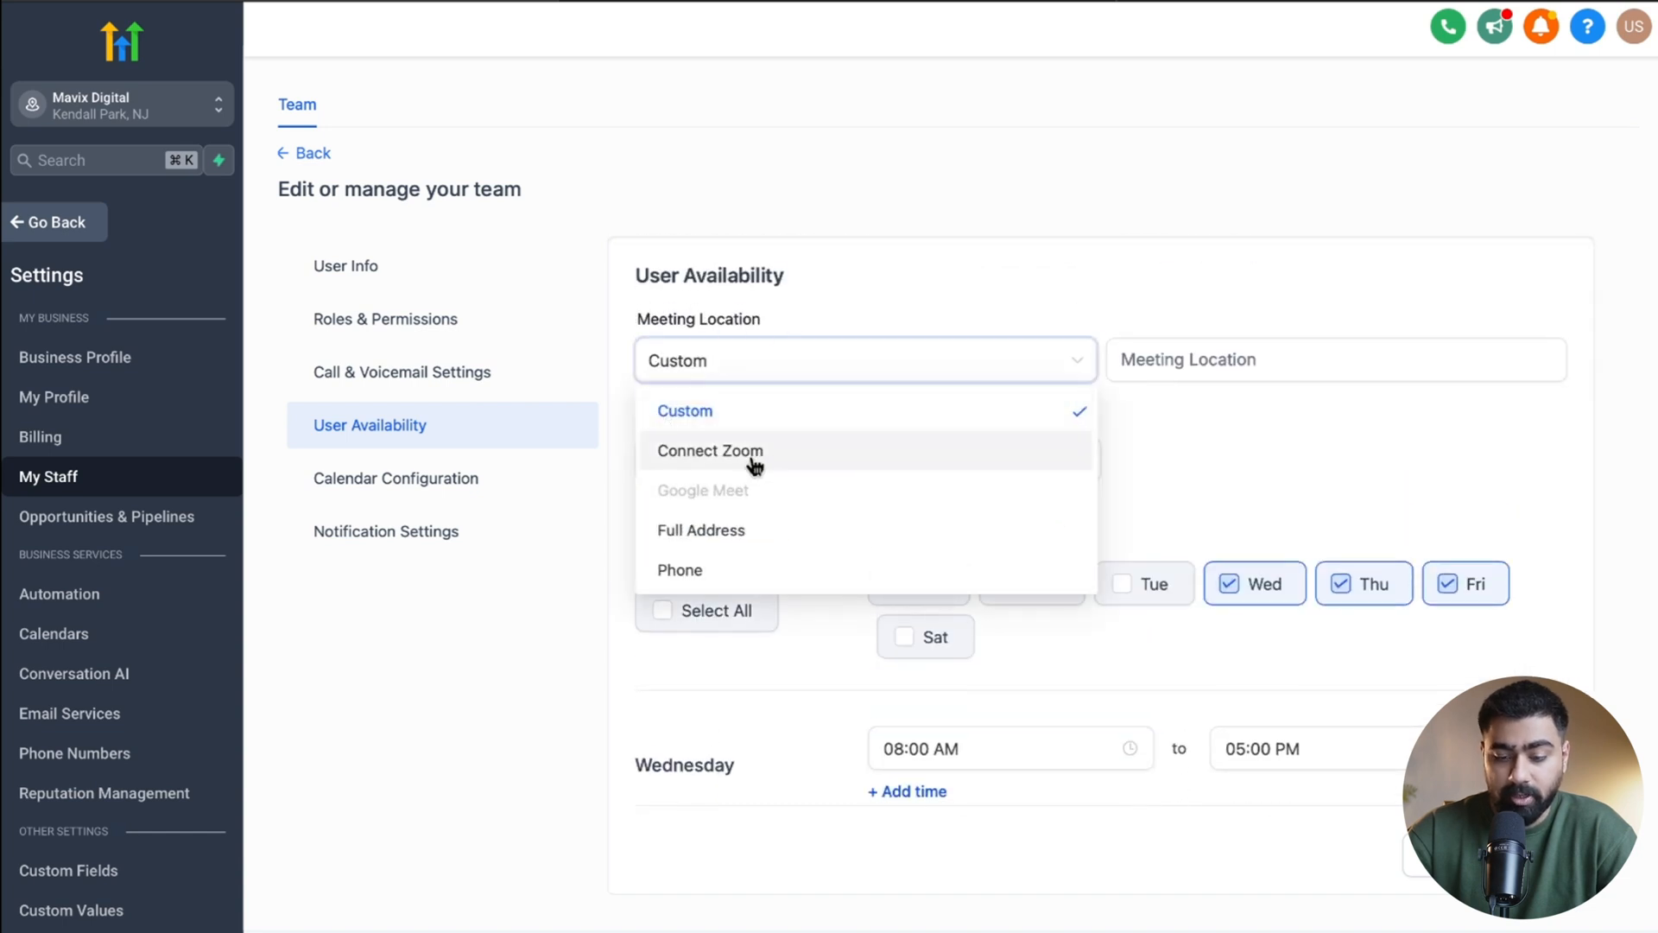
mouse_move(745, 411)
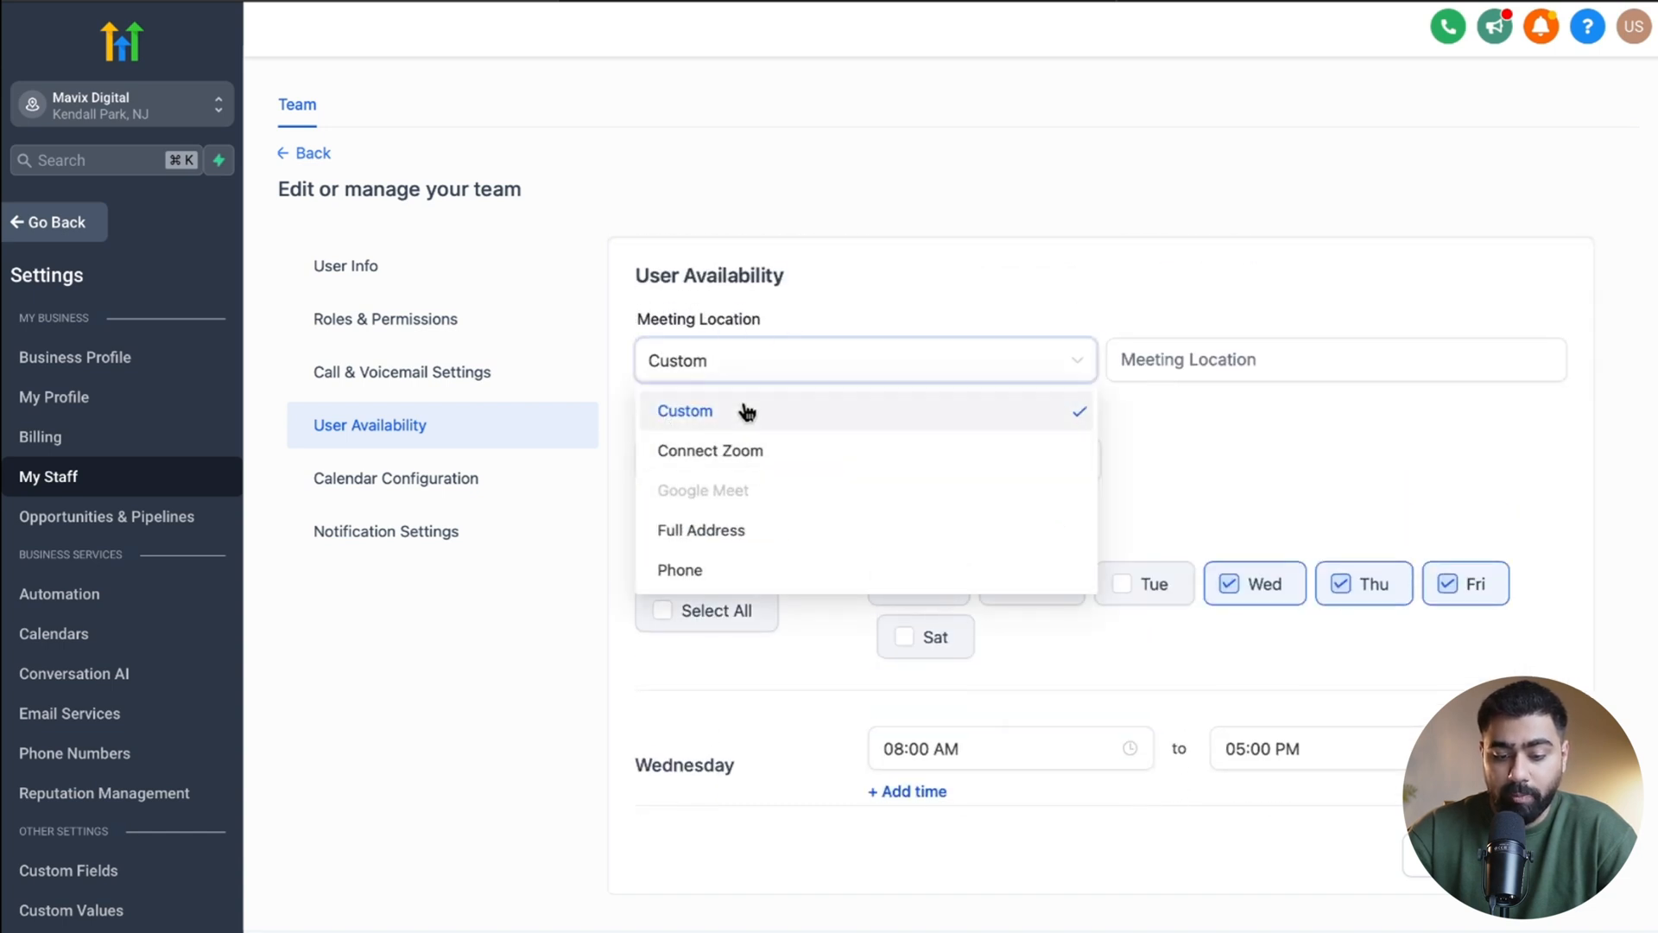
left_click(684, 411)
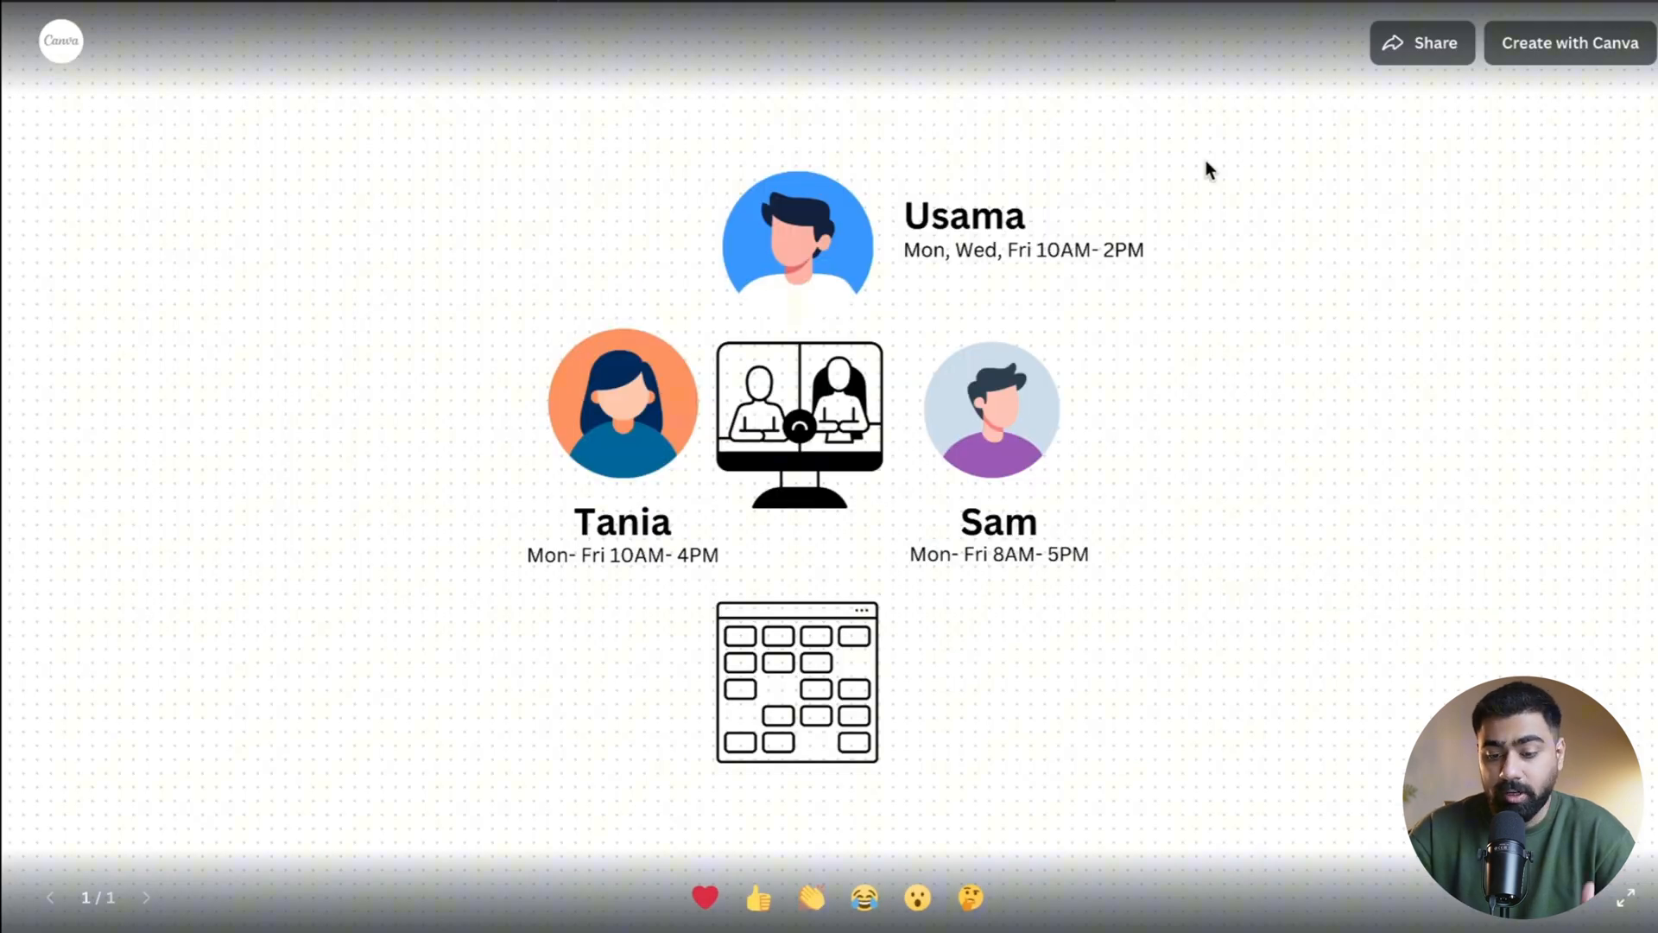
mouse_move(1034, 217)
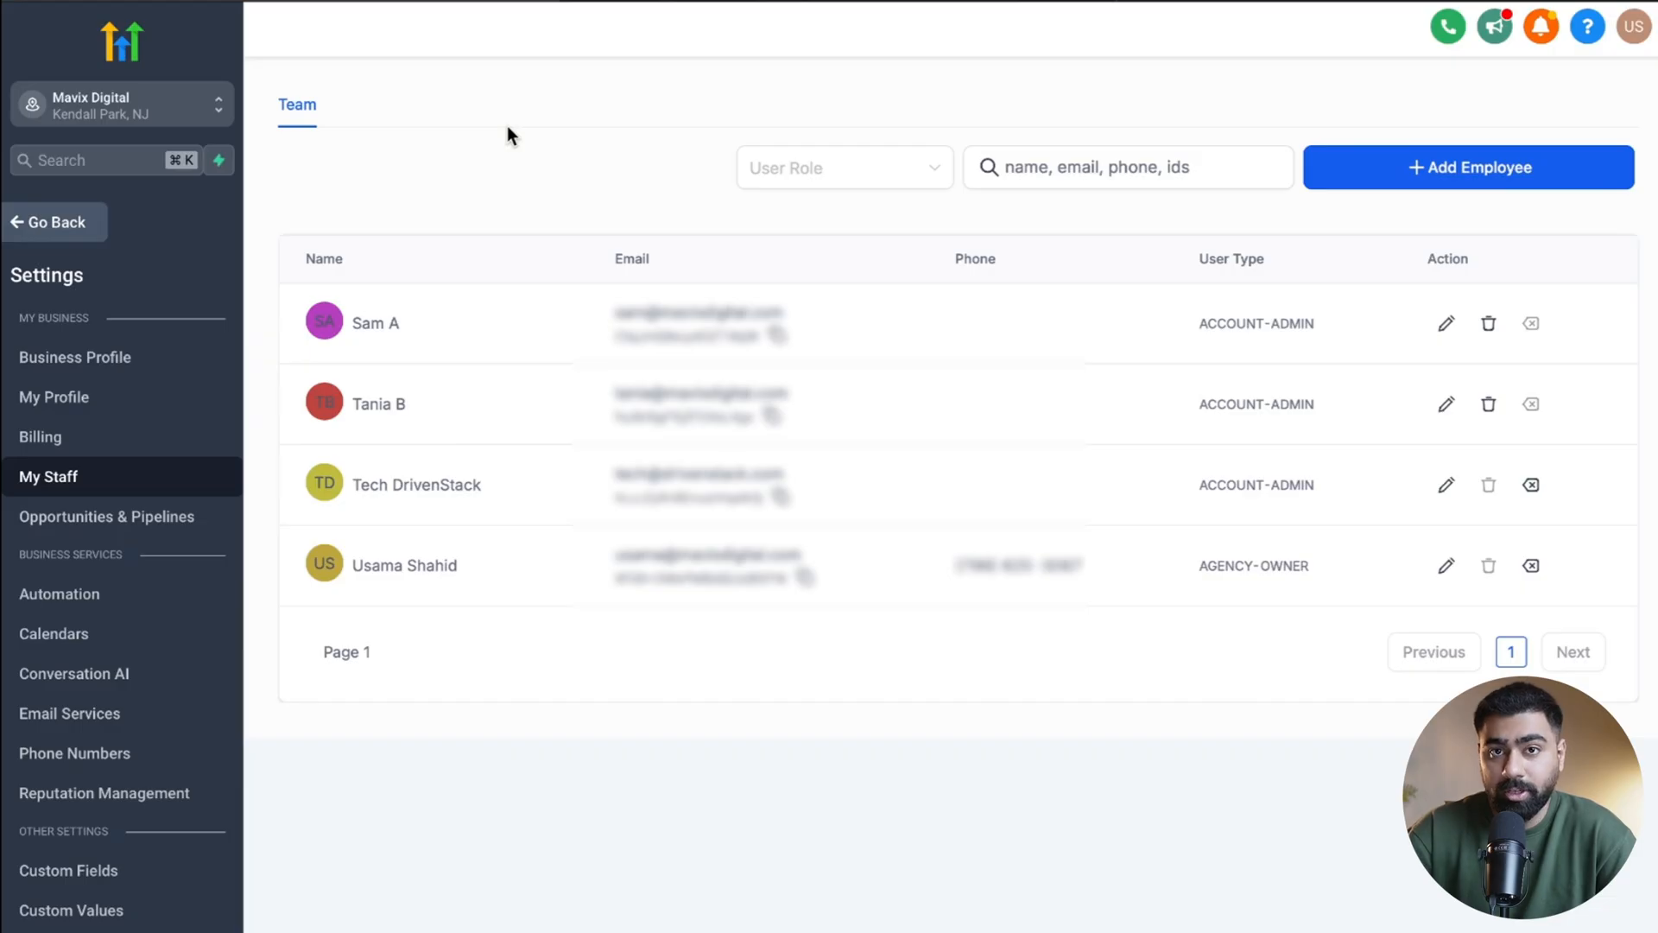
mouse_move(386, 307)
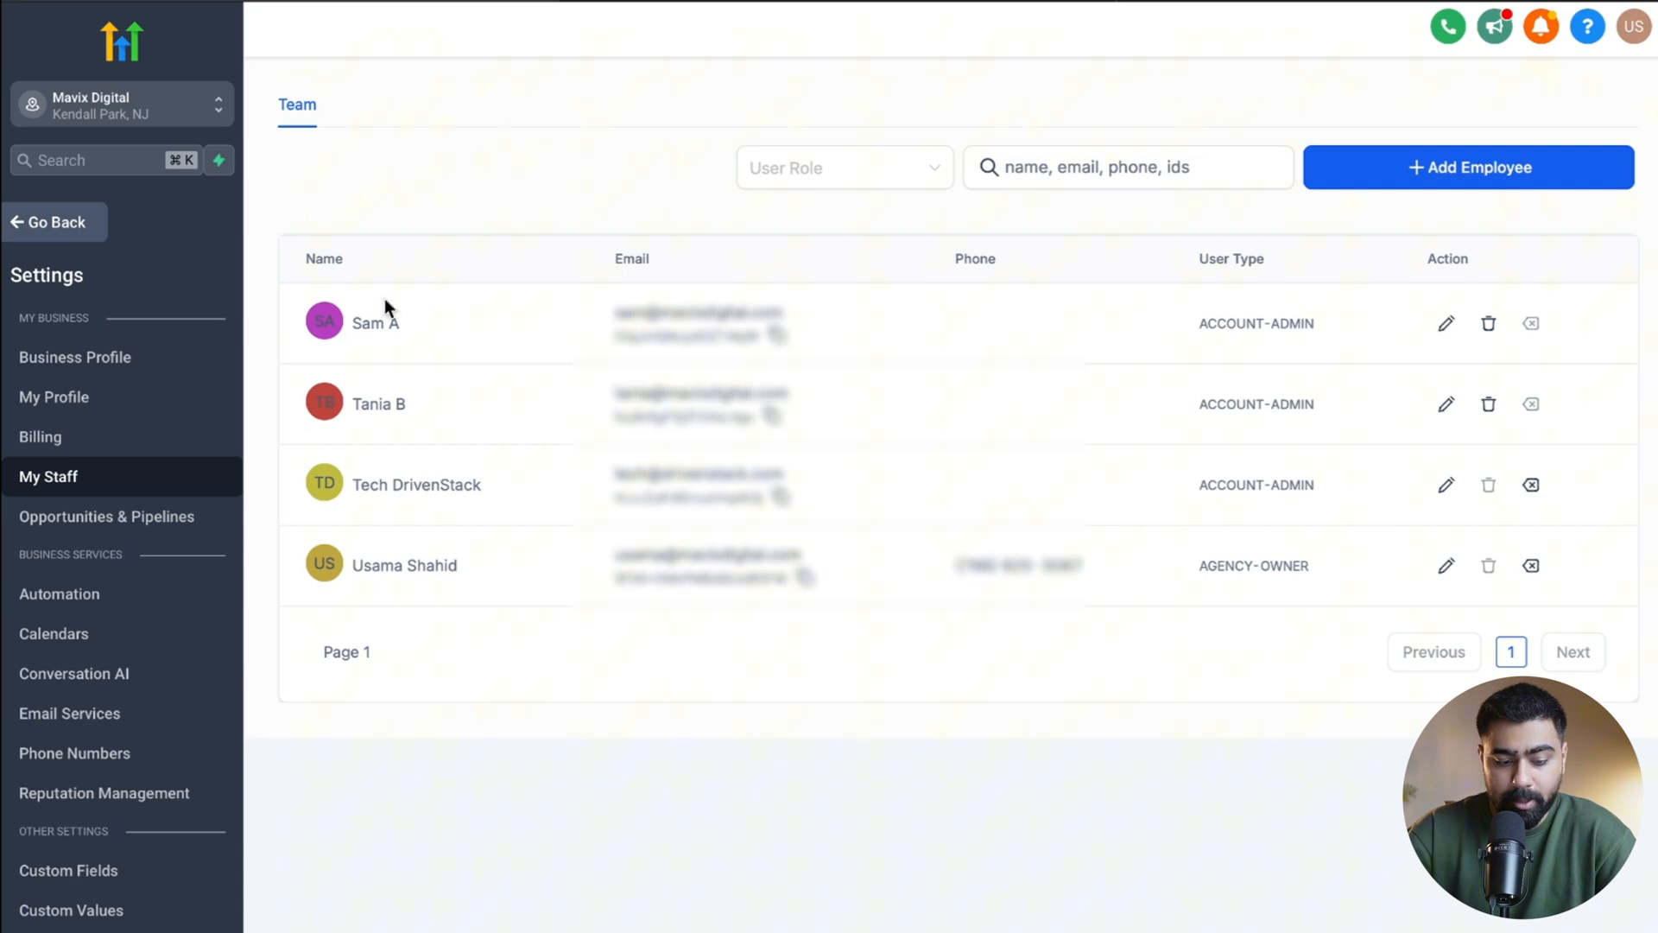
Step: Scroll the settings sidebar down toward Calendars
scroll("down", 3)
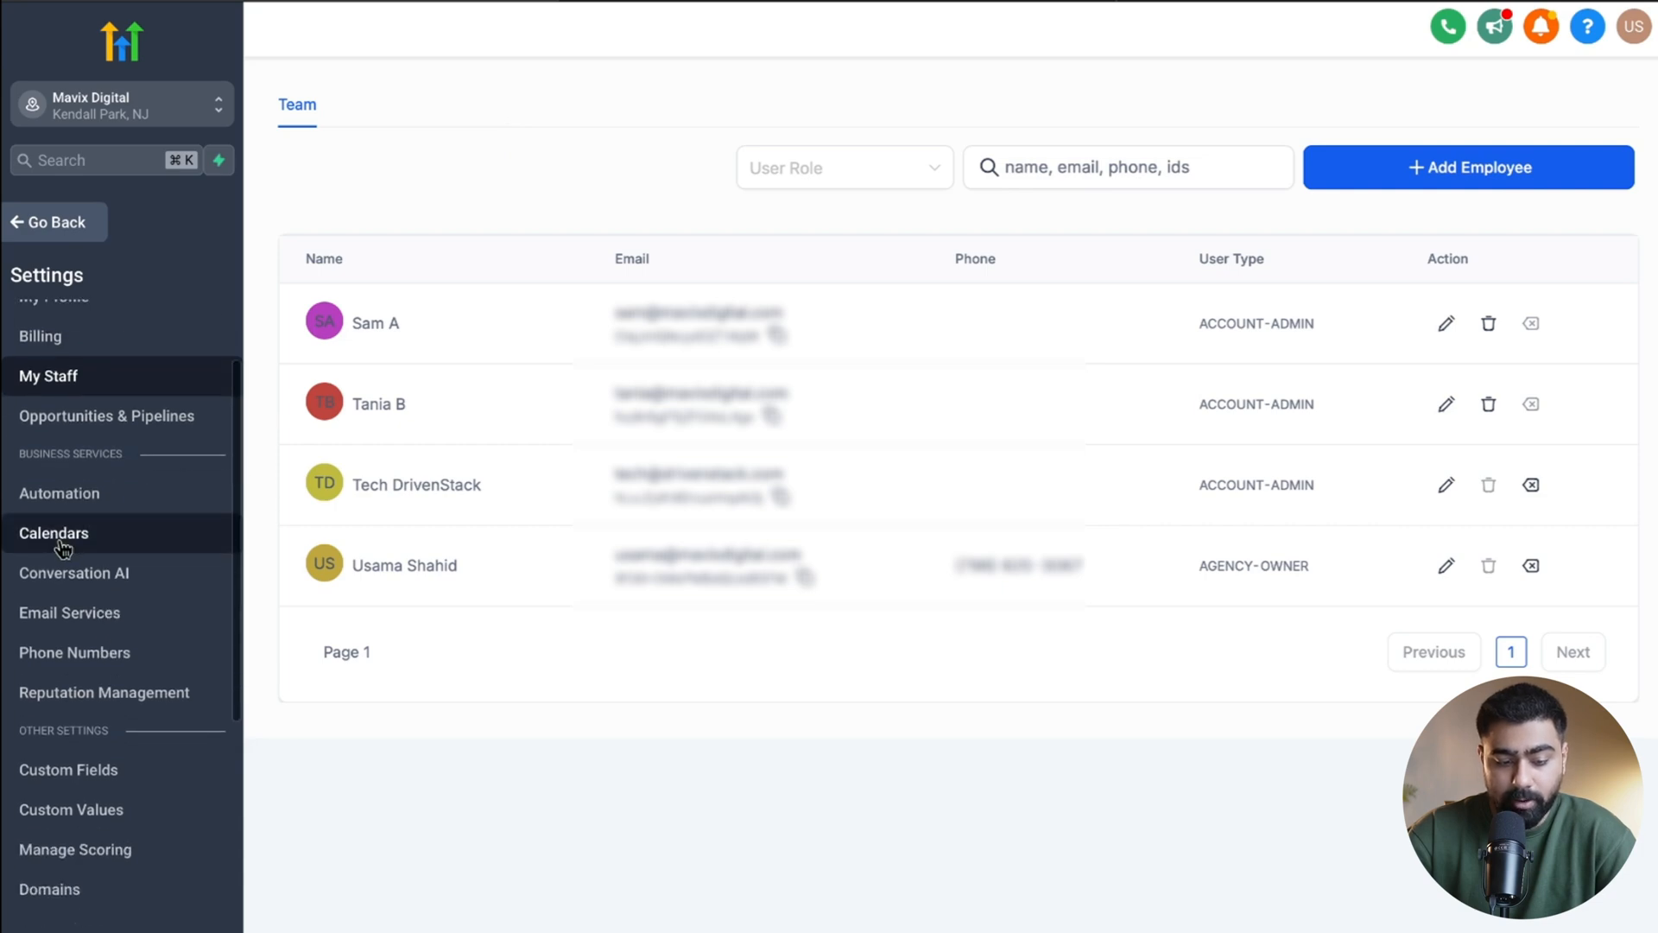
Step: Start a new calendar from Calendar settings and enter its name
left_click(54, 533)
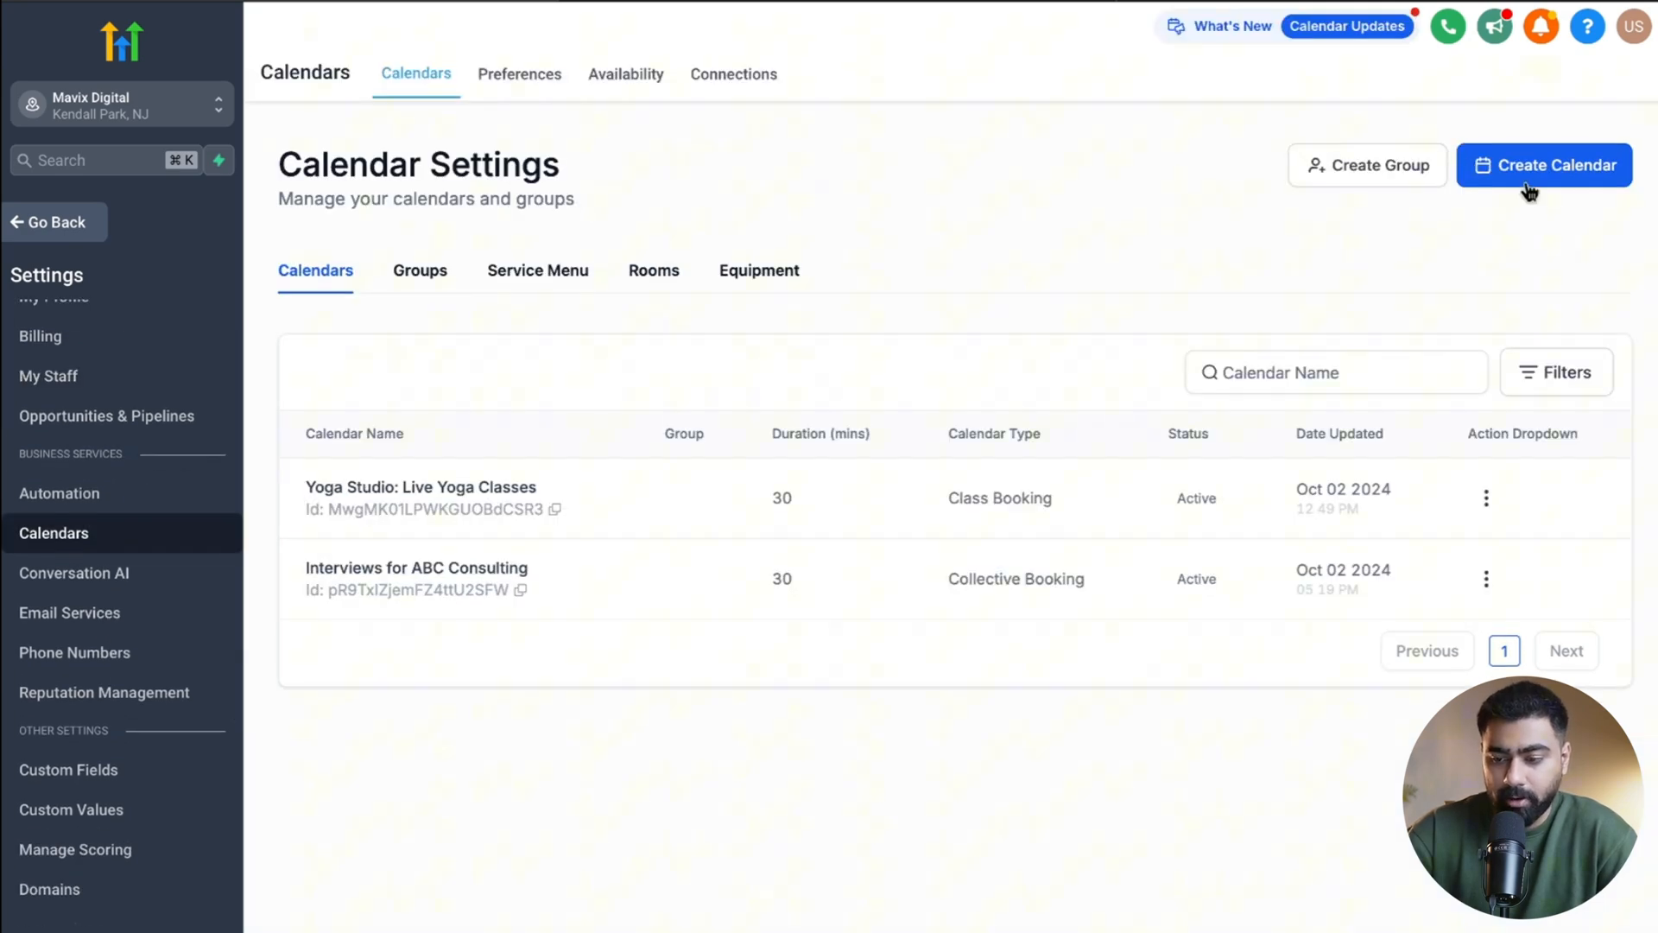
left_click(1543, 165)
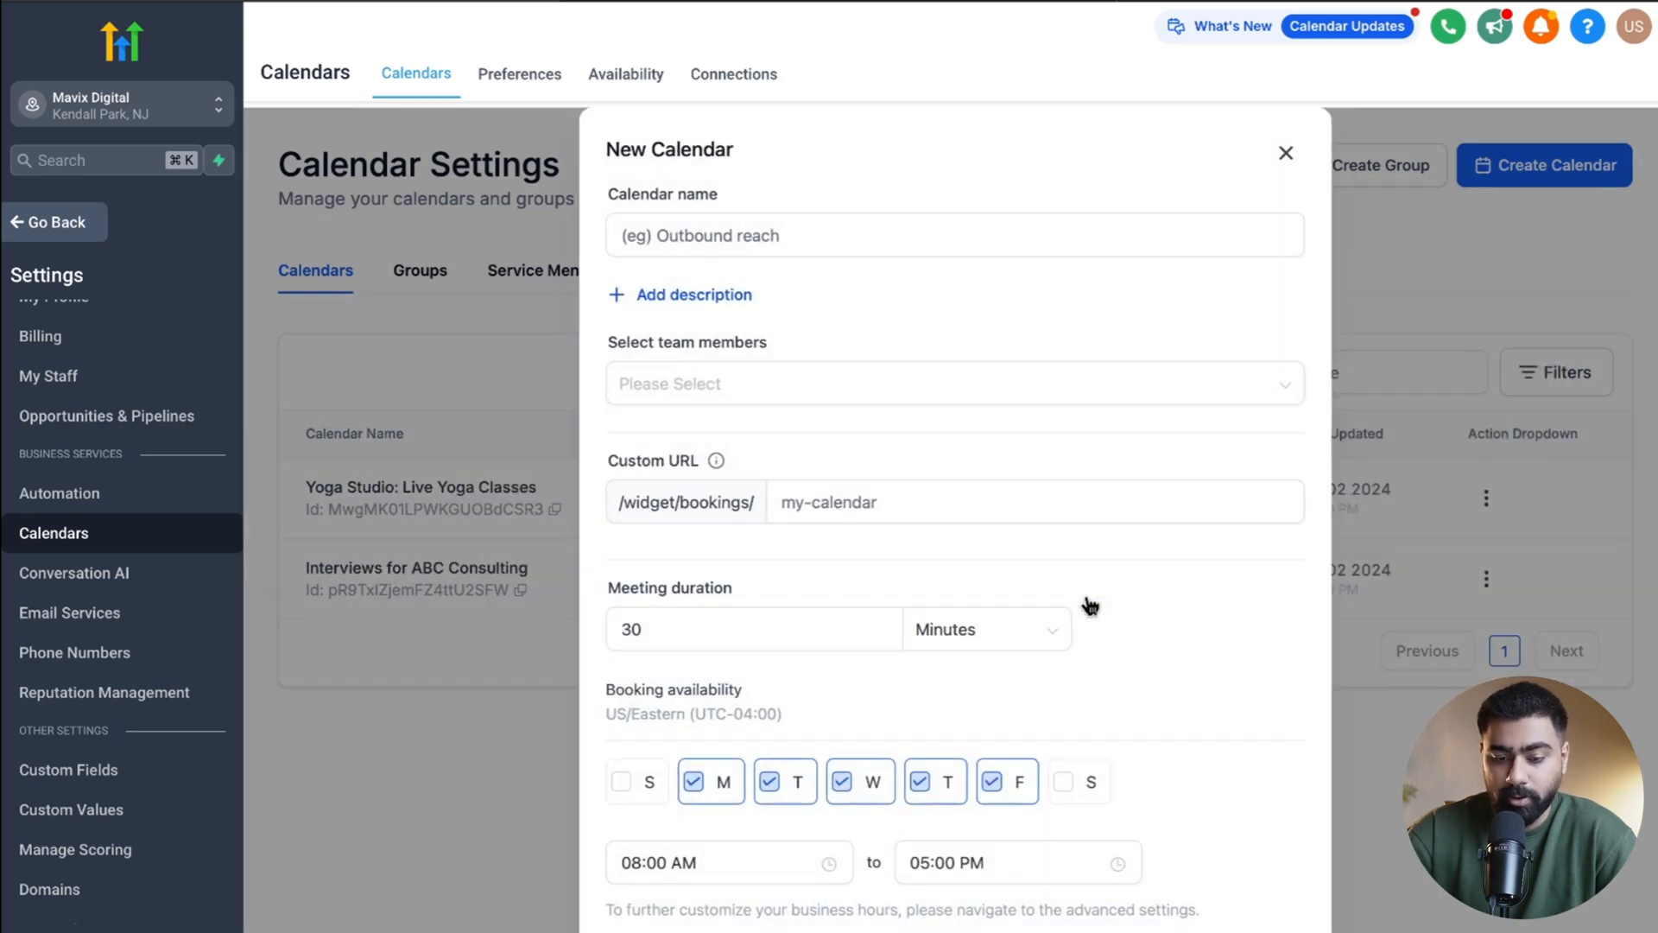
left_click(692, 294)
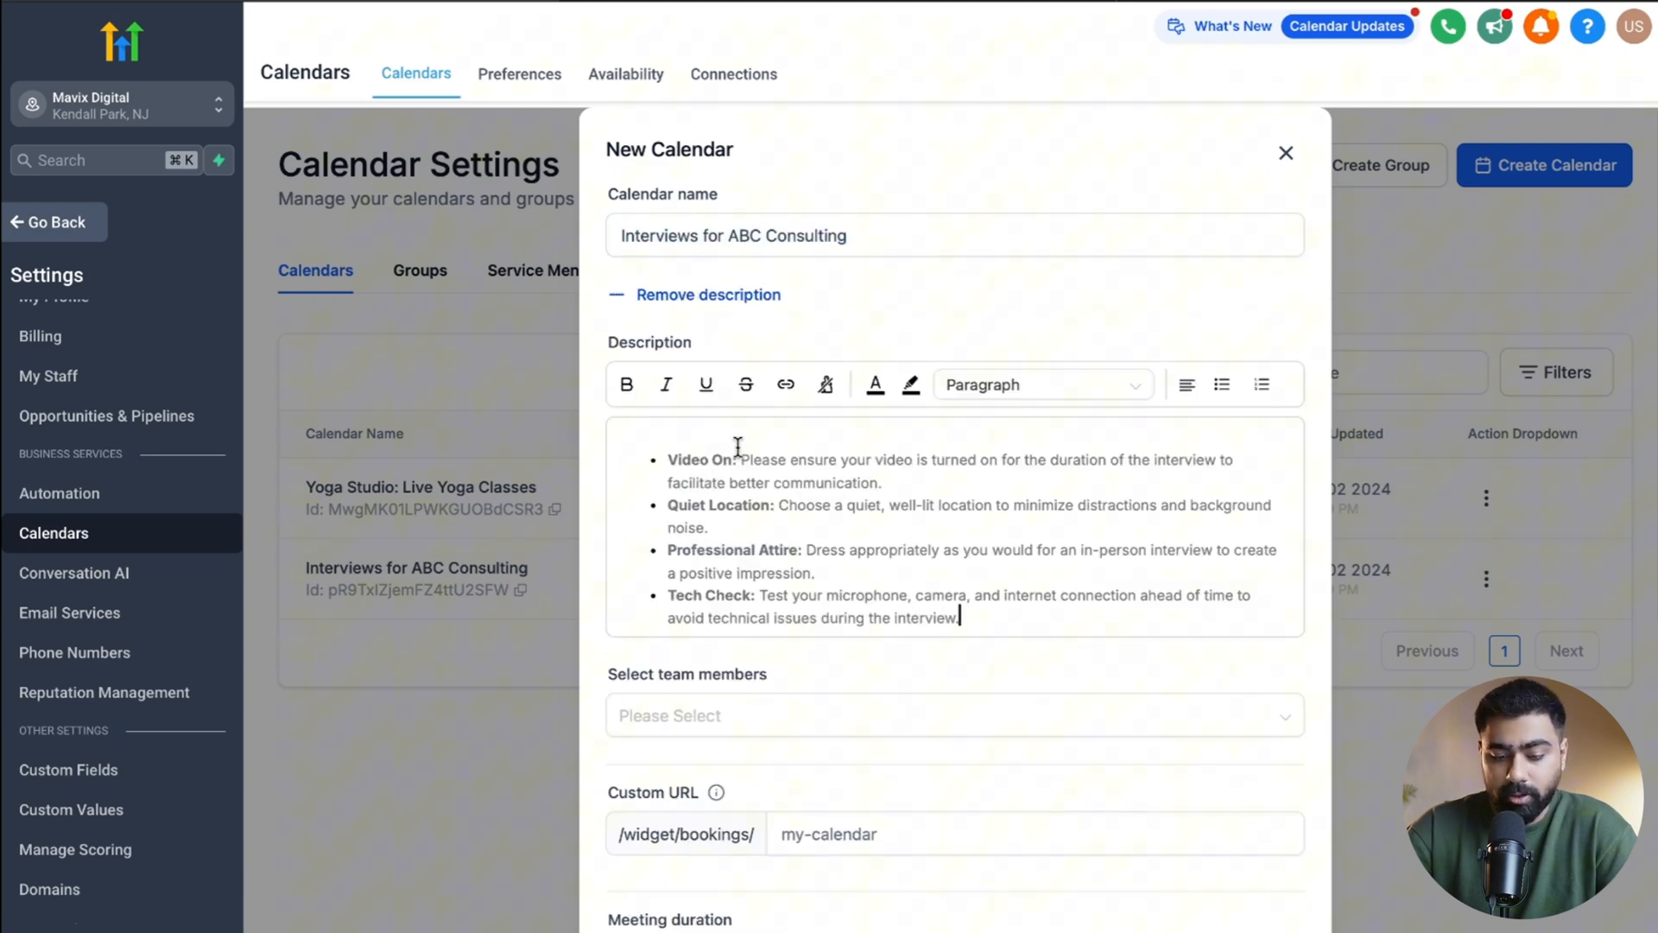
Step: Add the first two listed team members and scroll through the duration and availability fields
scroll("down", 3)
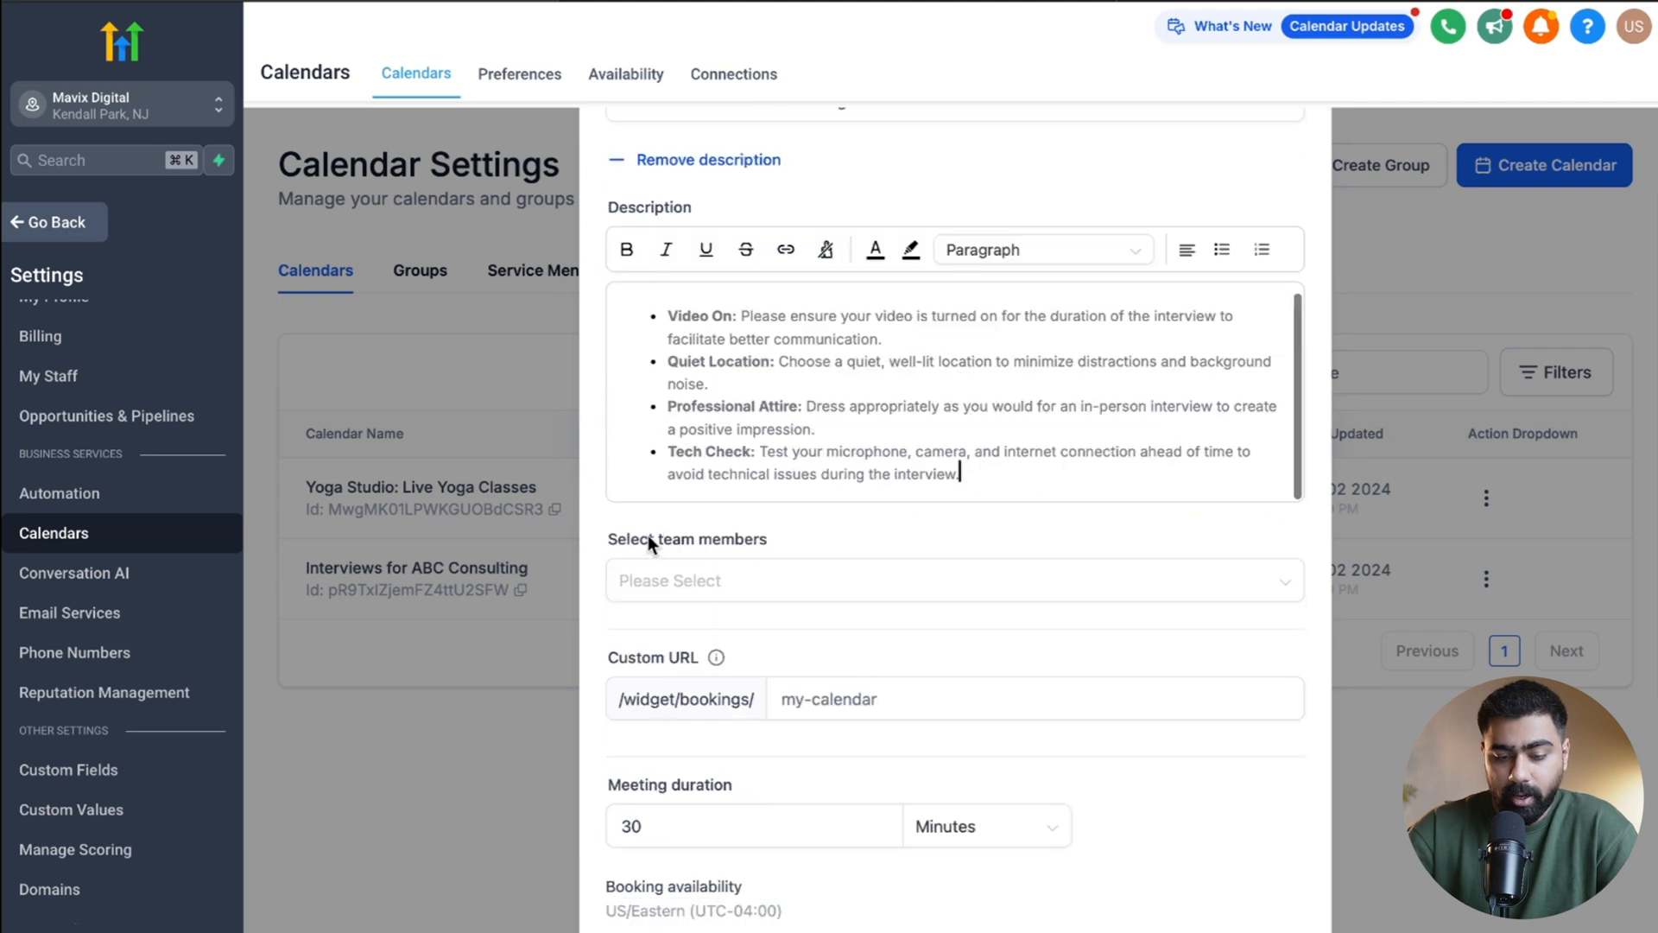
left_click(952, 579)
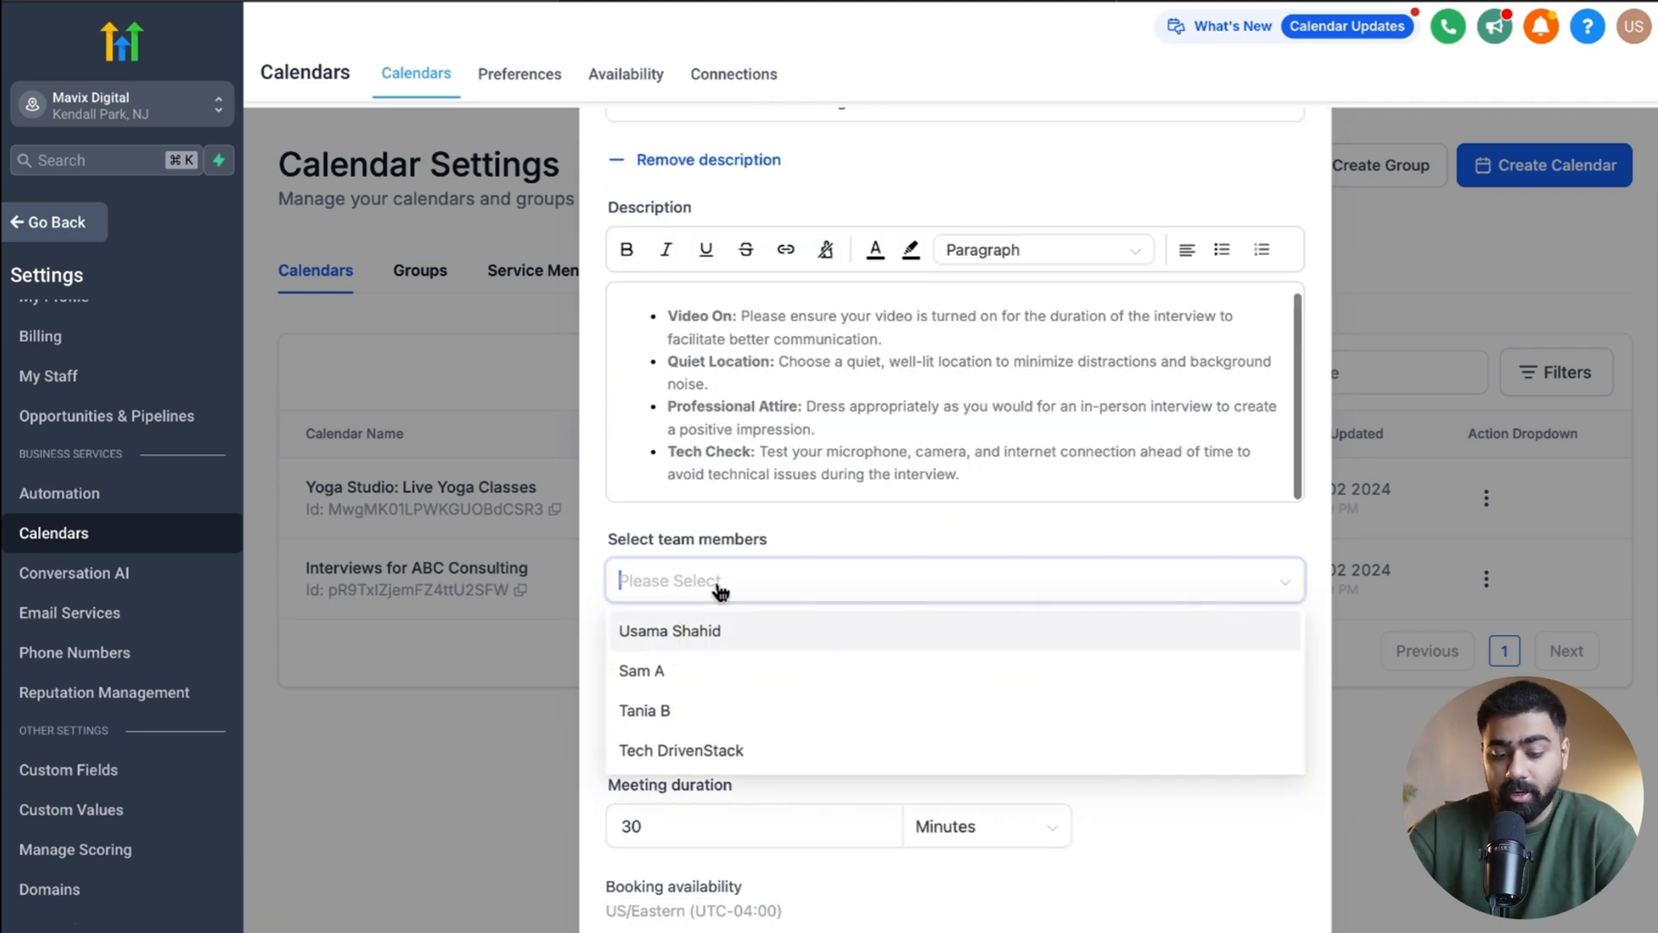
mouse_move(692, 633)
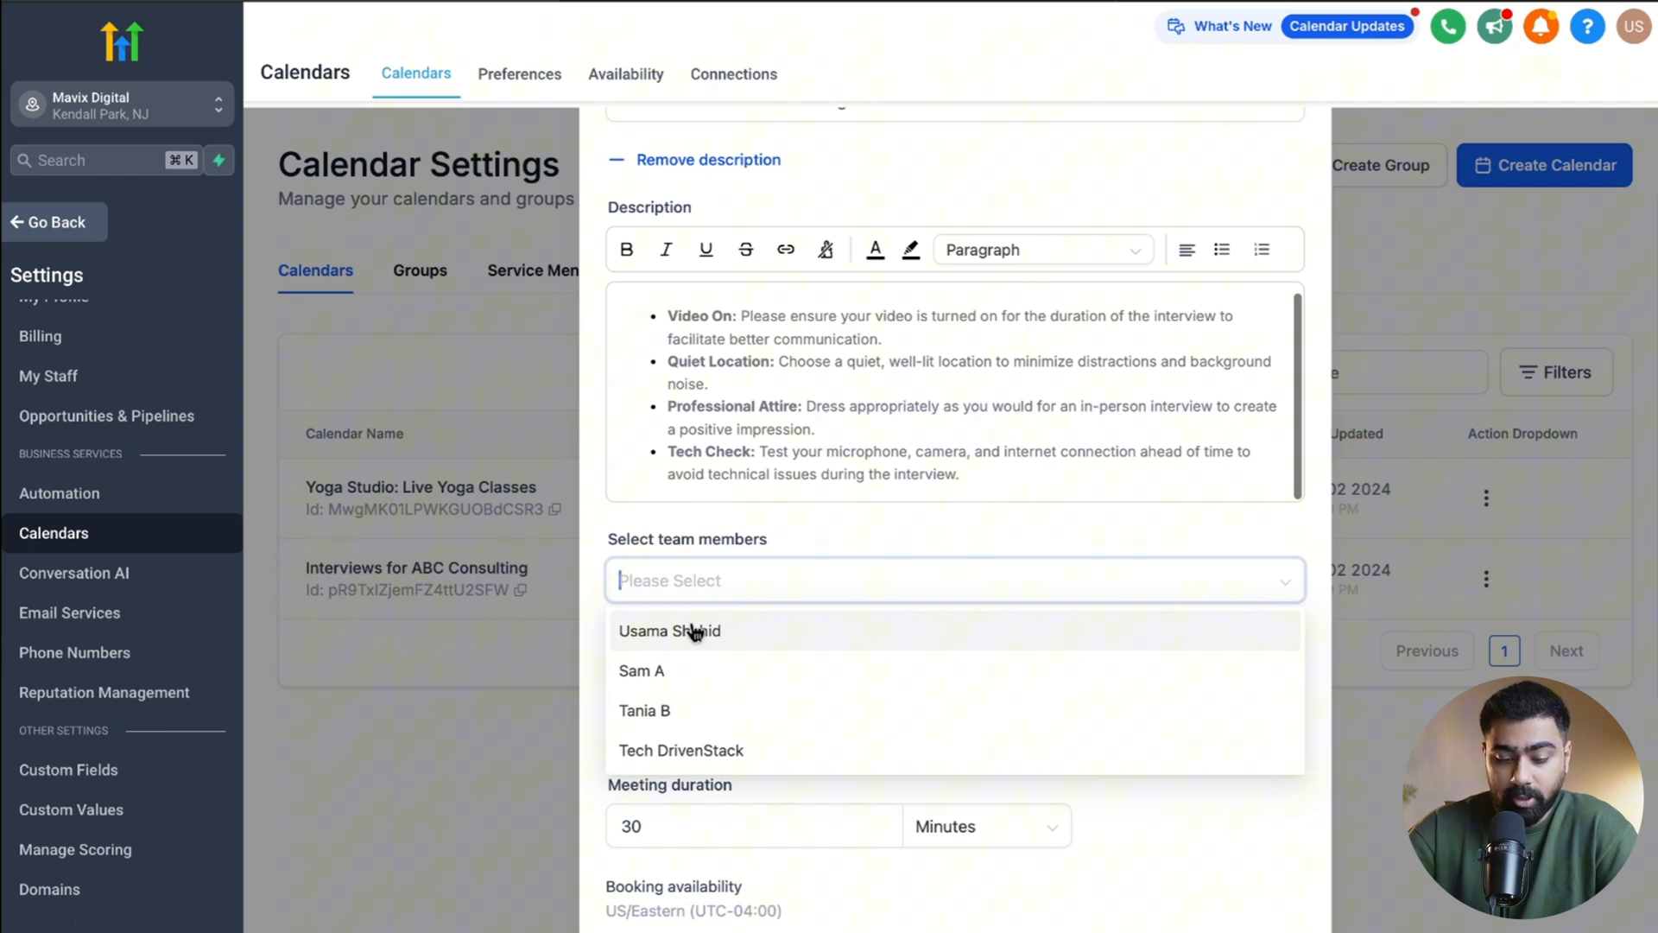
left_click(641, 670)
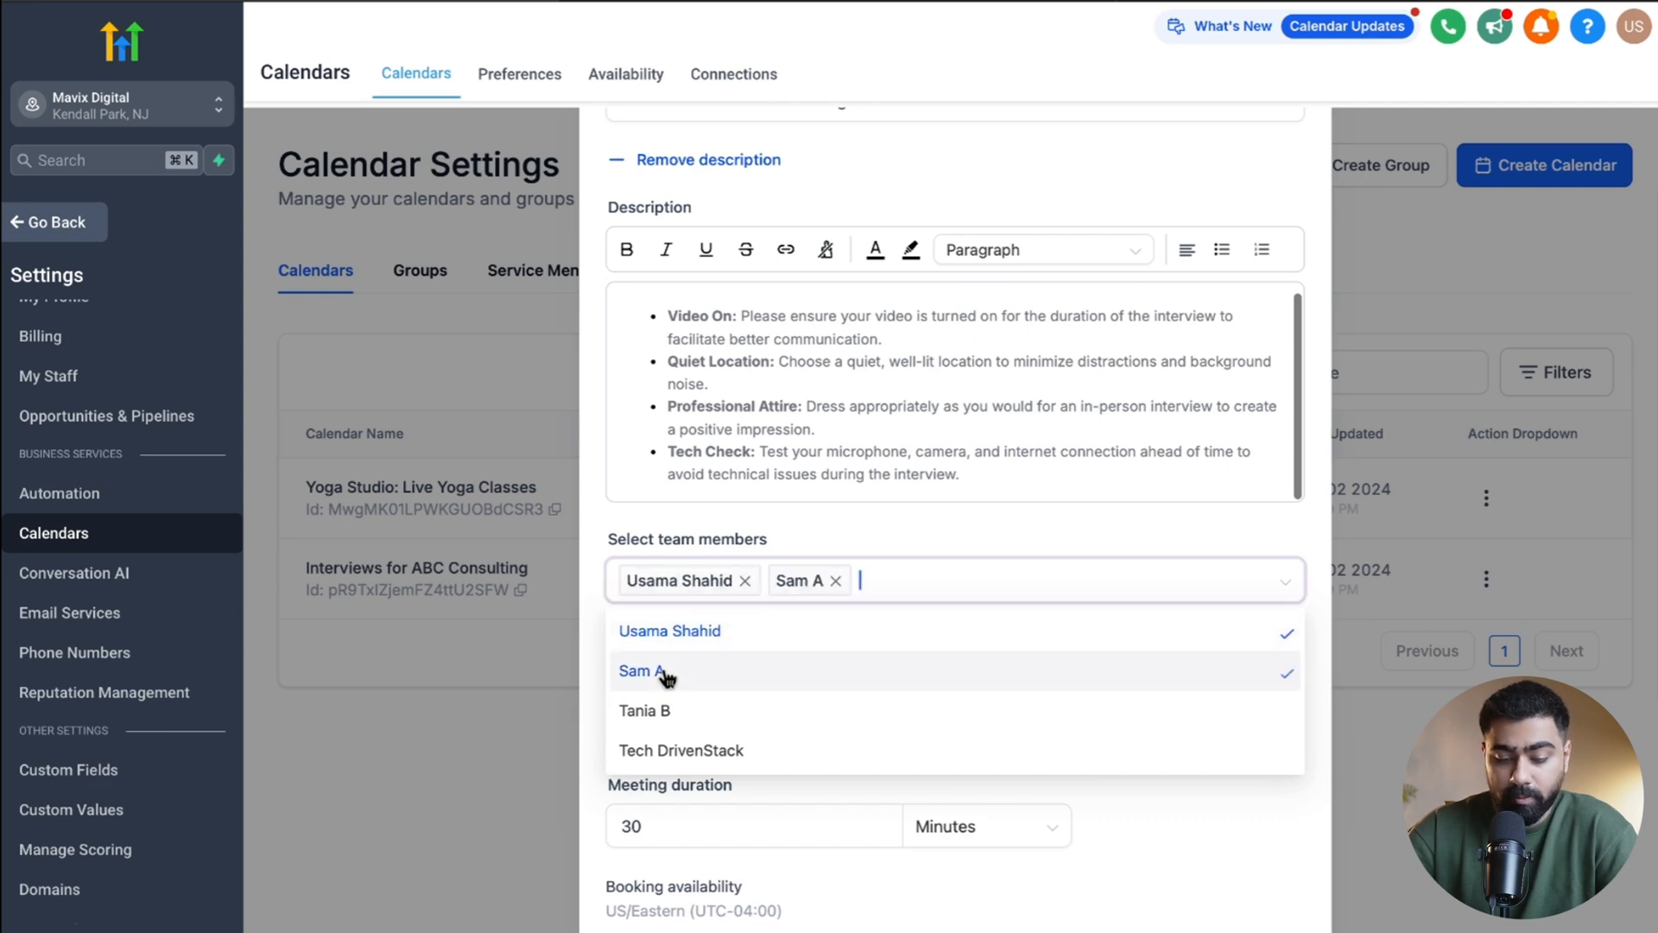
left_click(644, 709)
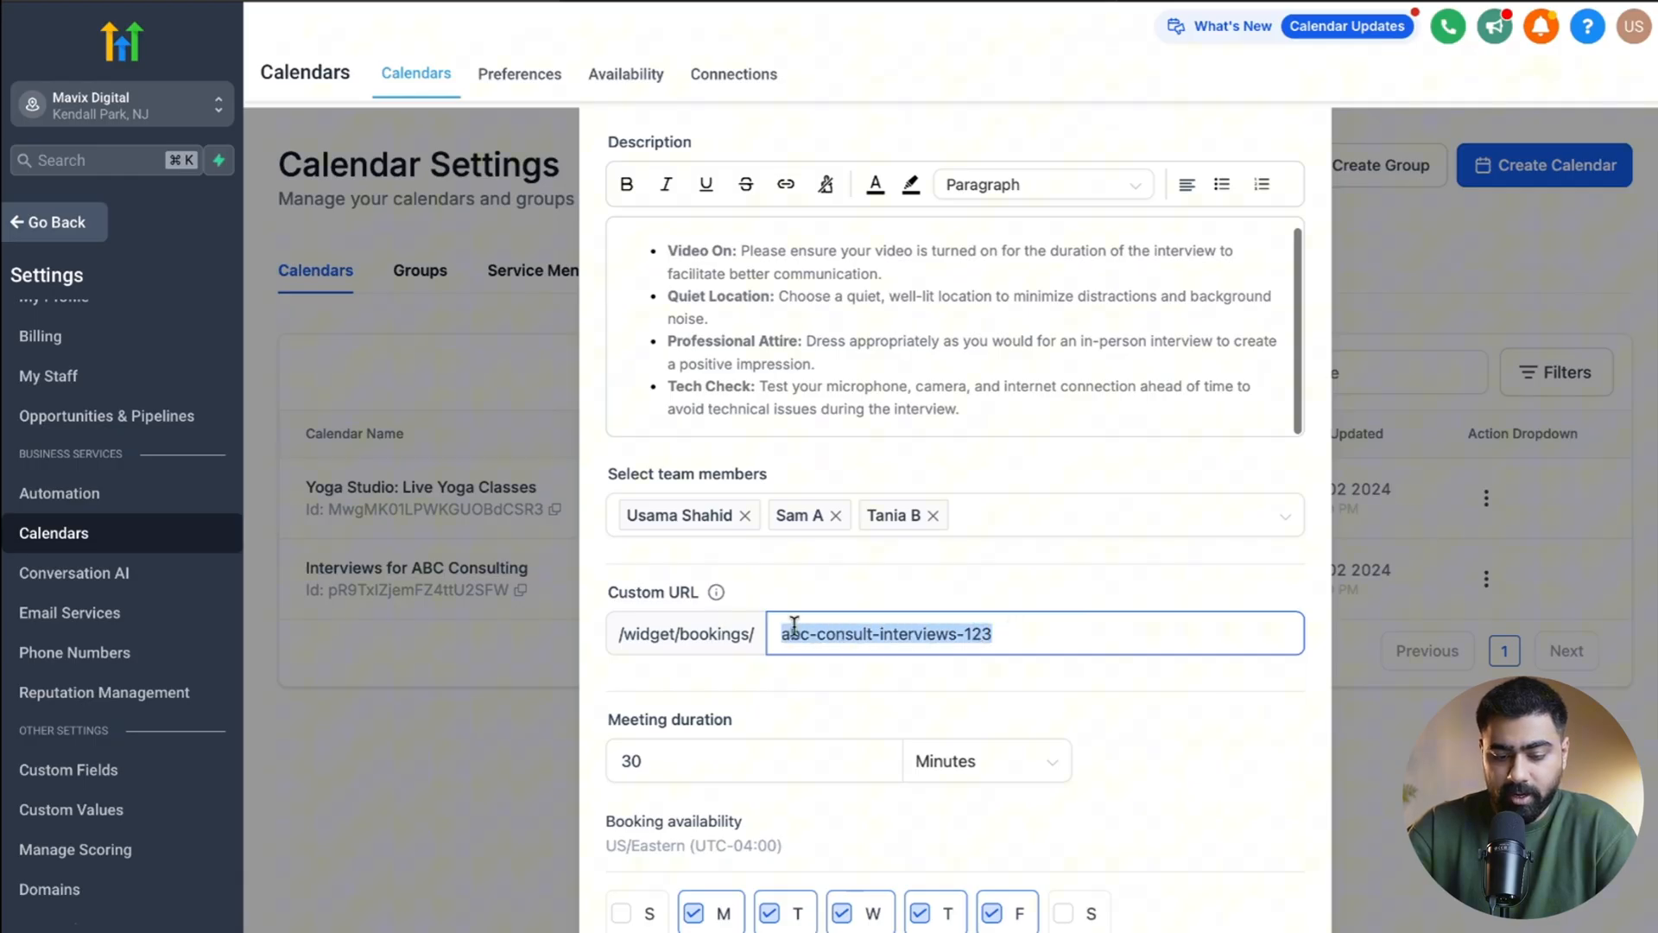
scroll("down", 3)
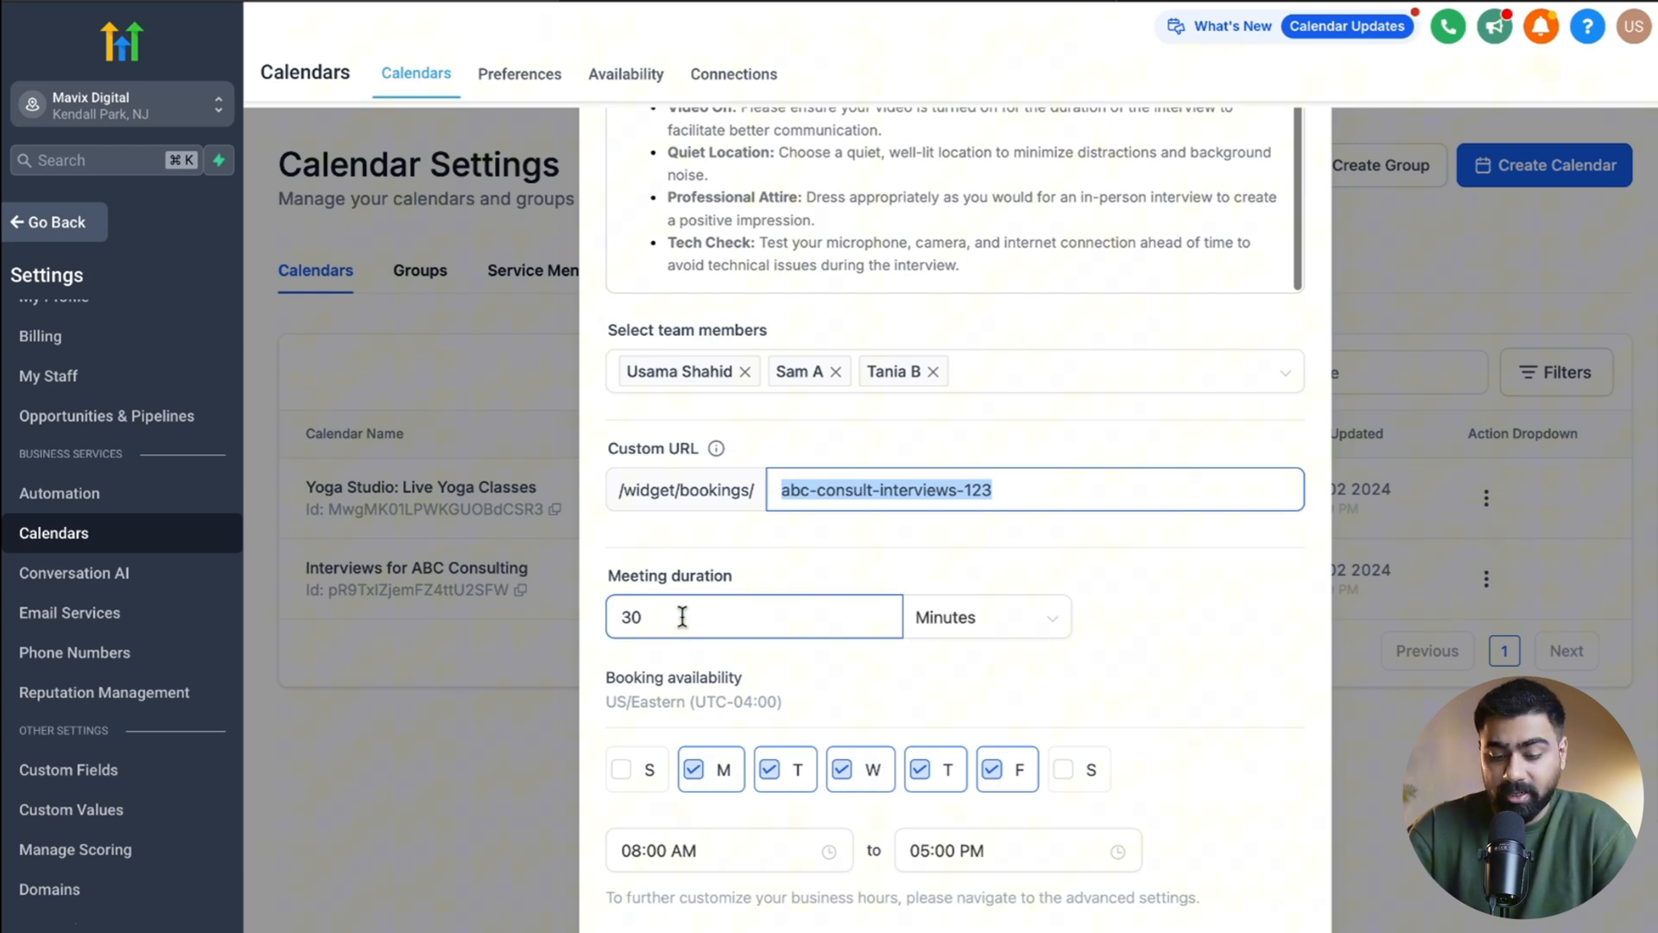
scroll("down", 3)
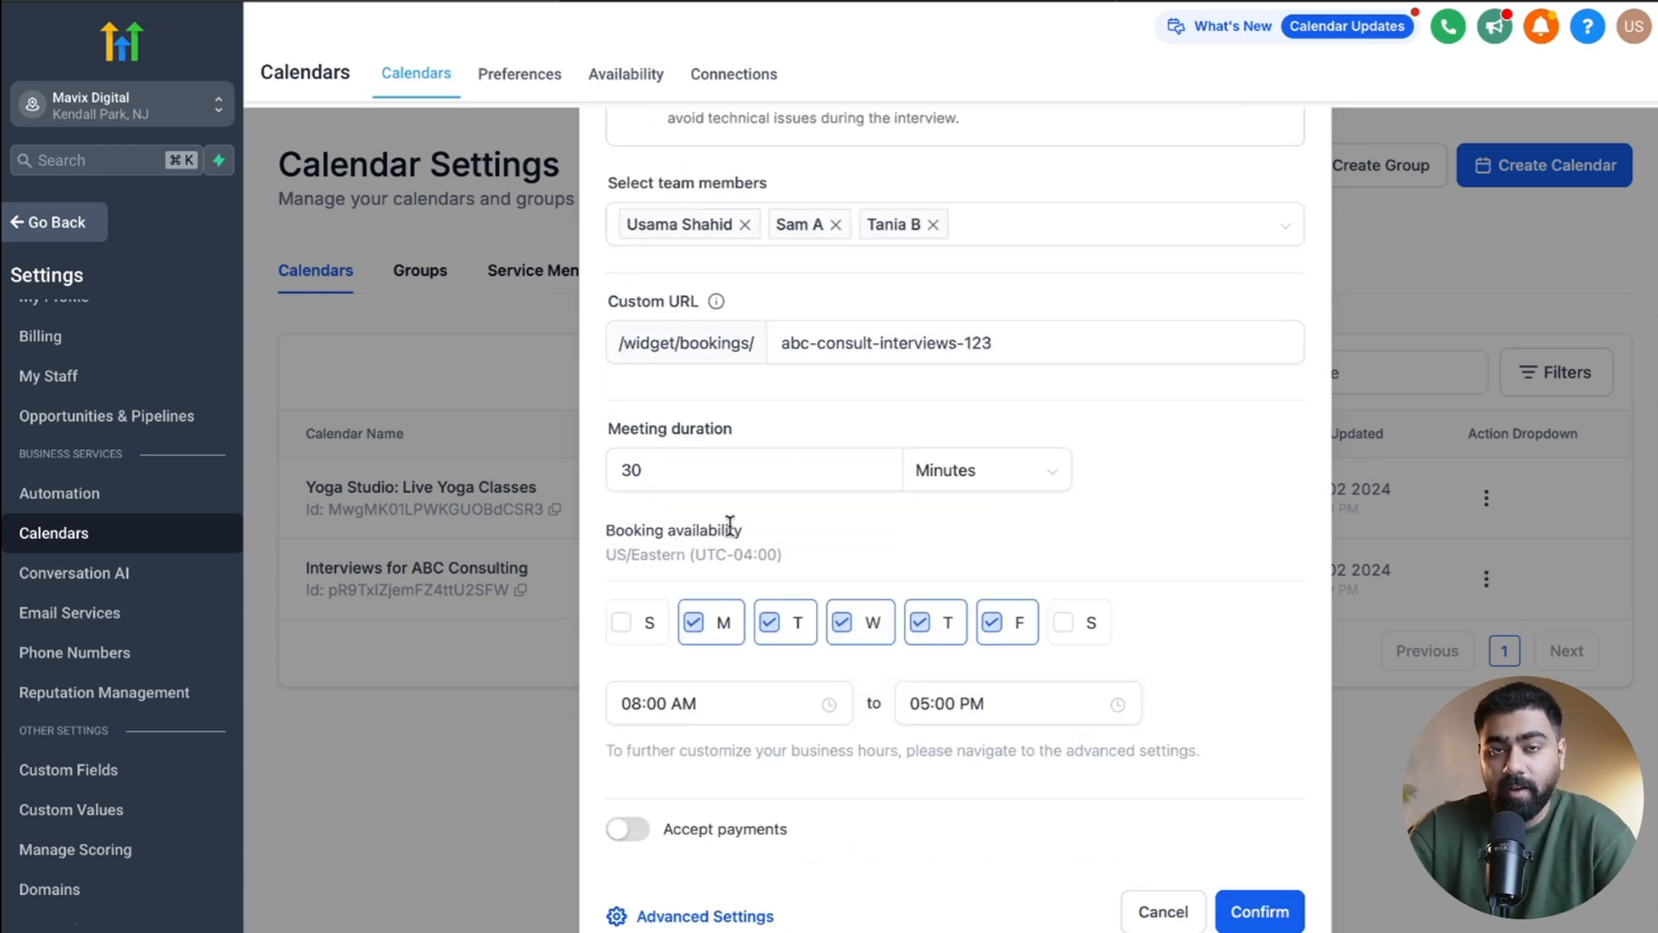
mouse_move(770, 541)
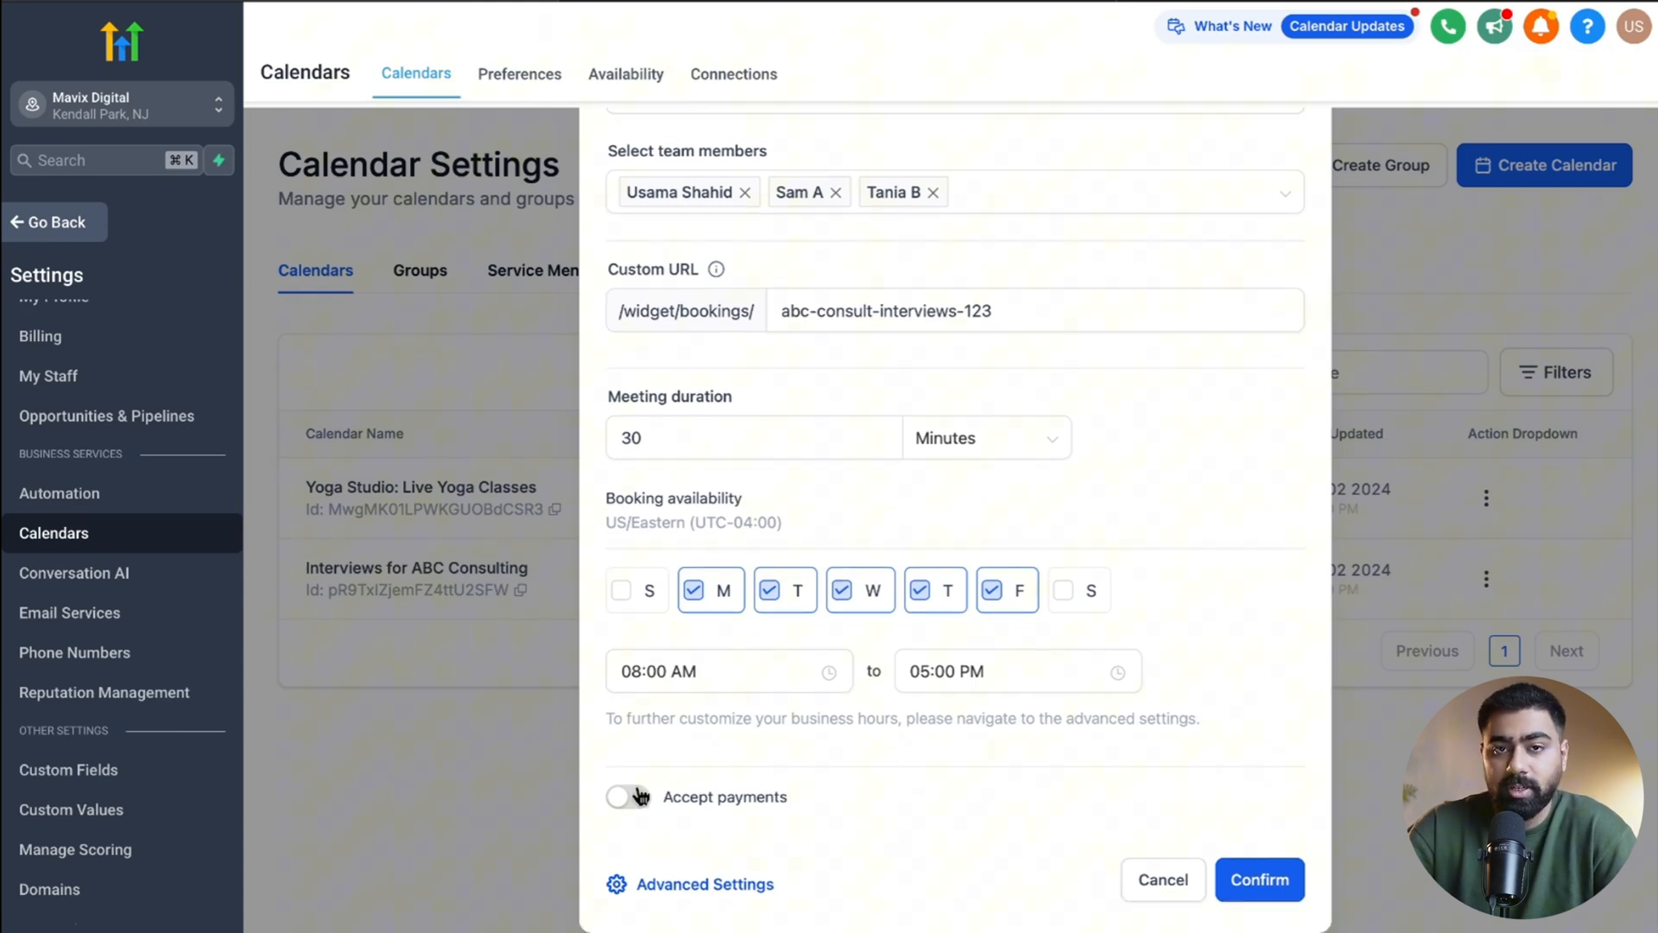
mouse_move(647, 796)
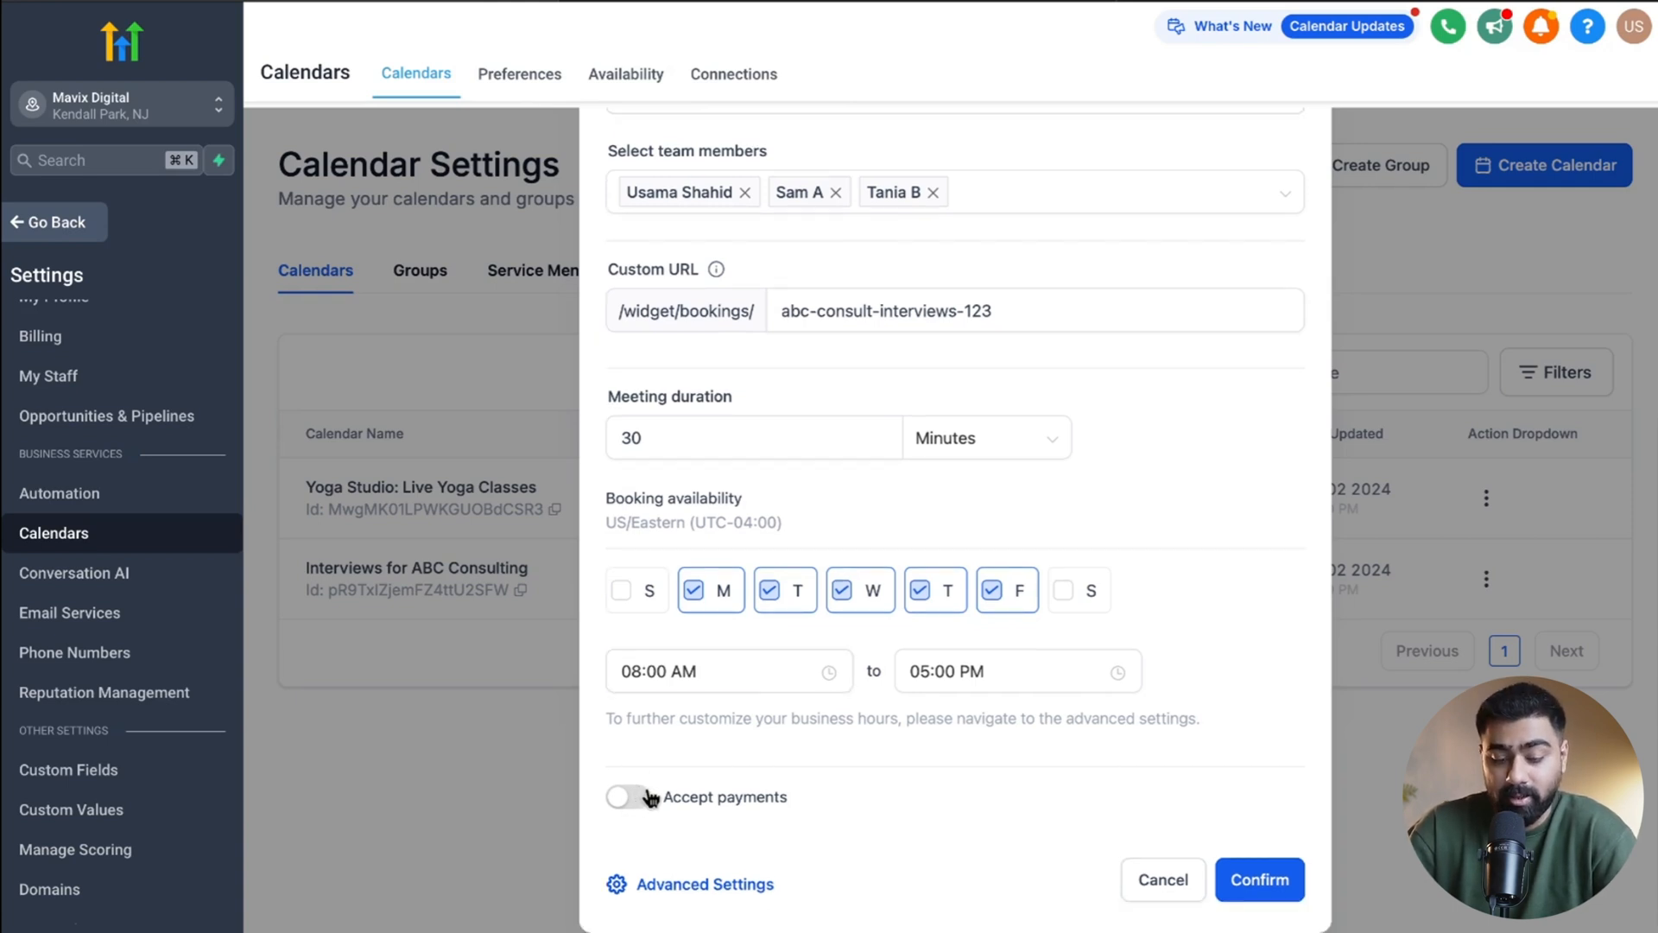
mouse_move(722, 746)
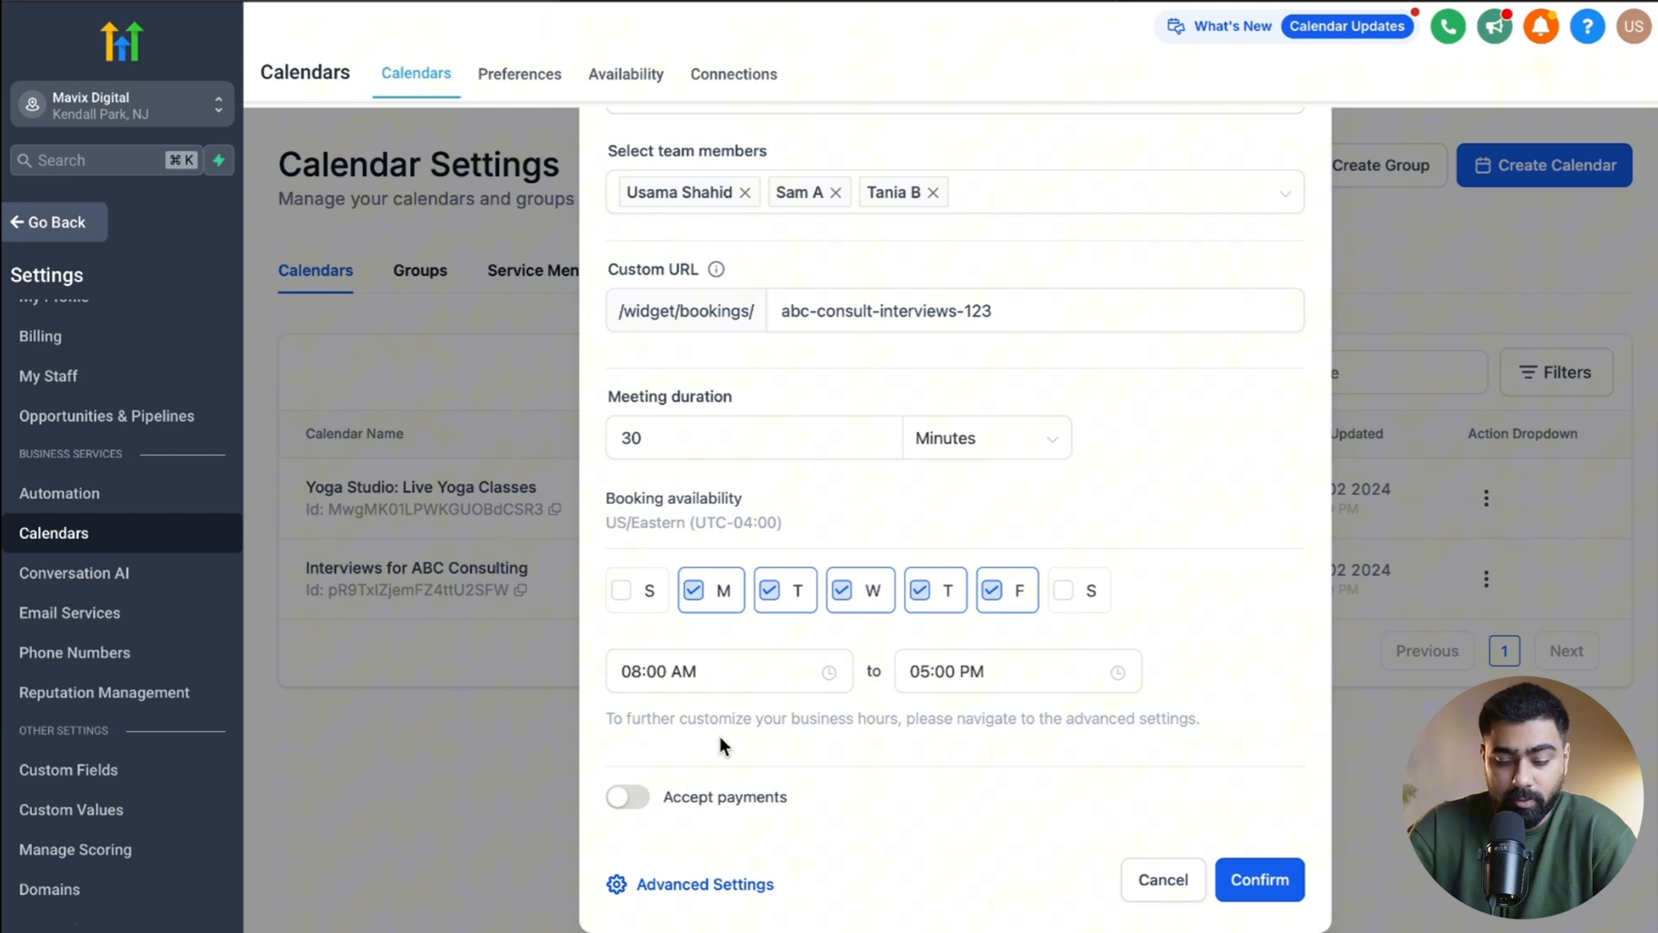
mouse_move(1163, 677)
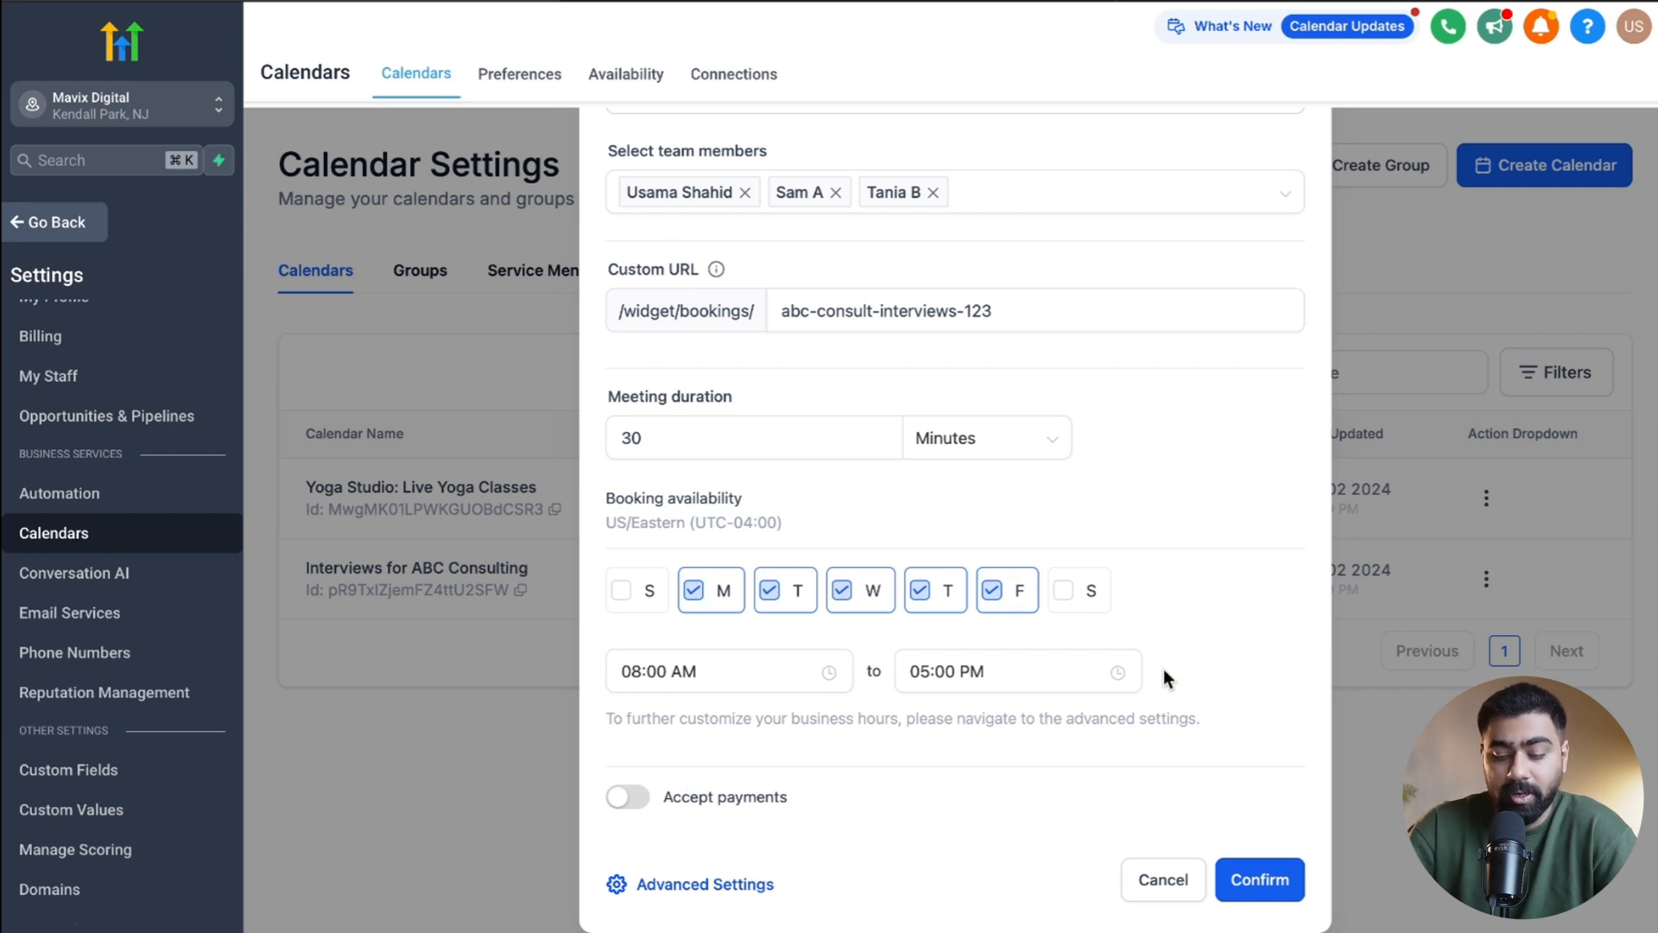
mouse_move(1259, 879)
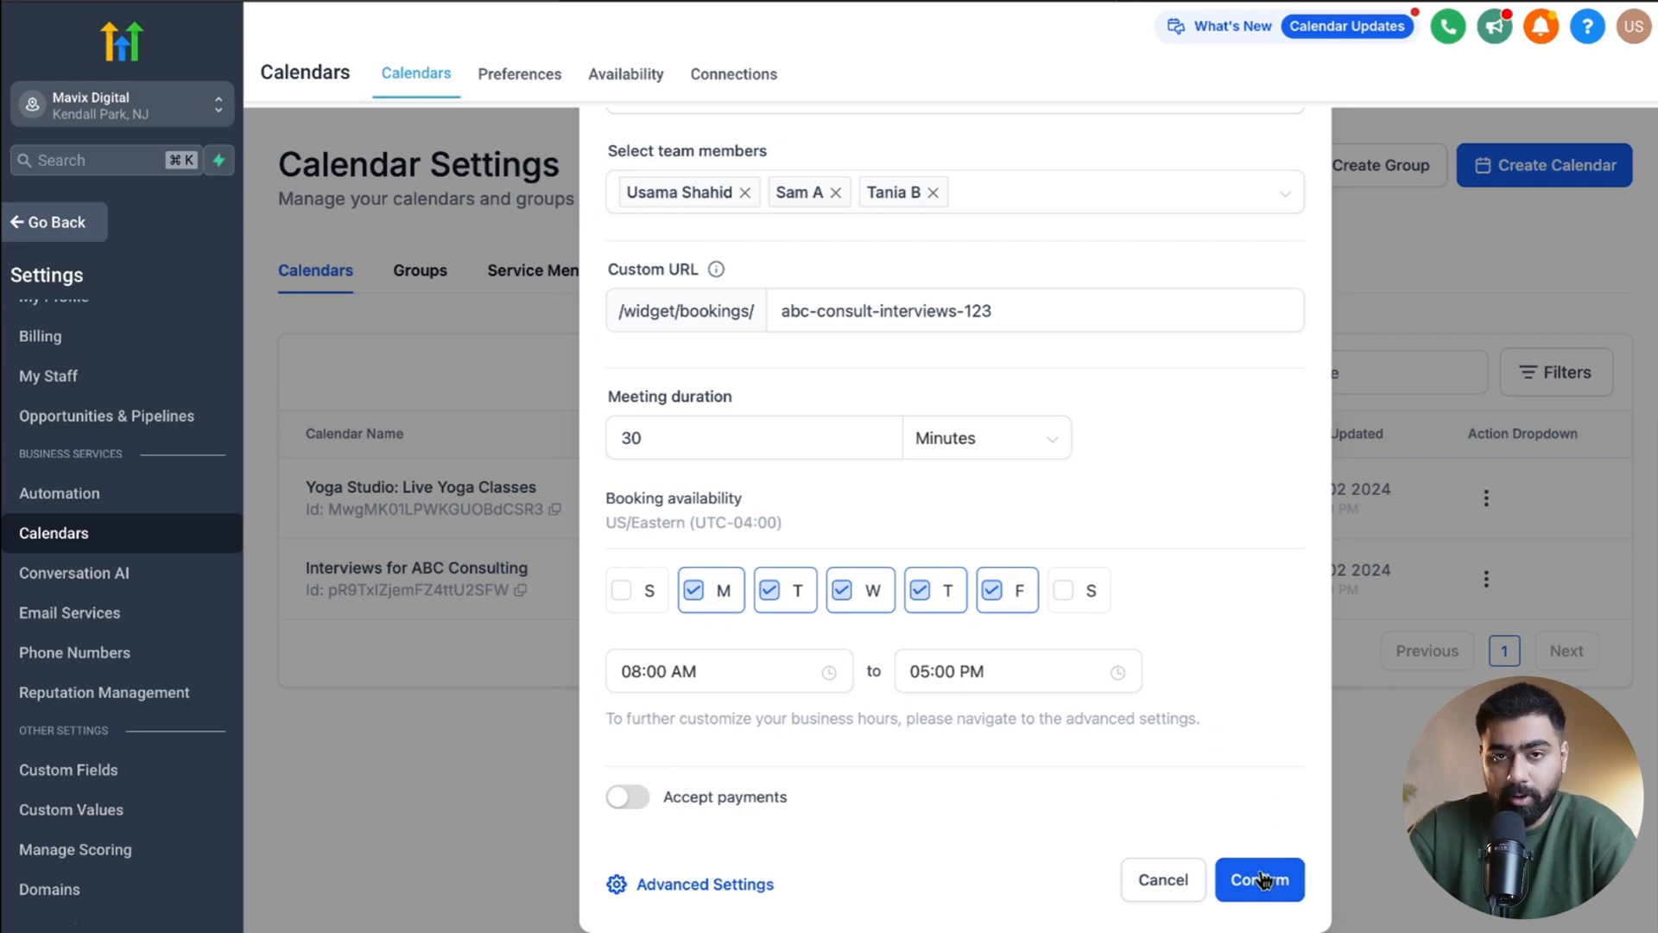
mouse_move(745, 893)
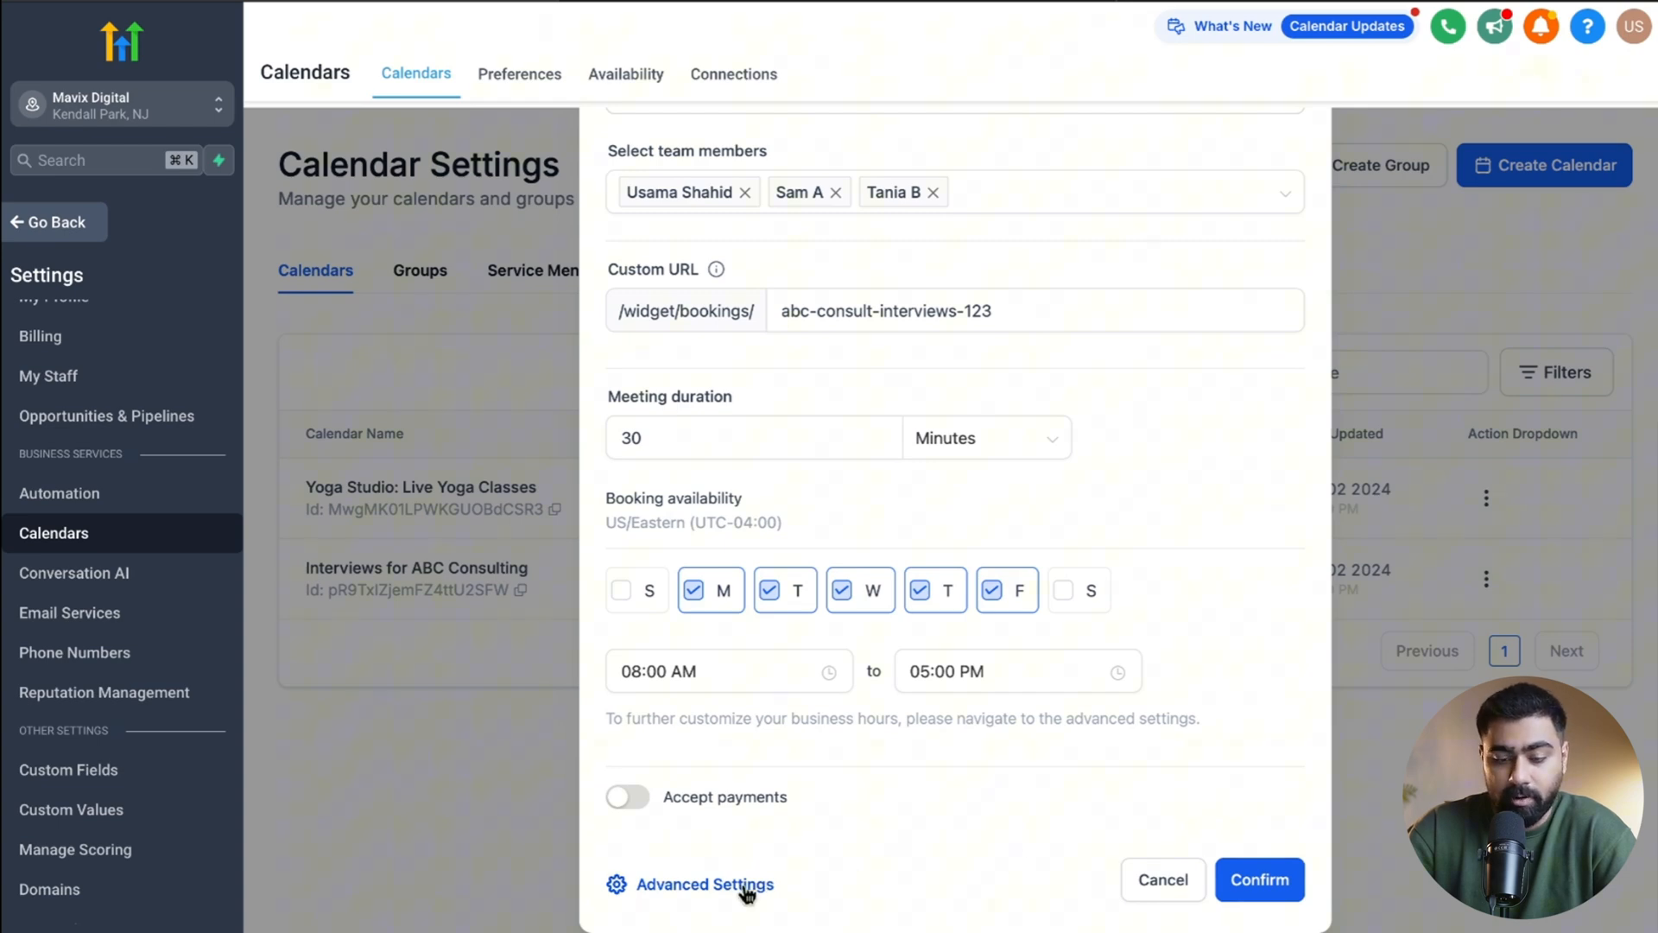
Step: In Advanced Settings, upload the purple chart image as the calendar logo
left_click(706, 885)
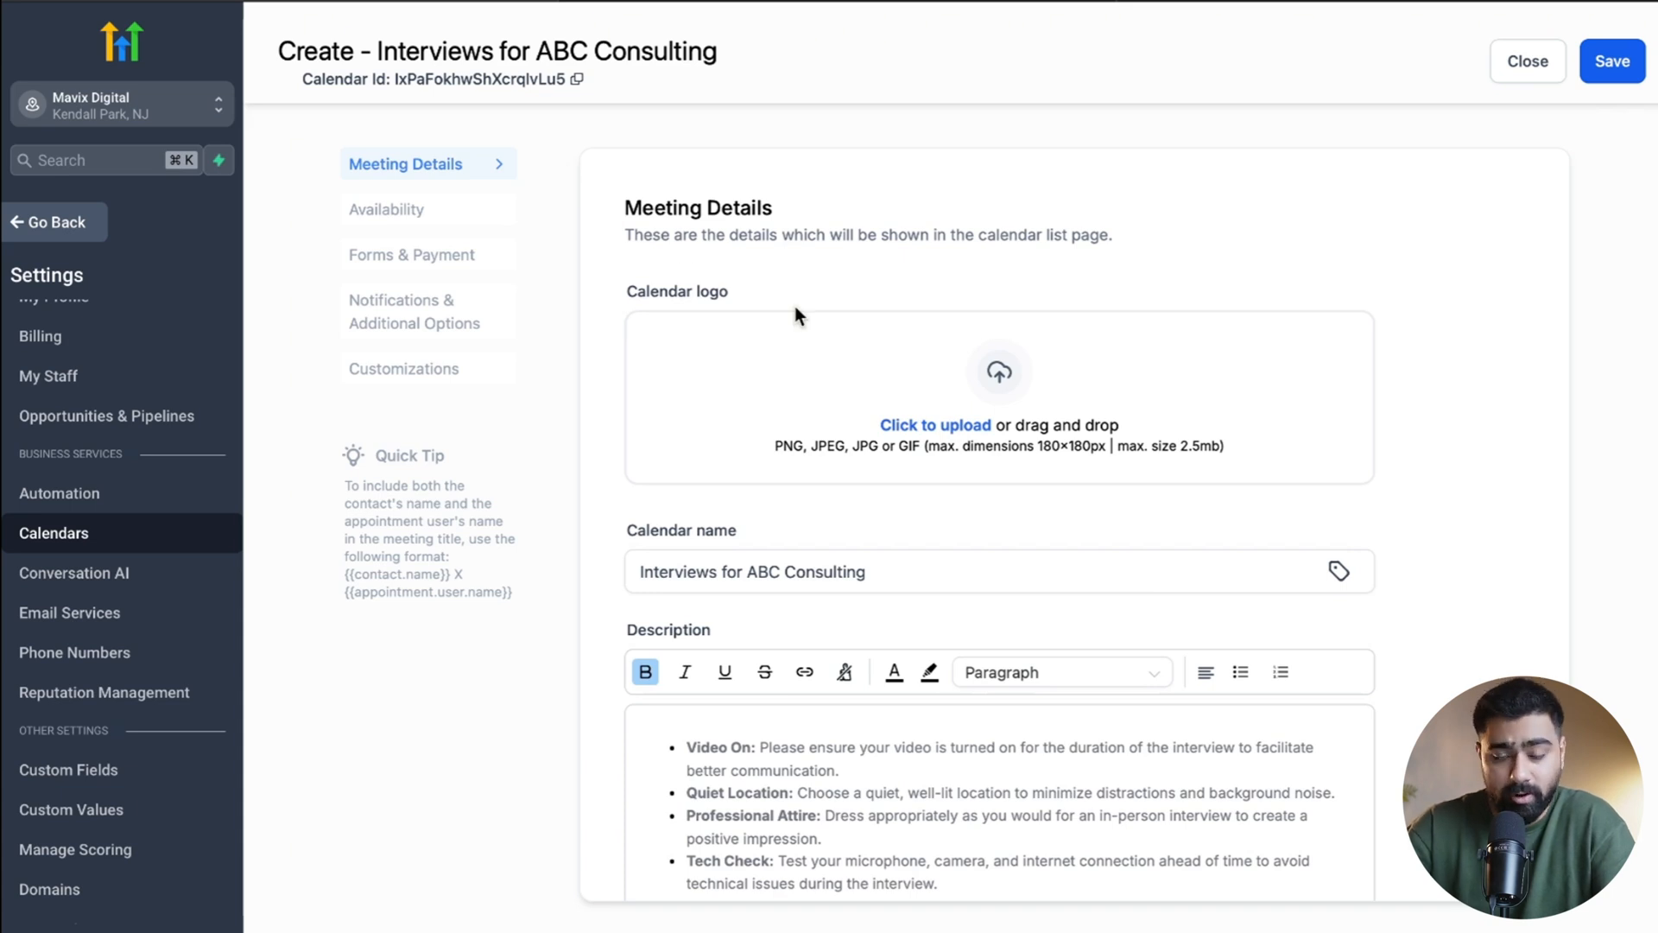
left_click(934, 425)
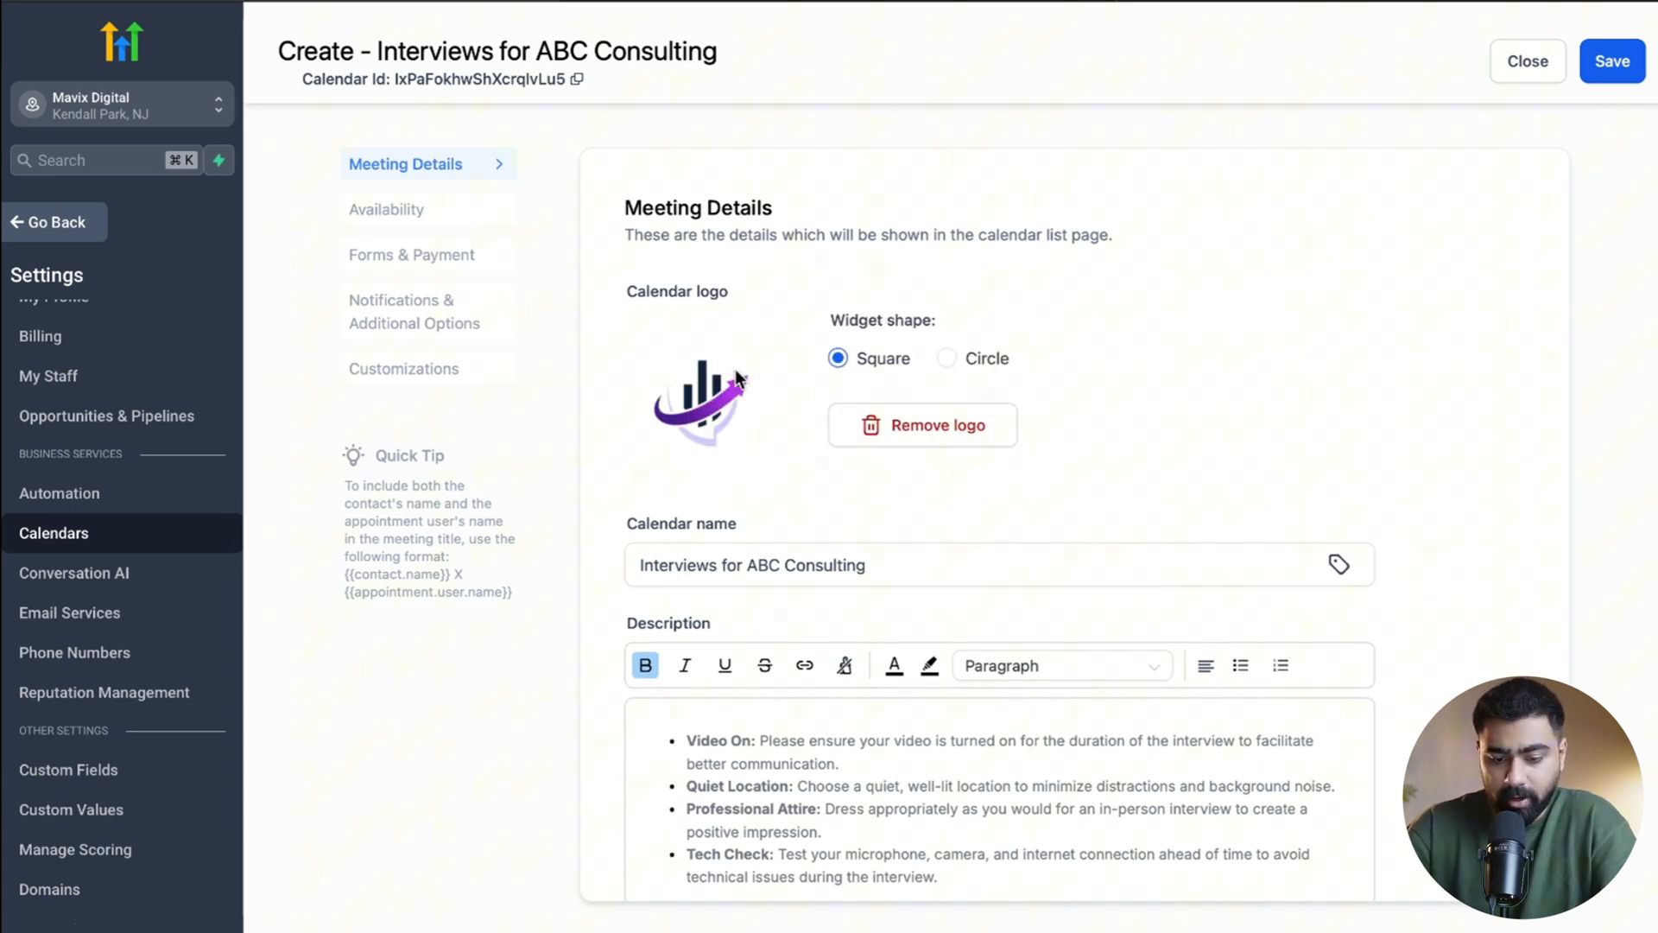
scroll("down", 3)
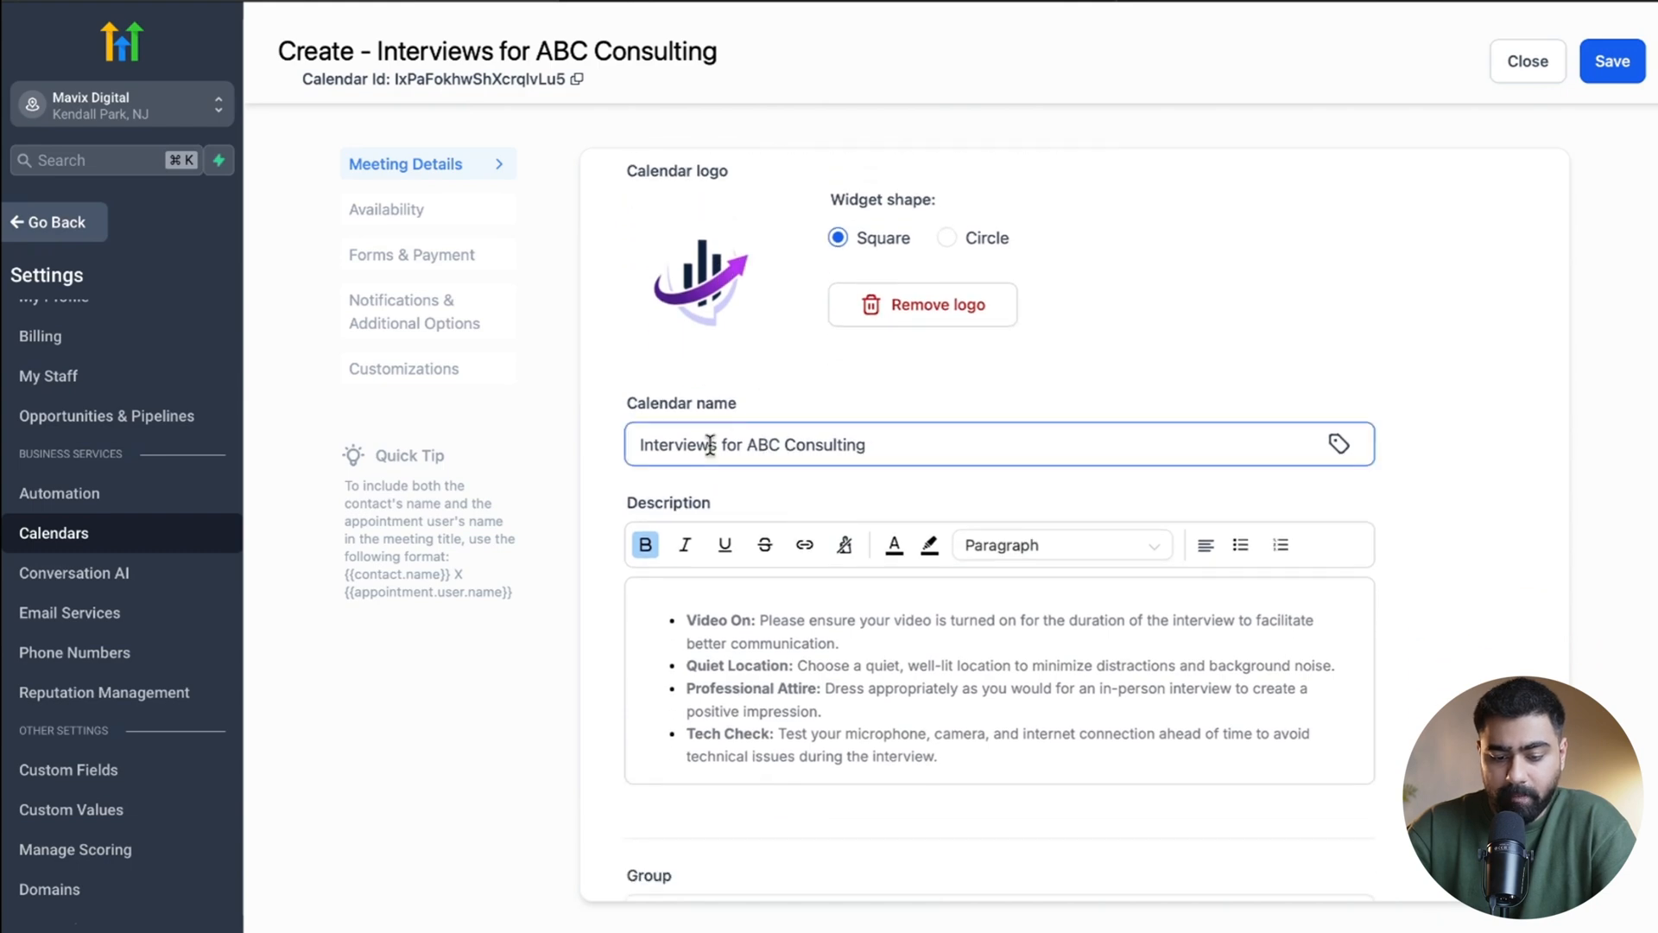
scroll("down", 3)
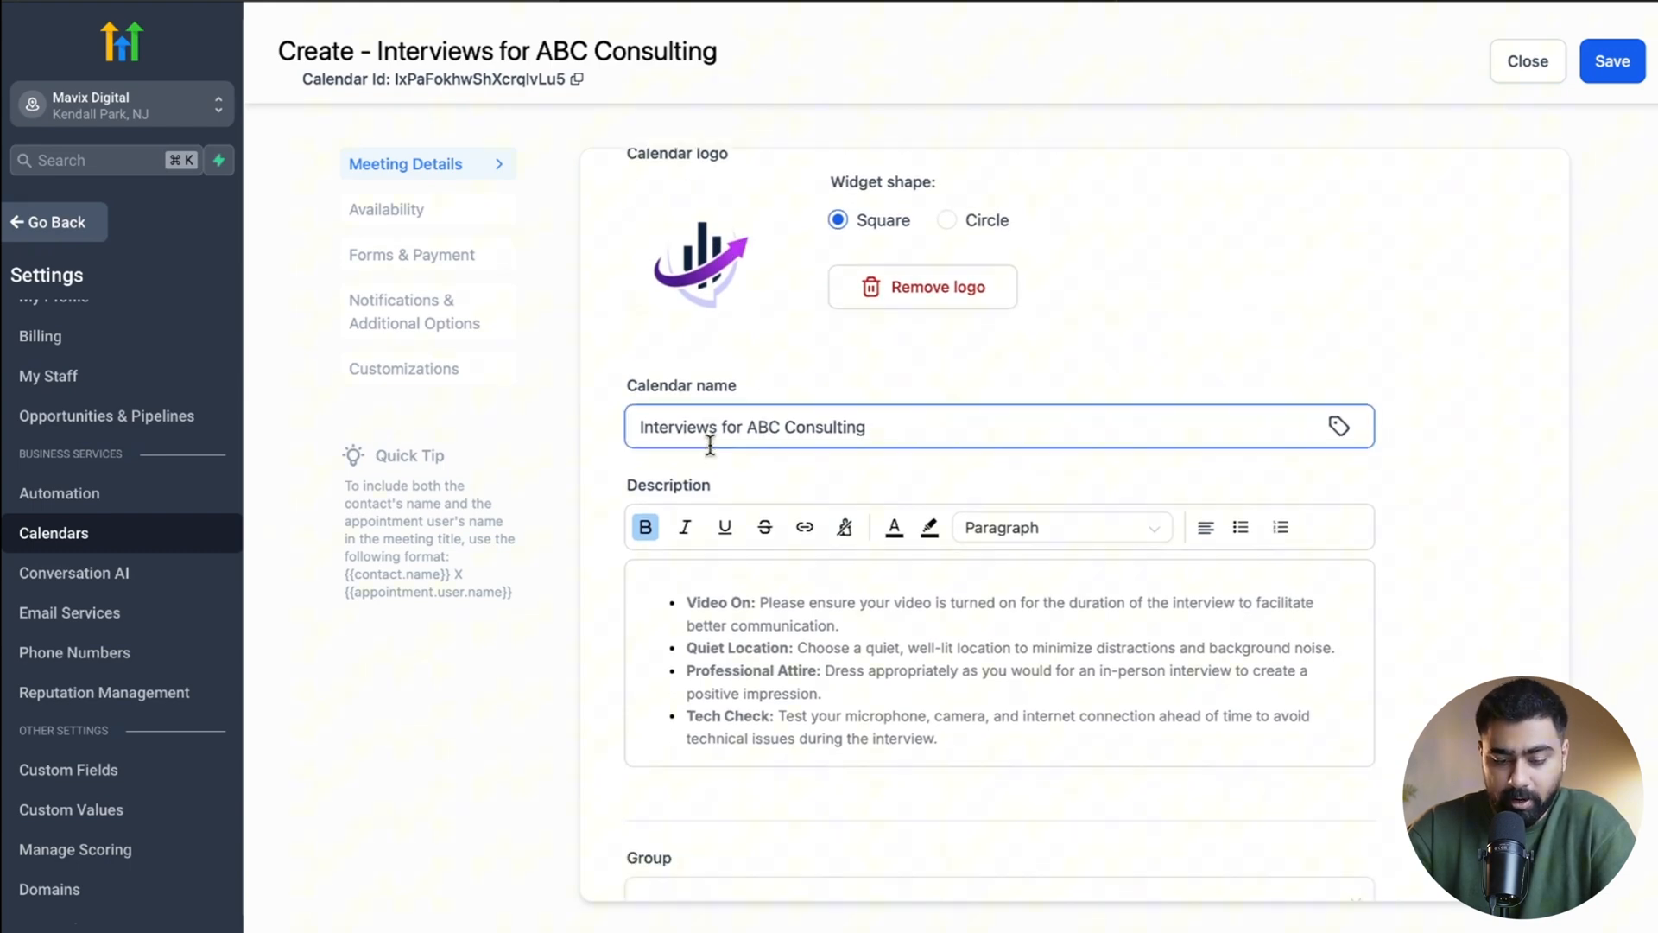
scroll("down", 3)
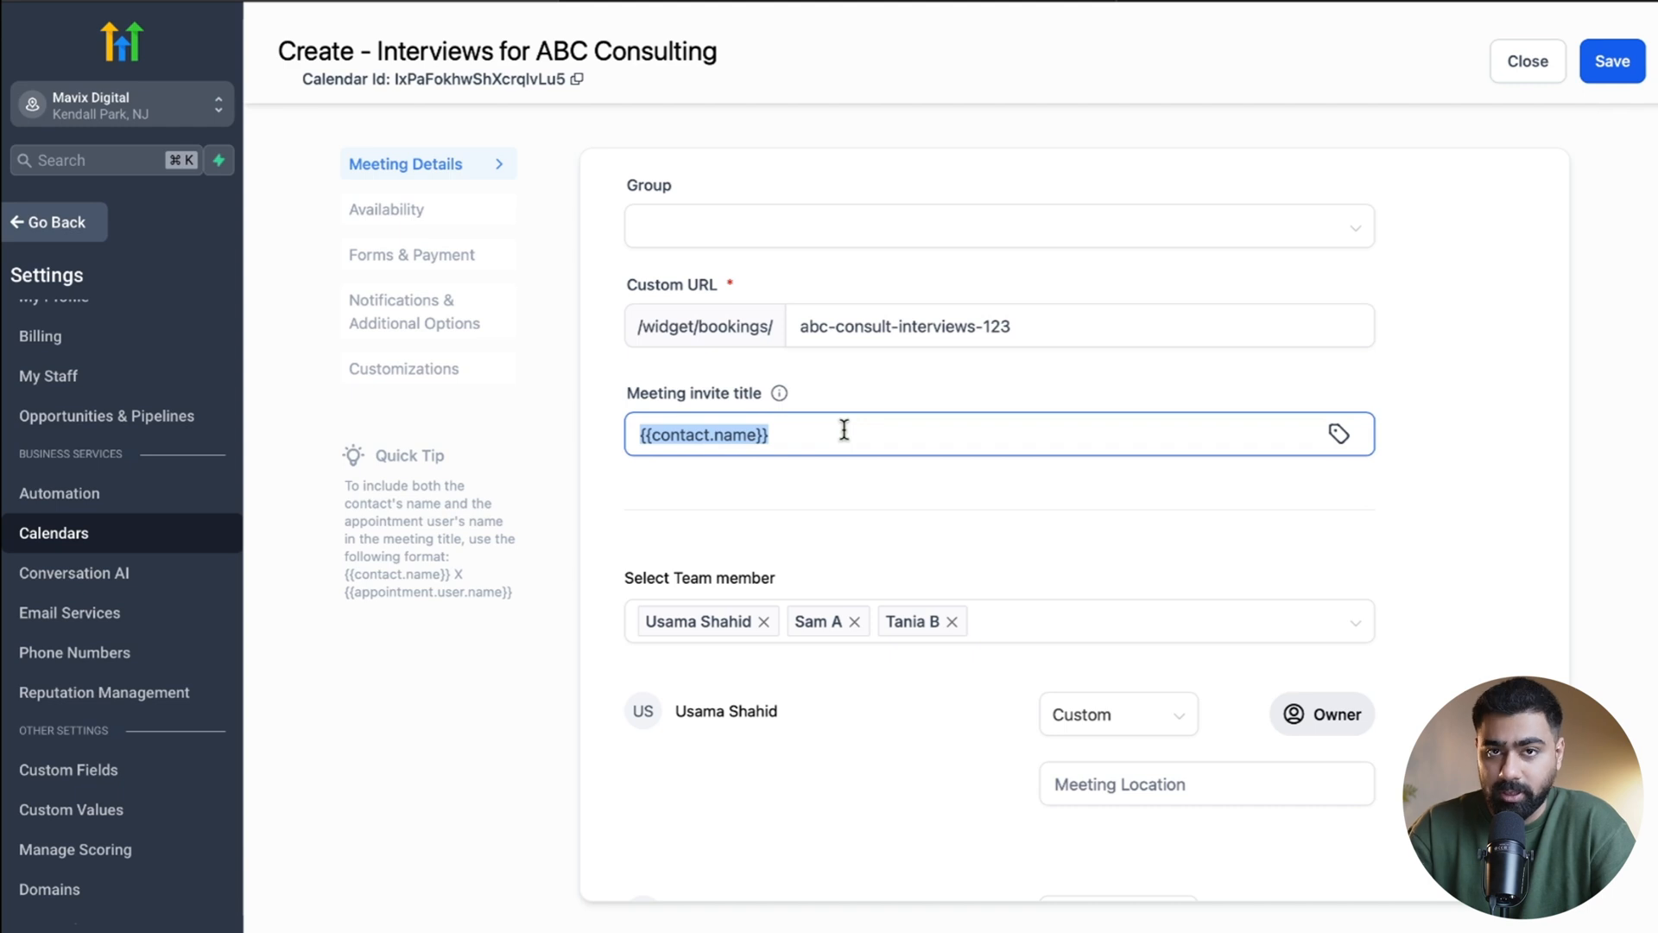
Step: Append '-Interview for ABC Consulting' to the meeting invite title
type("-Interview for ABC Consulting")
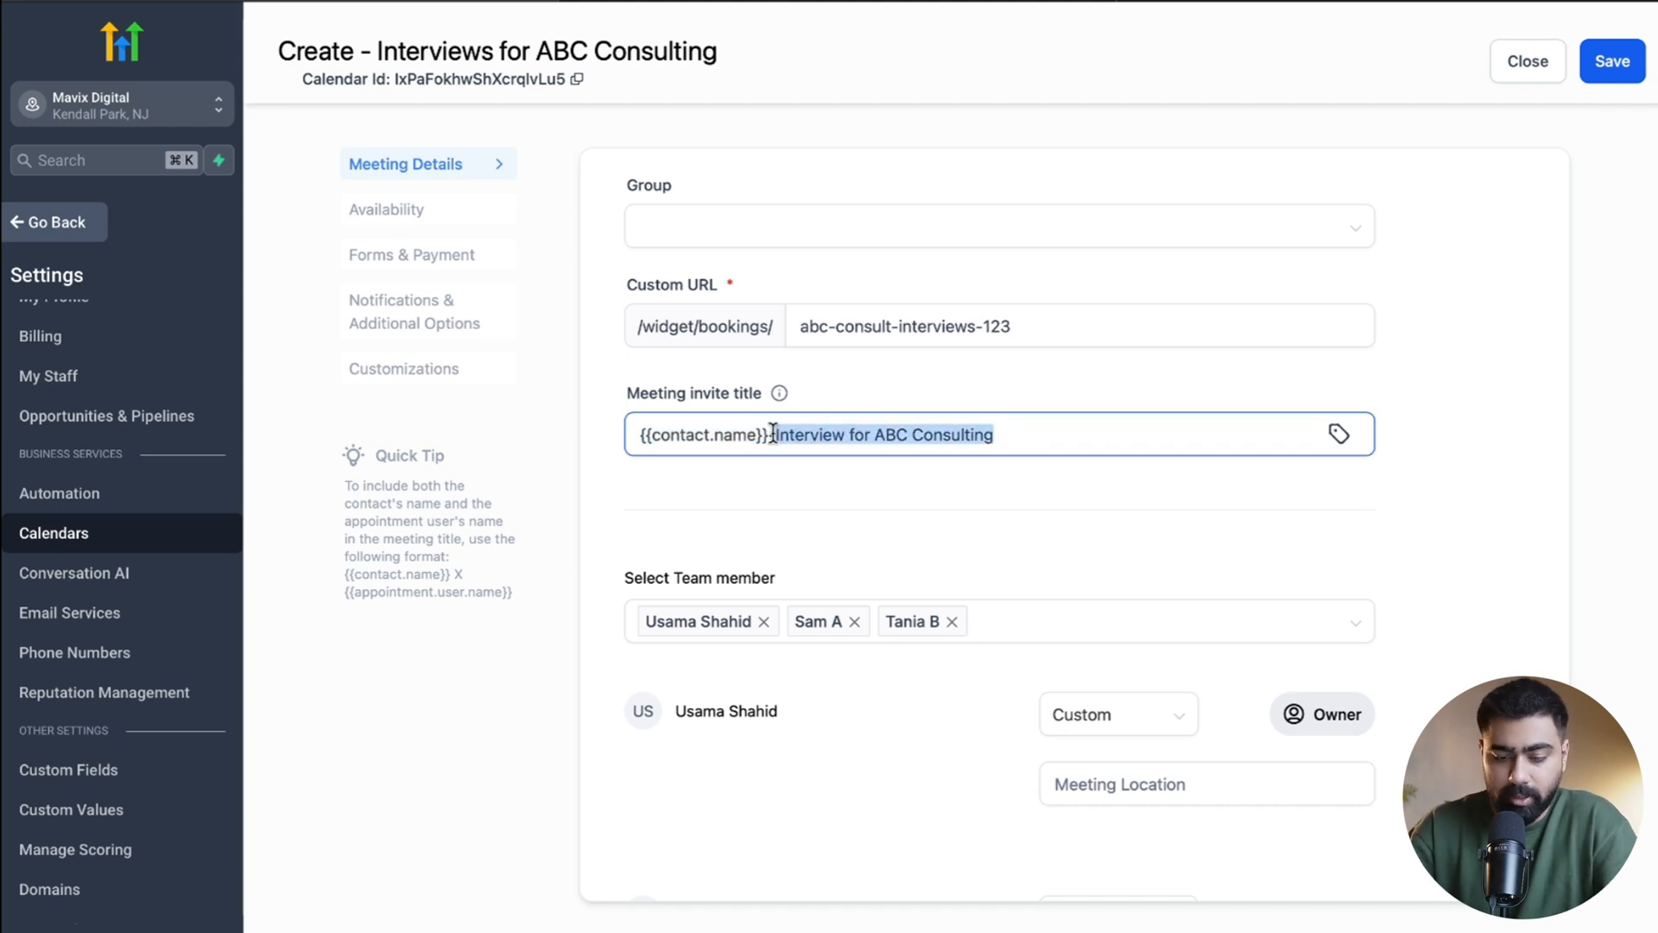
scroll("down", 3)
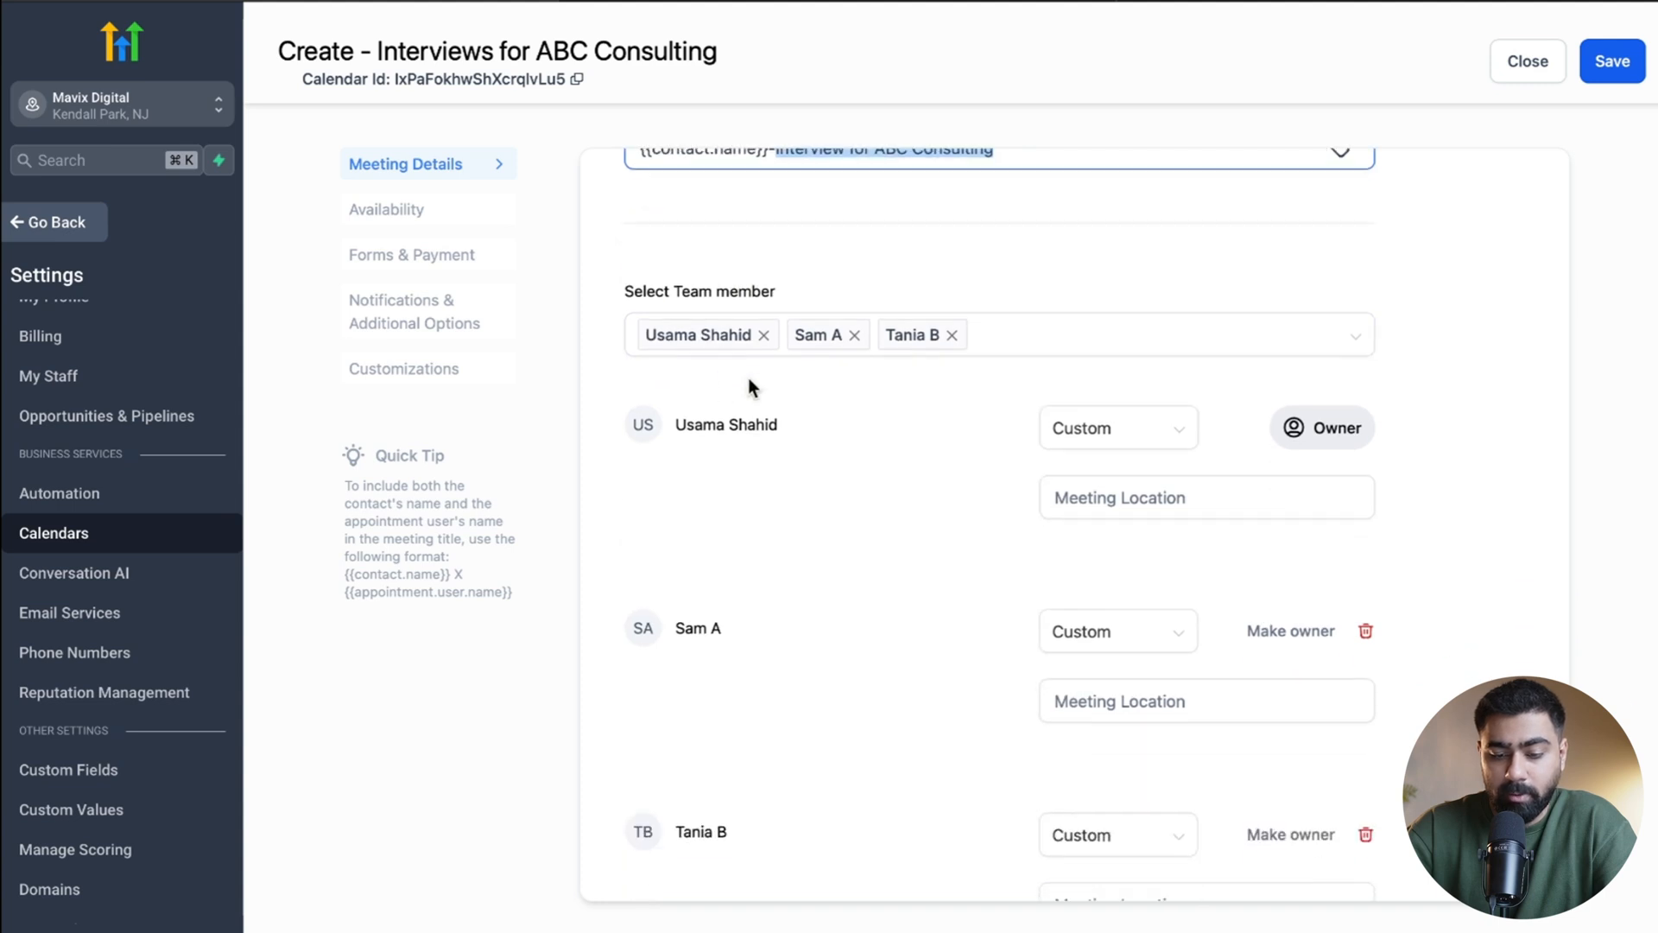
mouse_move(913, 231)
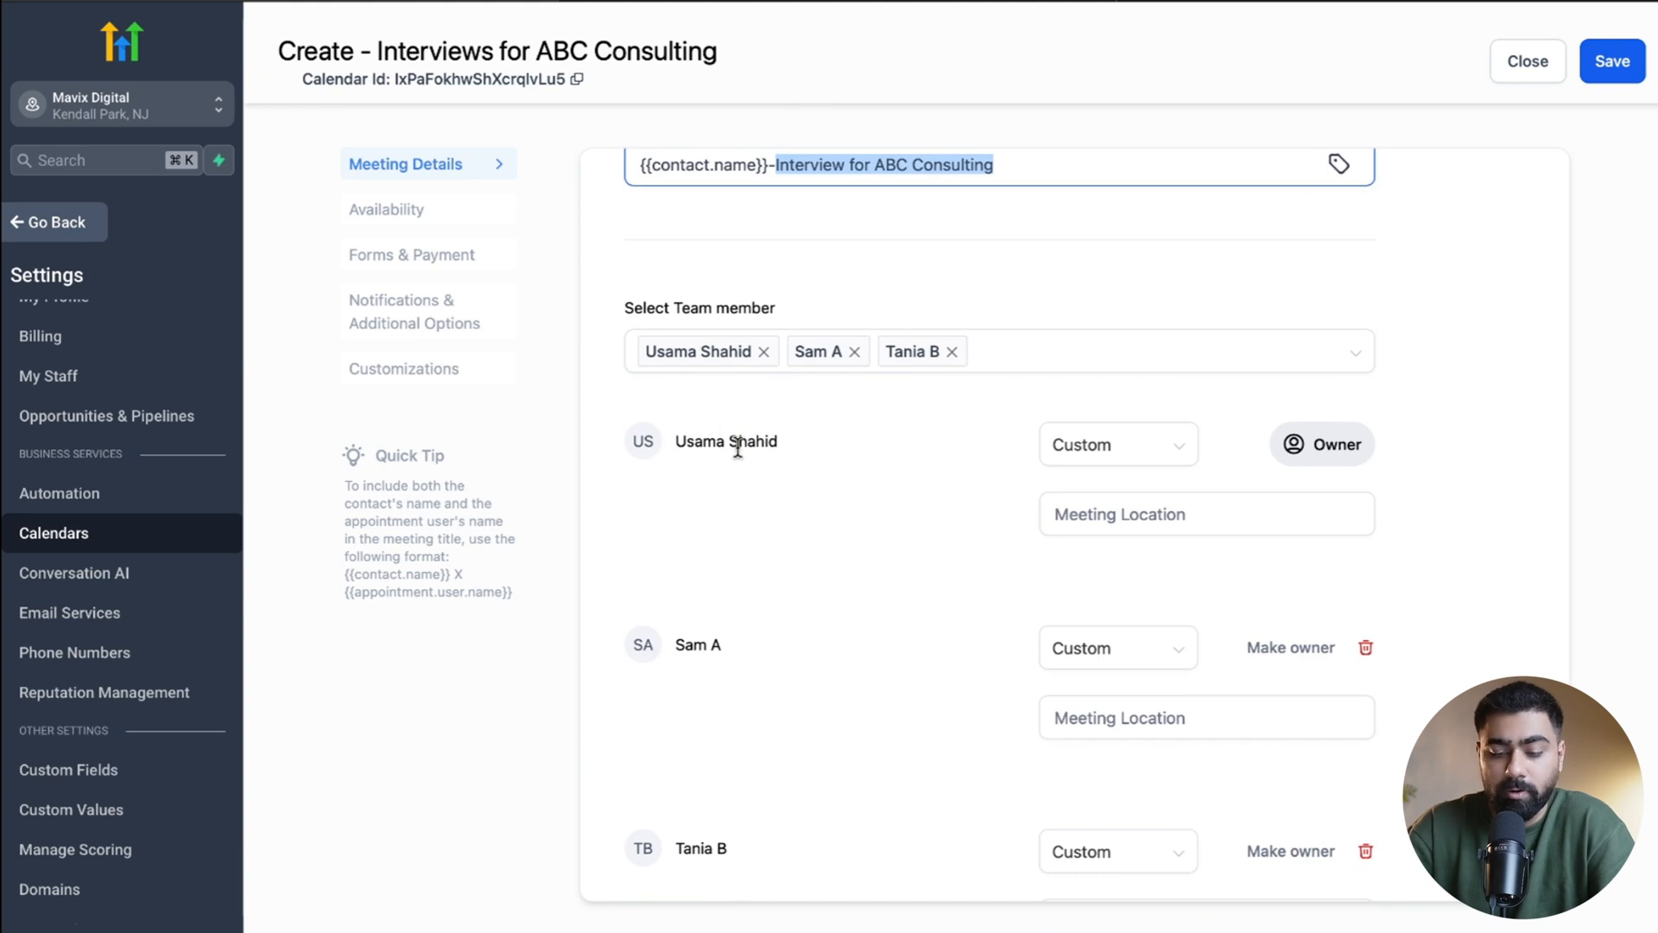
scroll("up", 3)
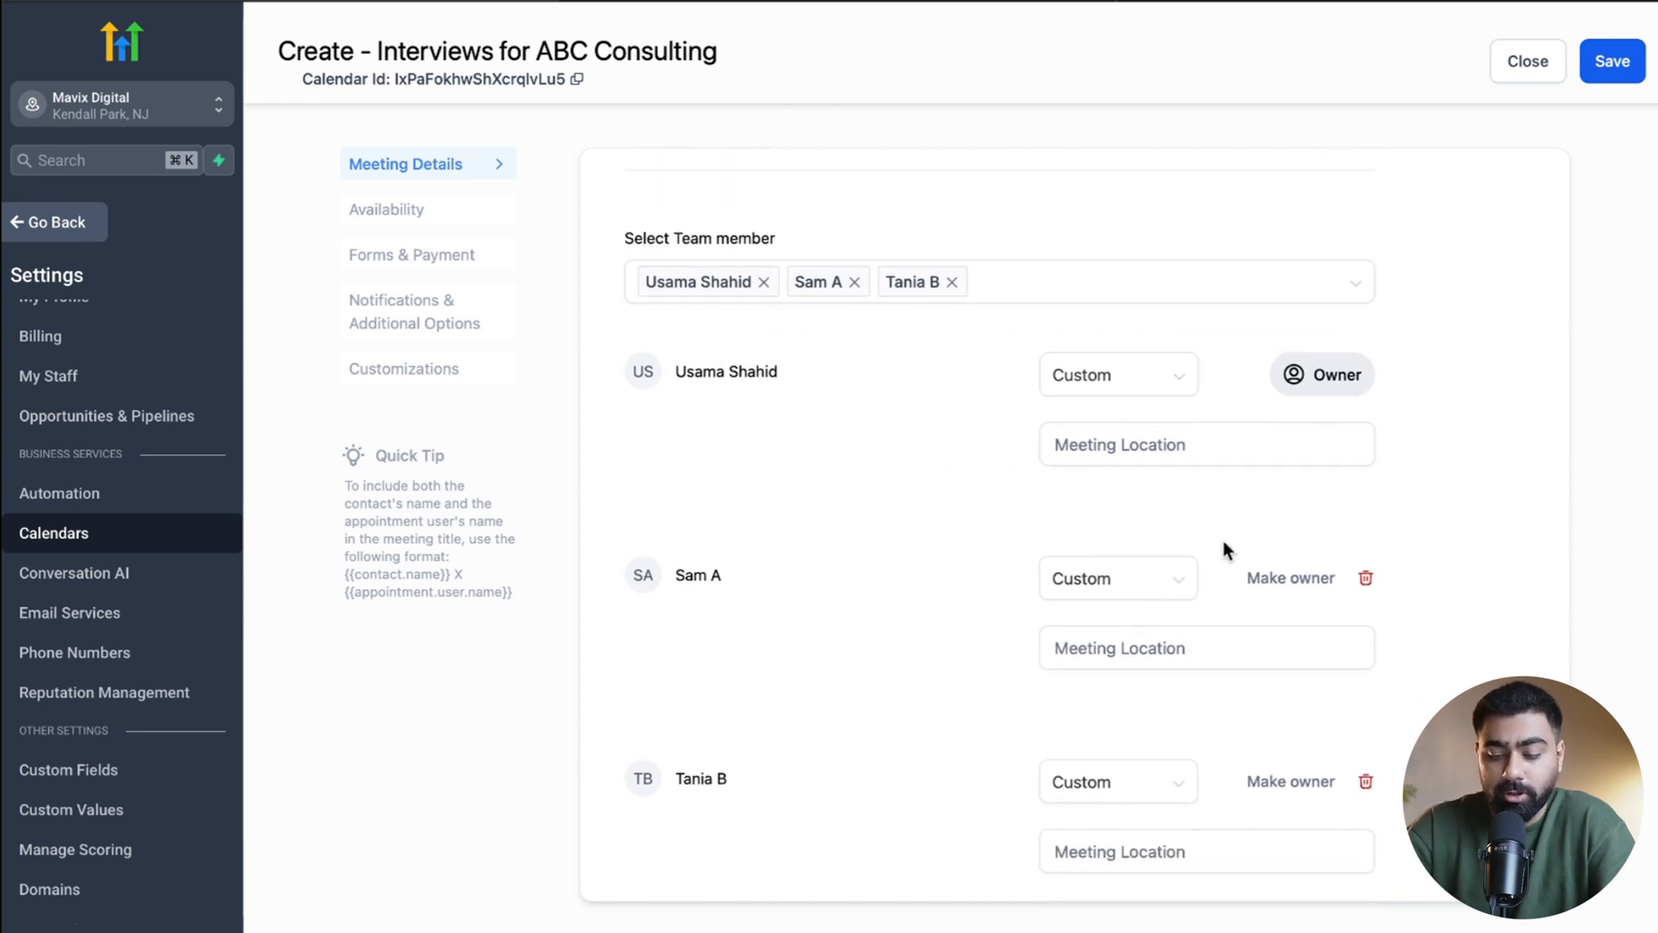
mouse_move(1261, 575)
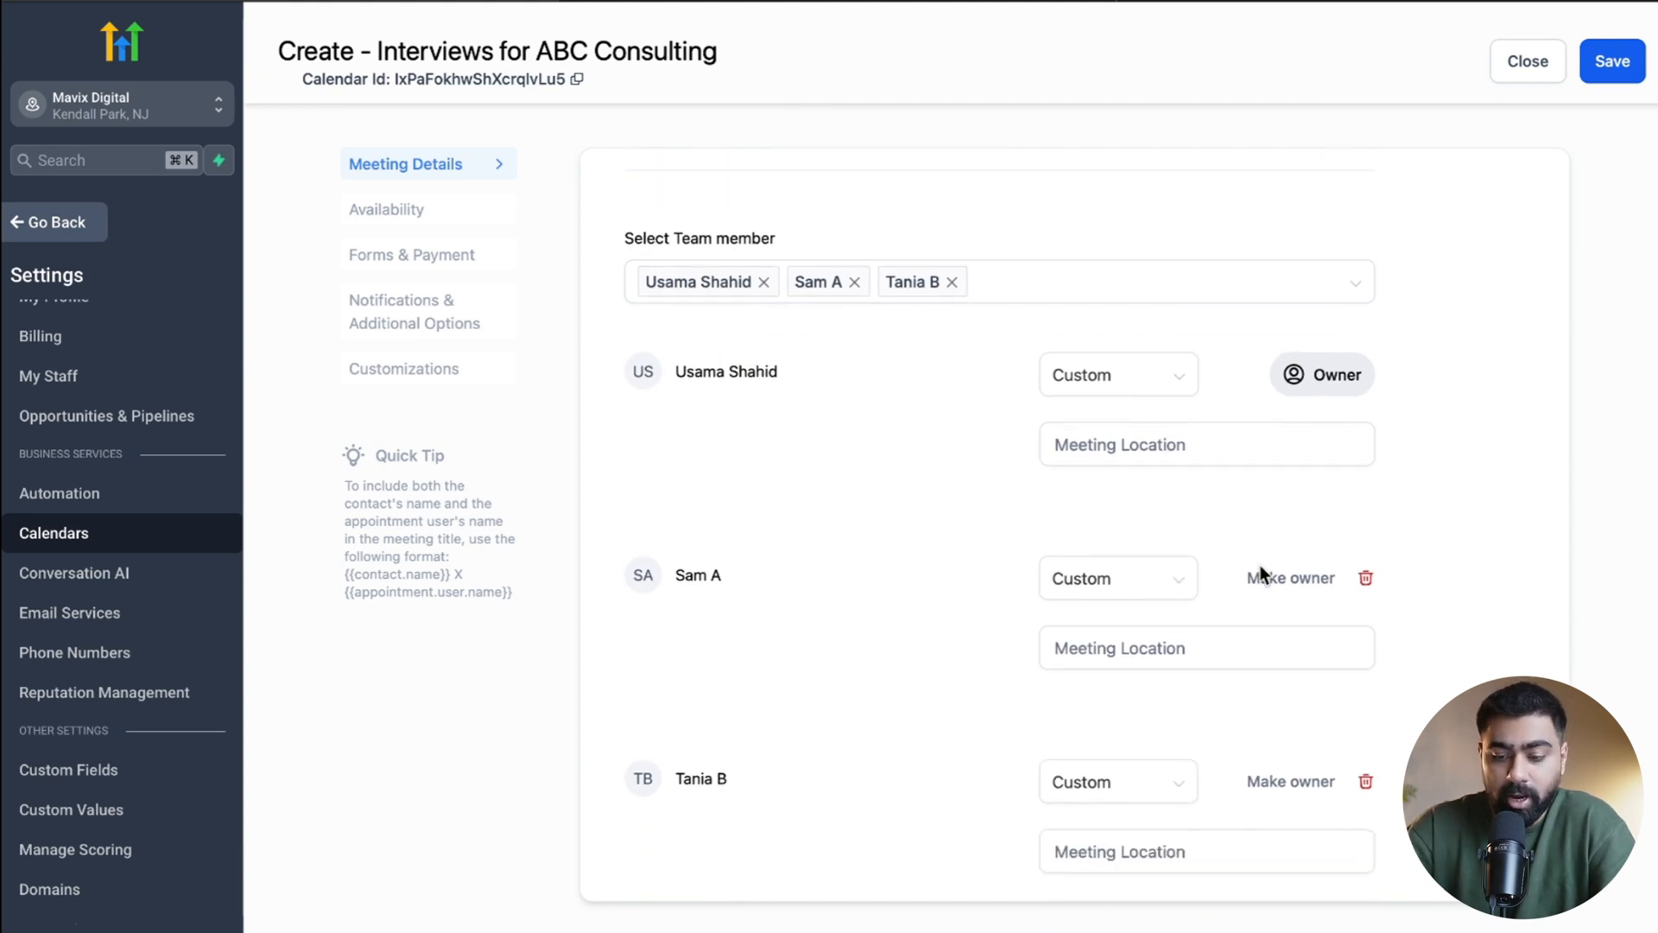
Step: Keep Usama Shahid as owner and set his meeting location to zoom.us/12321312
left_click(1206, 444)
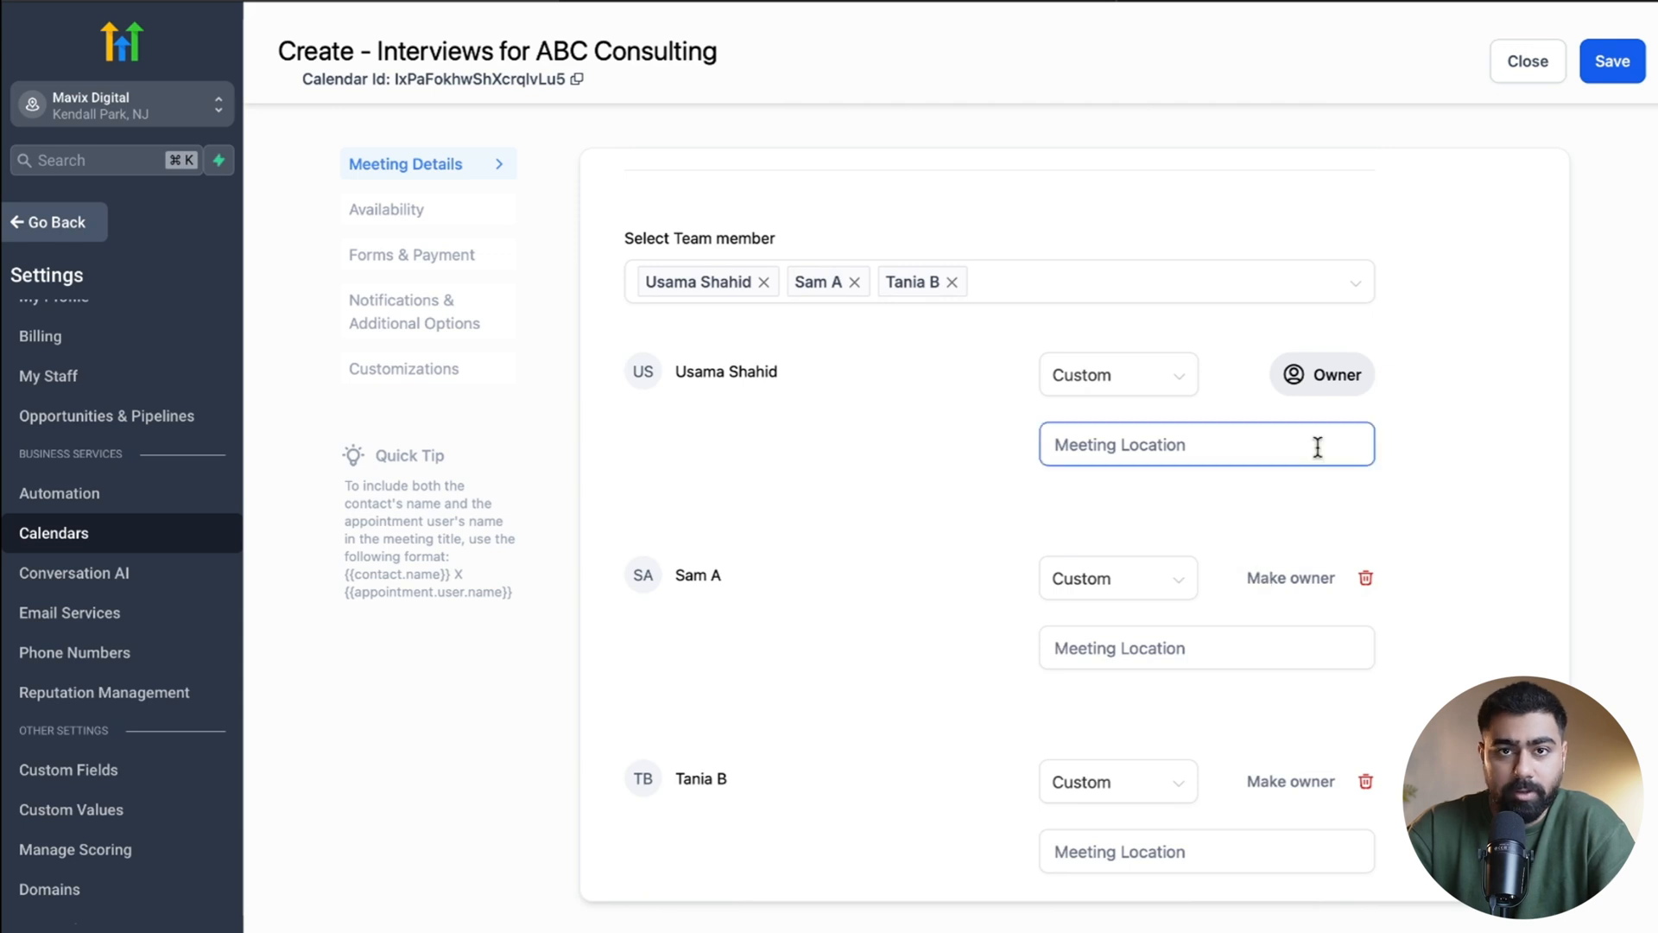
left_click(1289, 578)
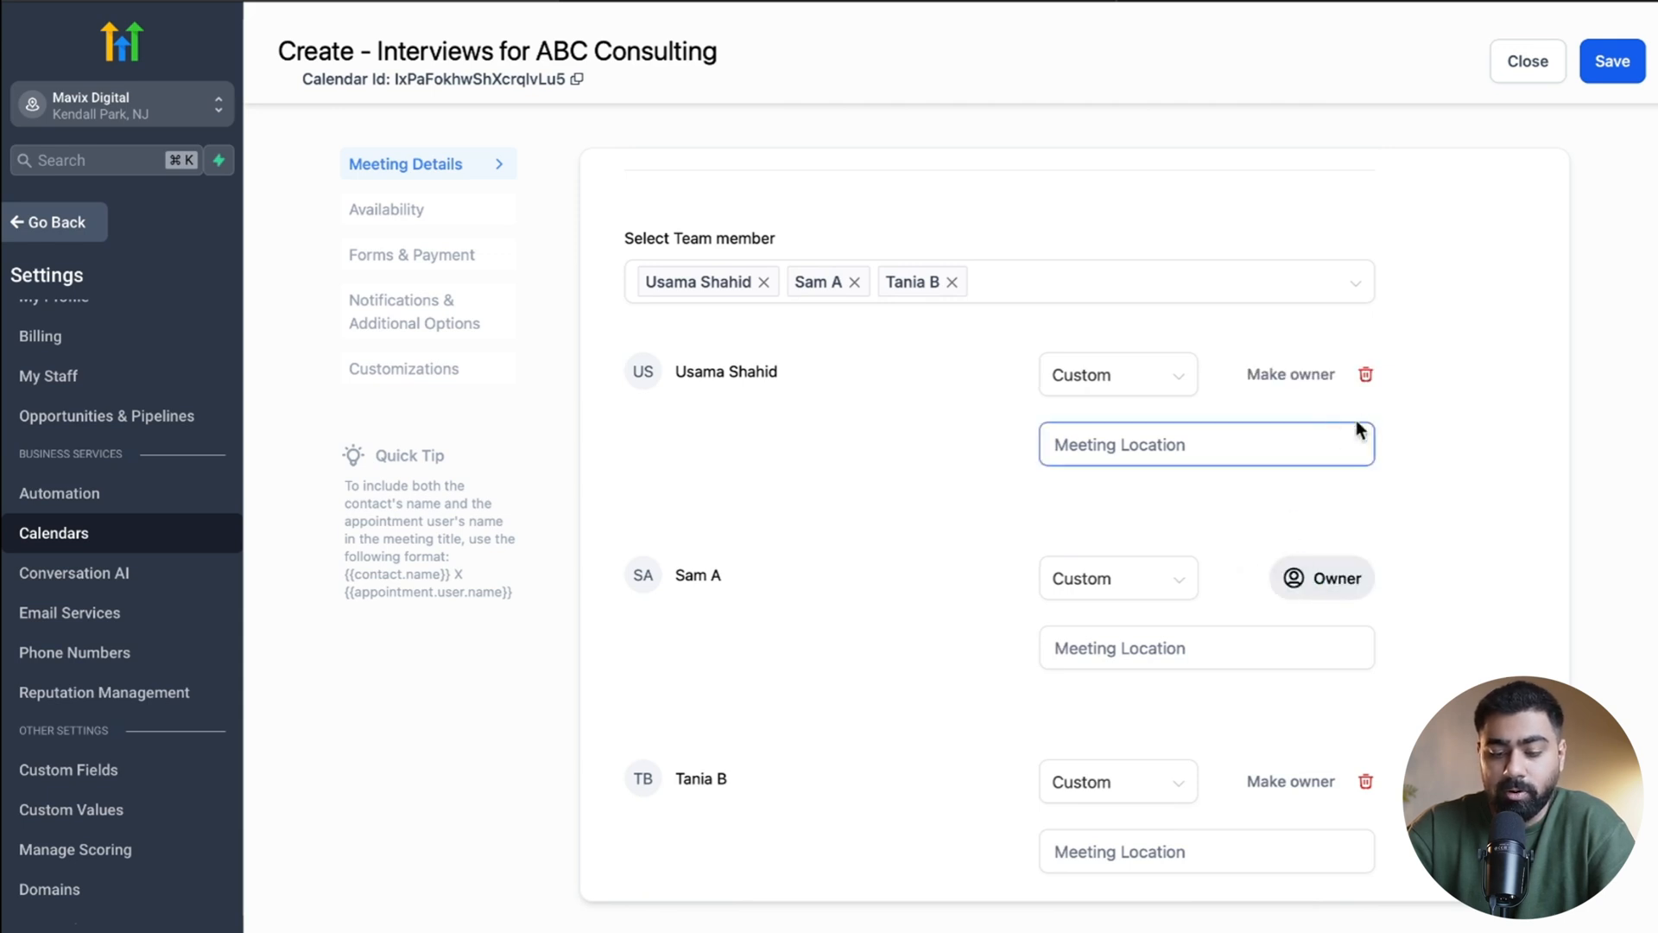
mouse_move(1367, 377)
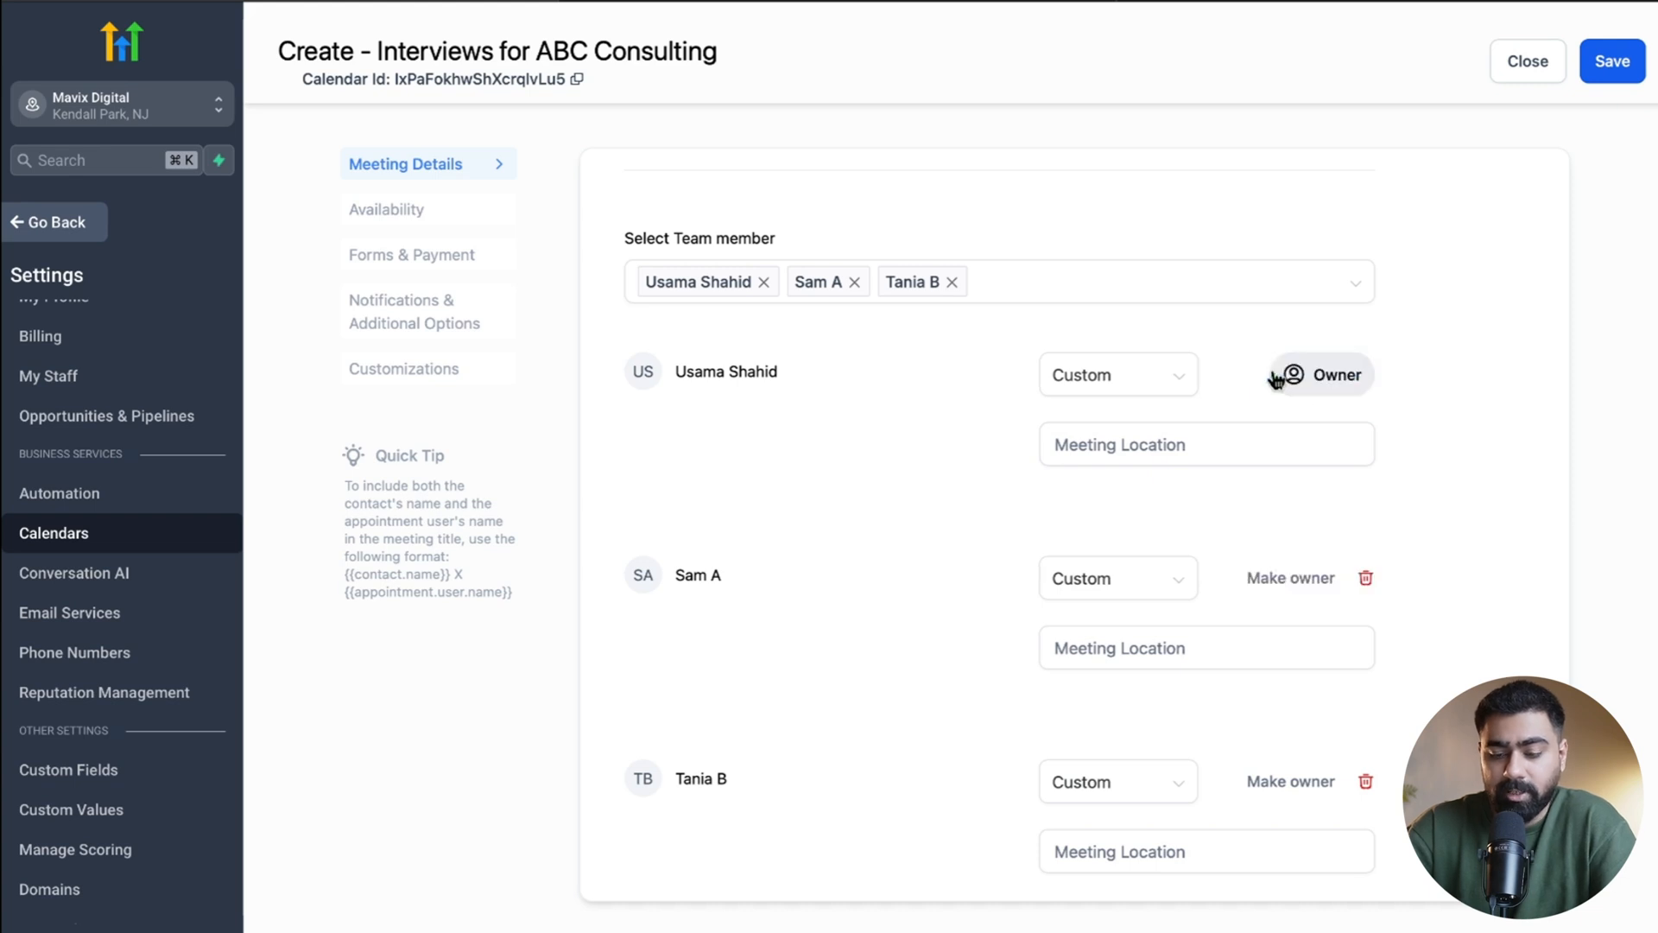
left_click(1205, 443)
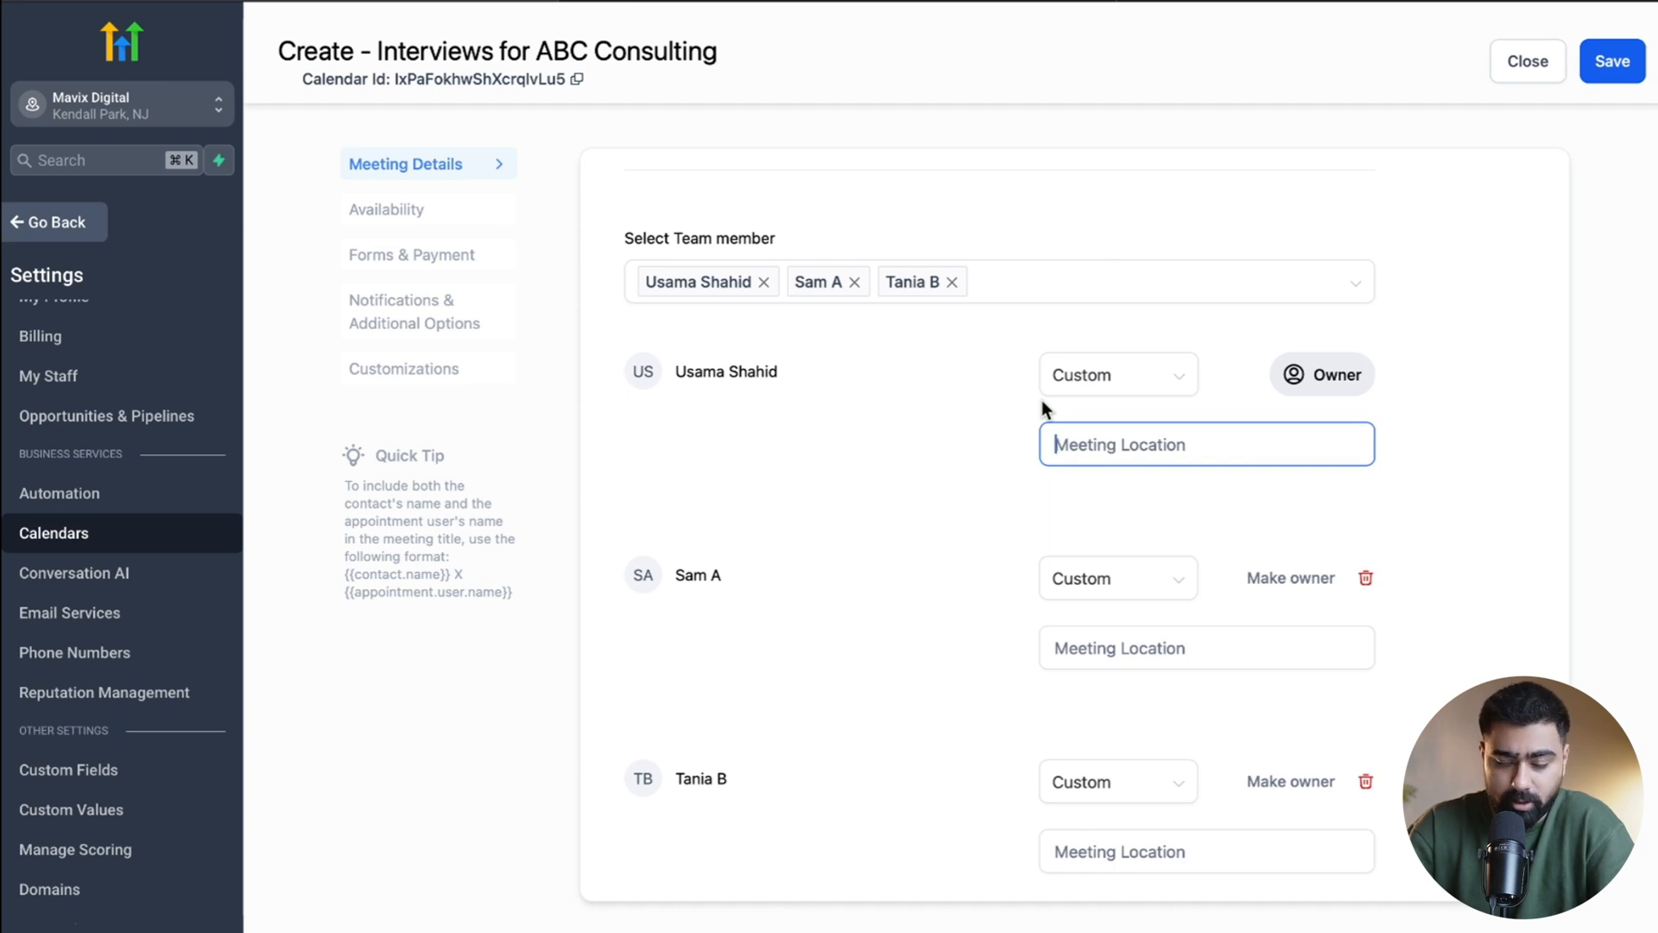
type("zoom.us/12321312")
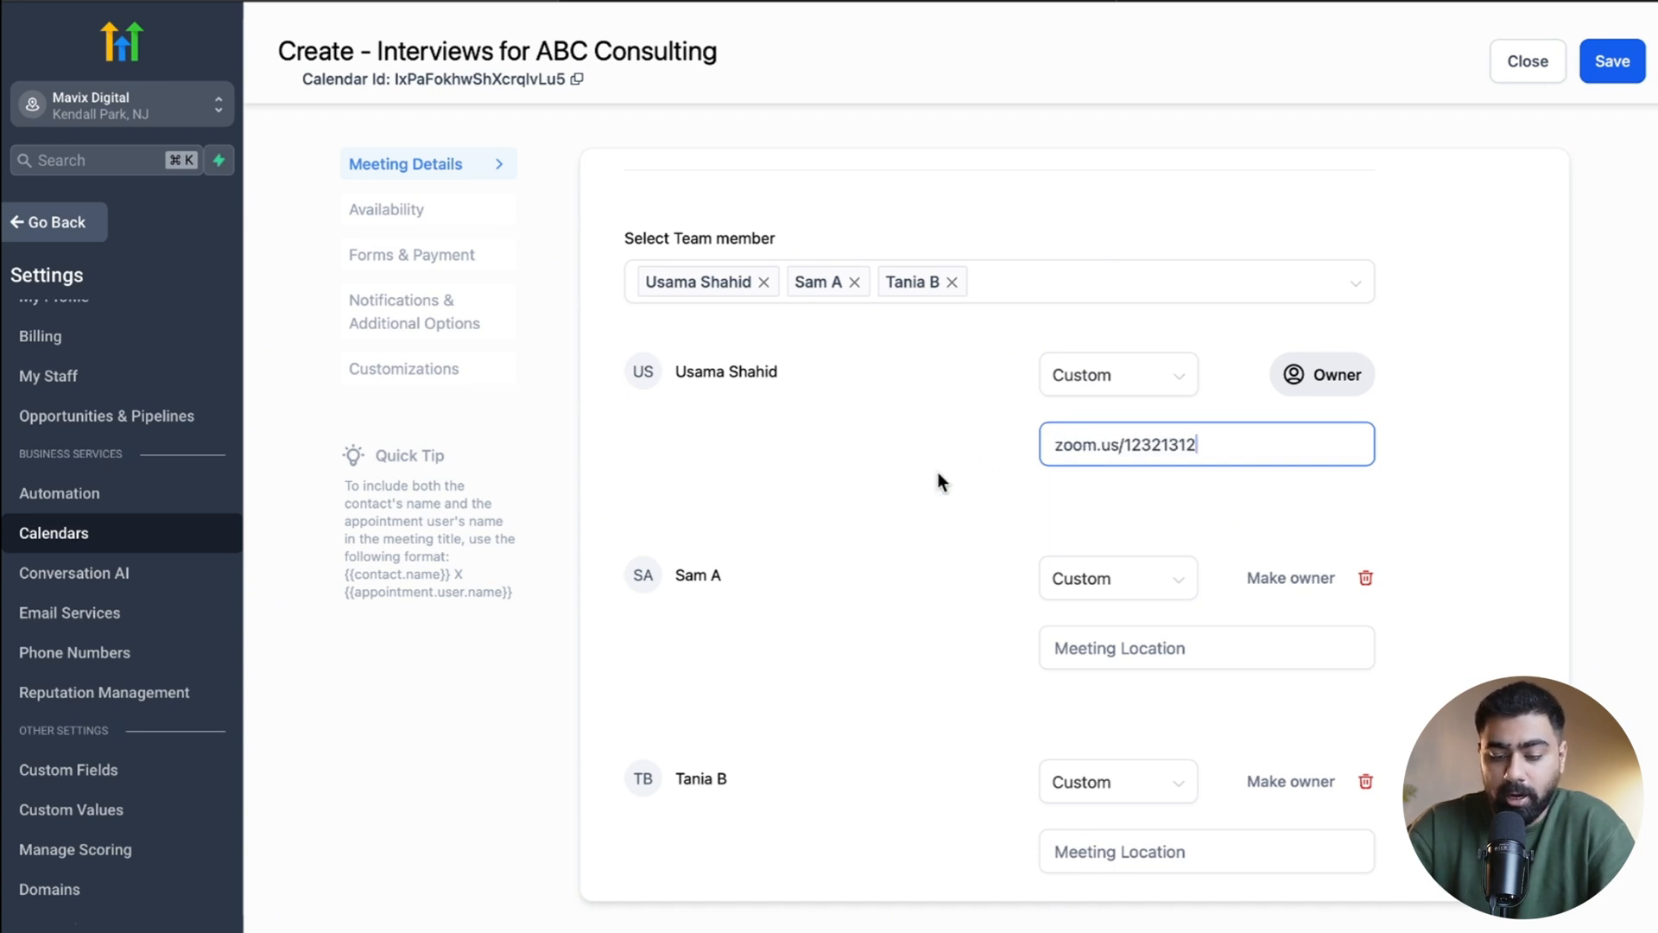
scroll("down", 3)
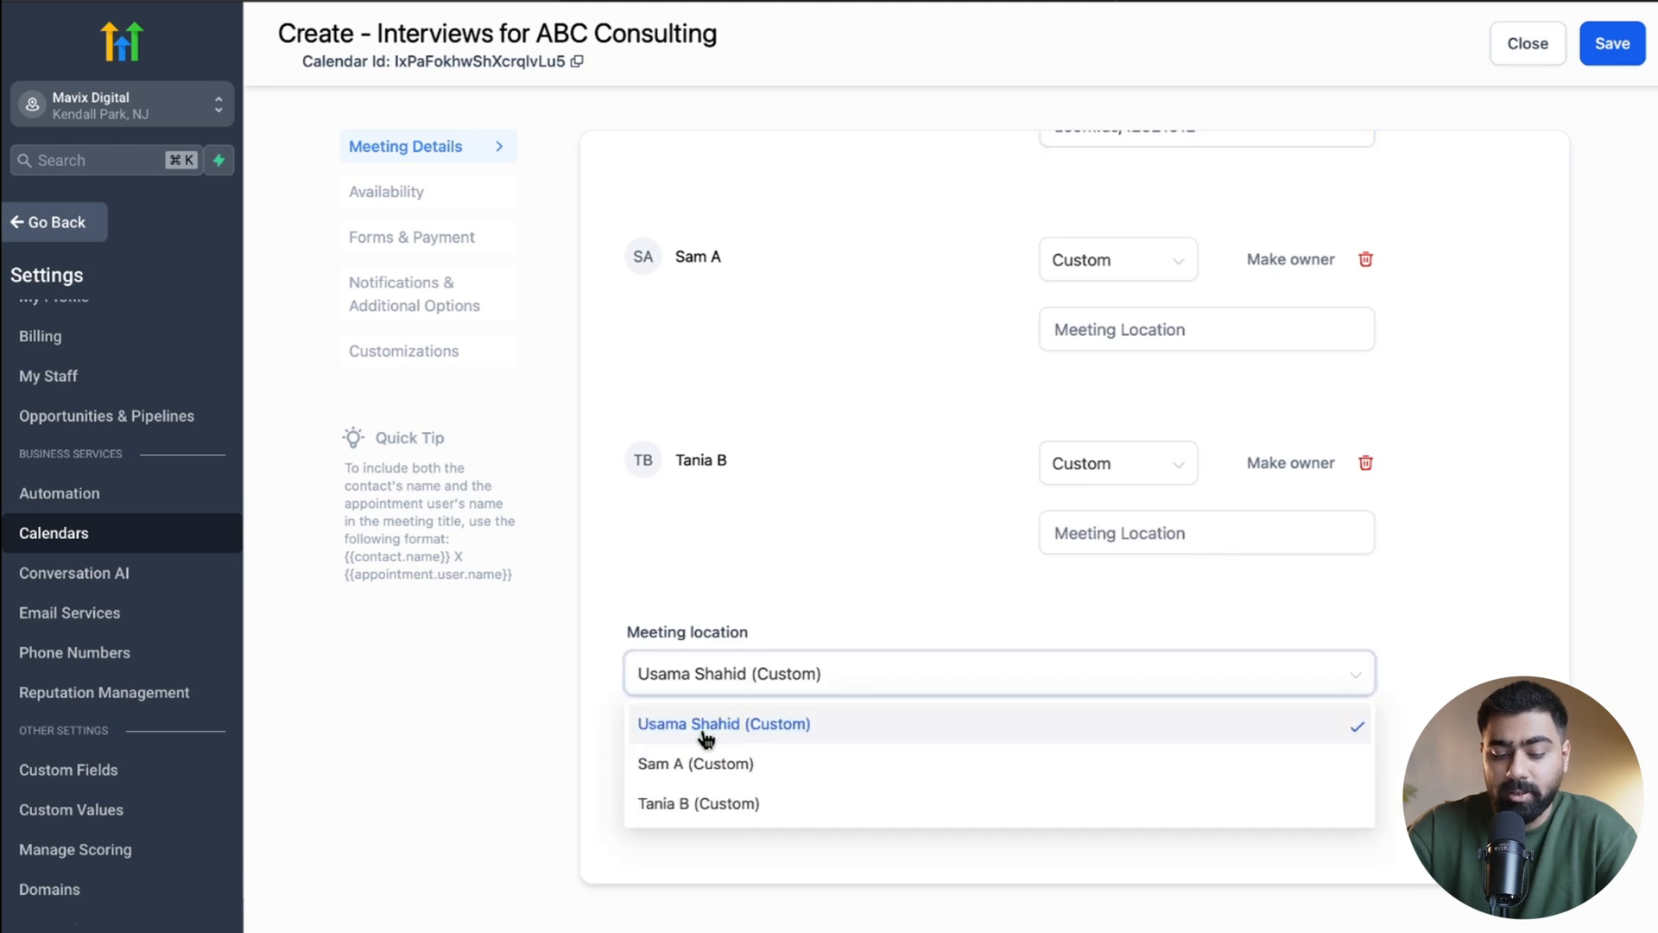
mouse_move(751, 778)
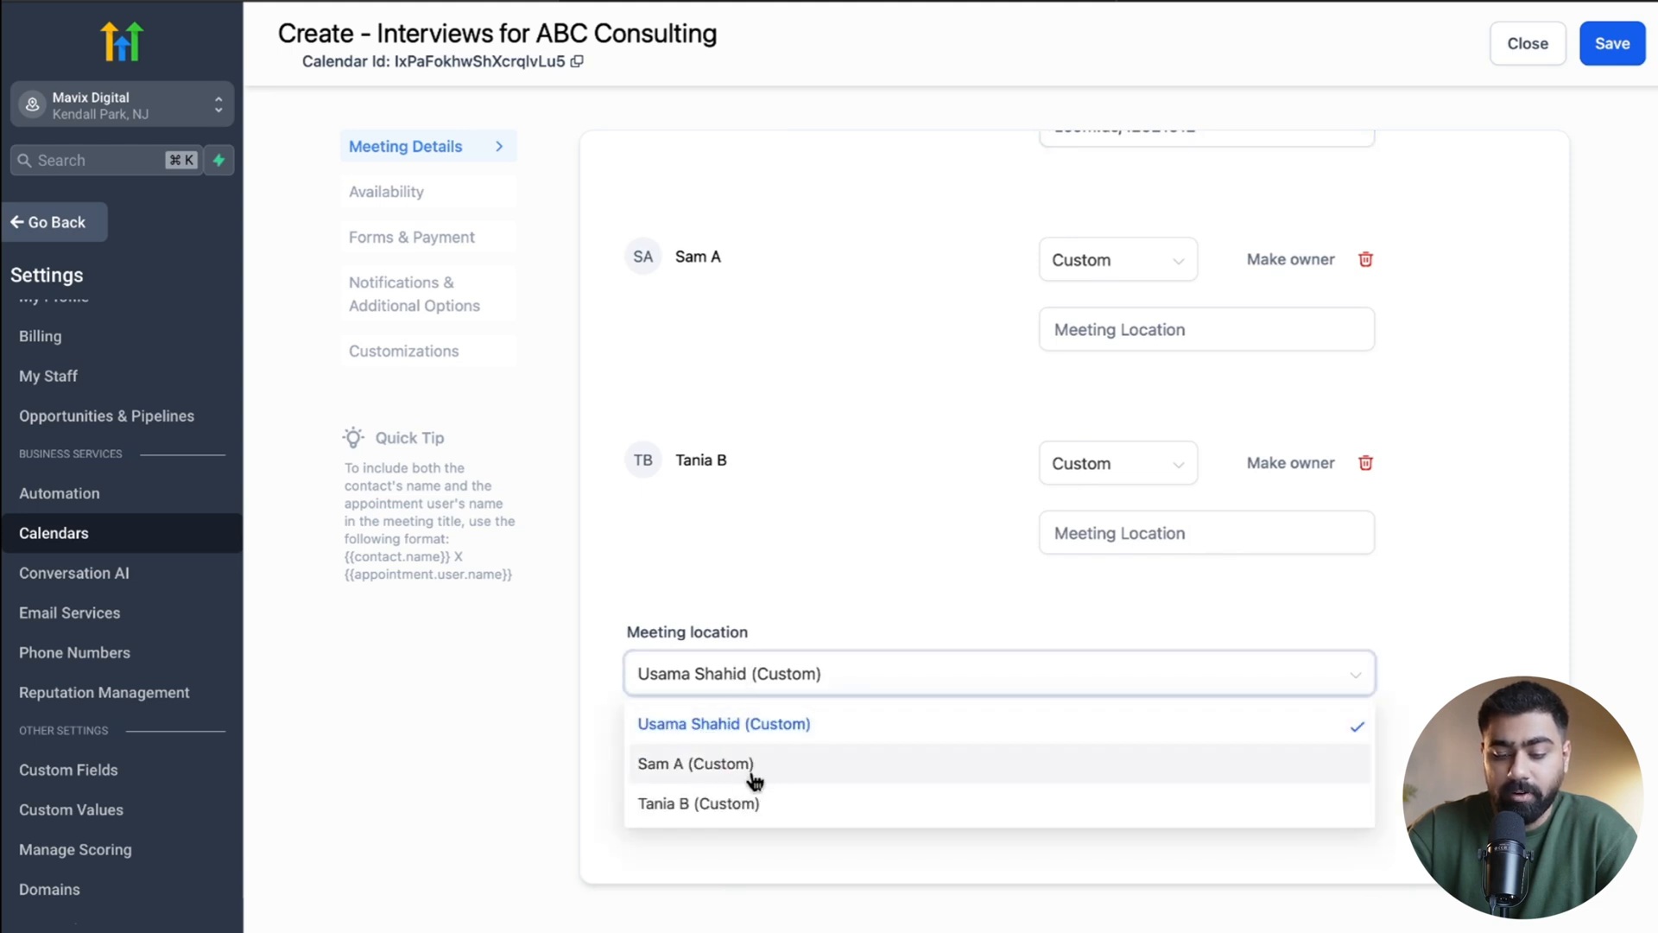
left_click(723, 724)
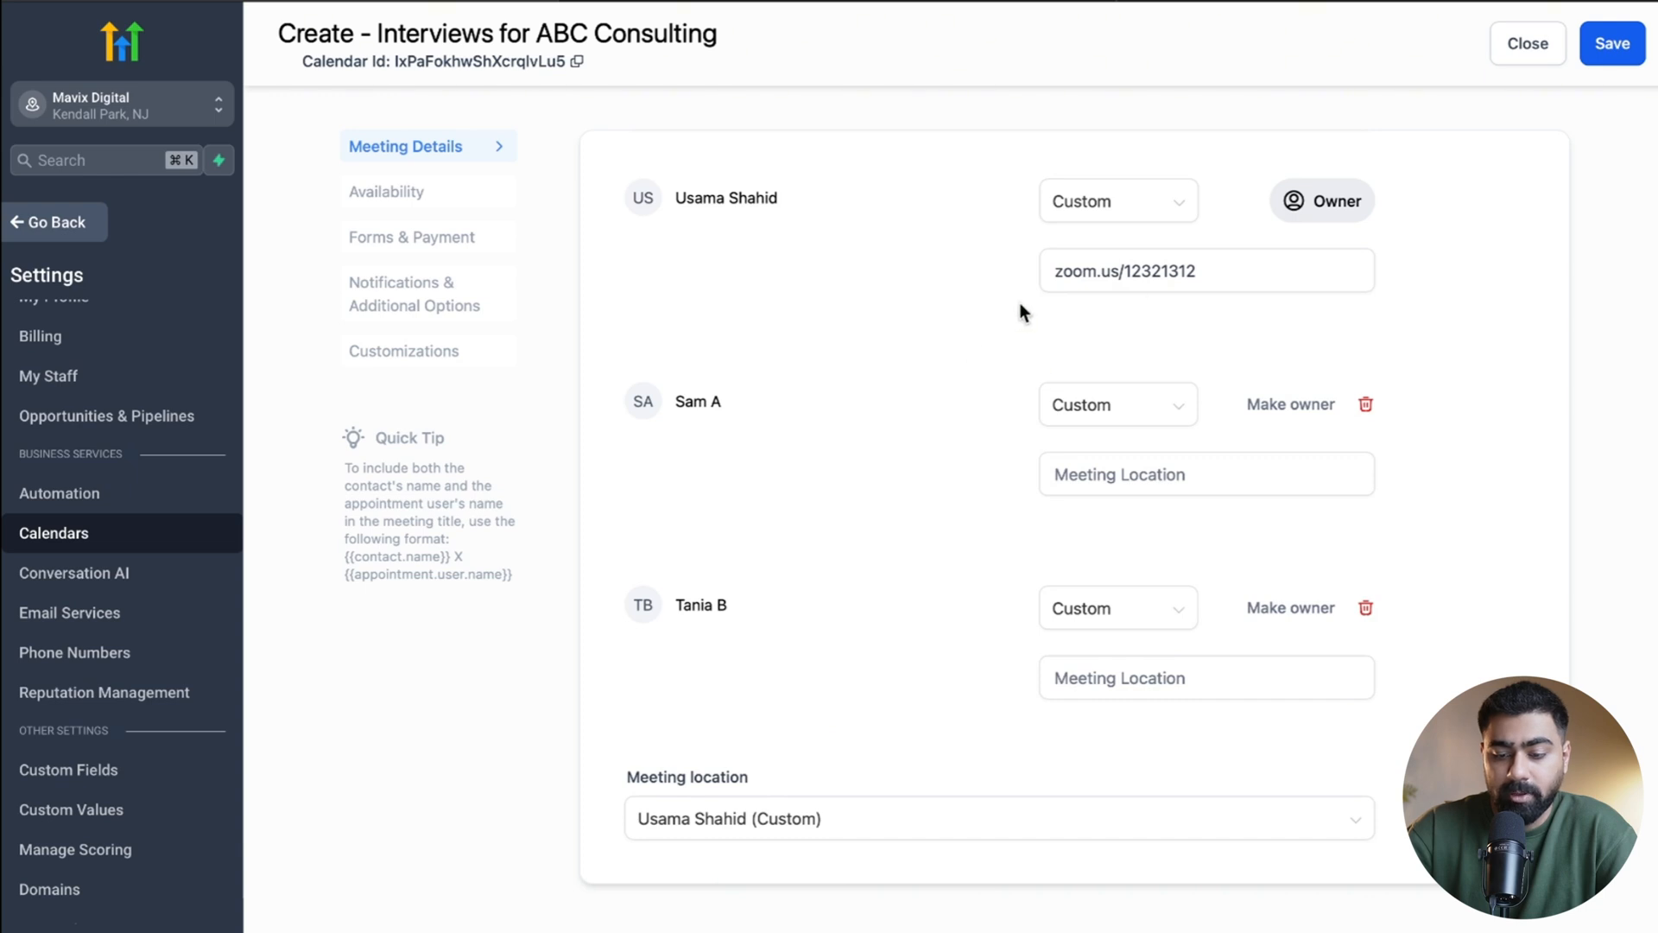
mouse_move(781, 190)
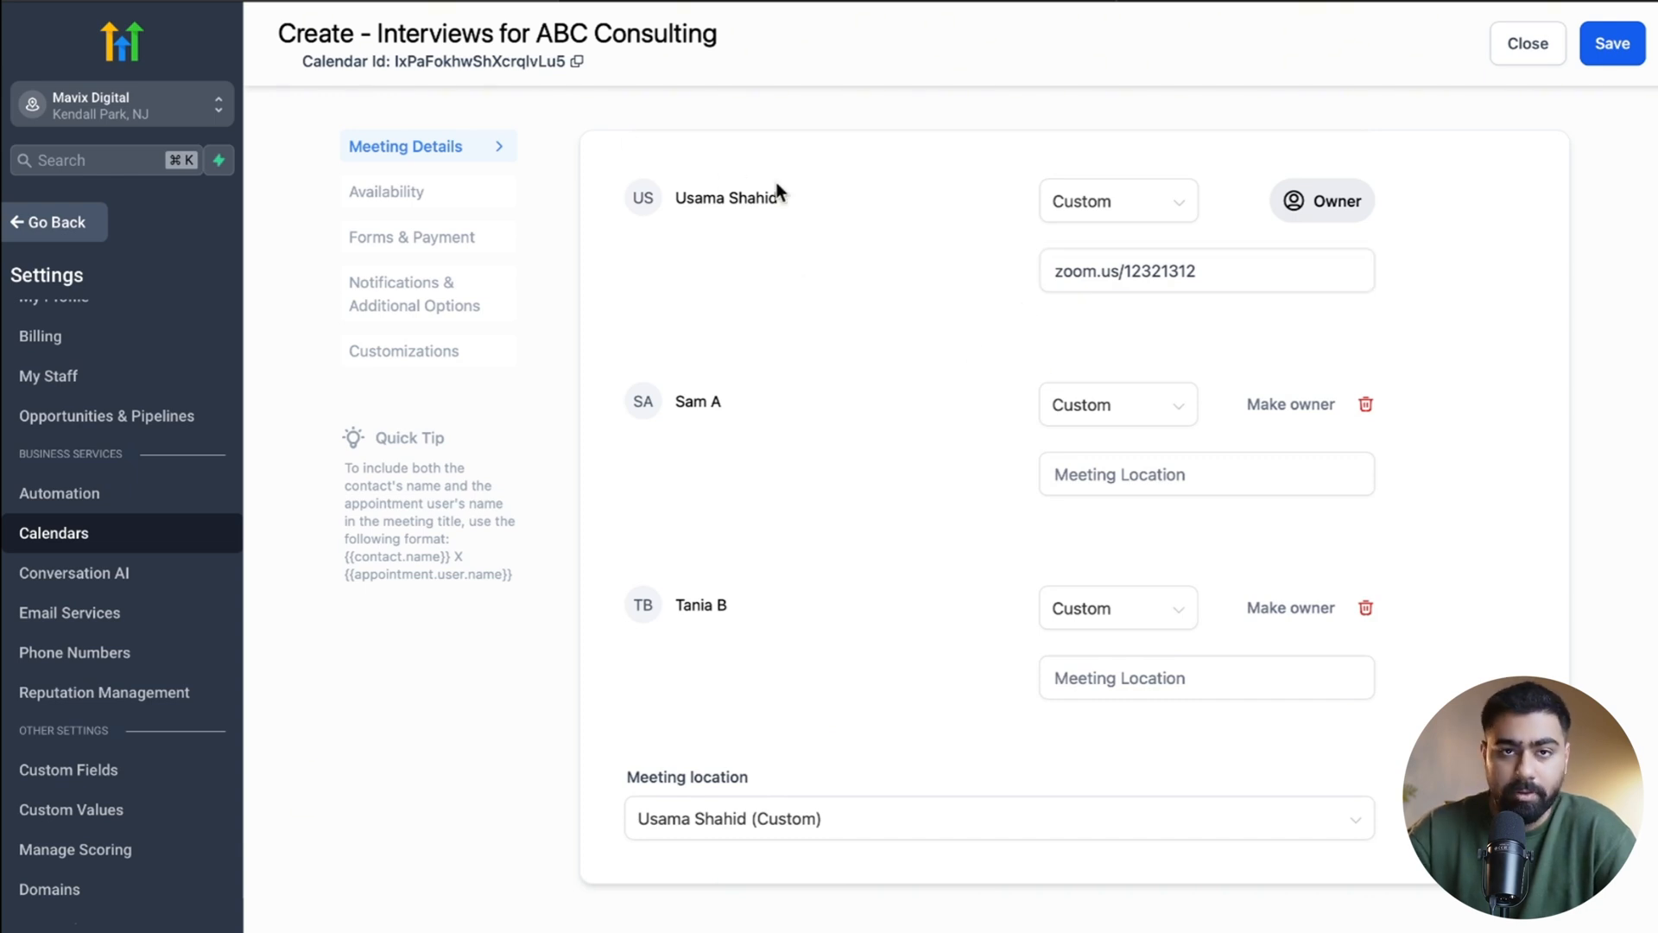
Step: In weekly availability, toggle Look Busy on and back off
left_click(387, 192)
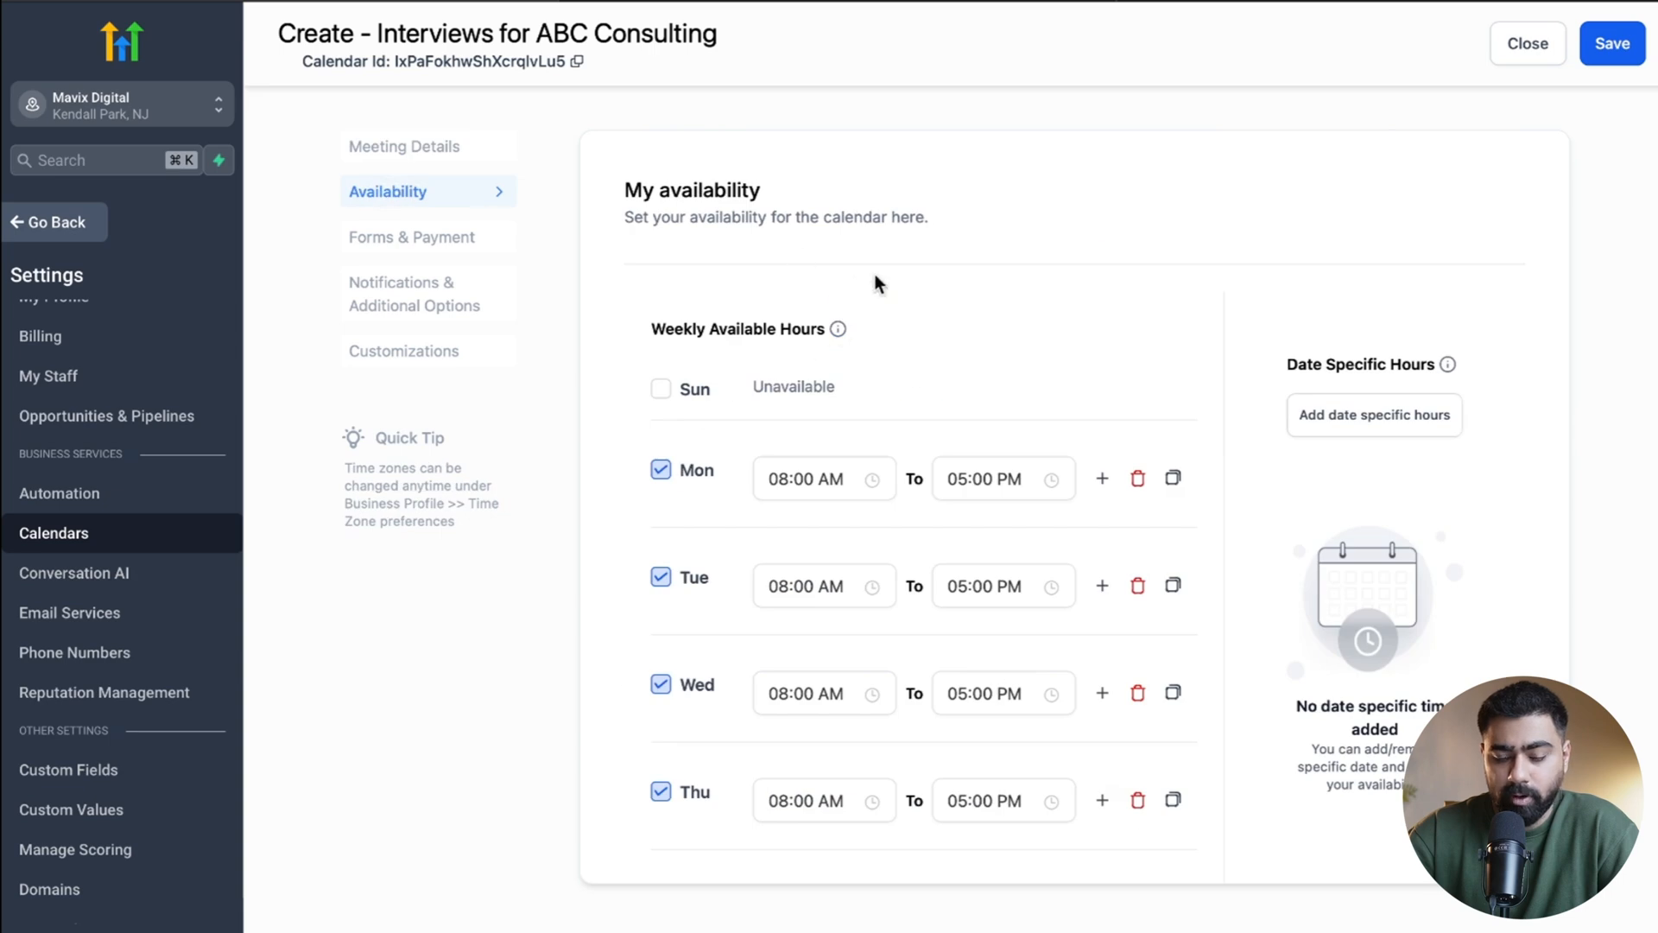
mouse_move(749, 429)
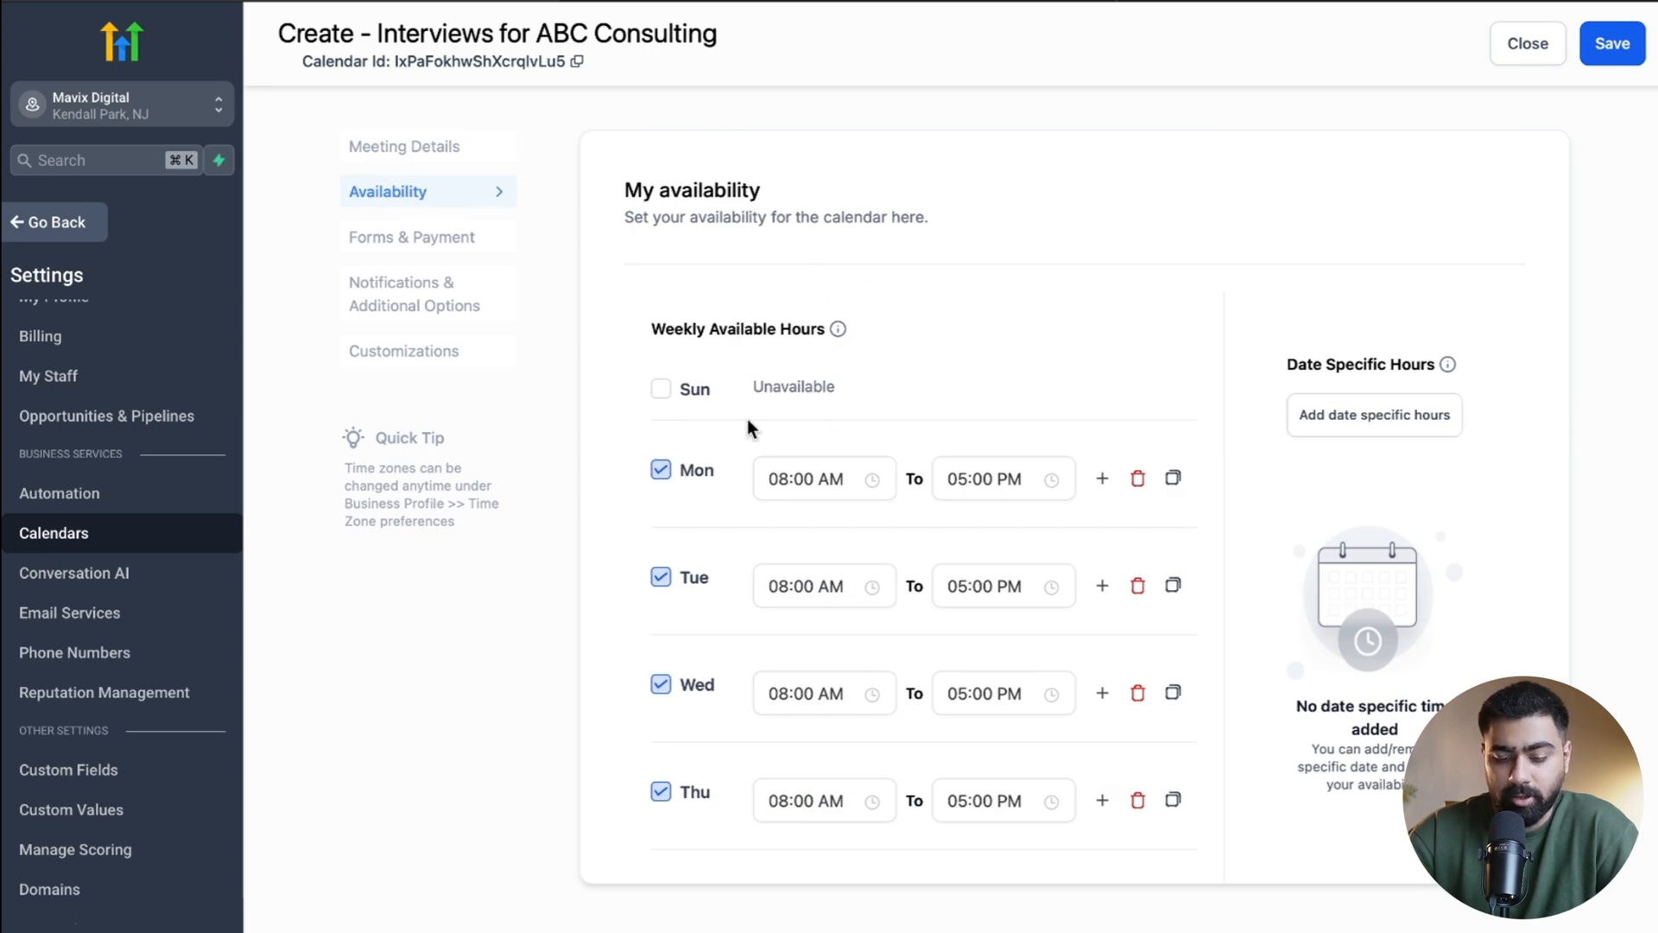
scroll("down", 3)
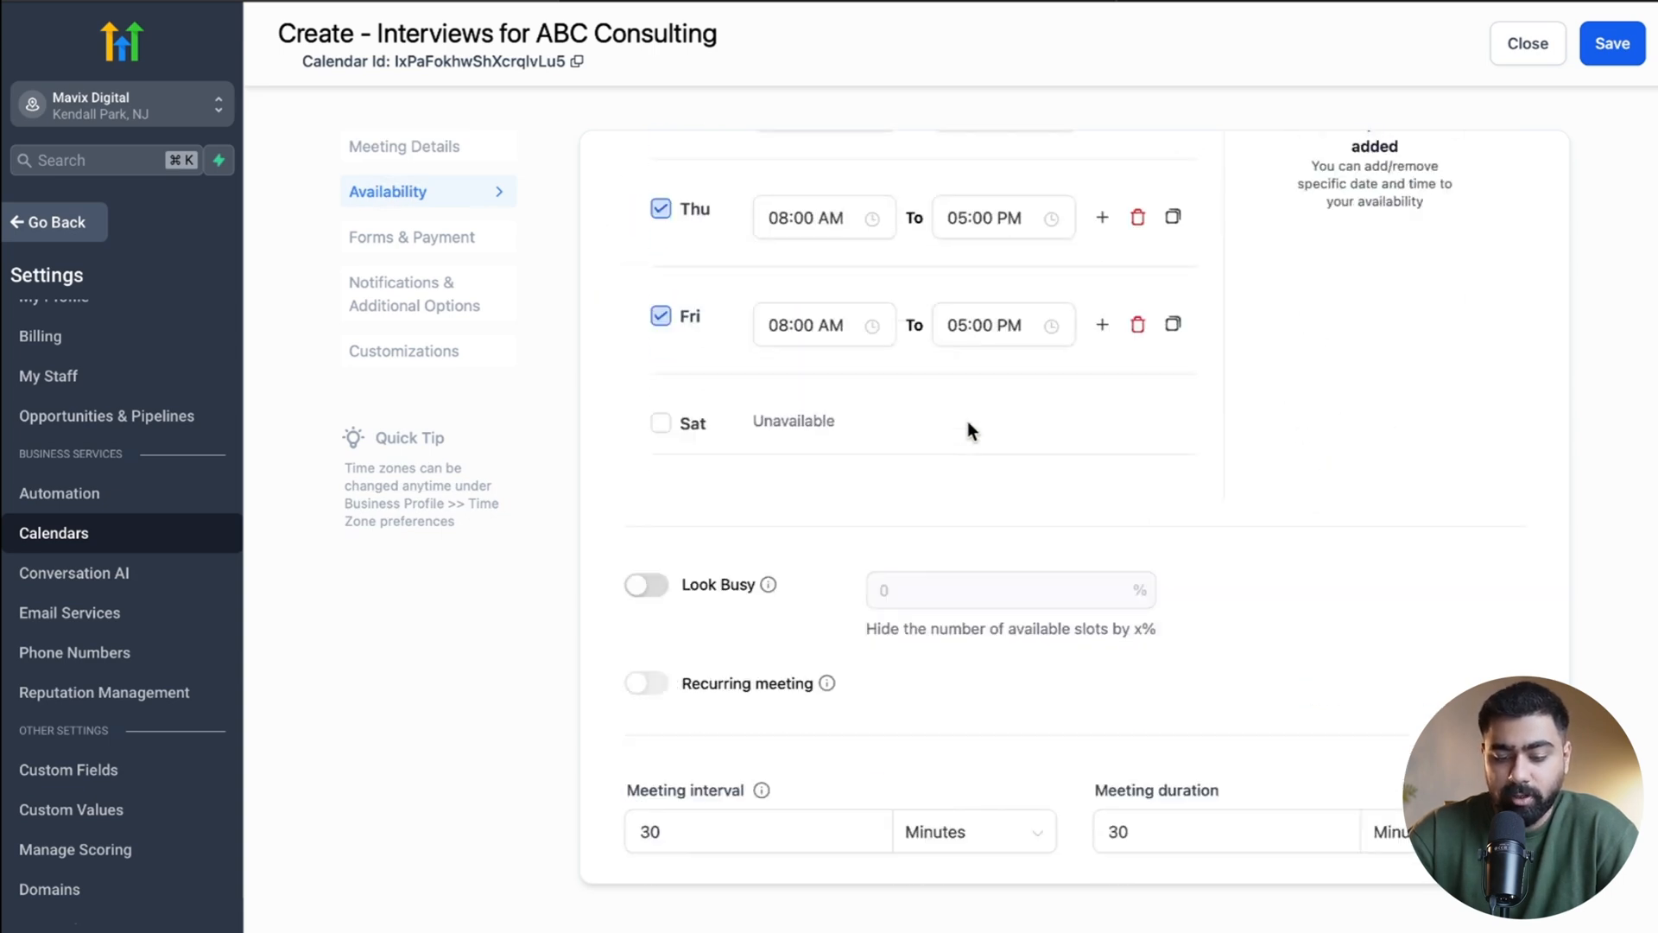
scroll("down", 3)
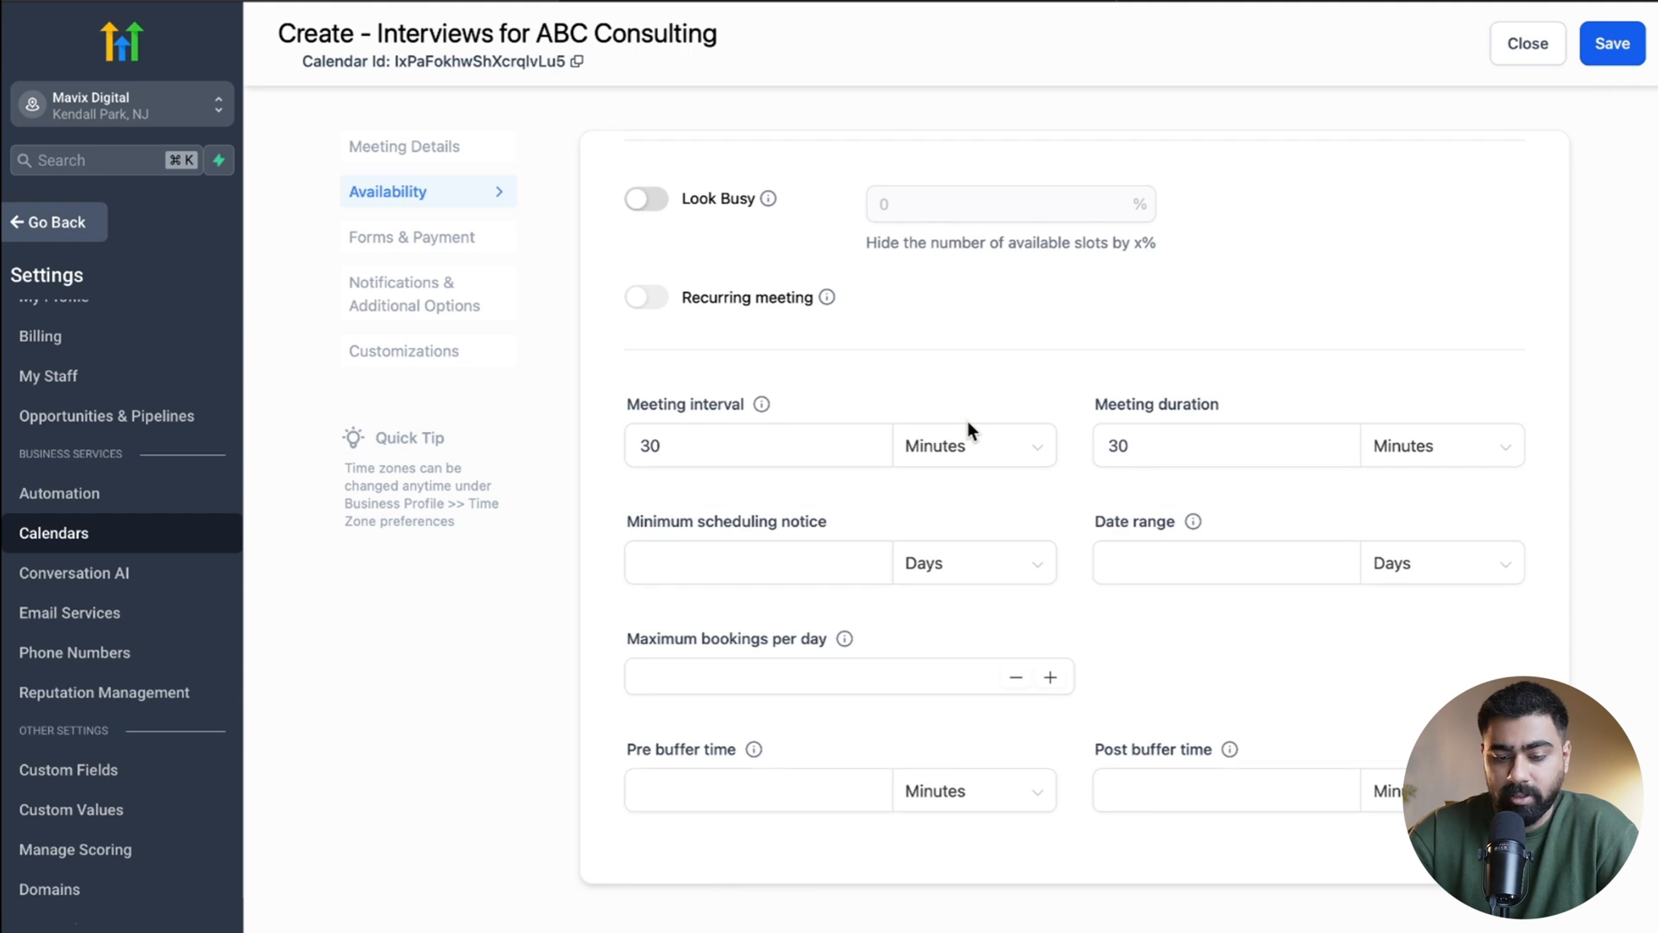
left_click(645, 198)
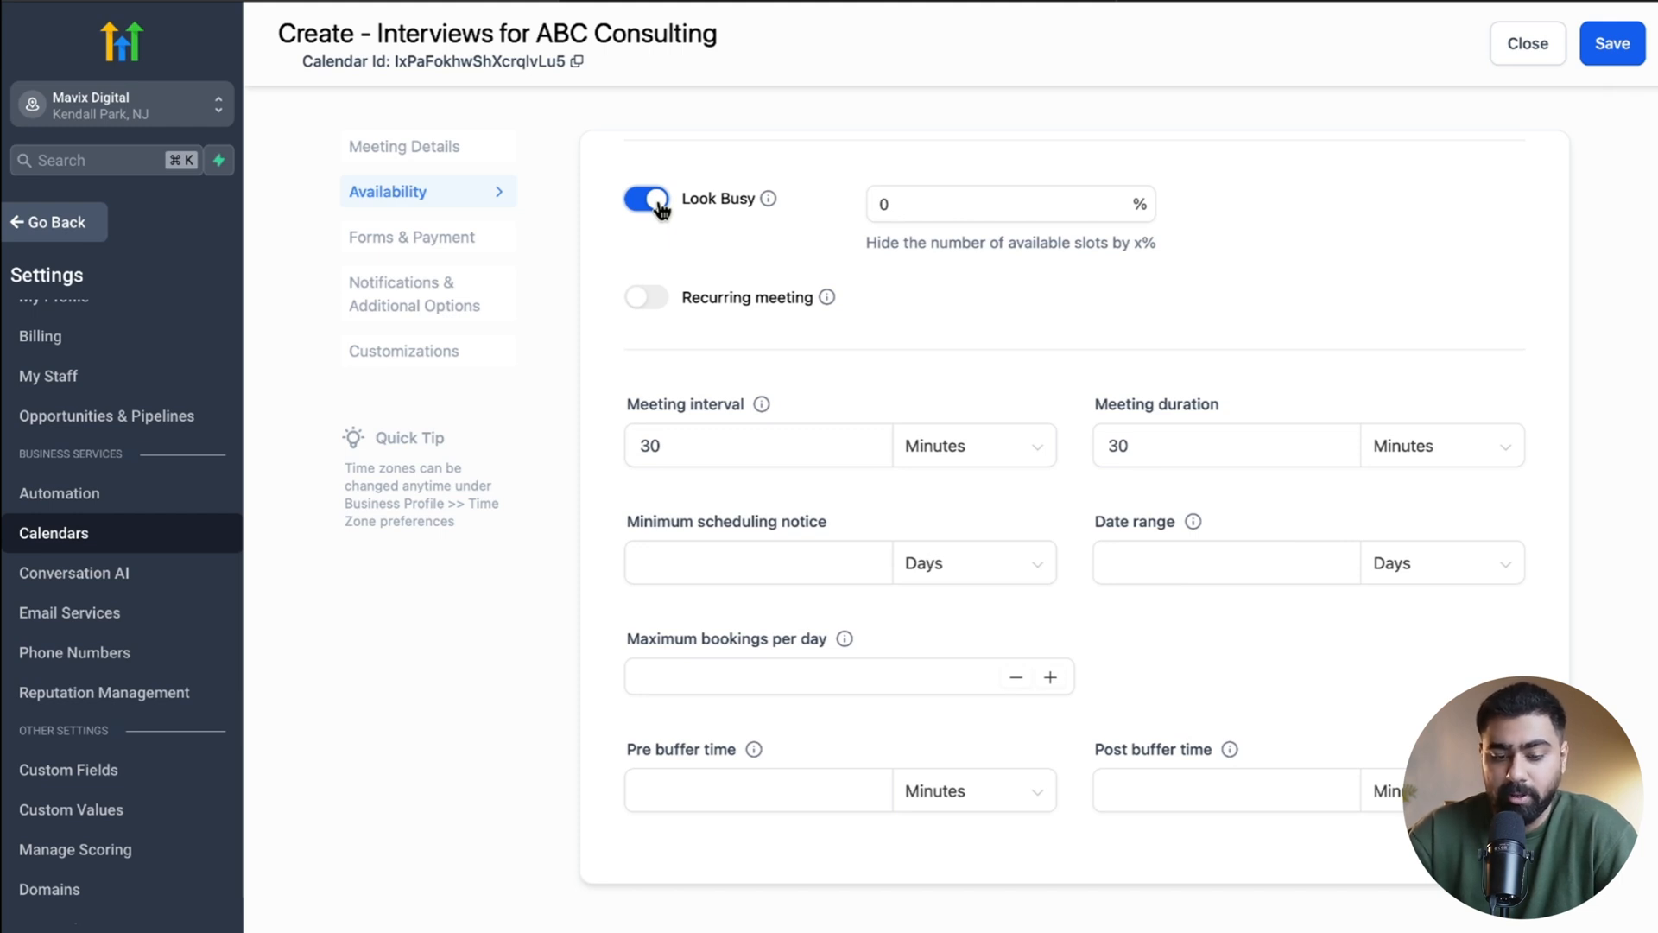
left_click(645, 198)
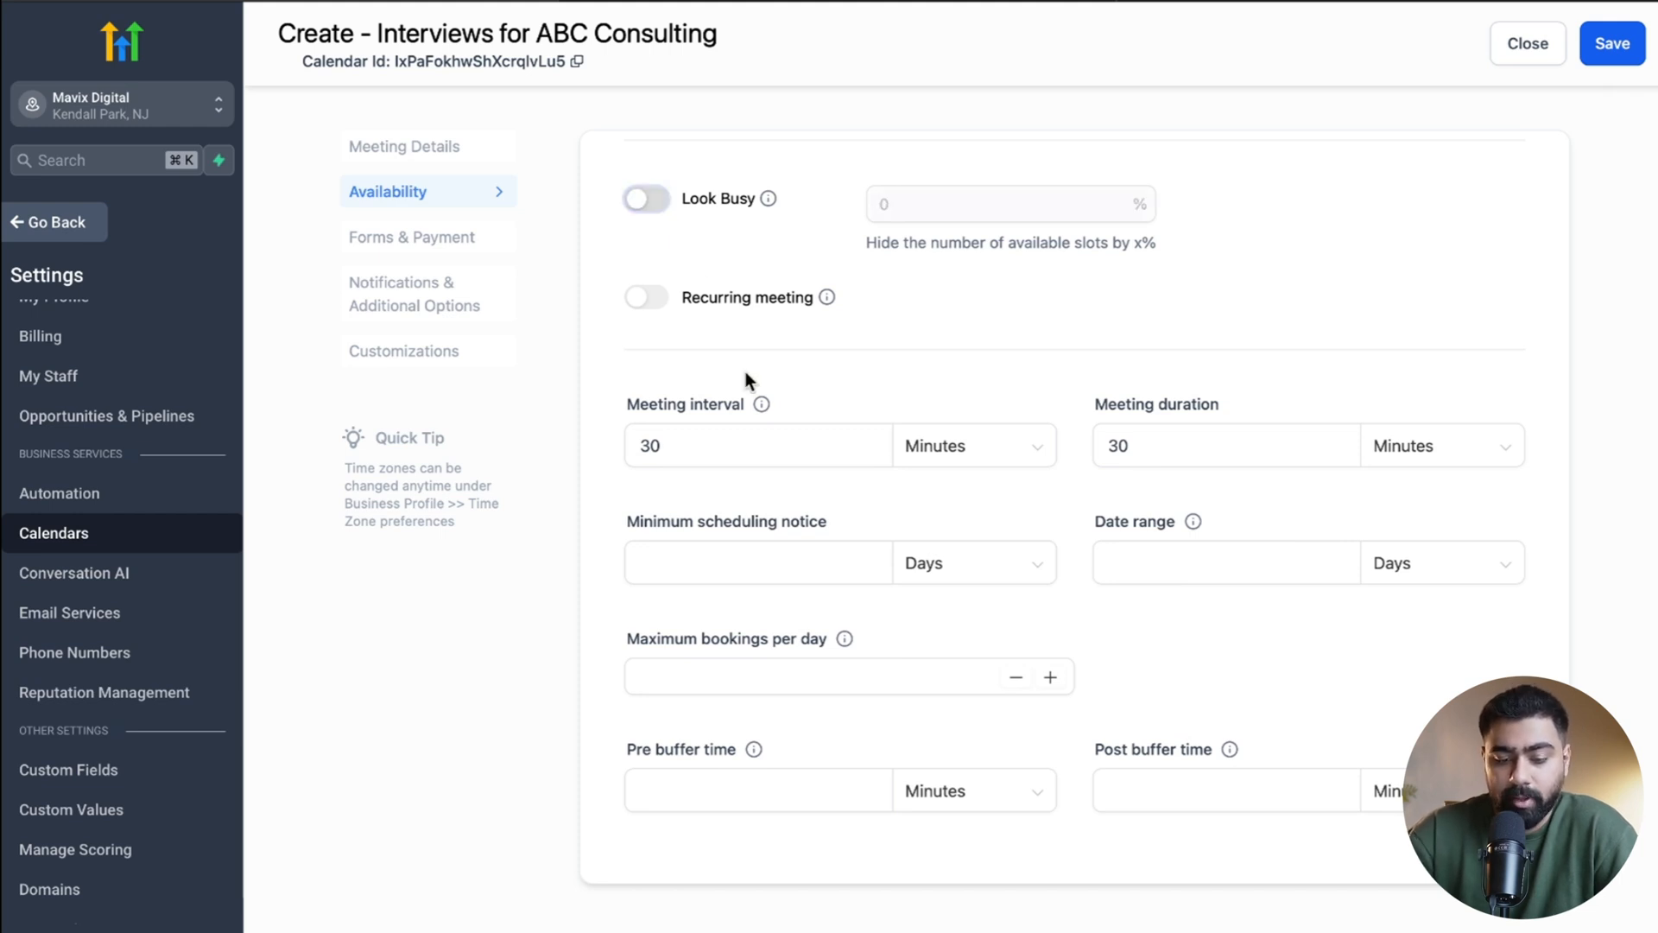
mouse_move(994, 410)
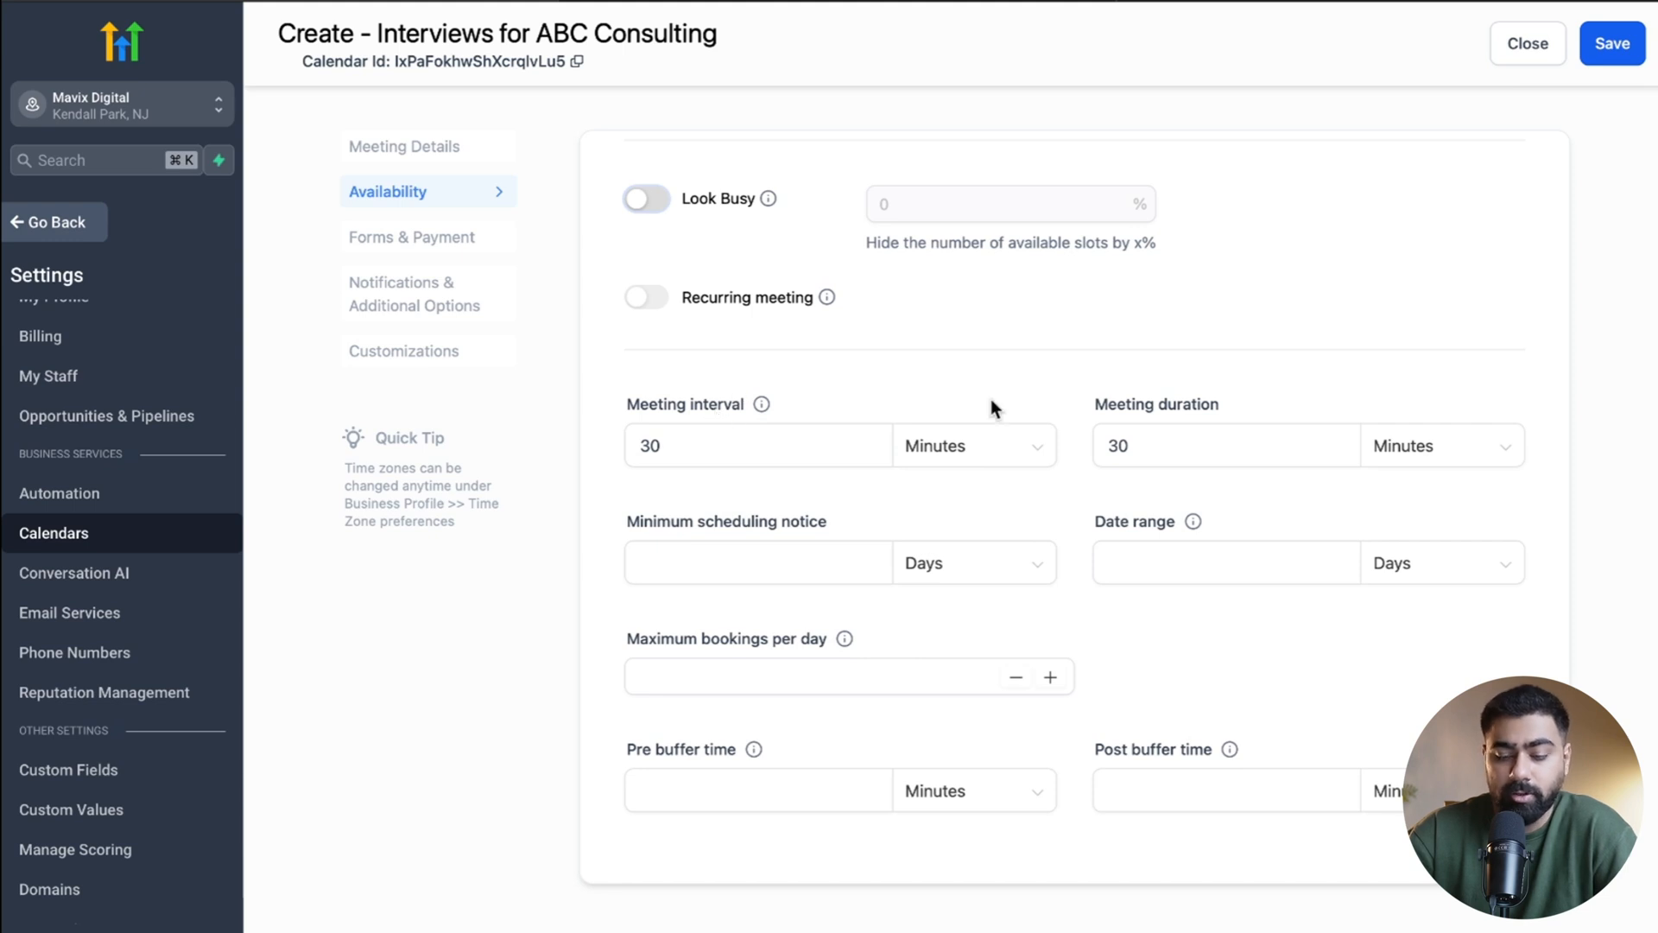
Step: Set maximum bookings per day to 3 and pre/post buffer times to 5 minutes
left_click(759, 562)
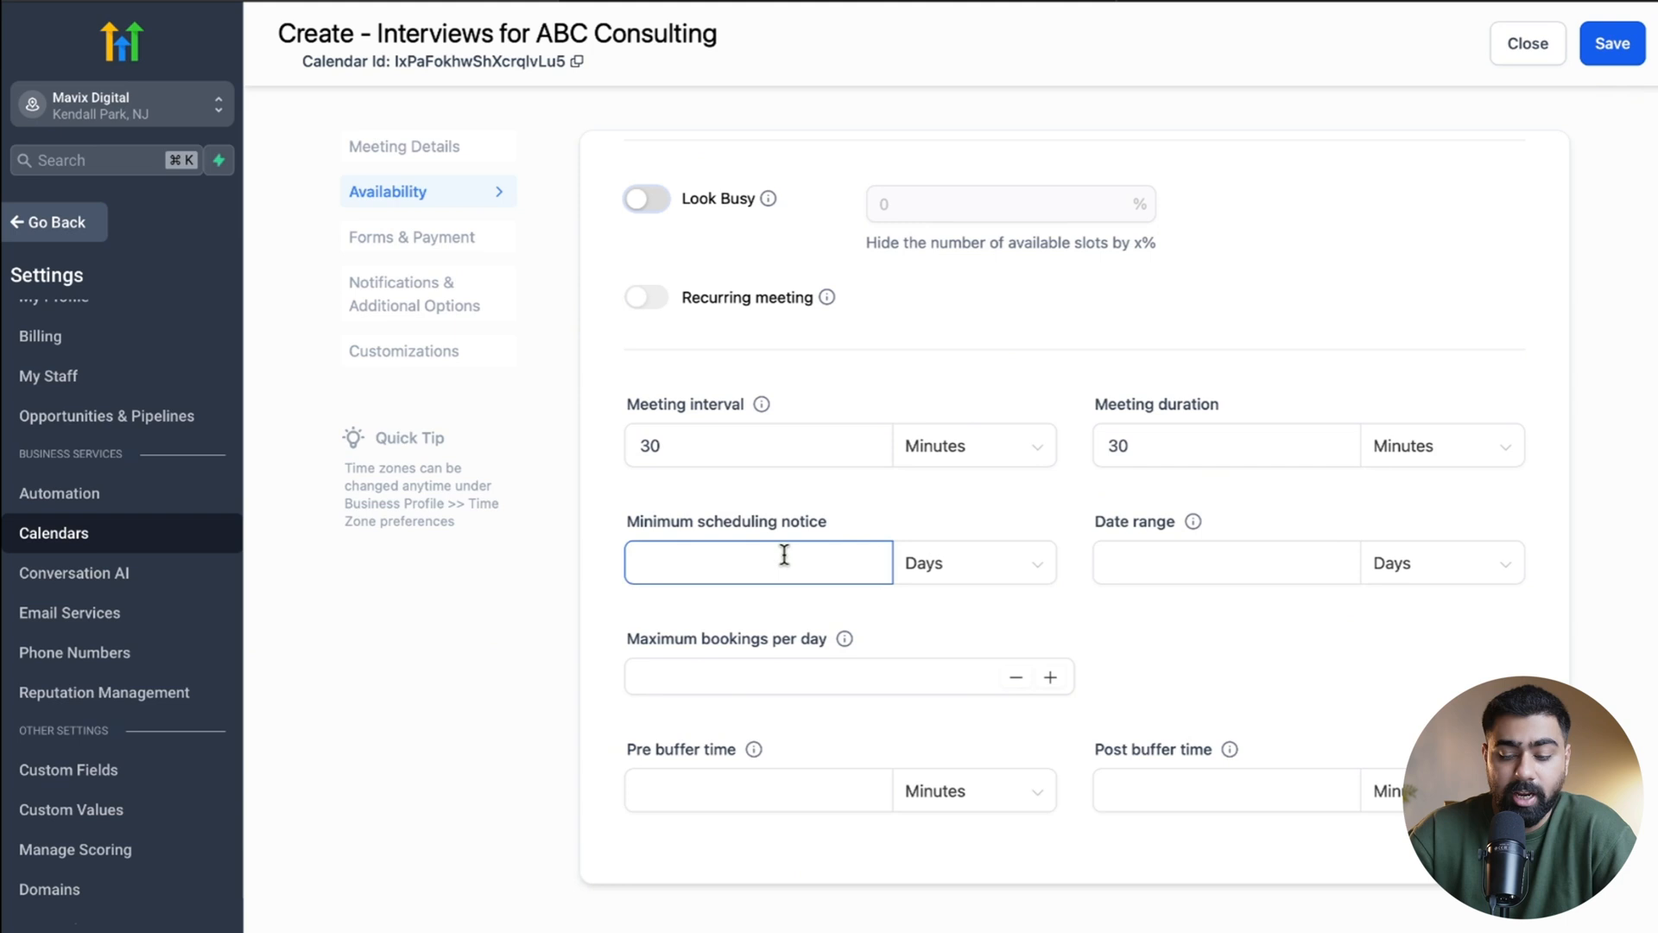
mouse_move(780, 613)
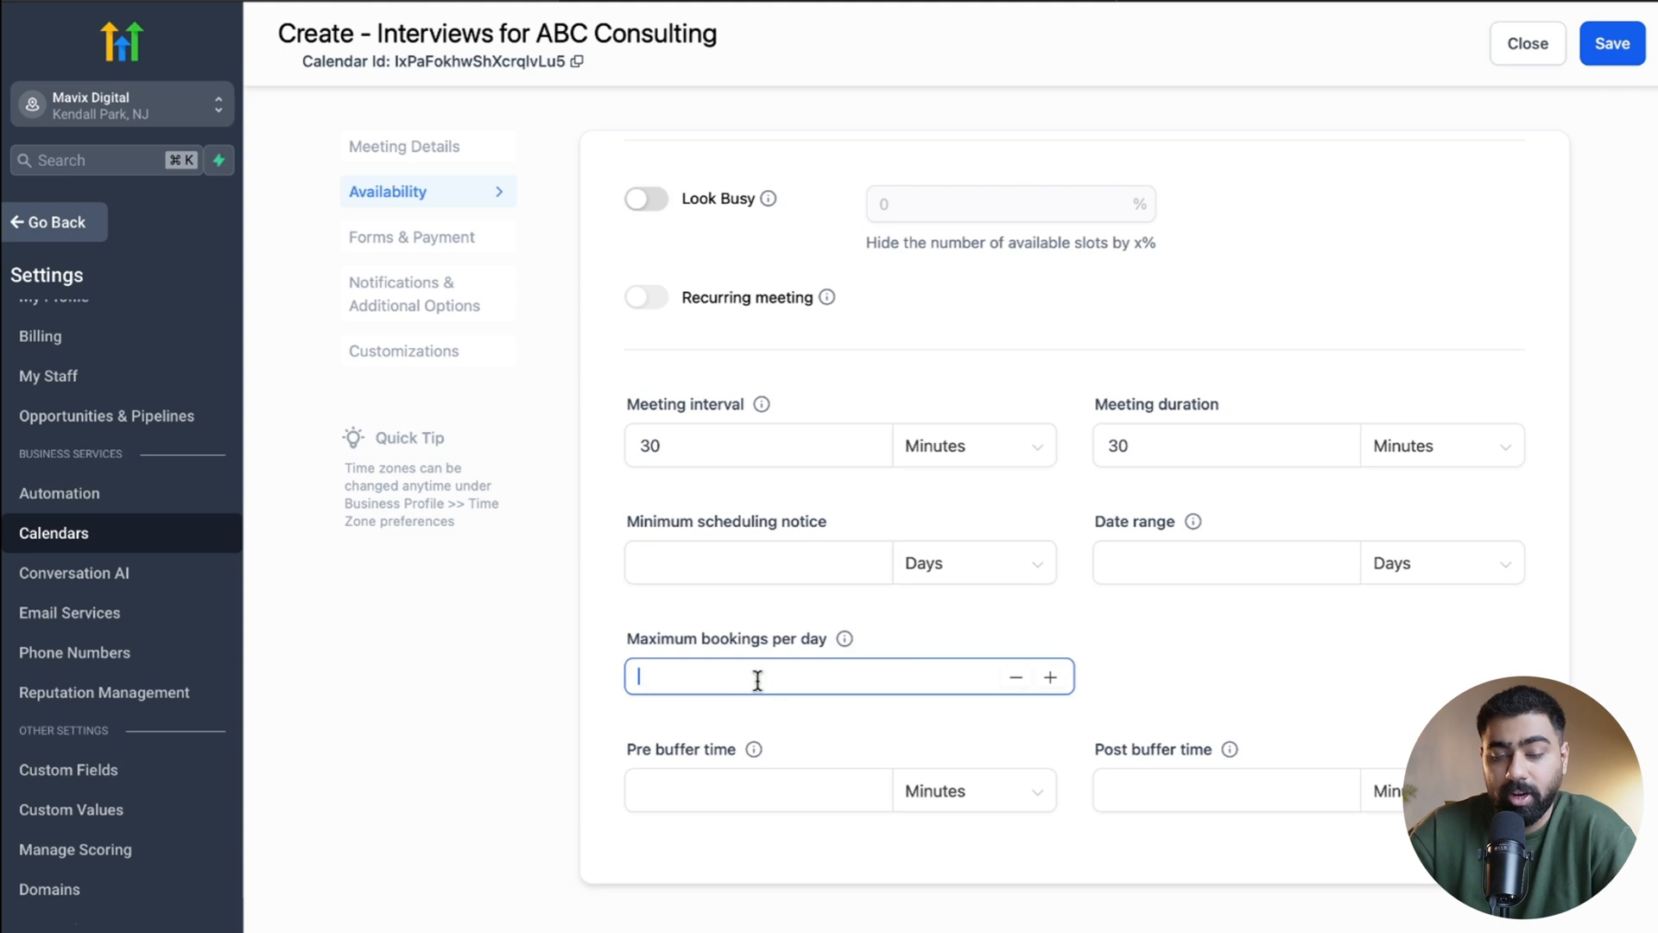
type("3")
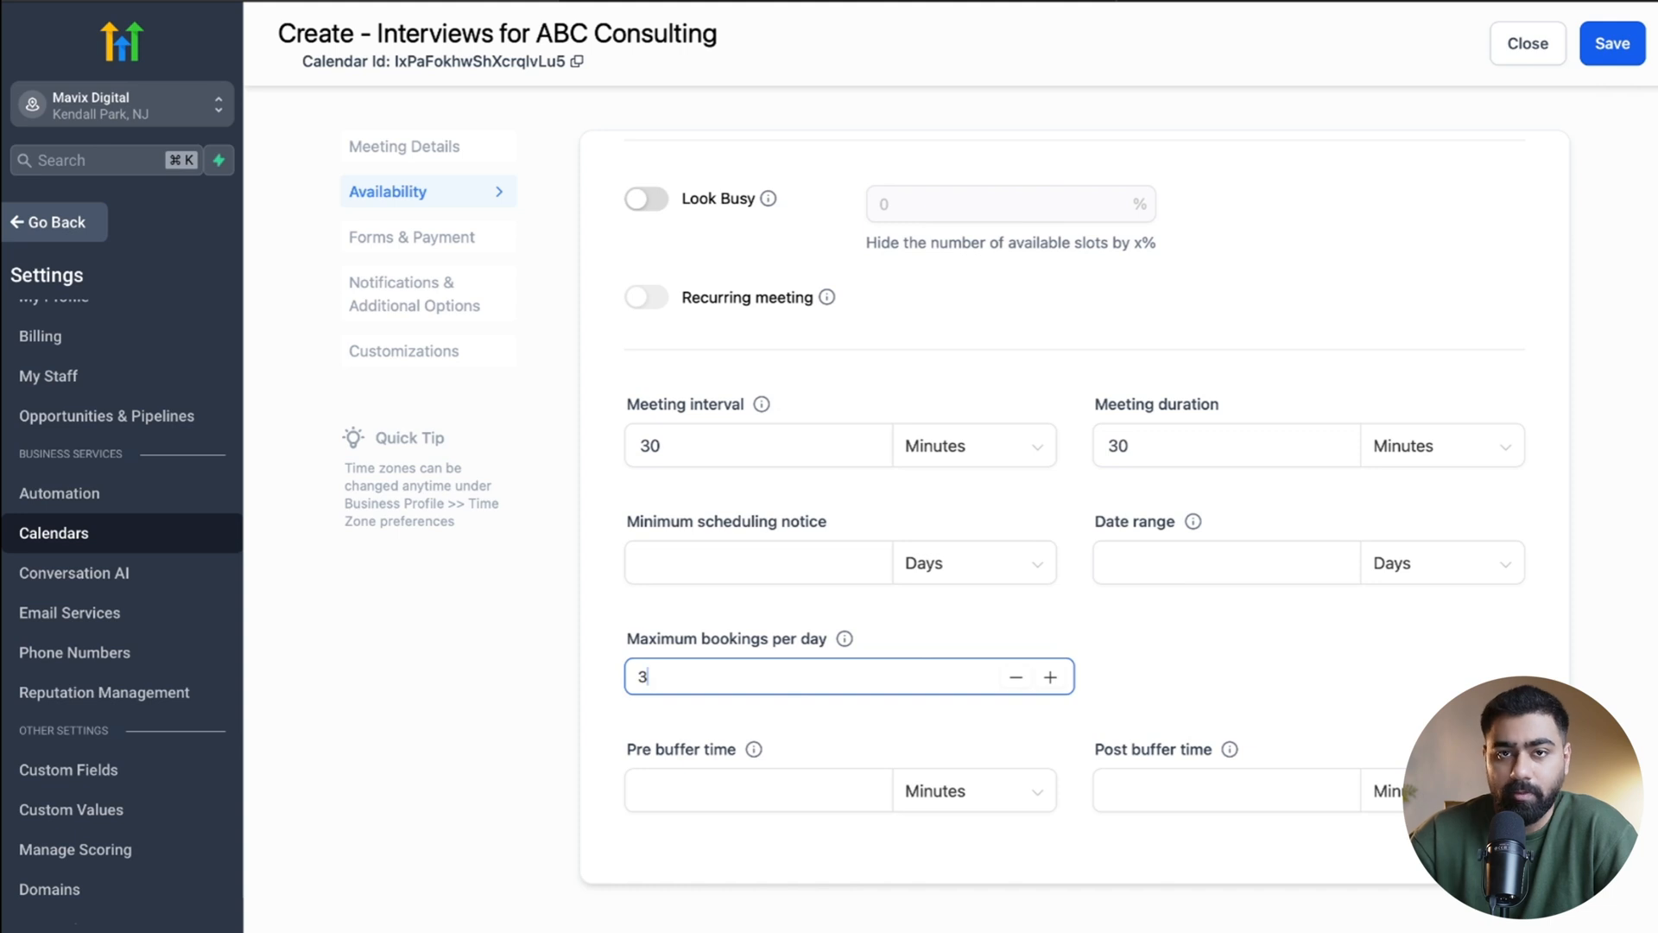
mouse_move(725, 754)
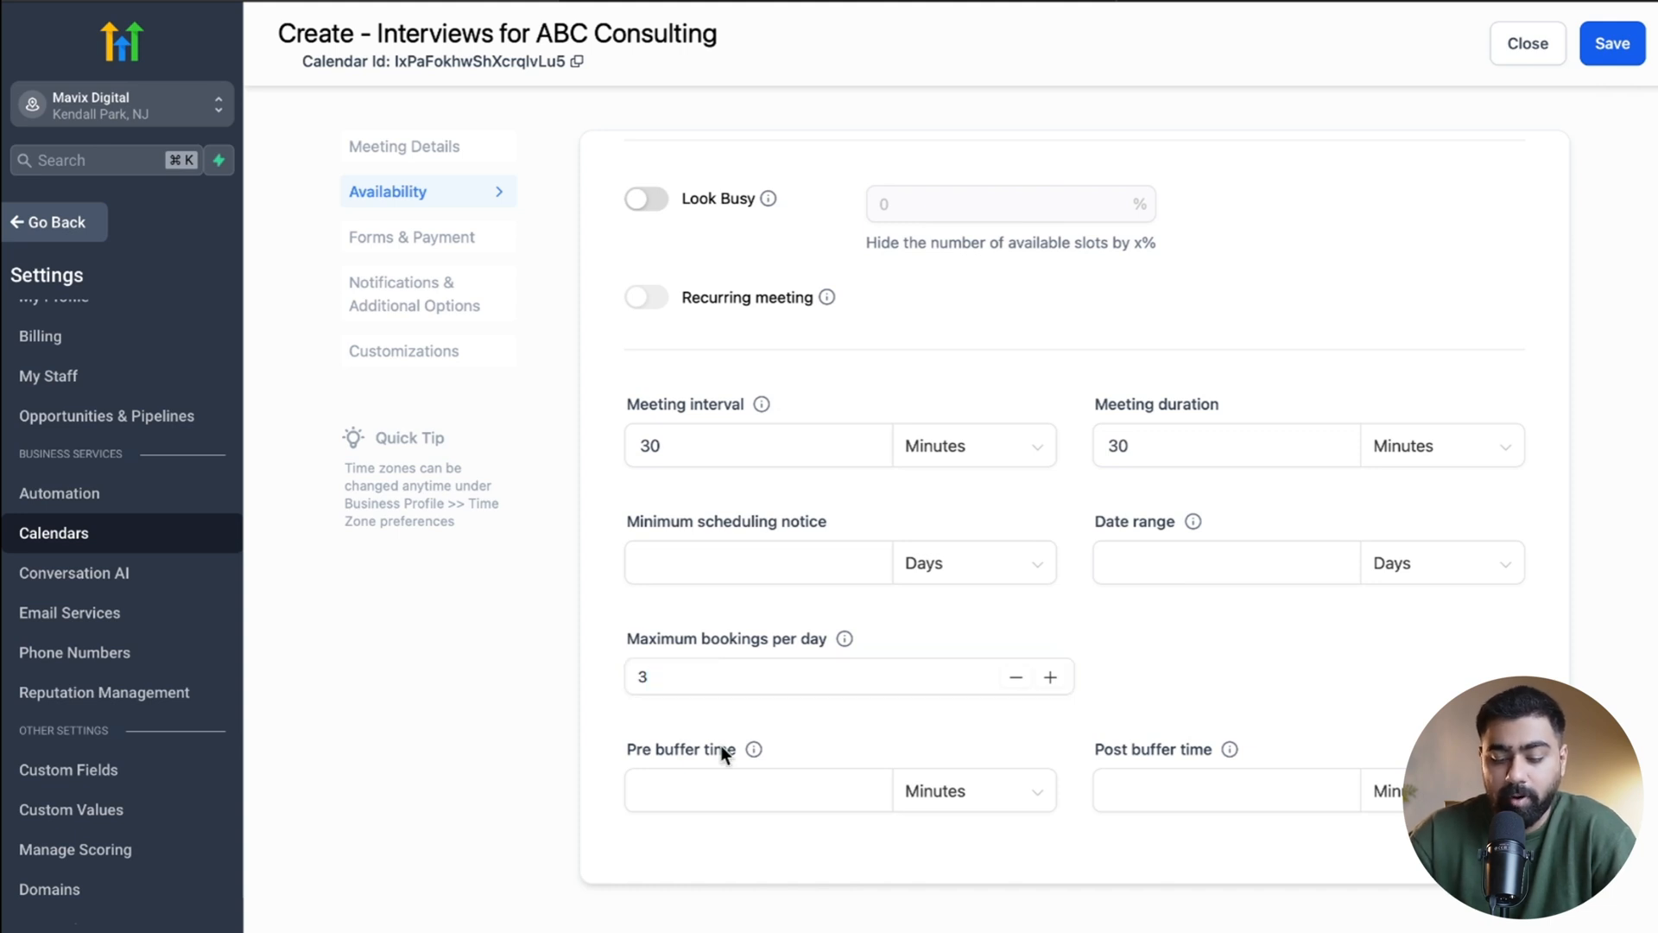
mouse_move(829, 763)
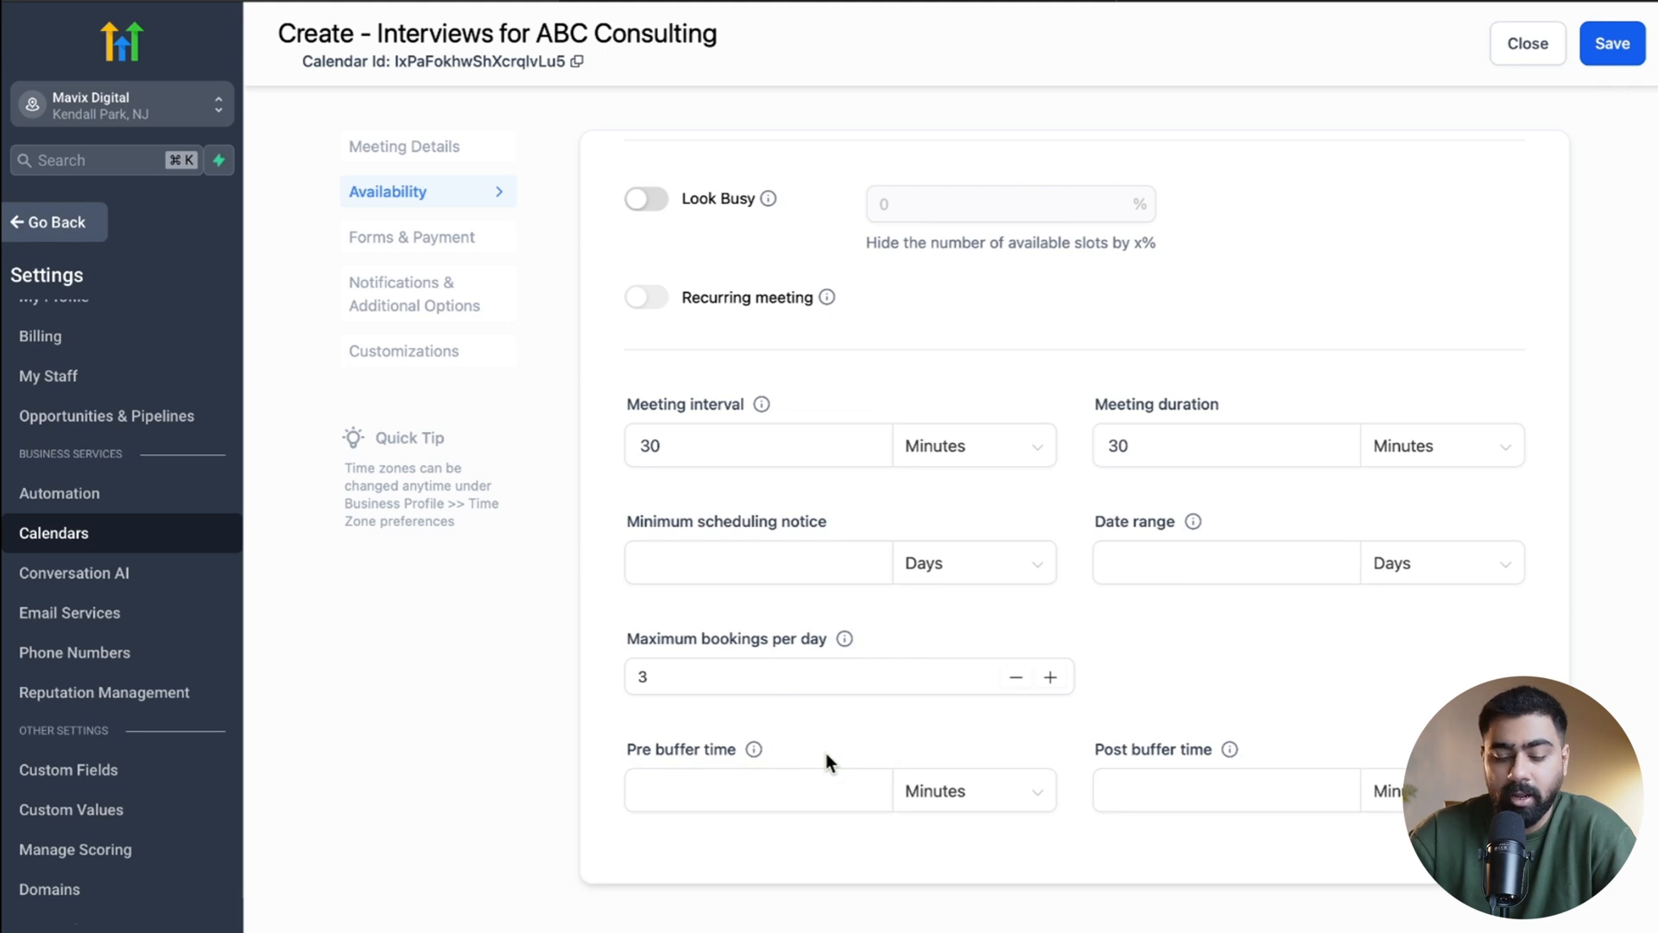
type("5")
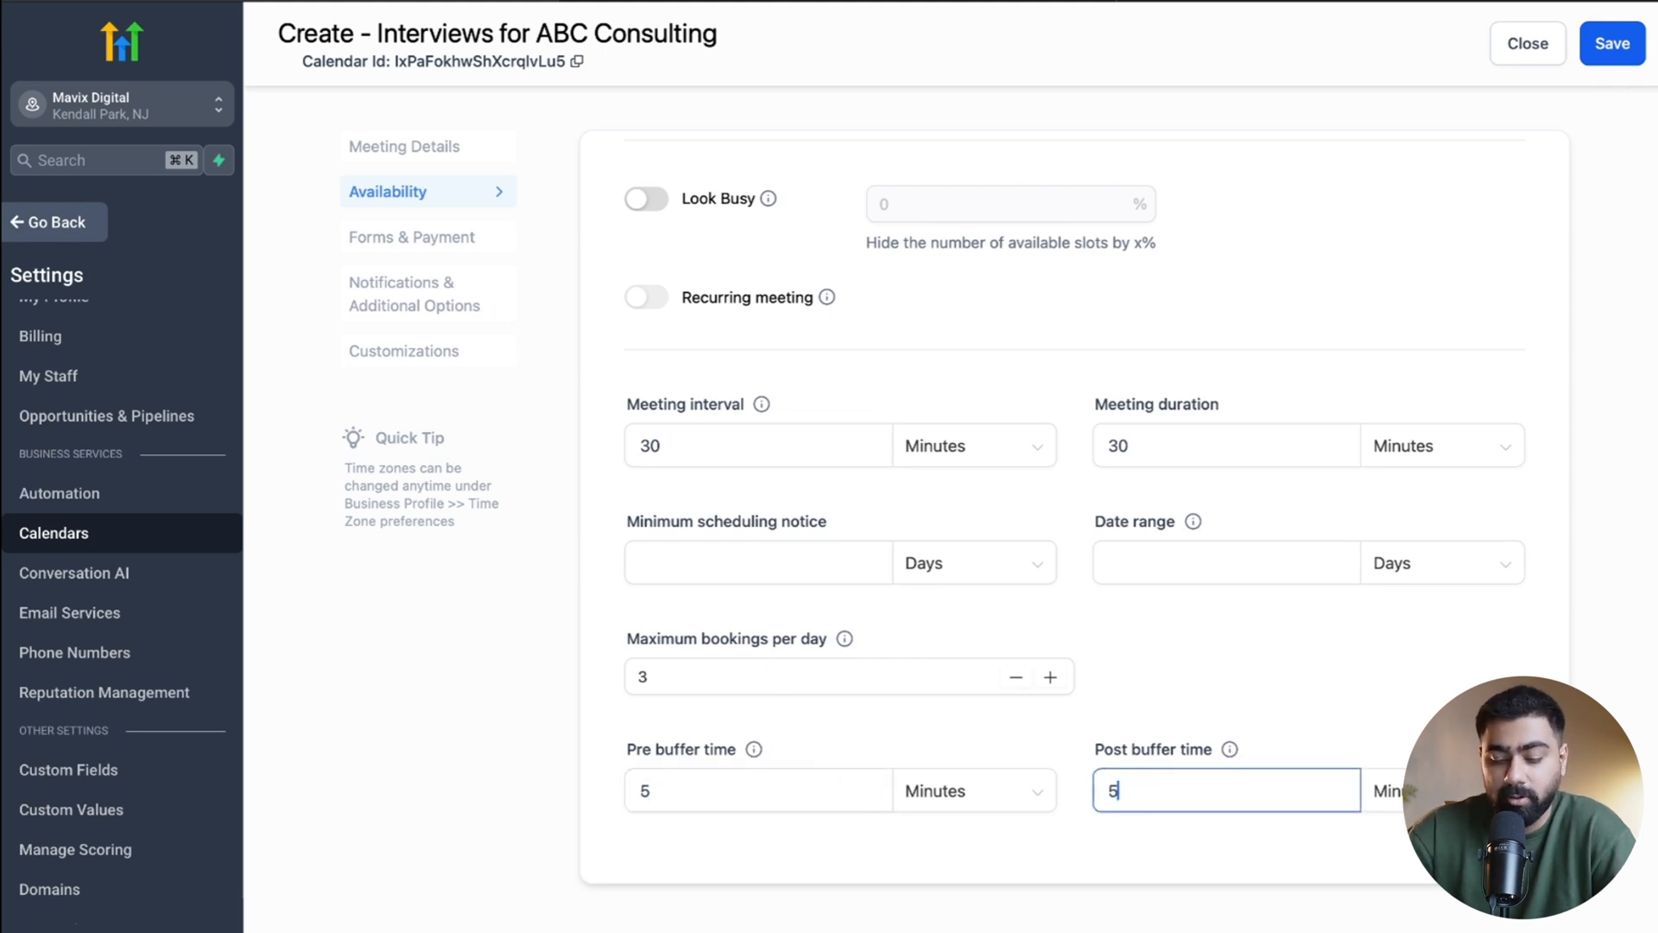
left_click(413, 237)
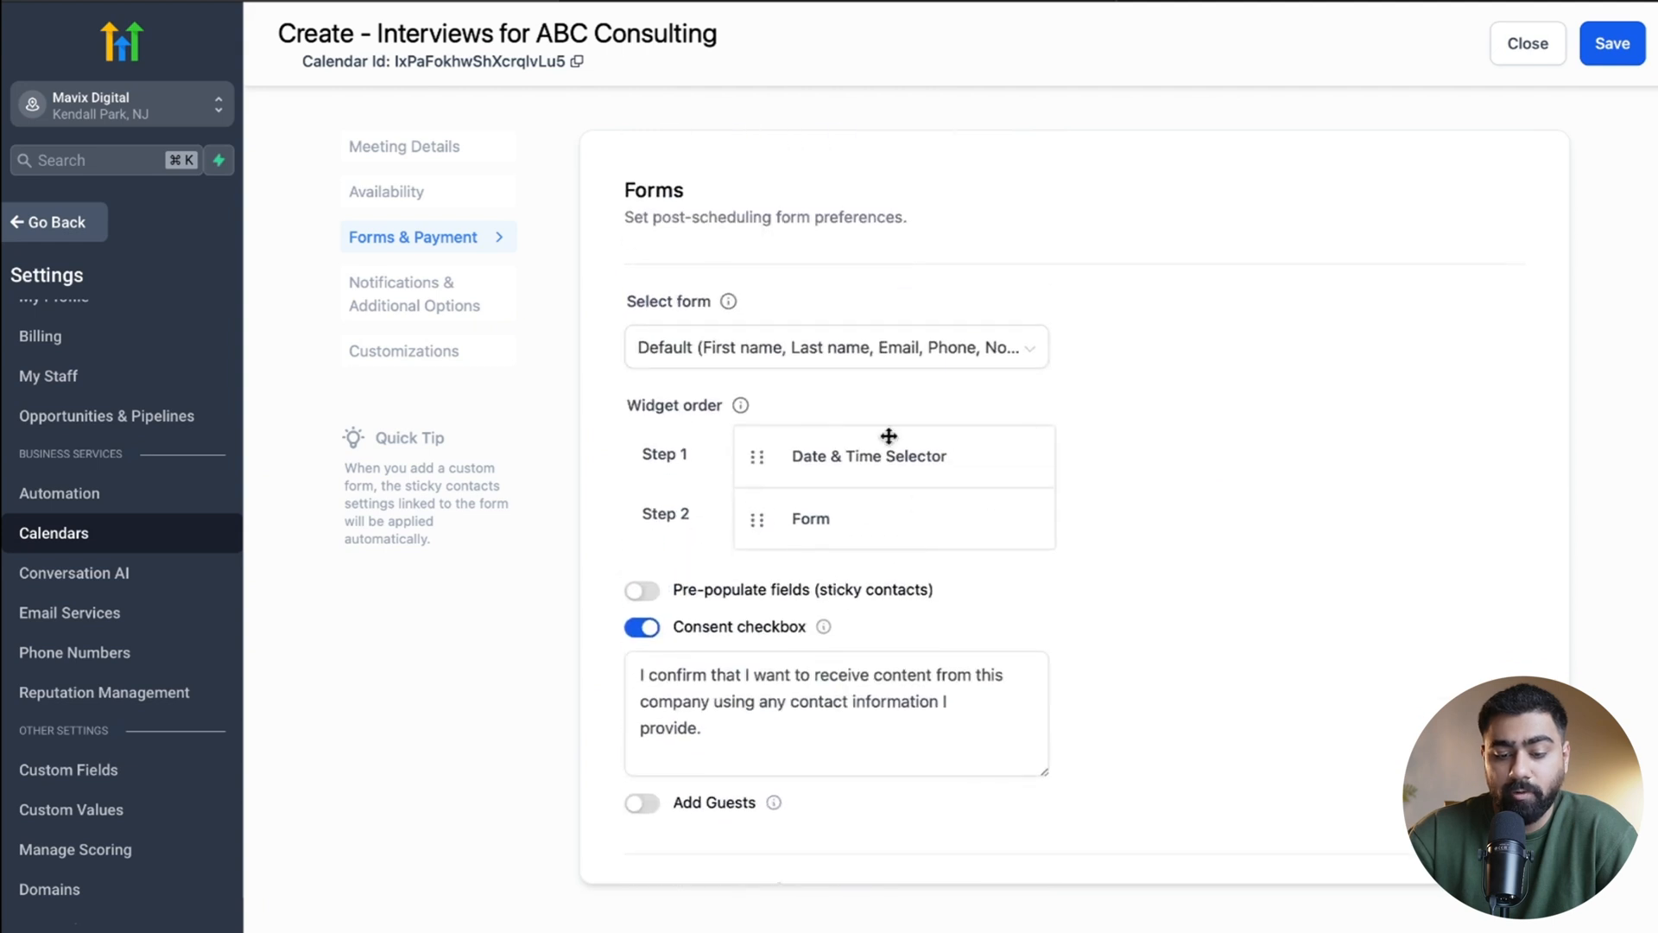
Step: Keep the Default booking form and review the confirmation and payment options
left_click(834, 346)
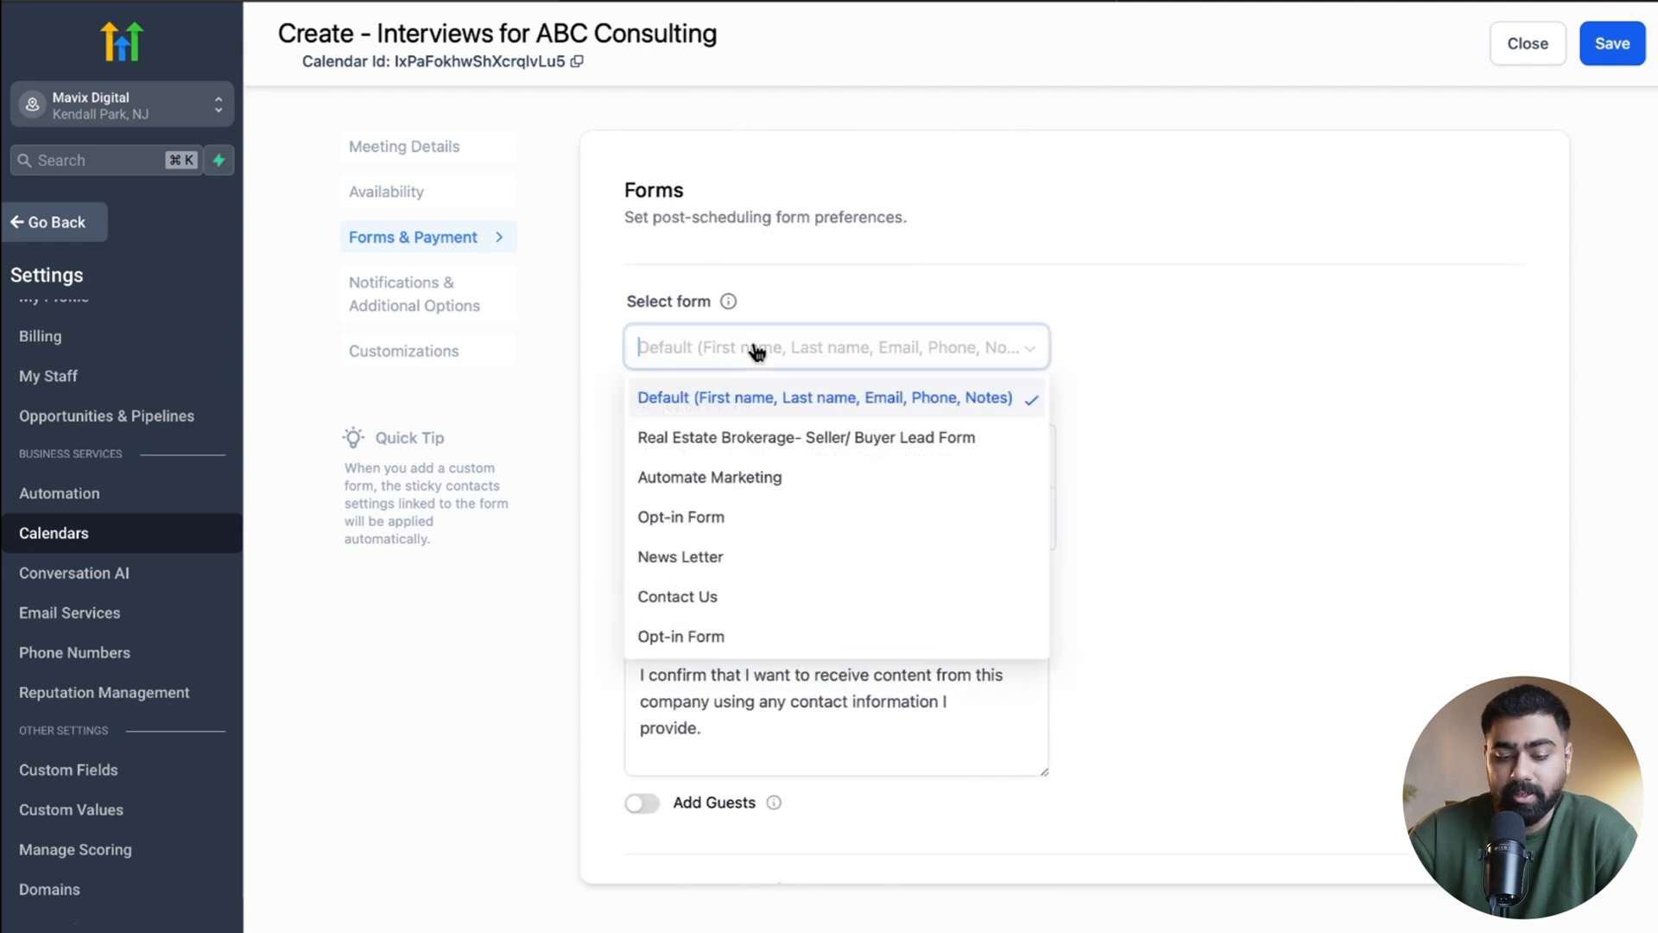
left_click(829, 396)
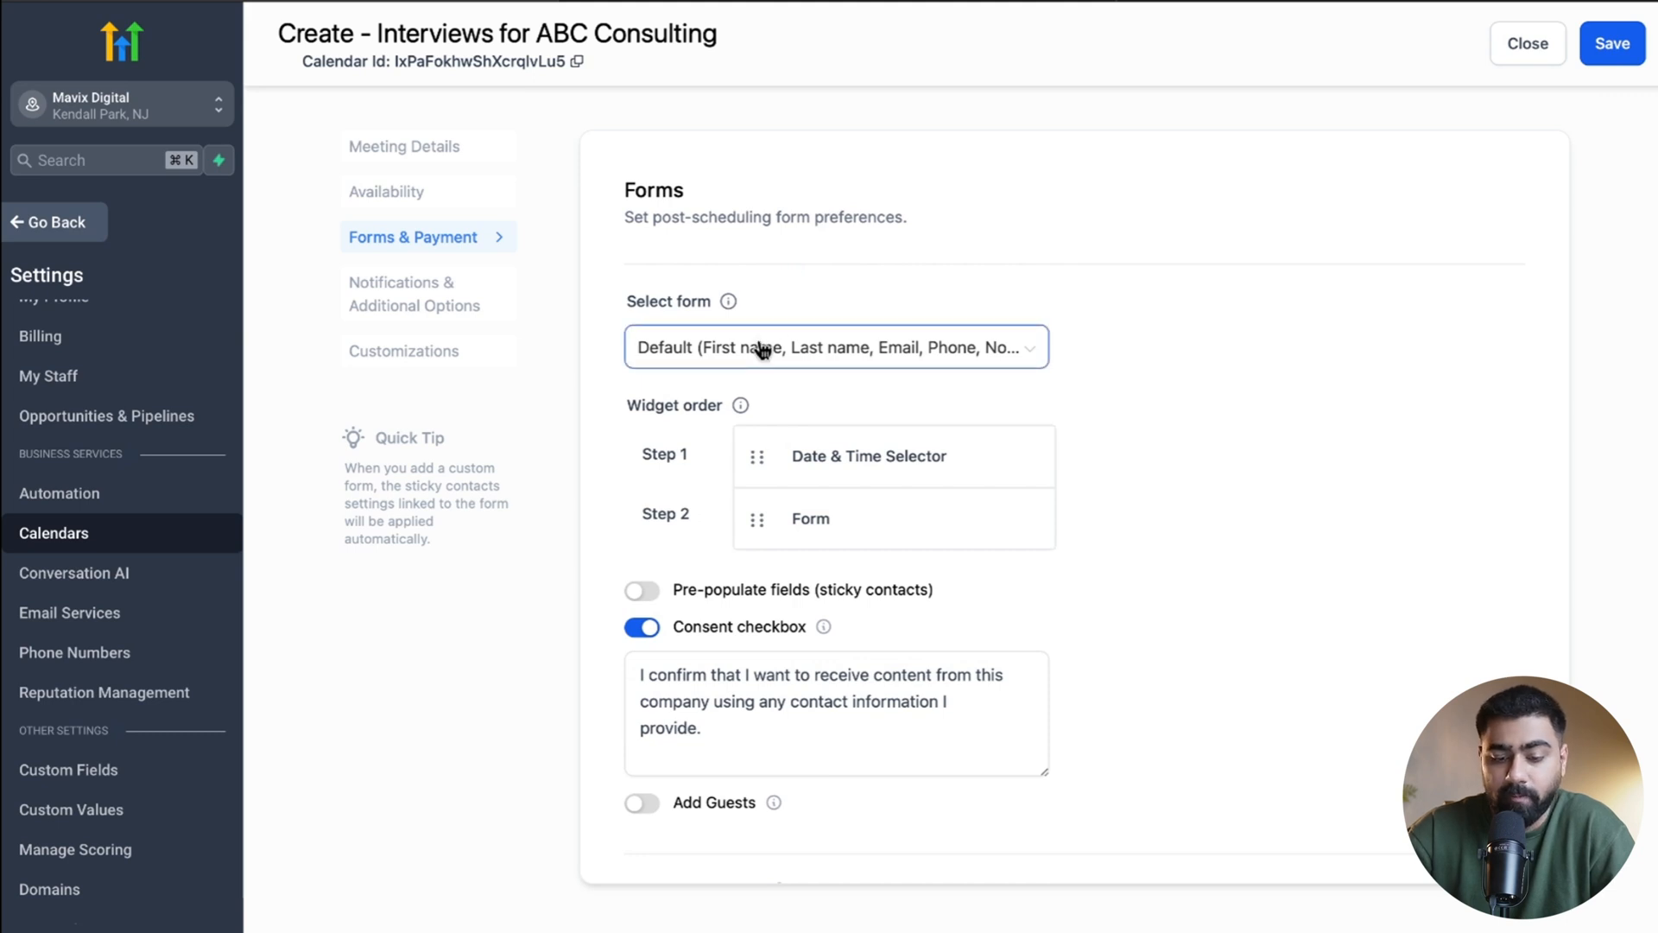
scroll("down", 3)
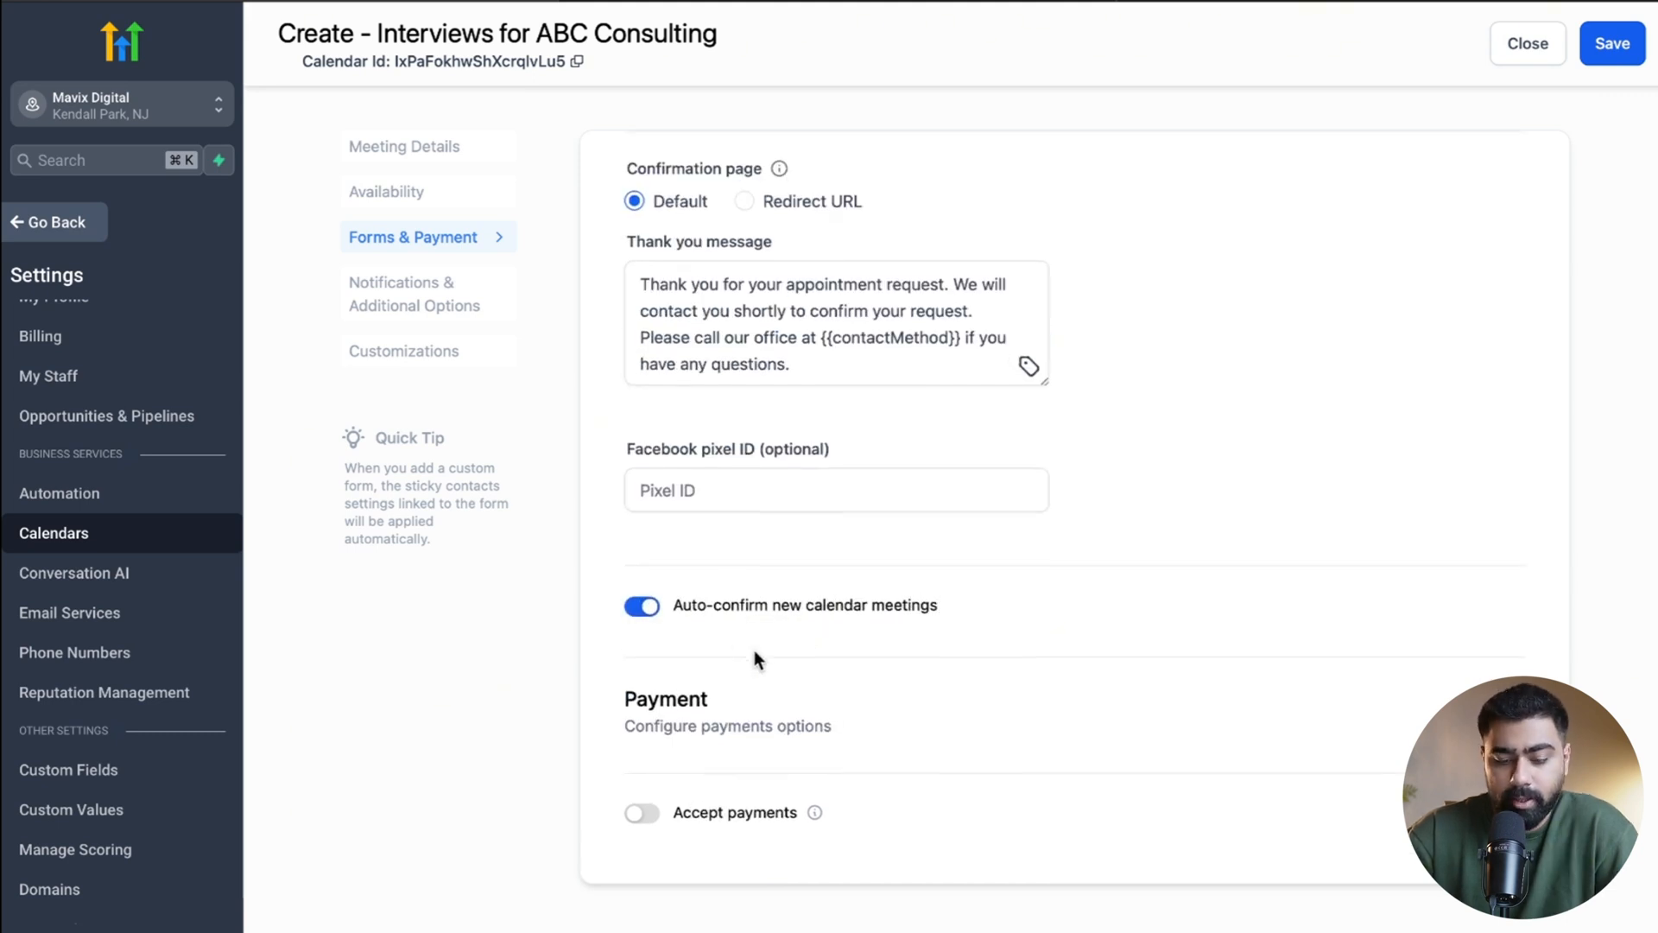
mouse_move(716, 711)
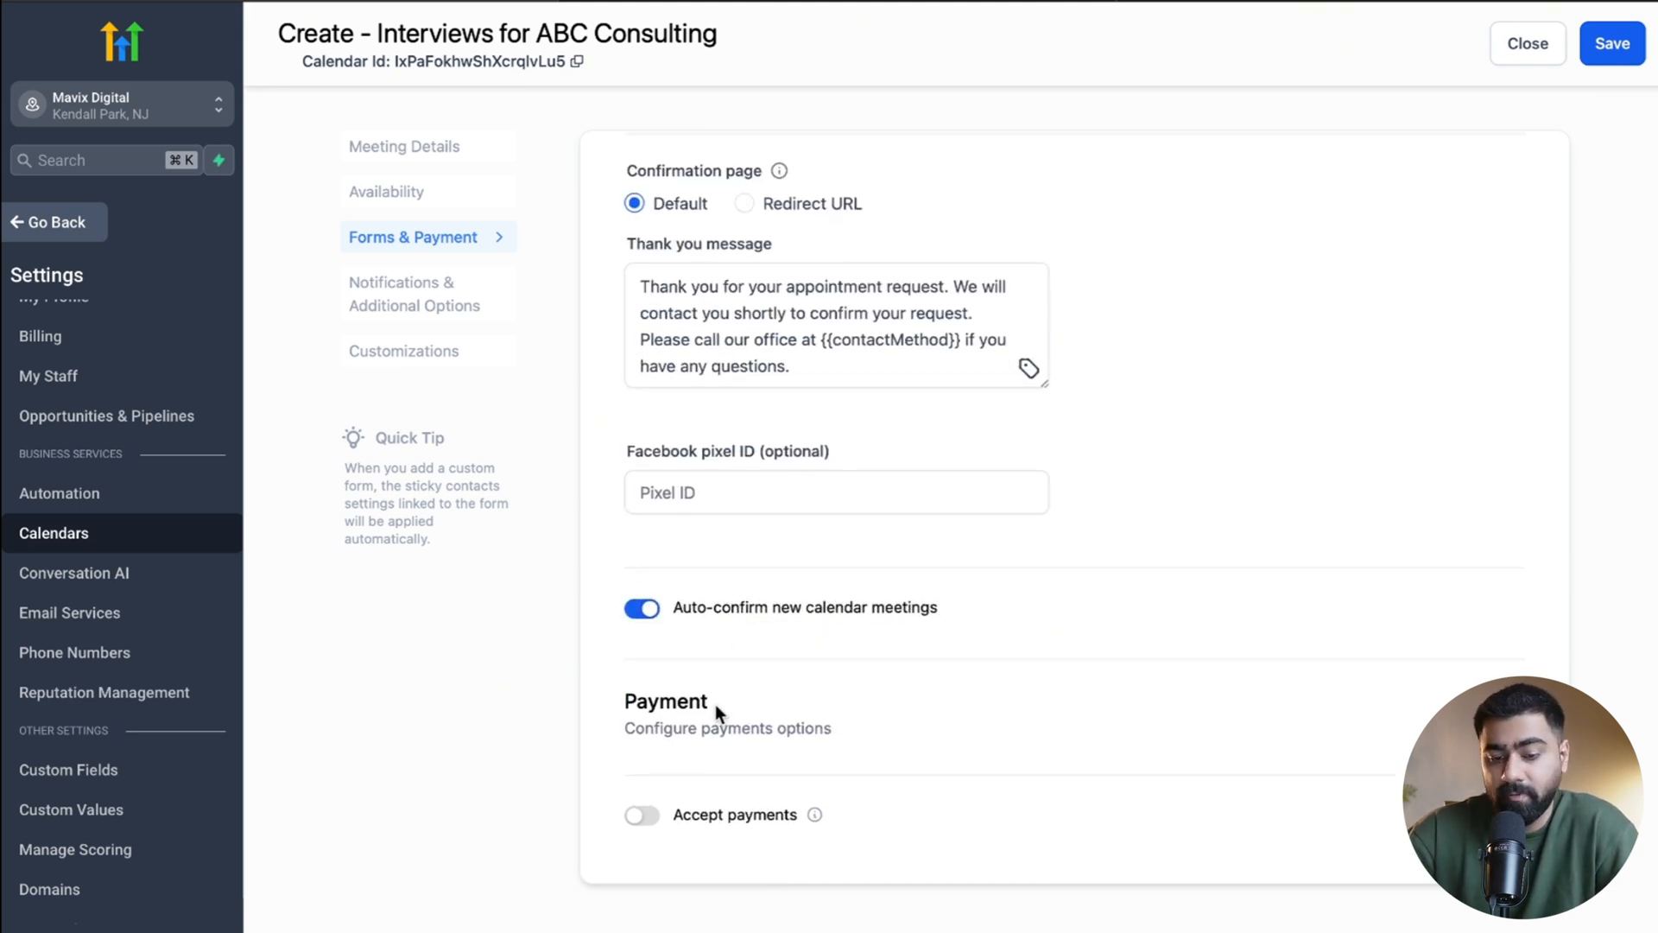
Step: Send acknowledgement emails to the contact and enable Google/Outlook calendar invites
left_click(414, 293)
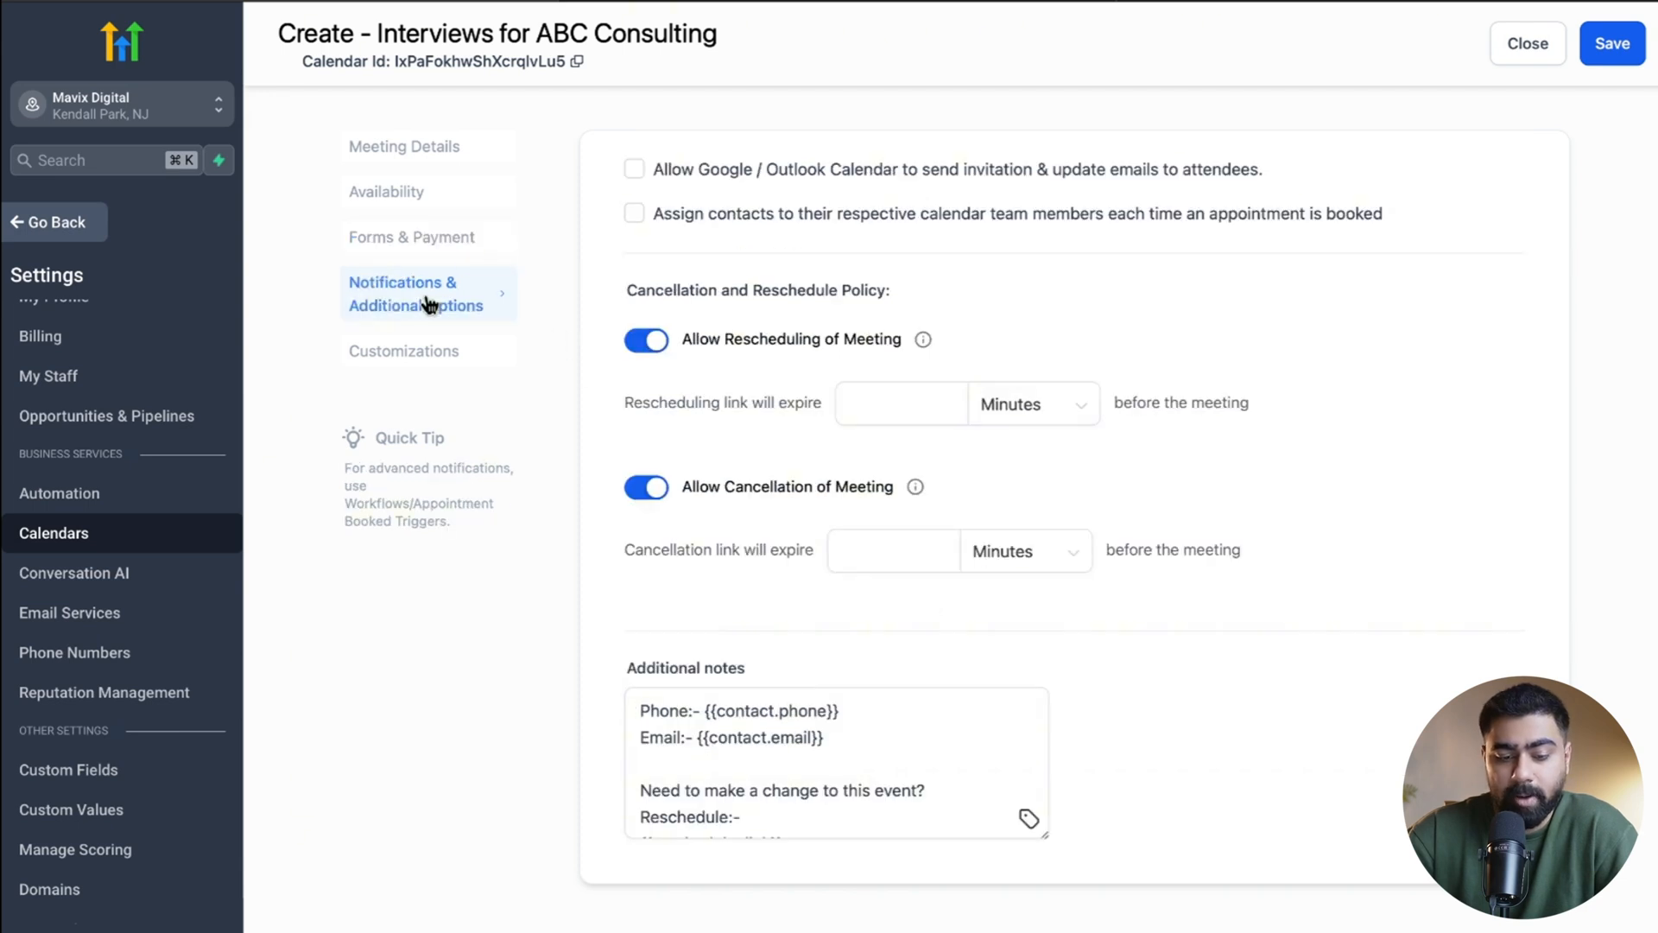
scroll("up", 3)
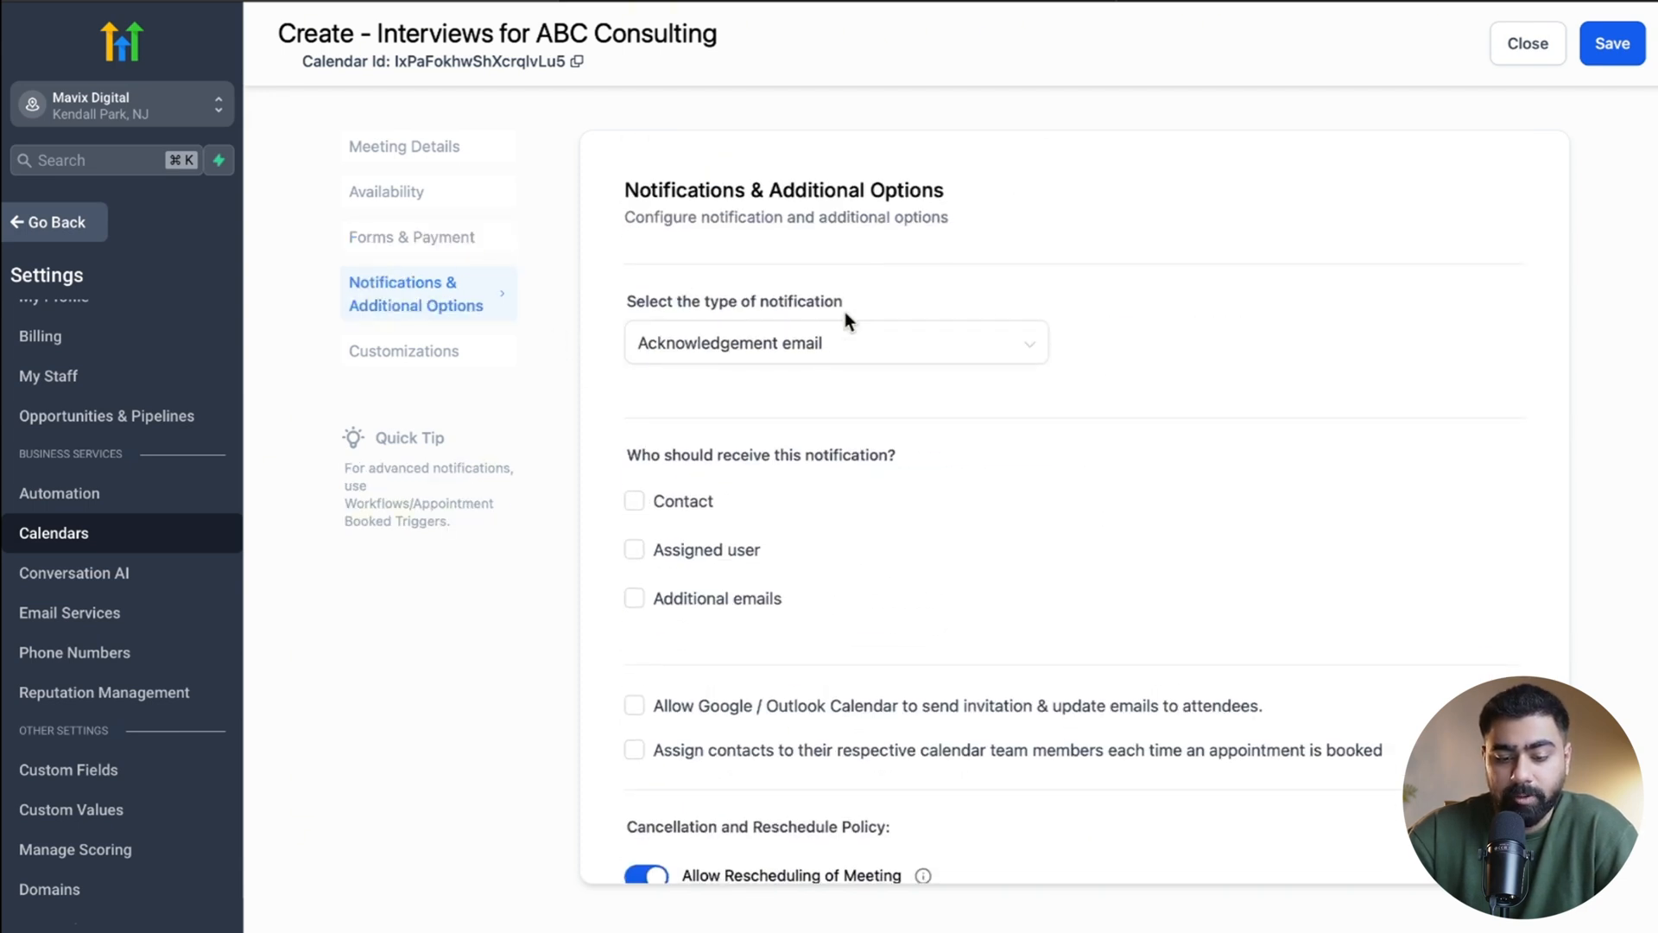
mouse_move(769, 439)
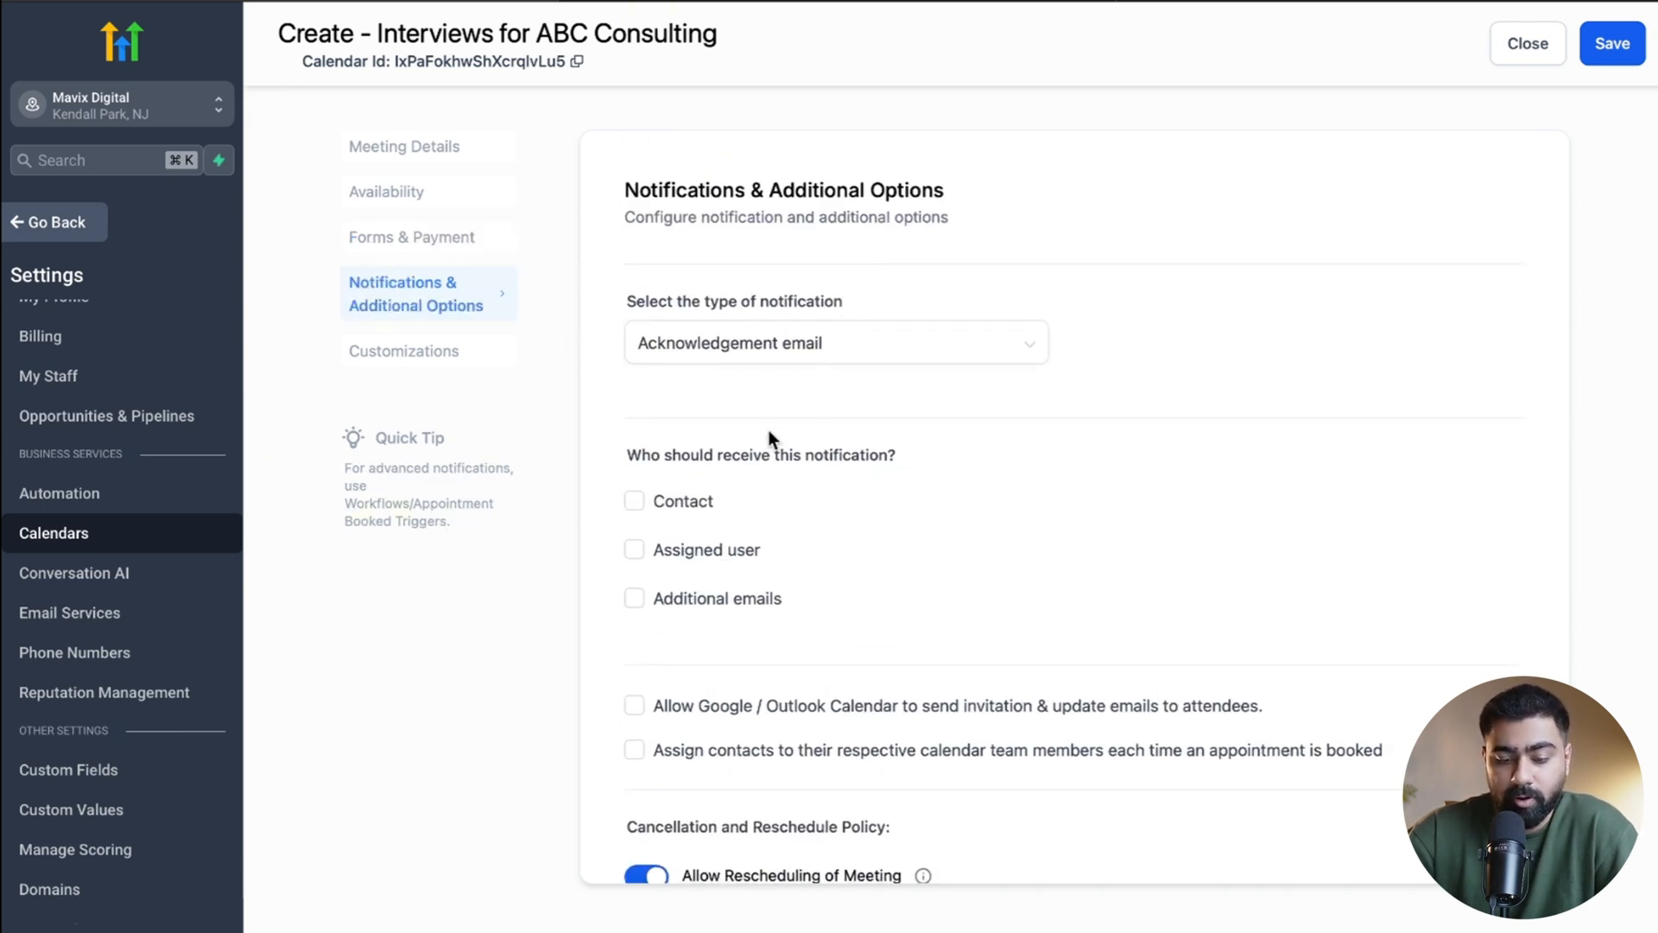
left_click(635, 500)
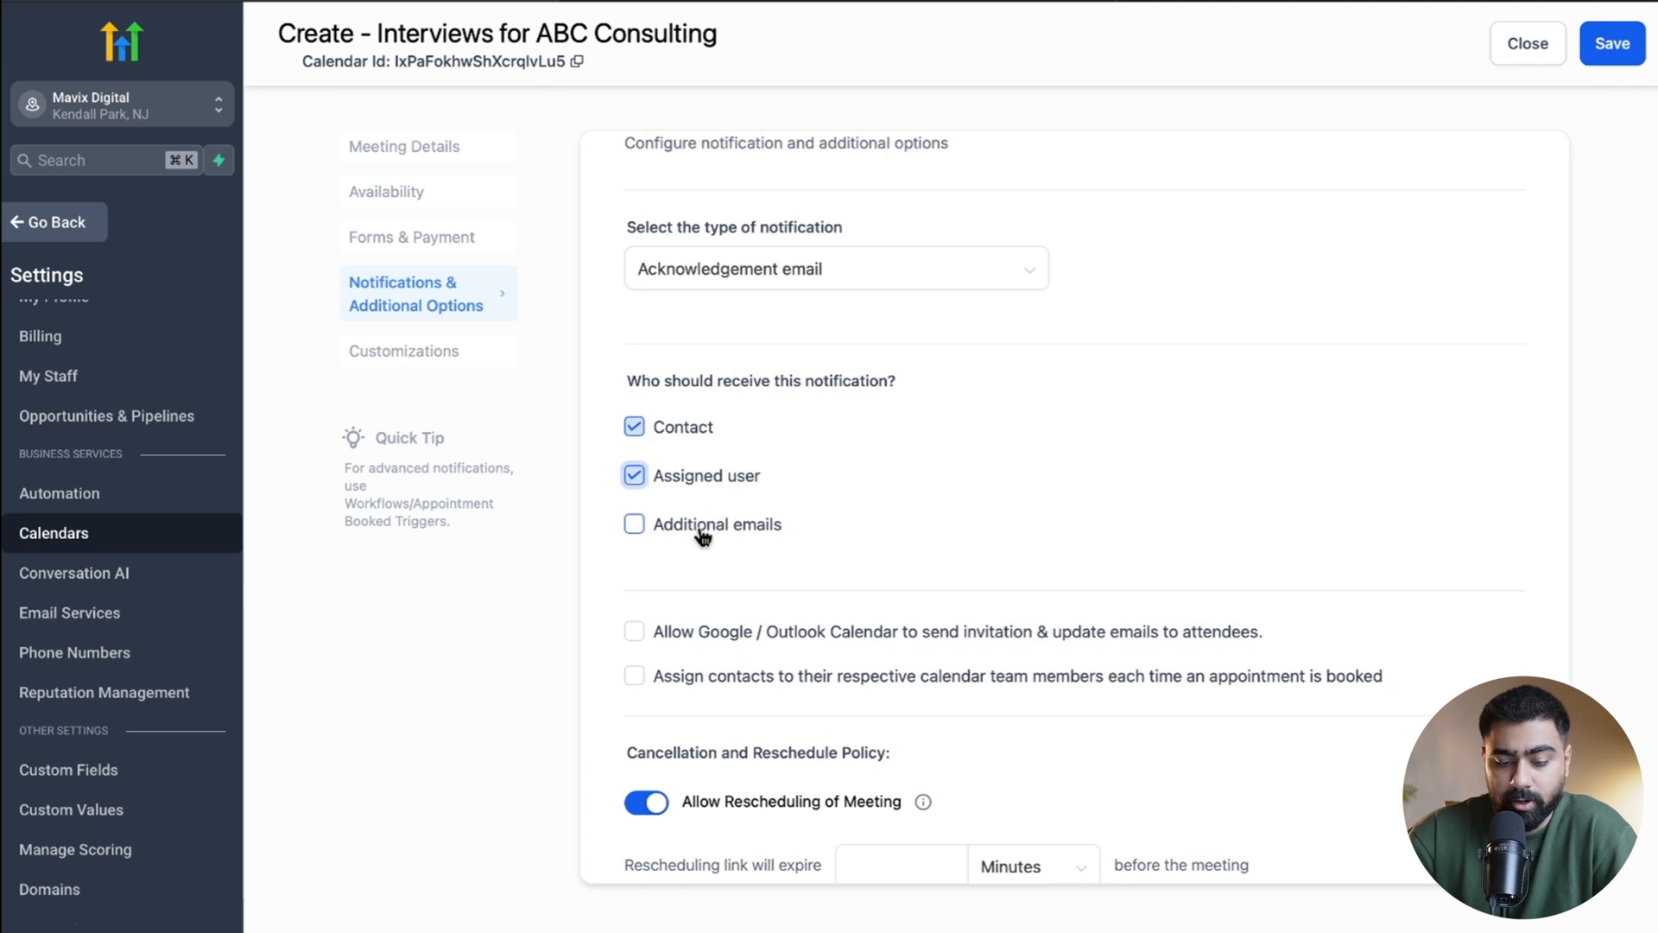
scroll("down", 3)
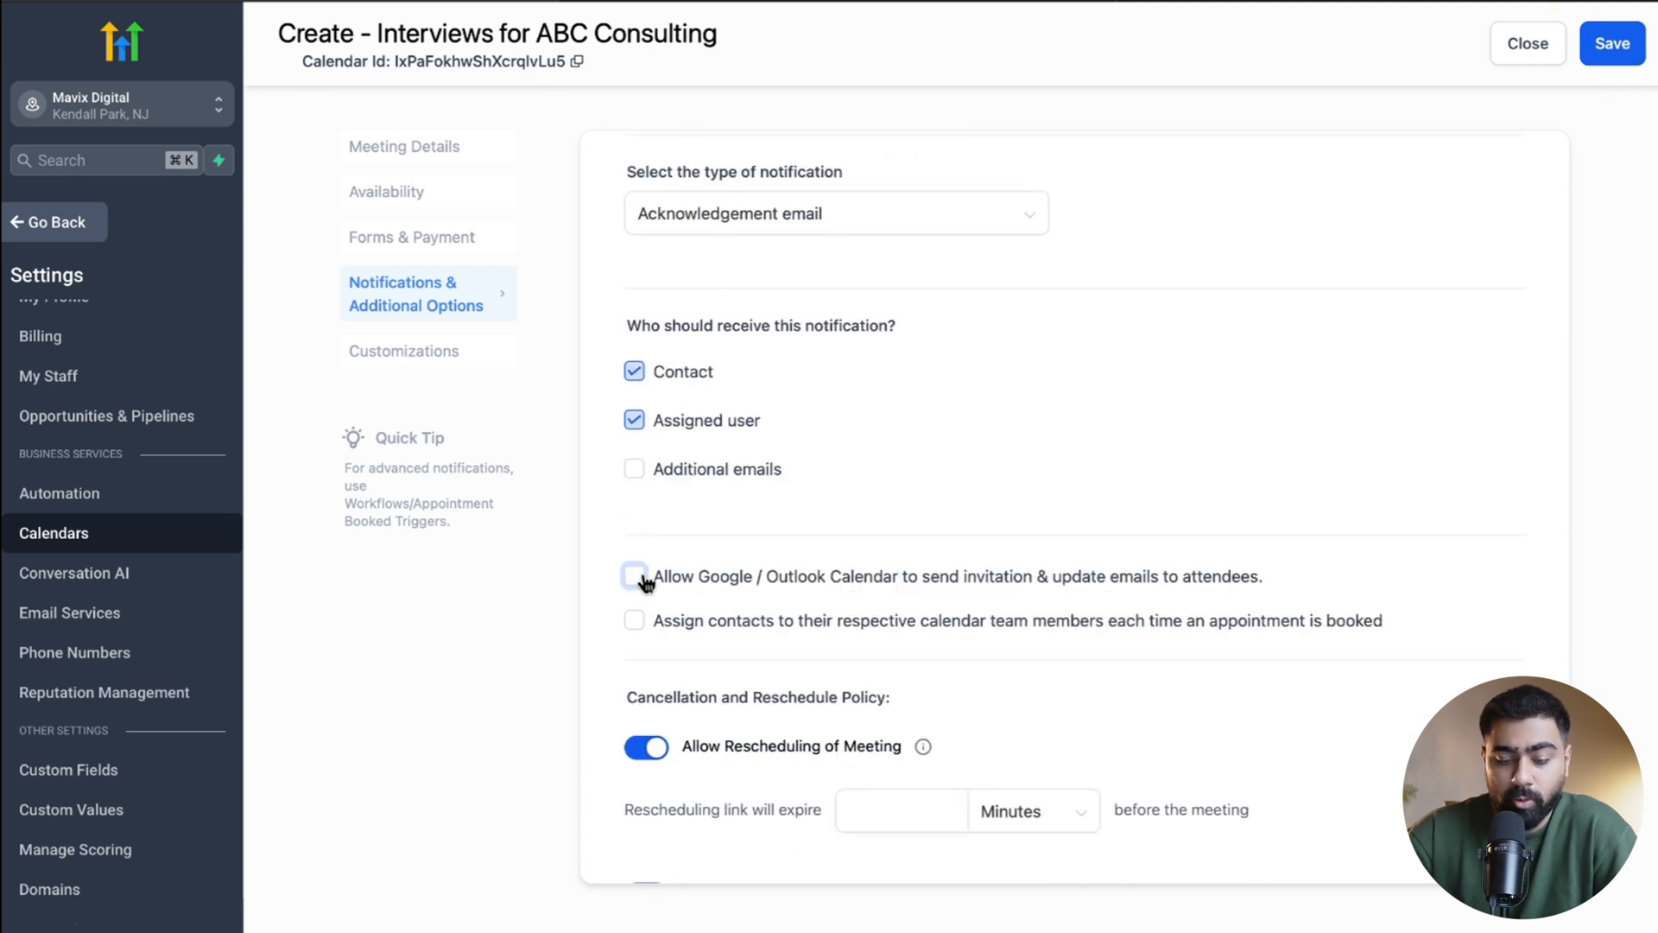
left_click(635, 576)
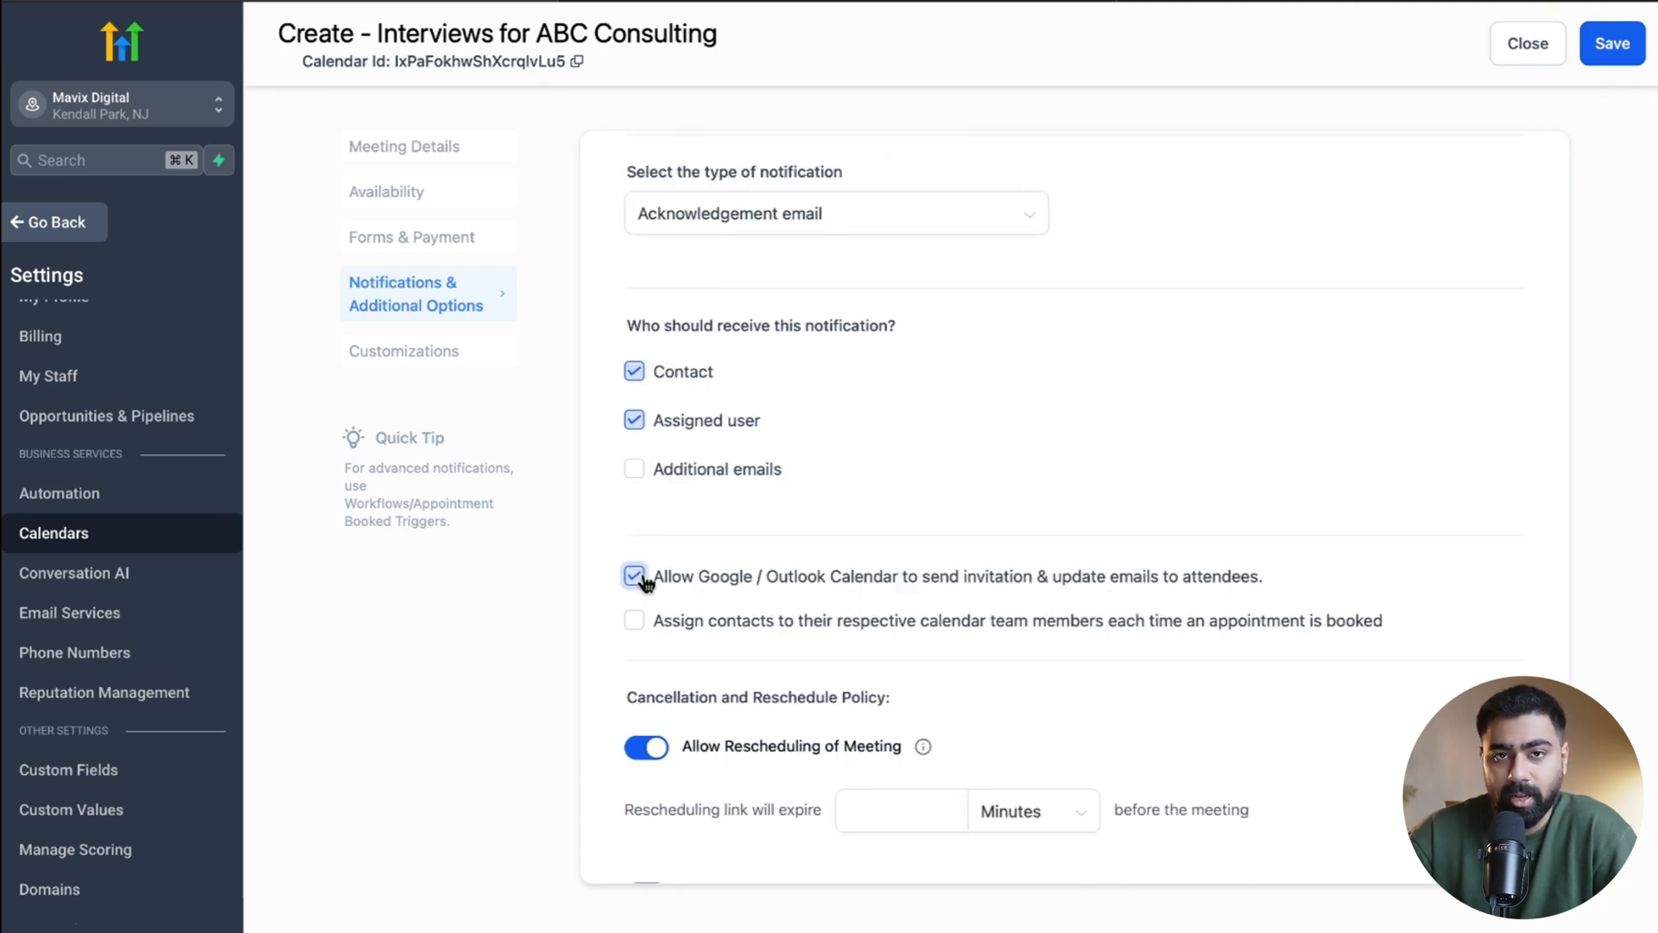
Step: Assign contacts to team members, skipping contacts that already have an assigned user
scroll("down", 3)
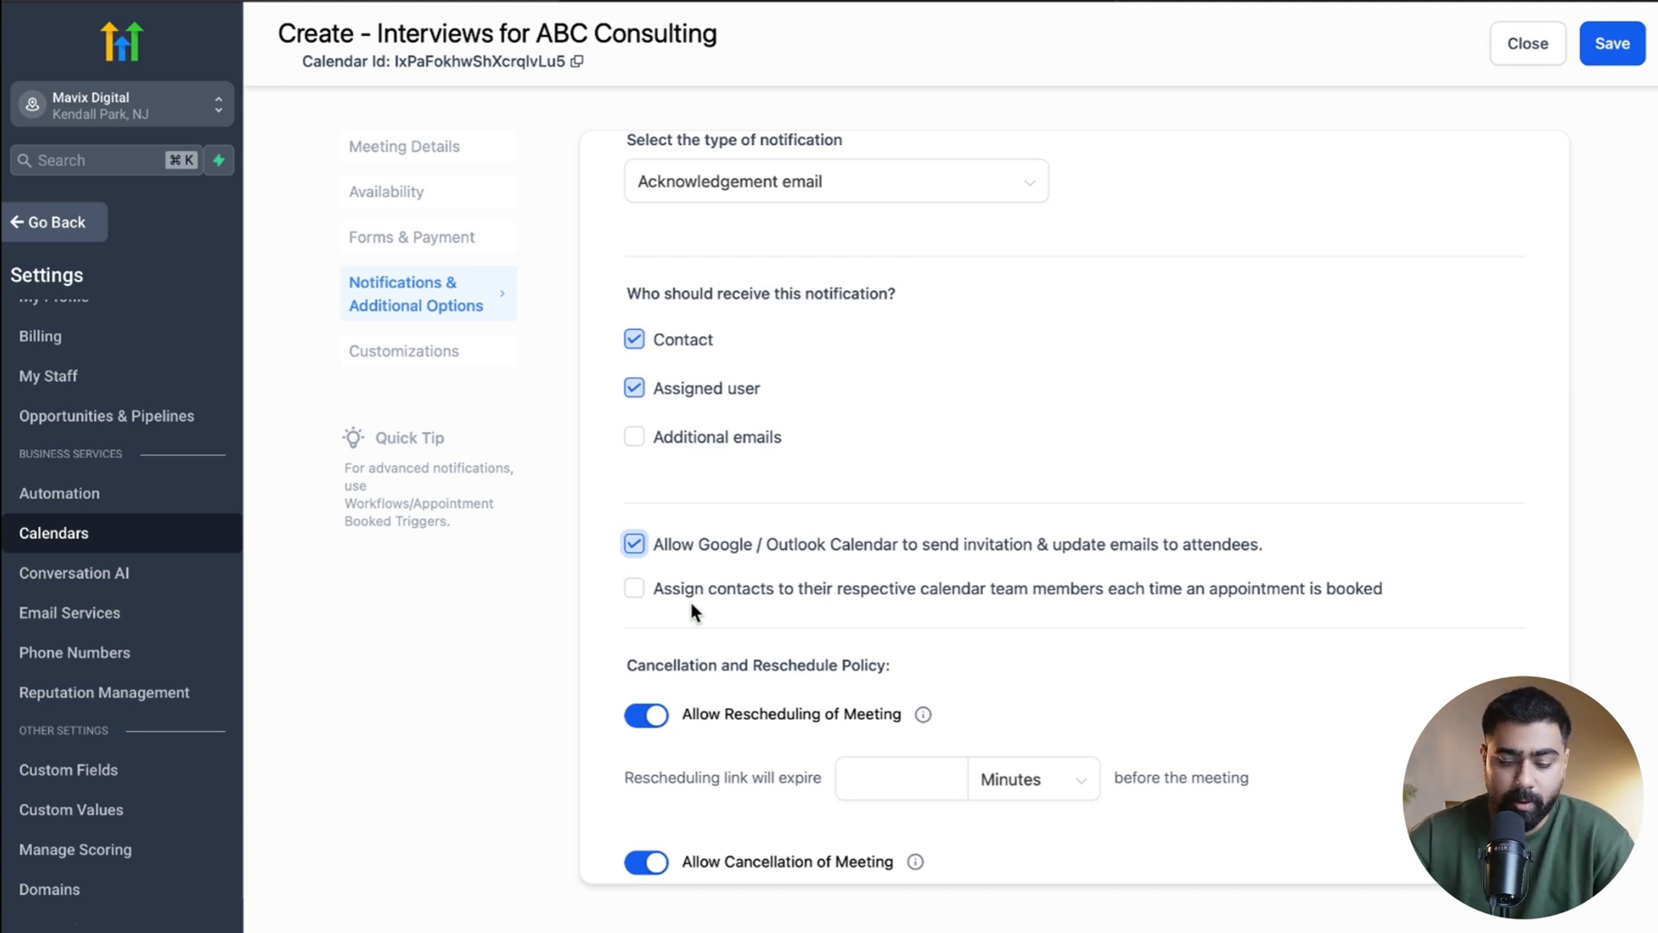
left_click(633, 589)
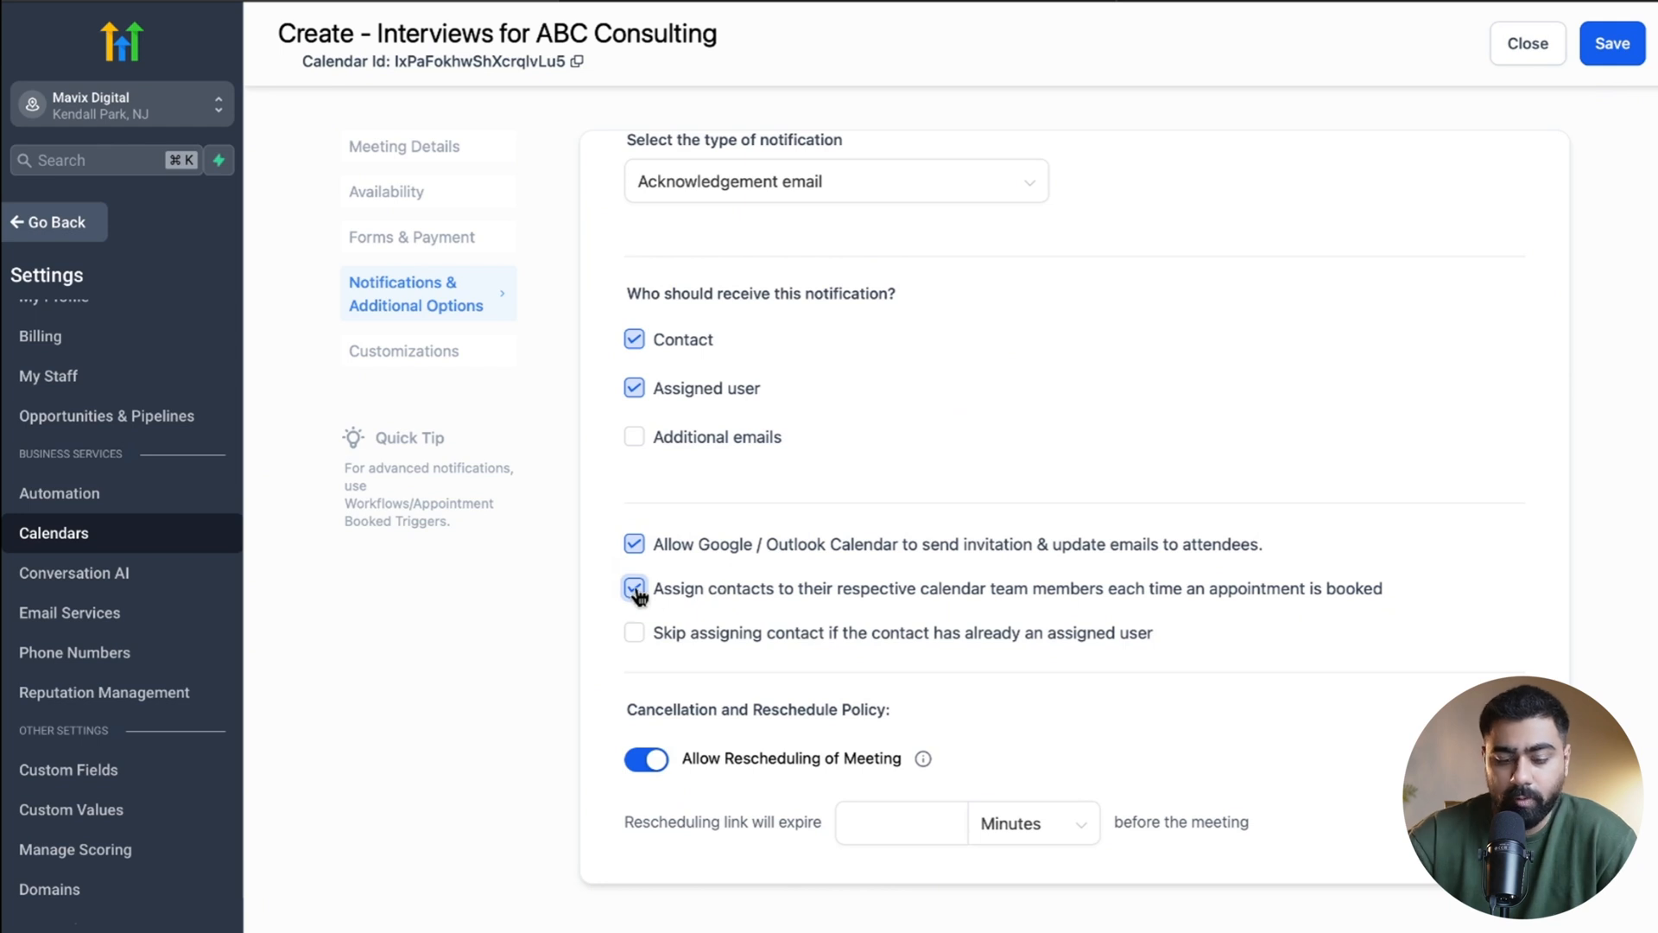
left_click(633, 588)
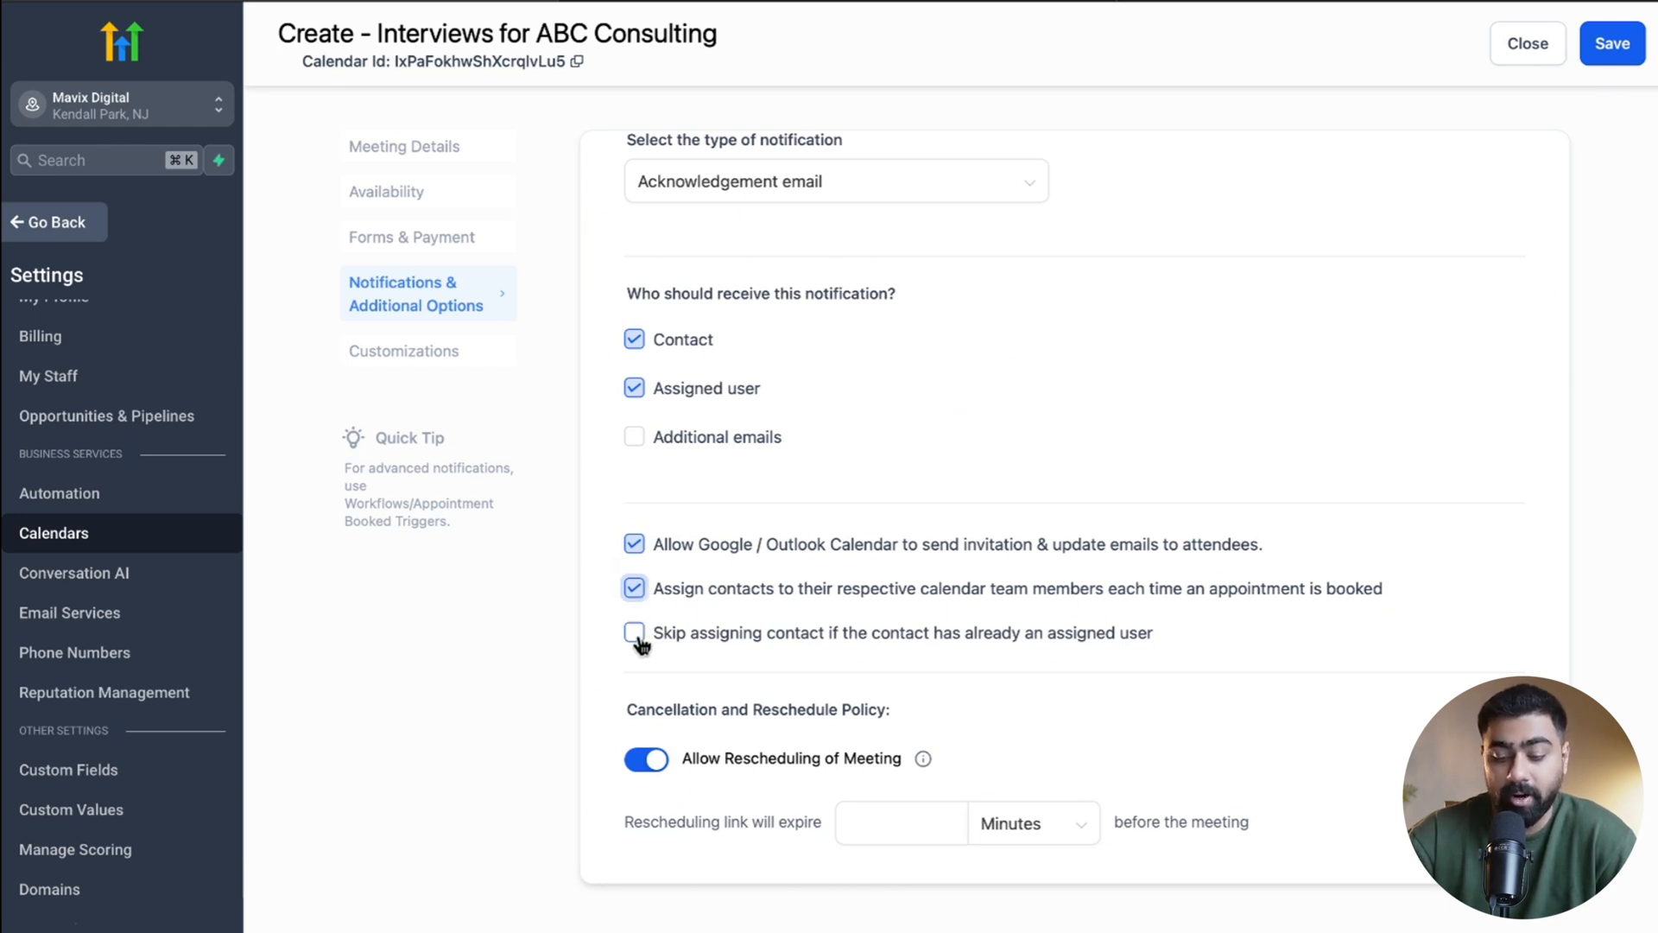
left_click(635, 632)
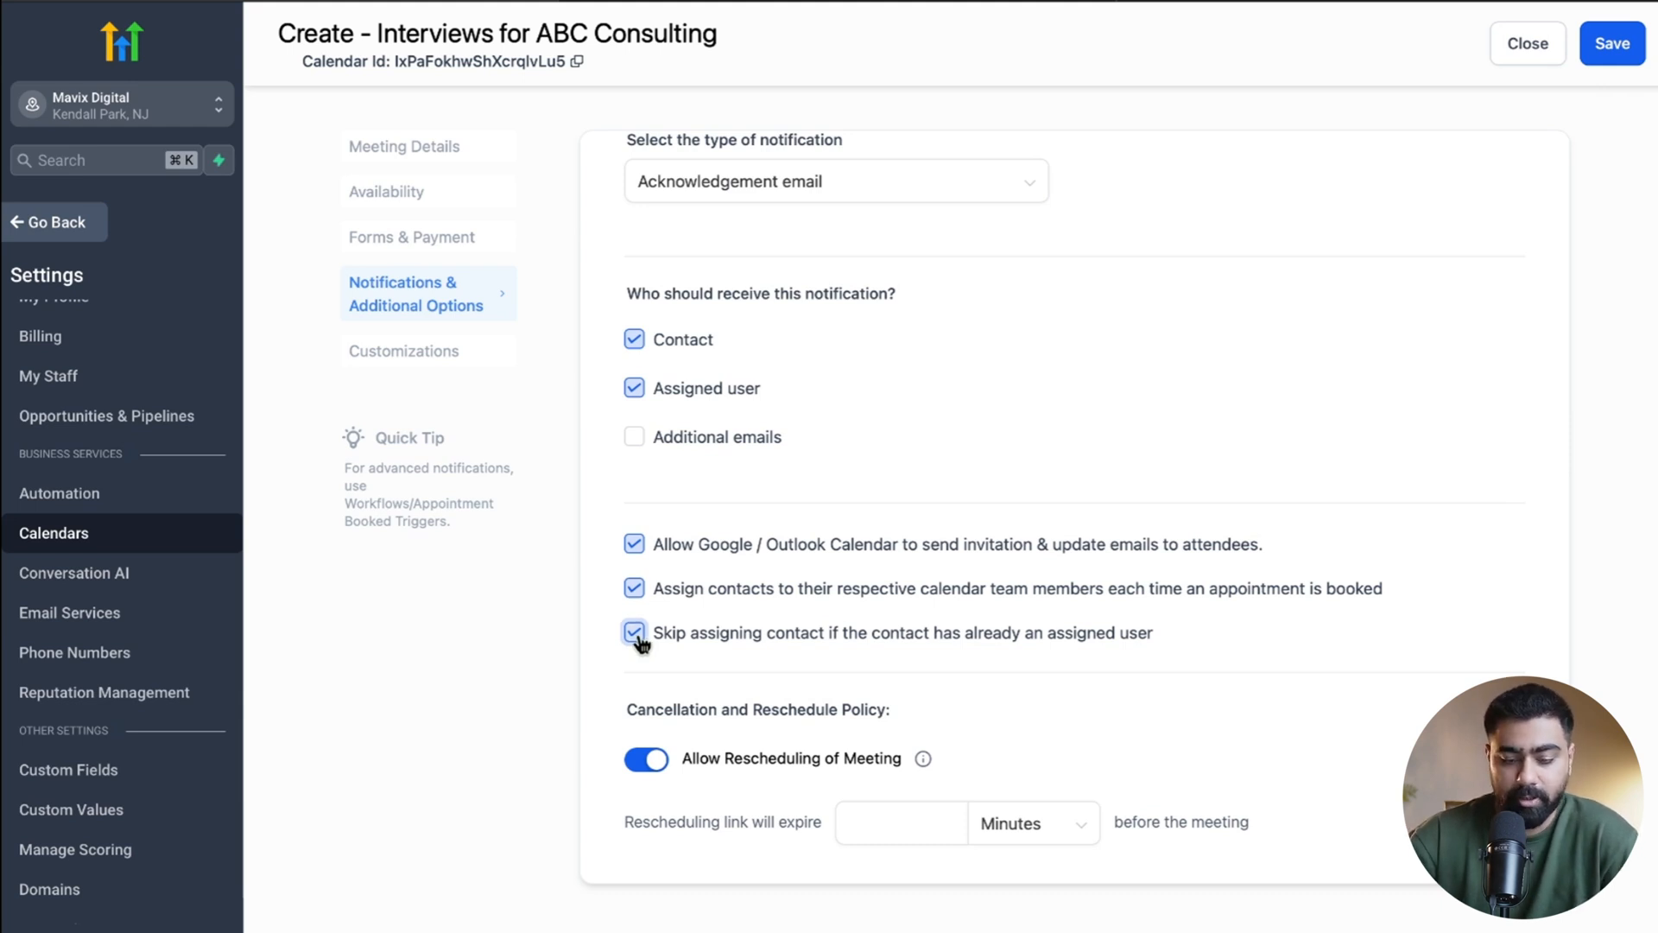
Step: Toggle off Allow Rescheduling and meeting cancellation in the additional options
scroll("down", 3)
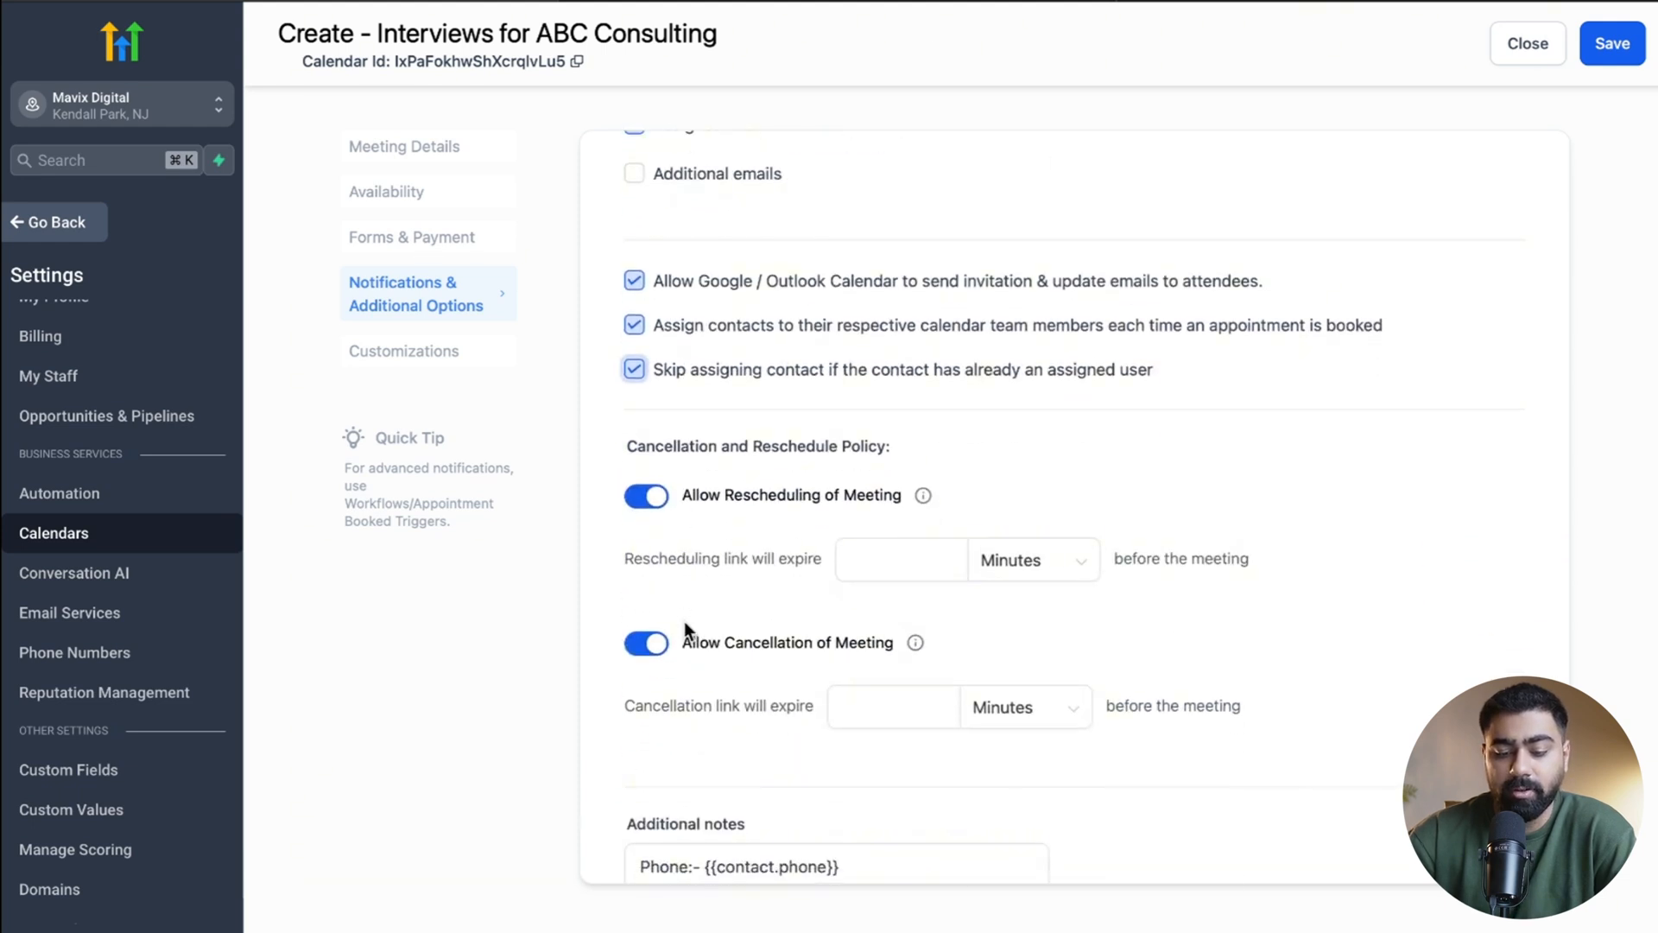
mouse_move(666, 554)
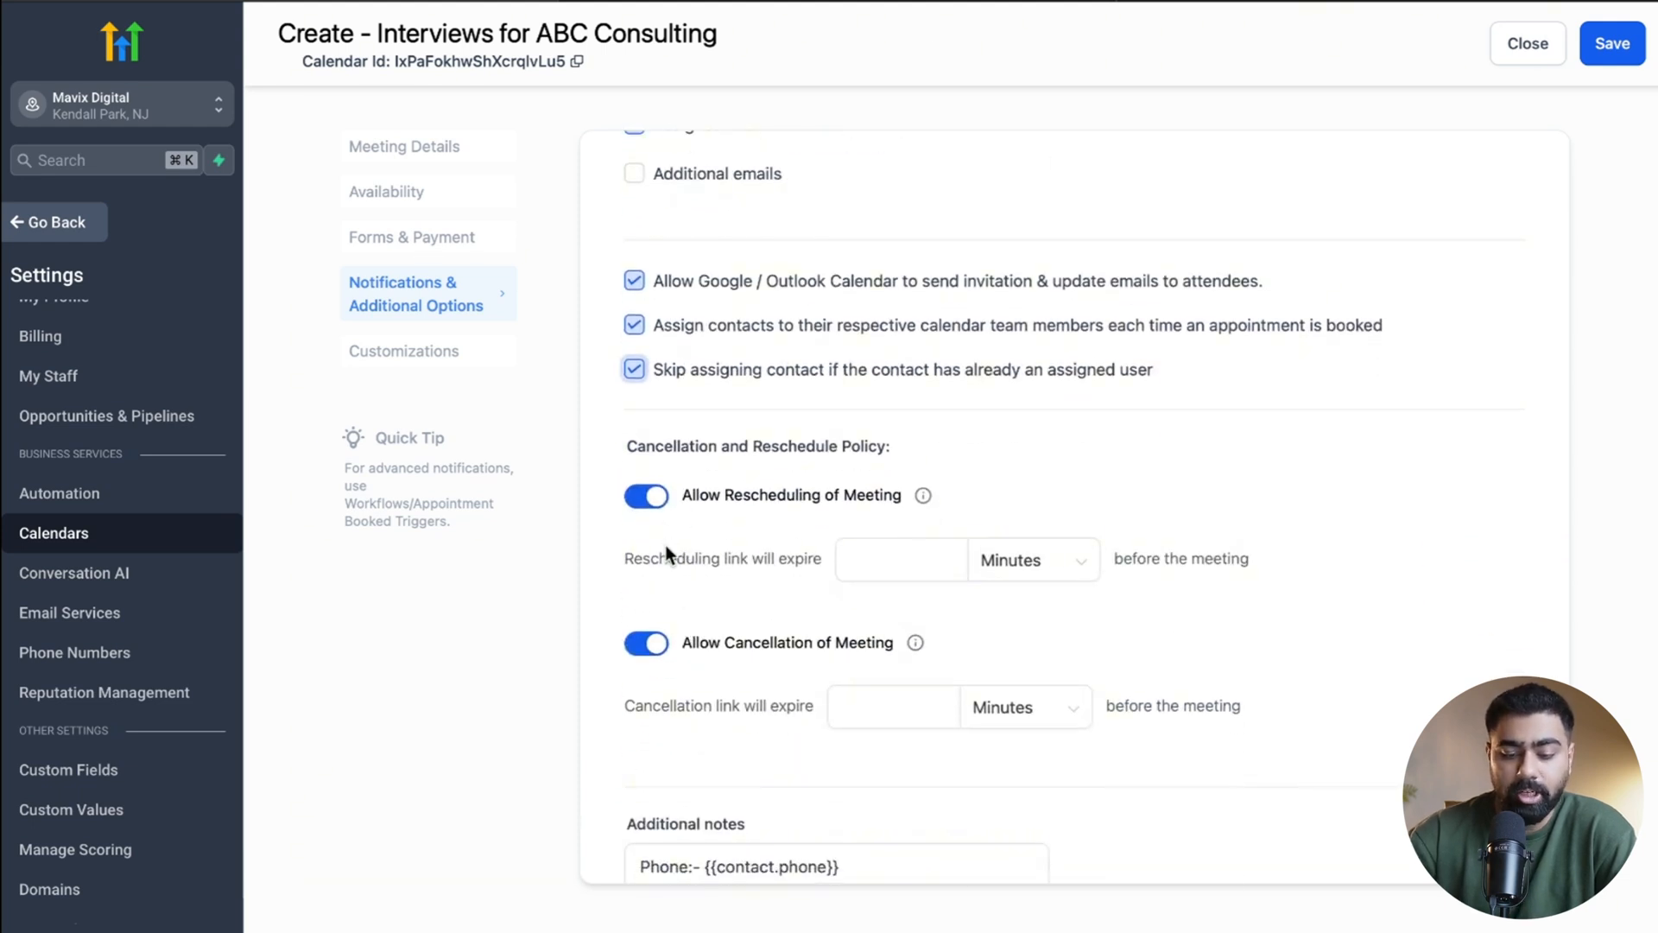
left_click(645, 495)
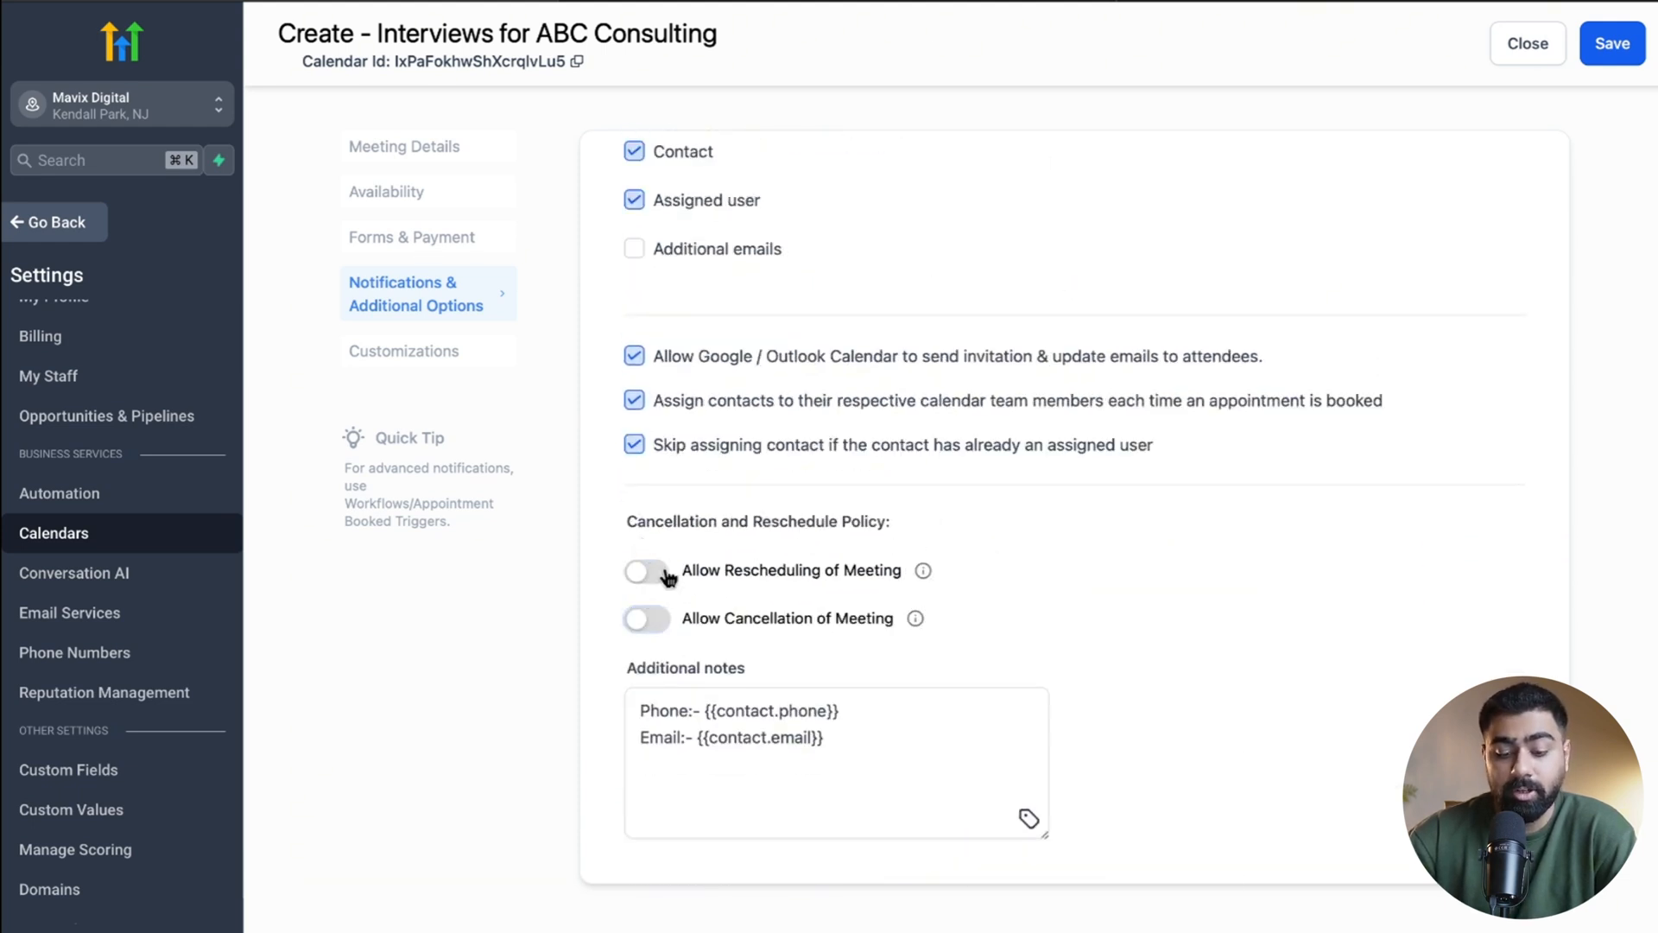
left_click(646, 570)
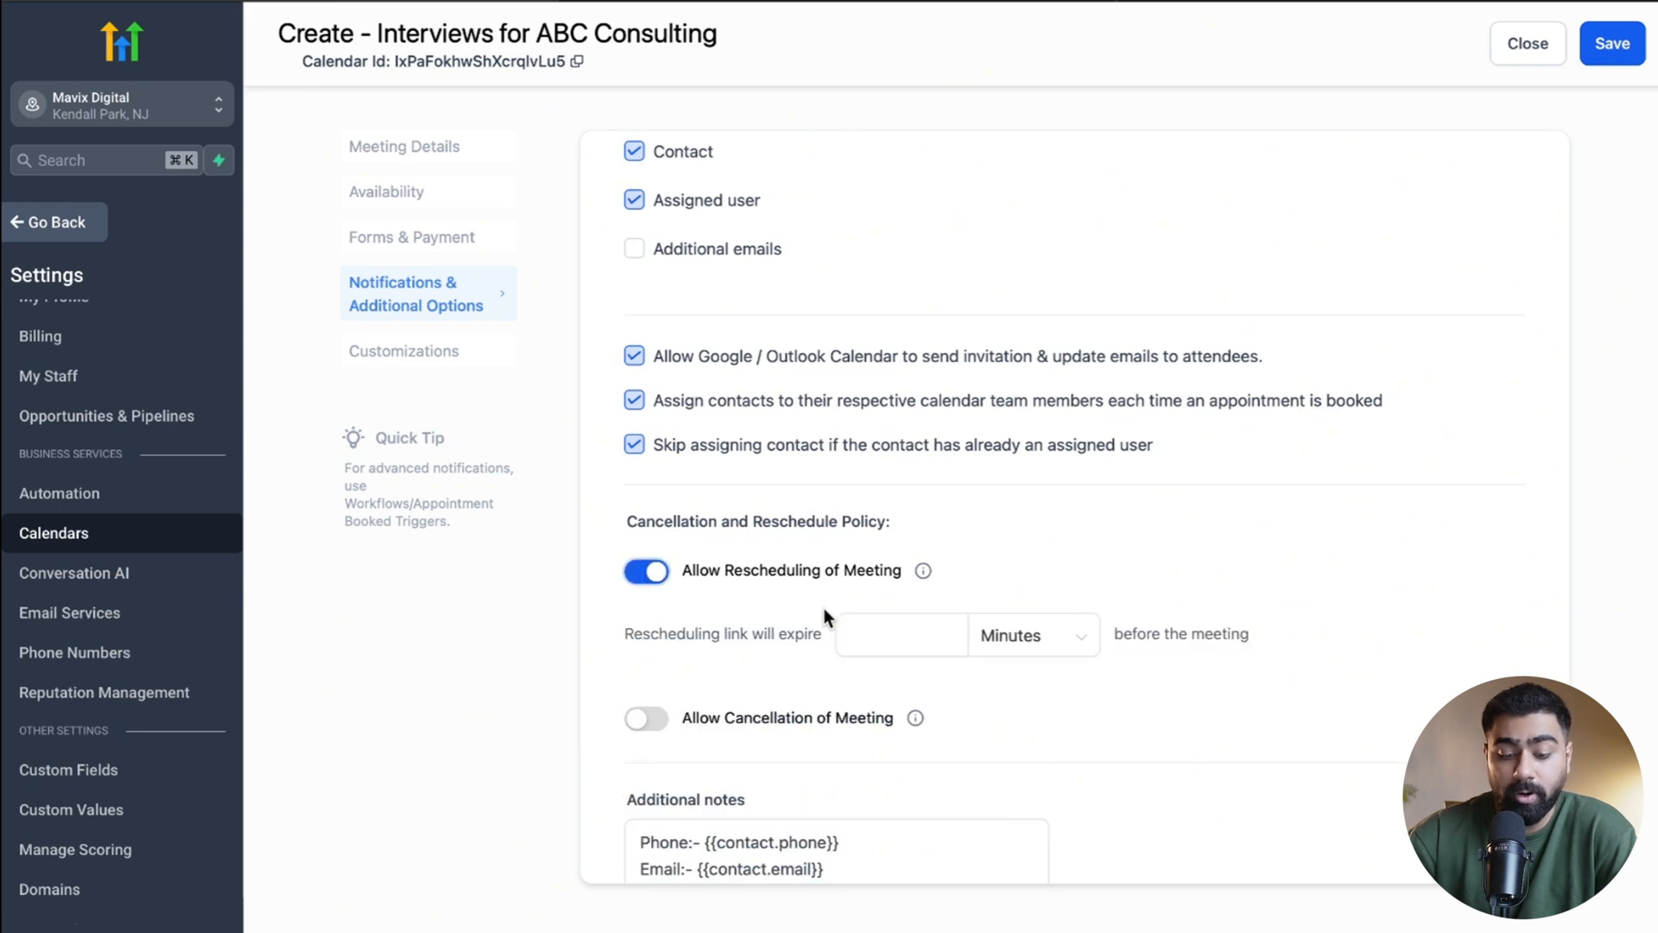
left_click(899, 634)
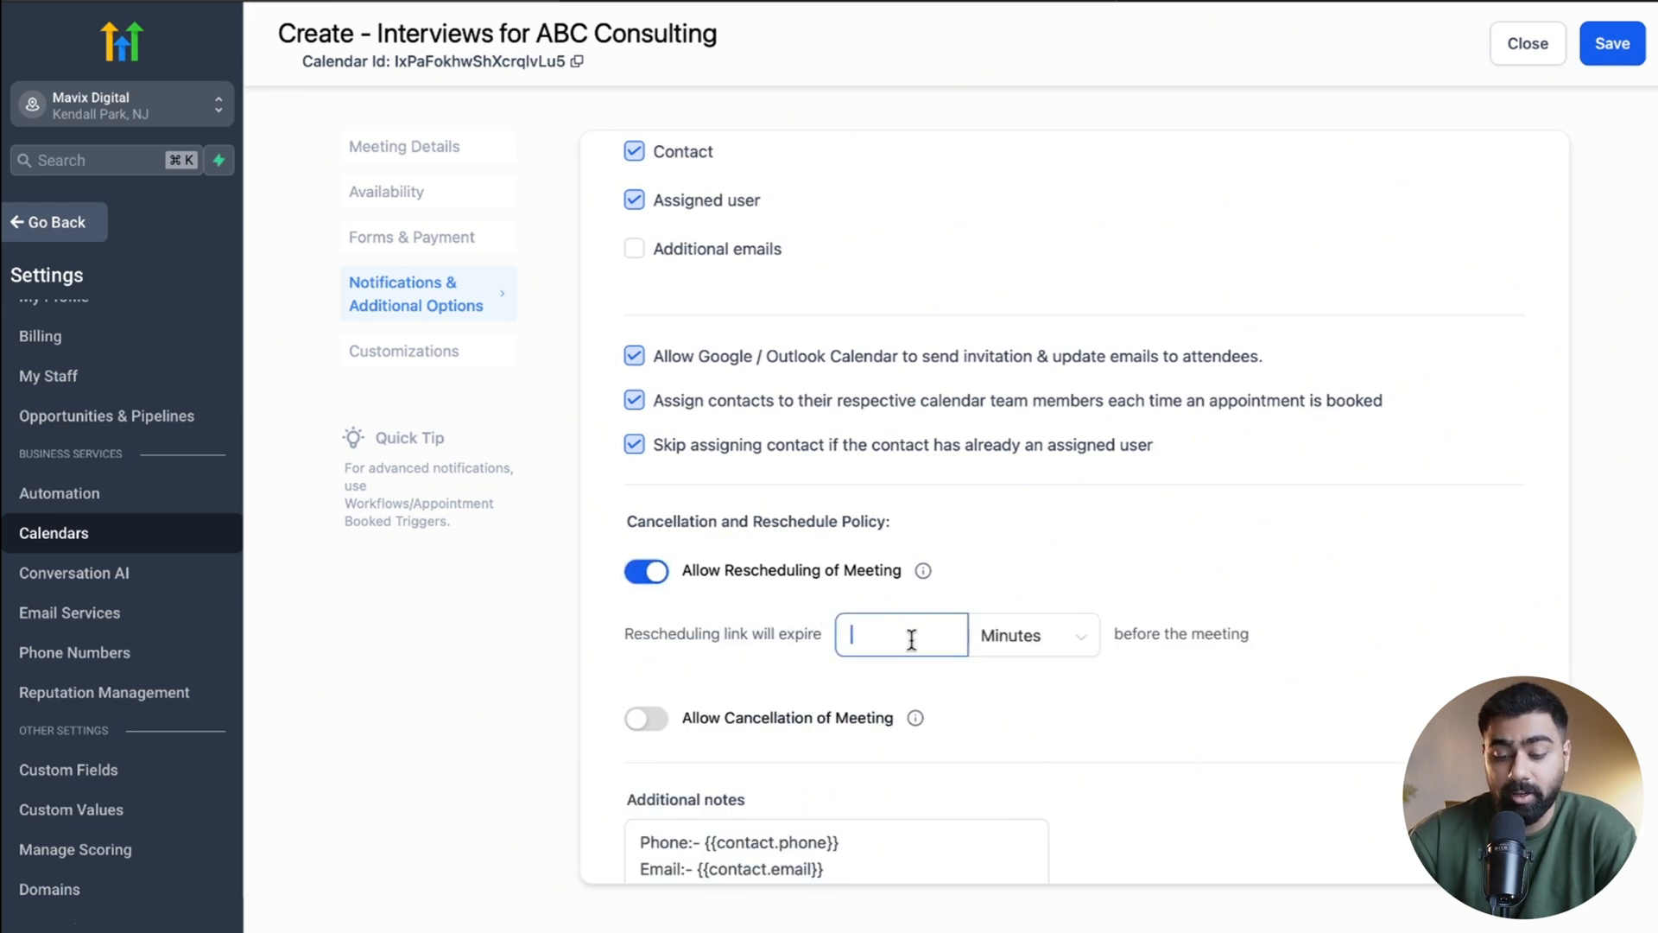
left_click(1031, 635)
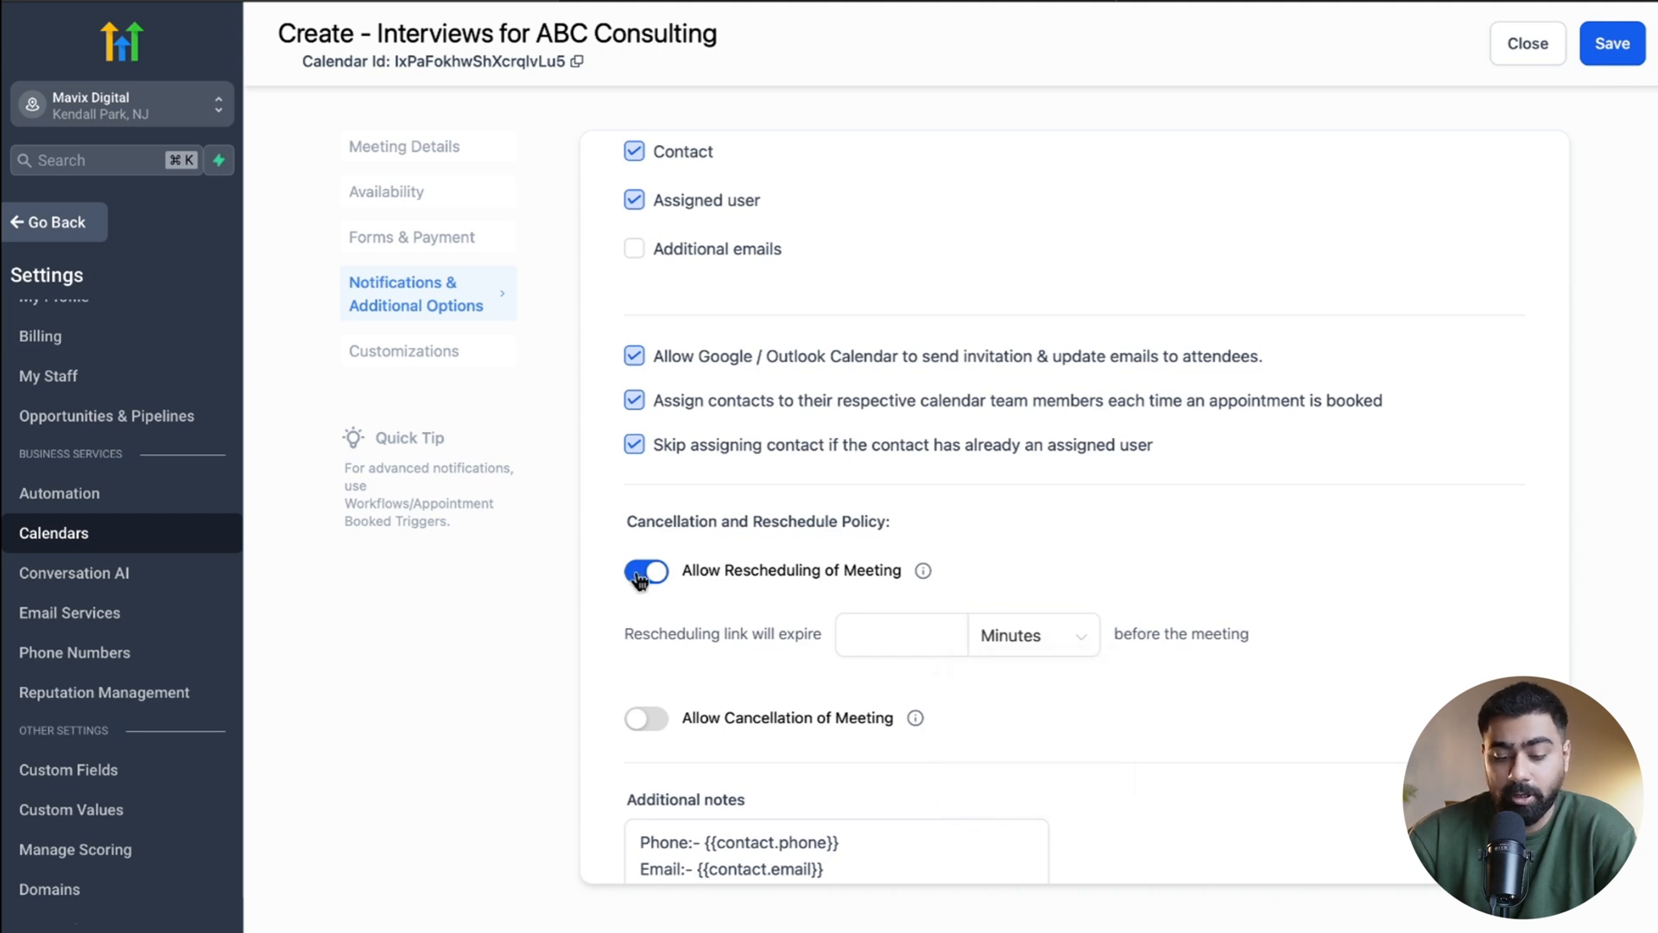
left_click(645, 571)
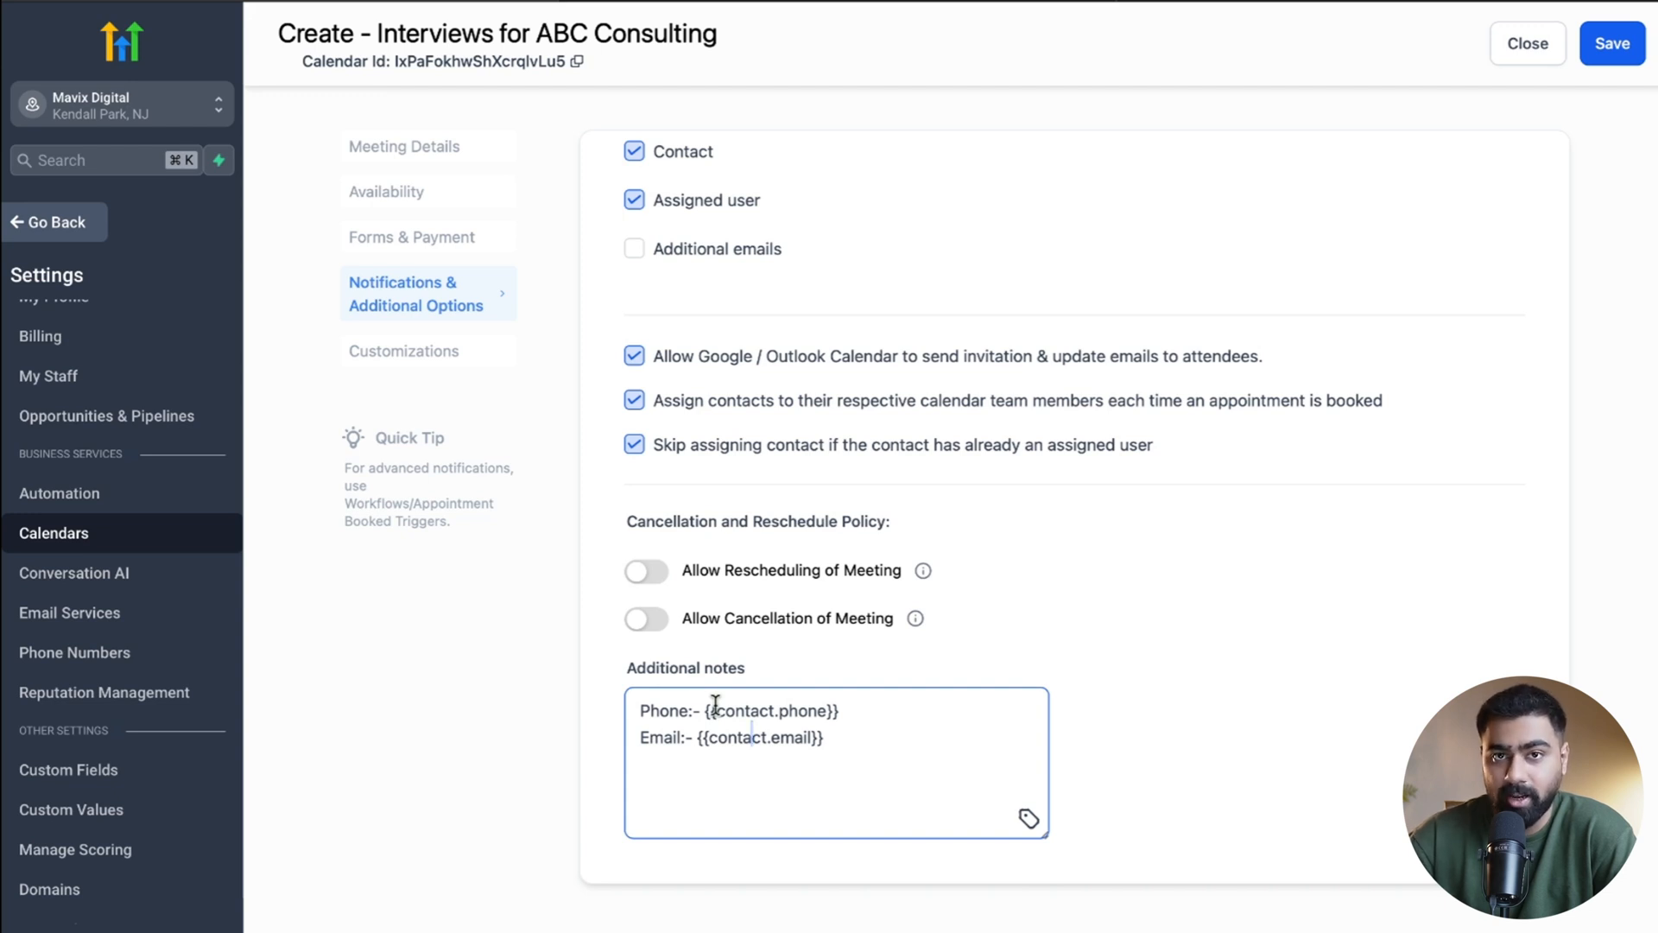
scroll("up", 3)
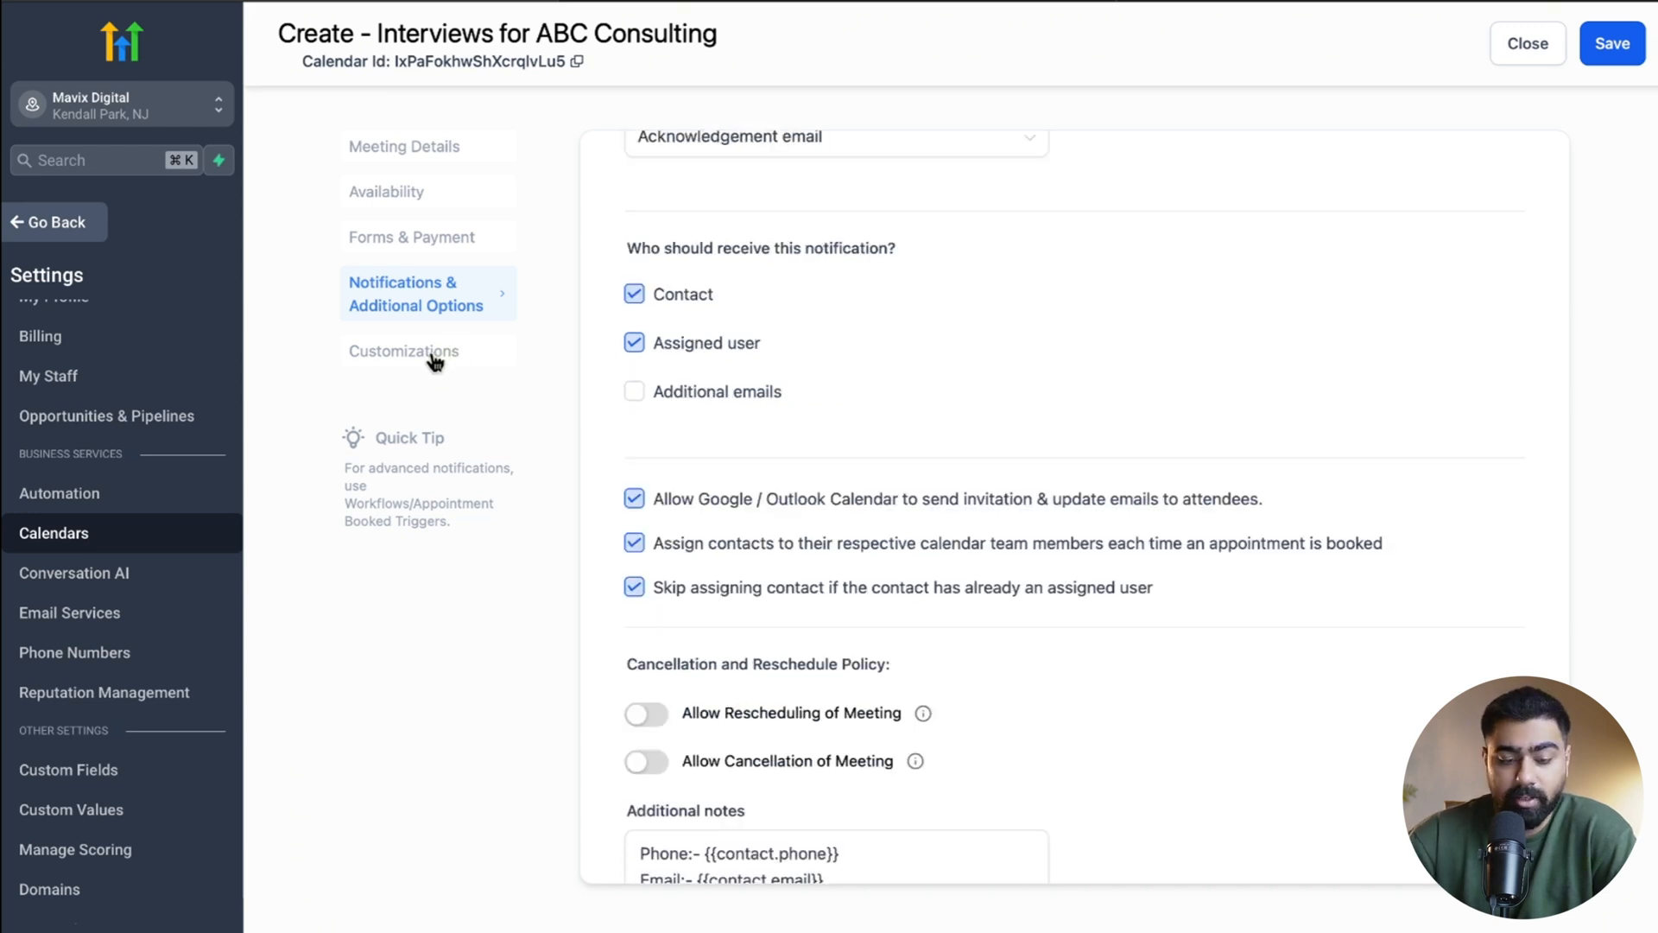
Step: Review the Neo booking widget customization settings for the interview calendar
left_click(405, 349)
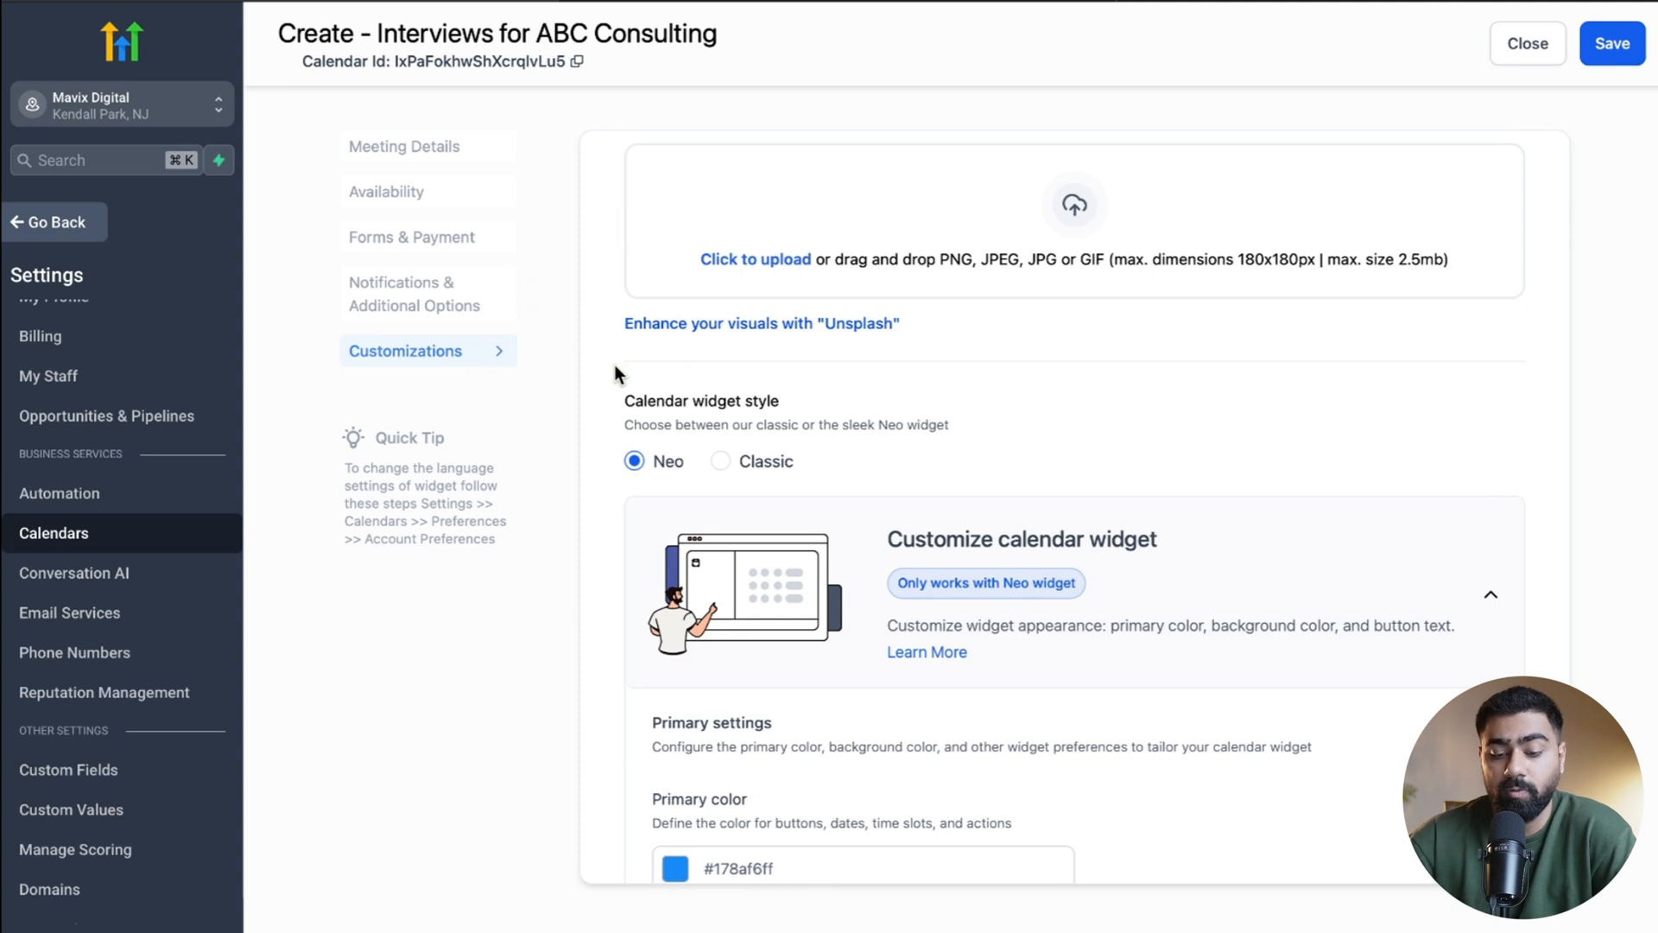
mouse_move(686, 475)
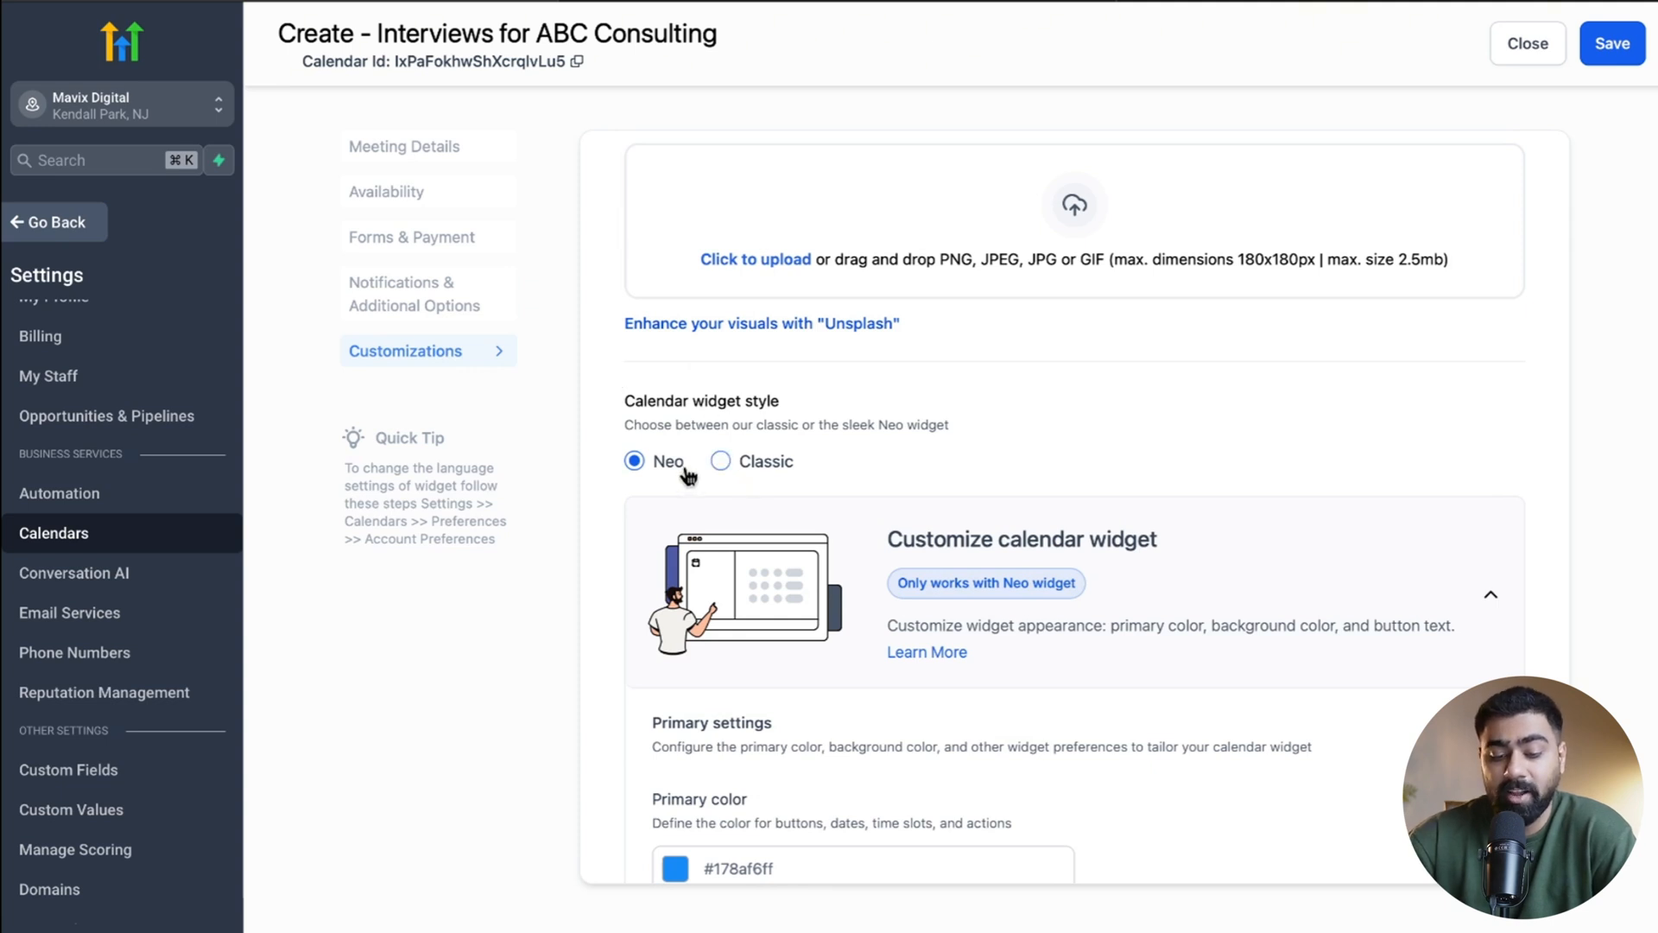
scroll("down", 3)
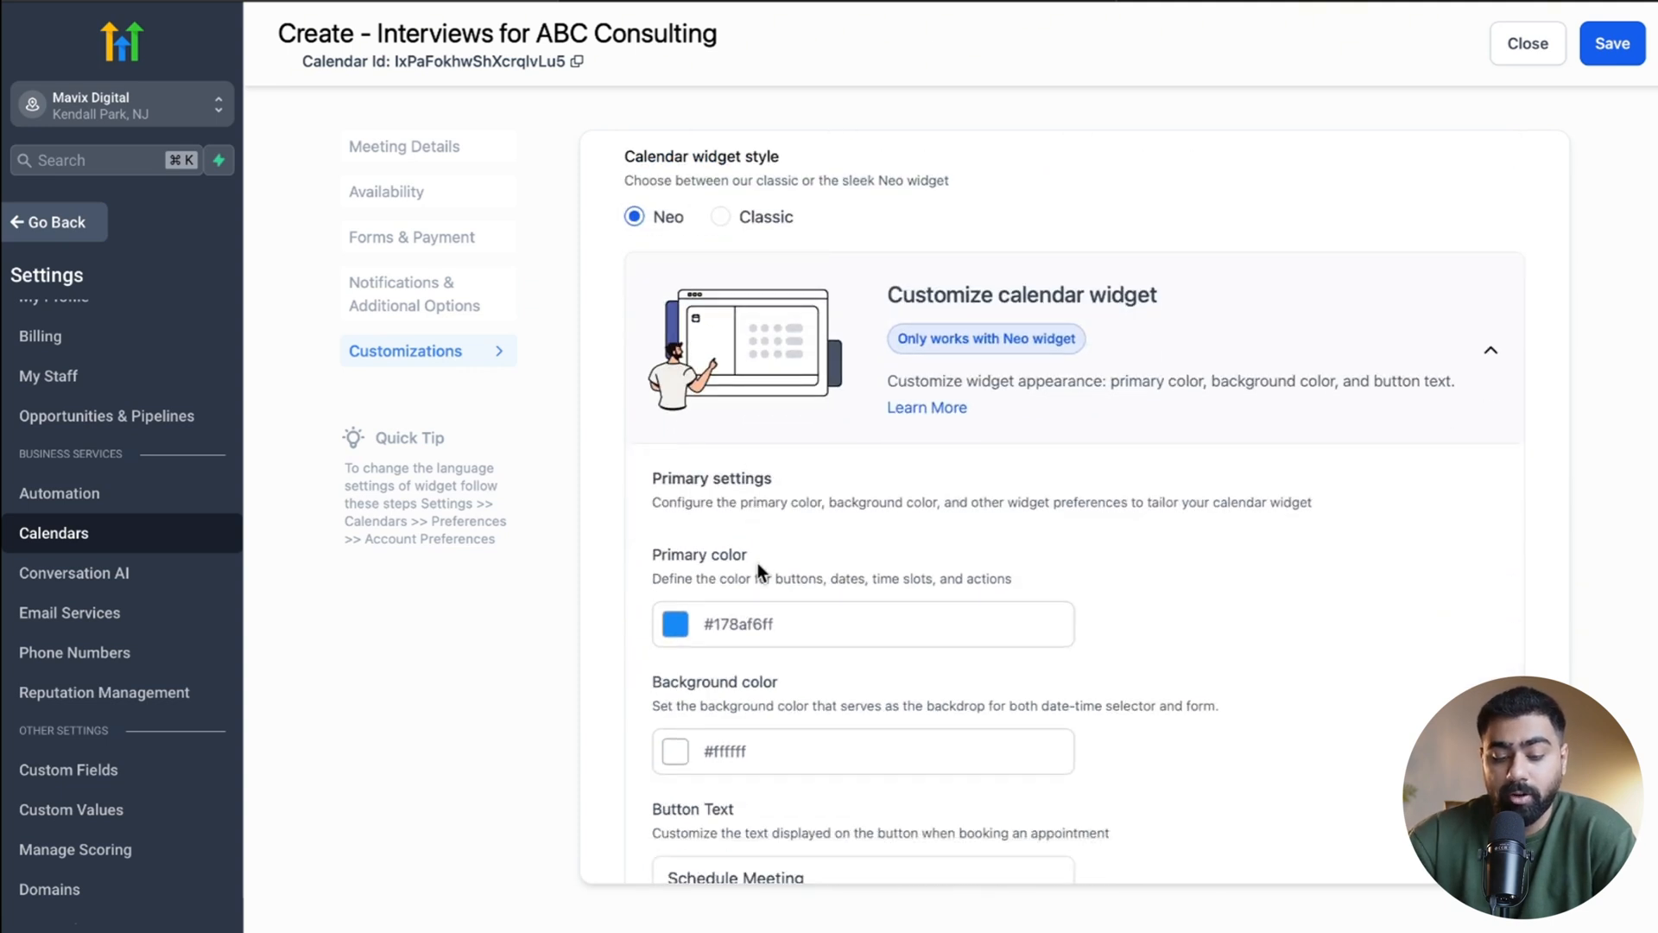
scroll("down", 3)
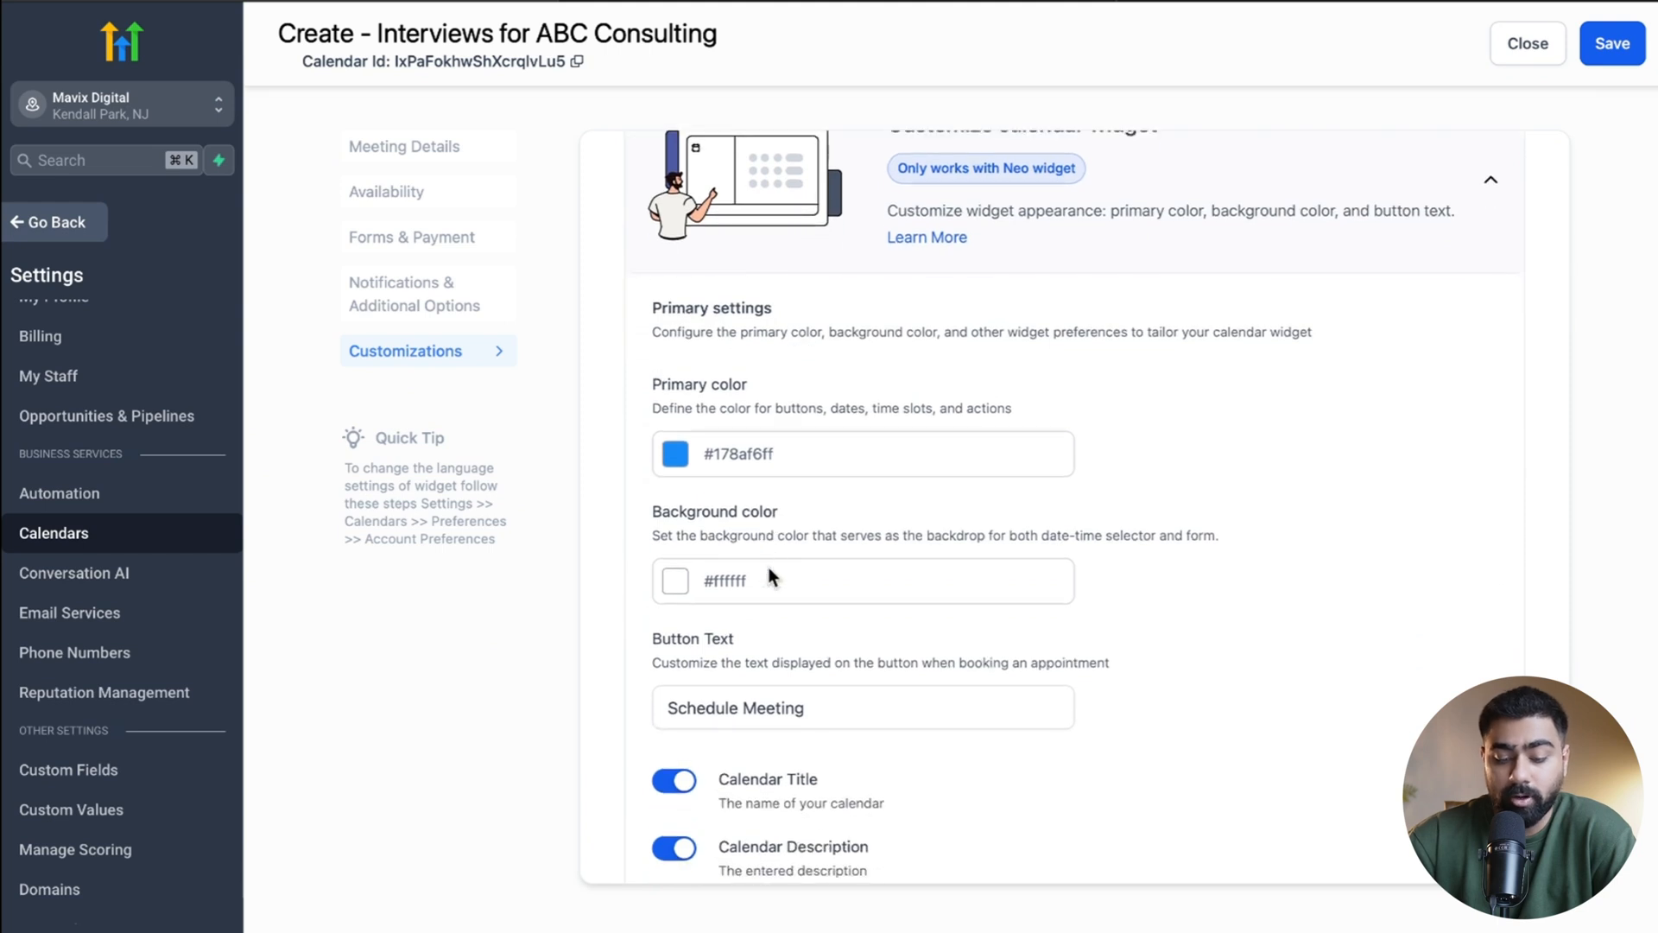
scroll("down", 3)
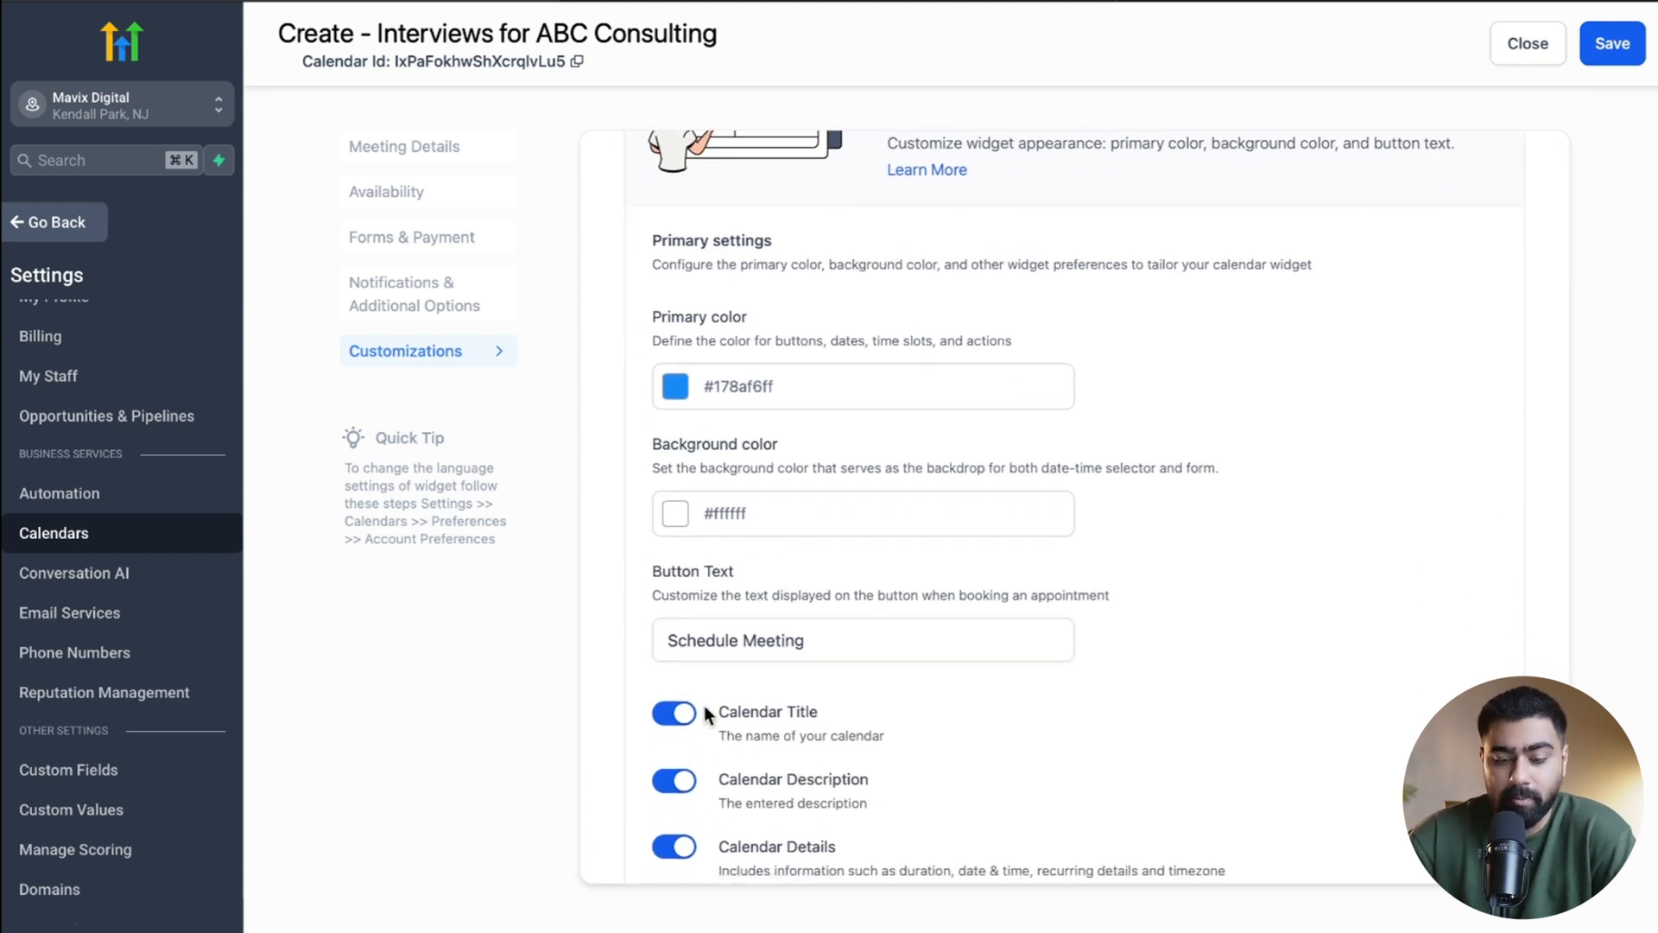
mouse_move(1398, 218)
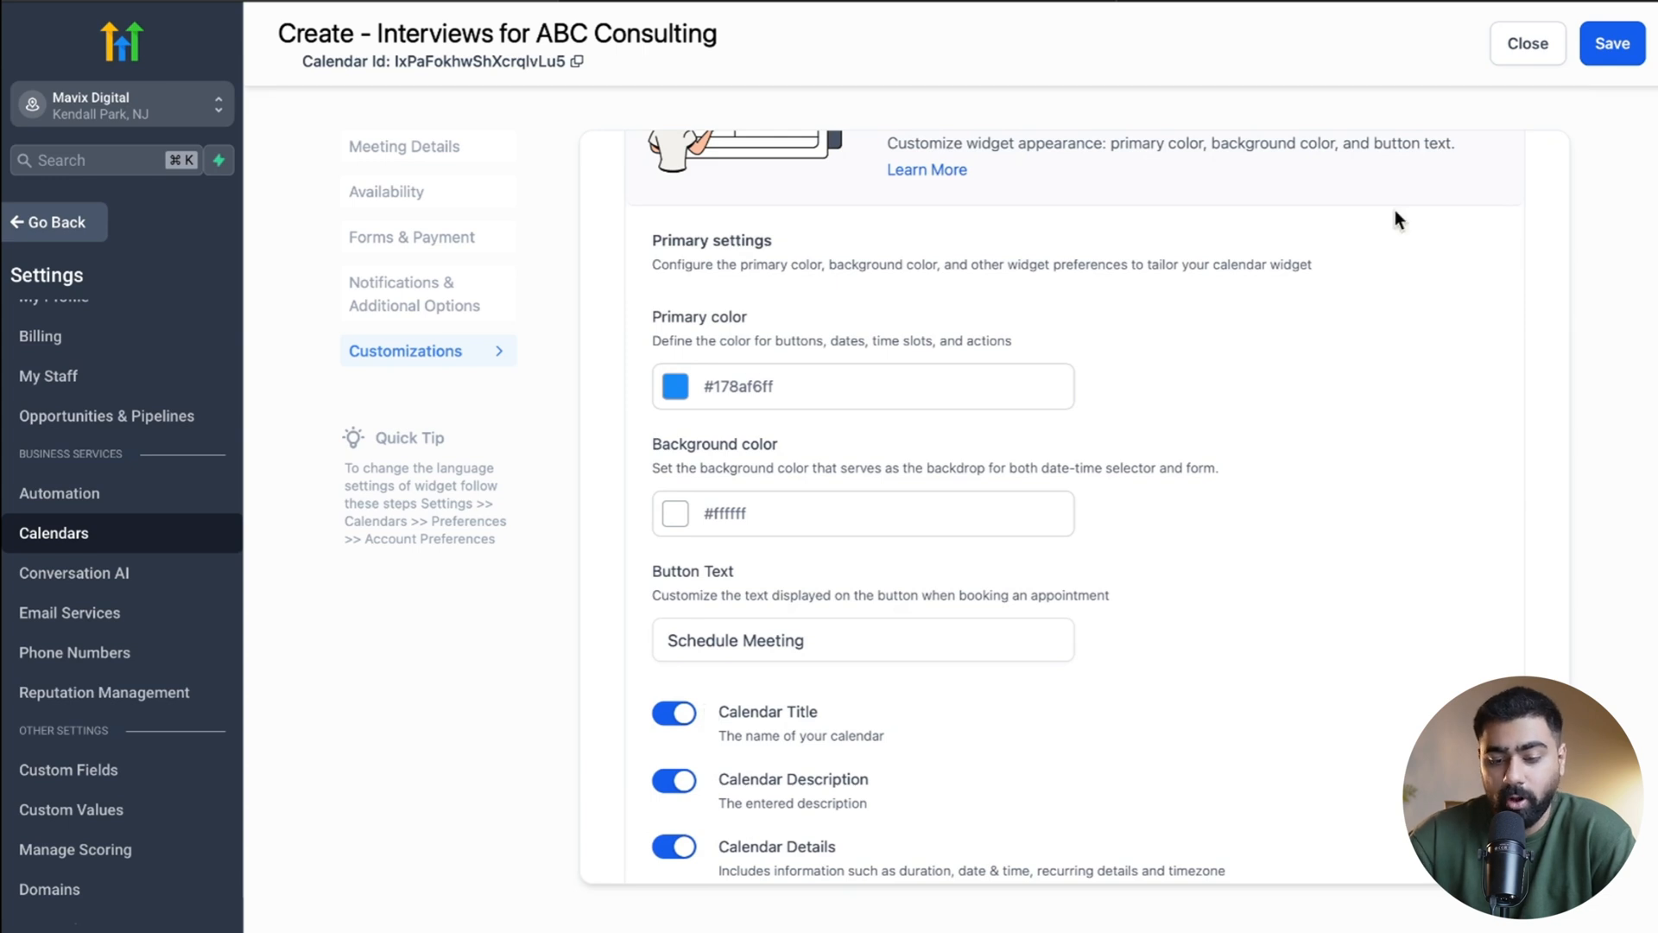
mouse_move(1612, 43)
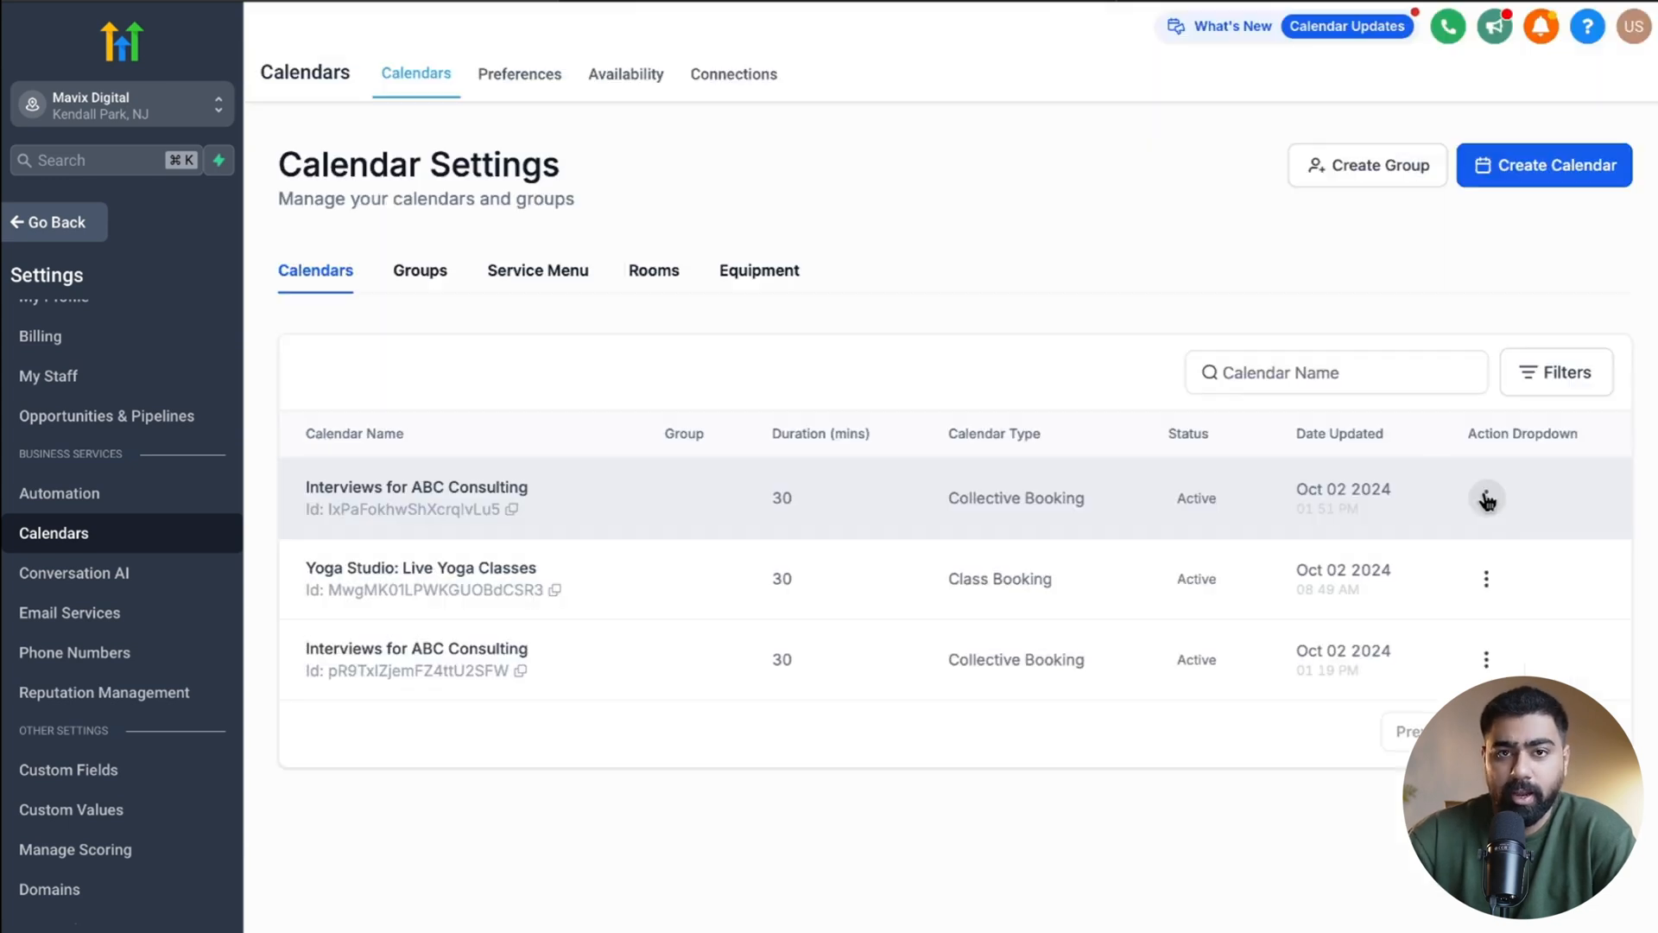
Step: Share 'Interviews for ABC Consulting' from its actions menu and copy the scheduling link
left_click(1486, 498)
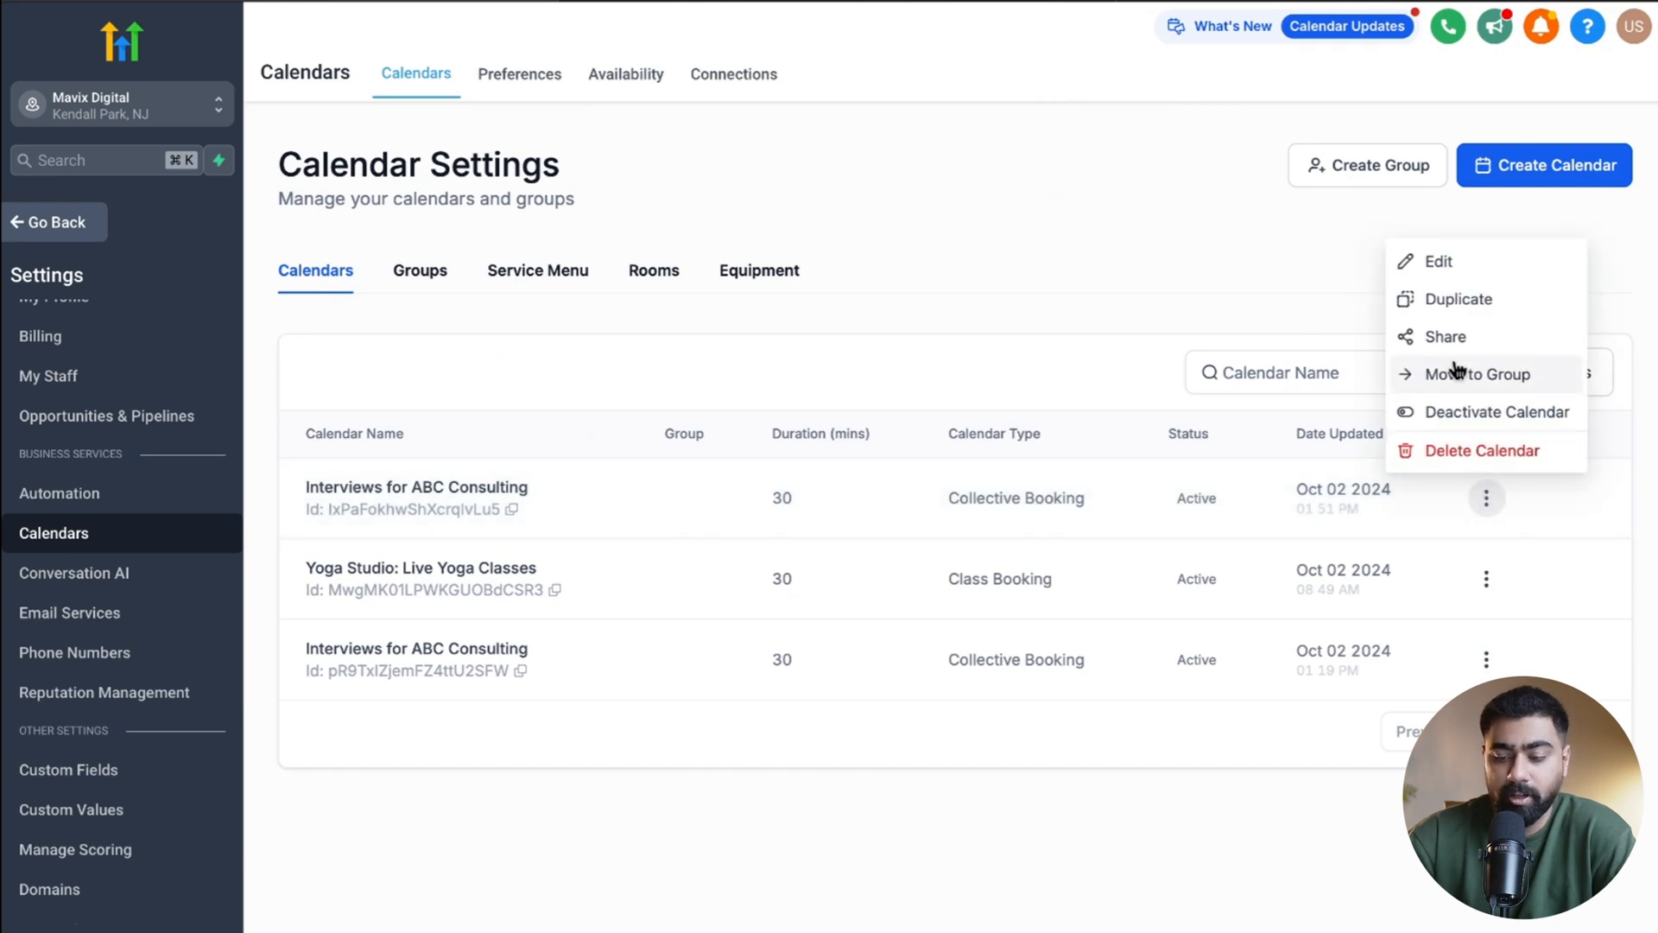
left_click(1446, 336)
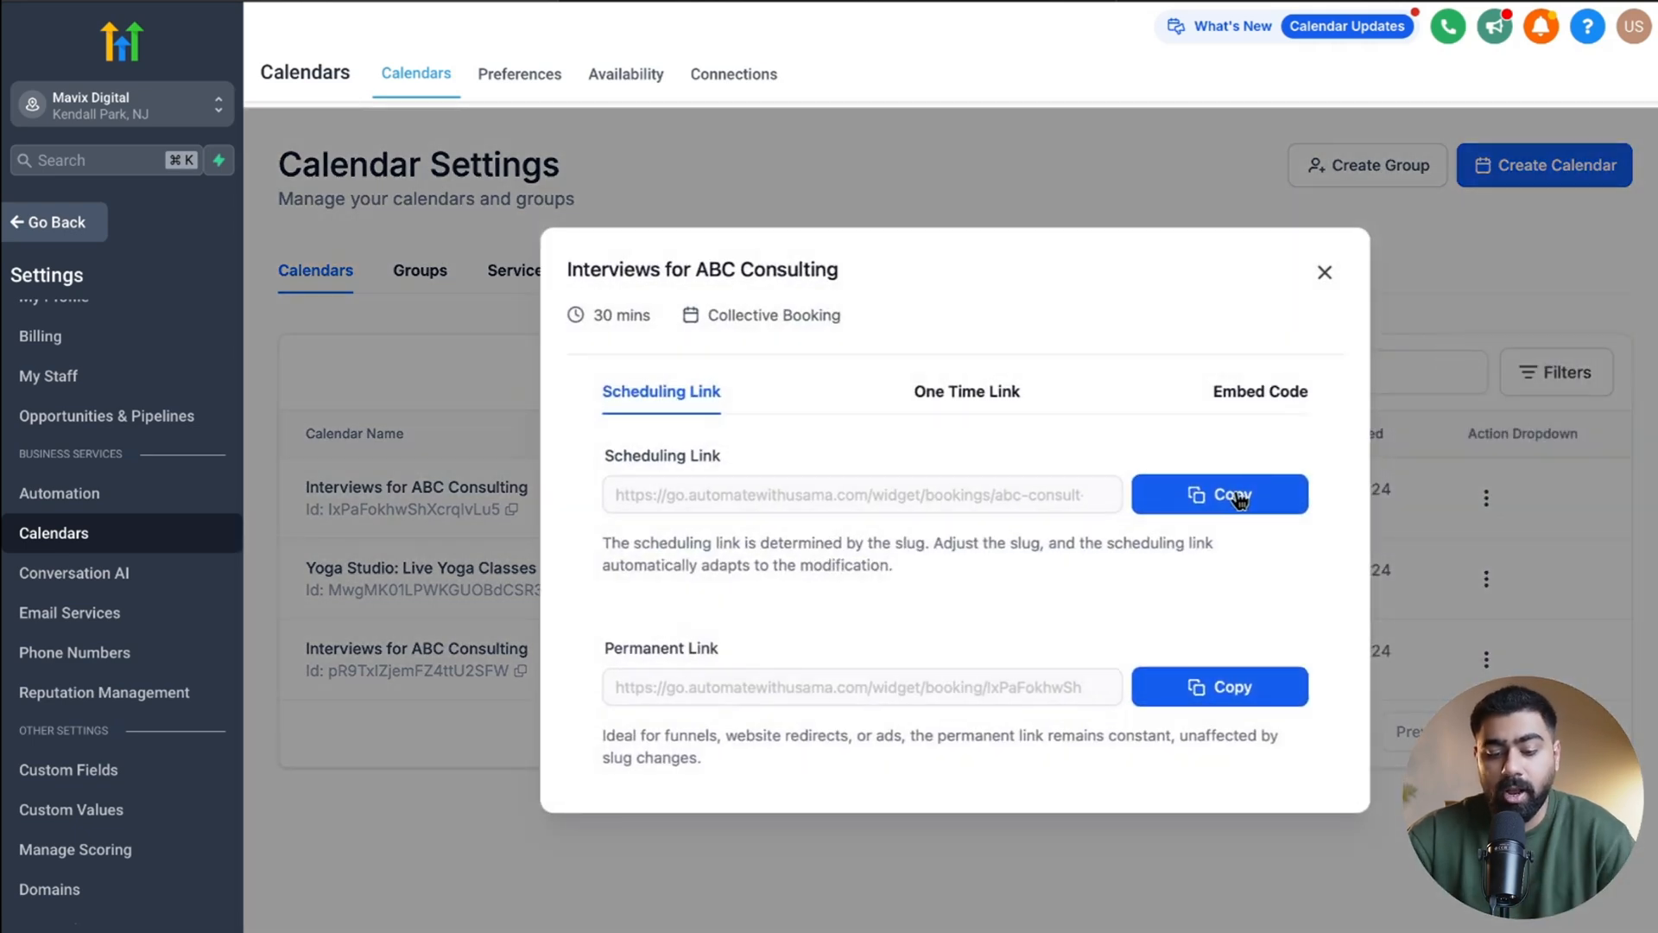
left_click(1219, 494)
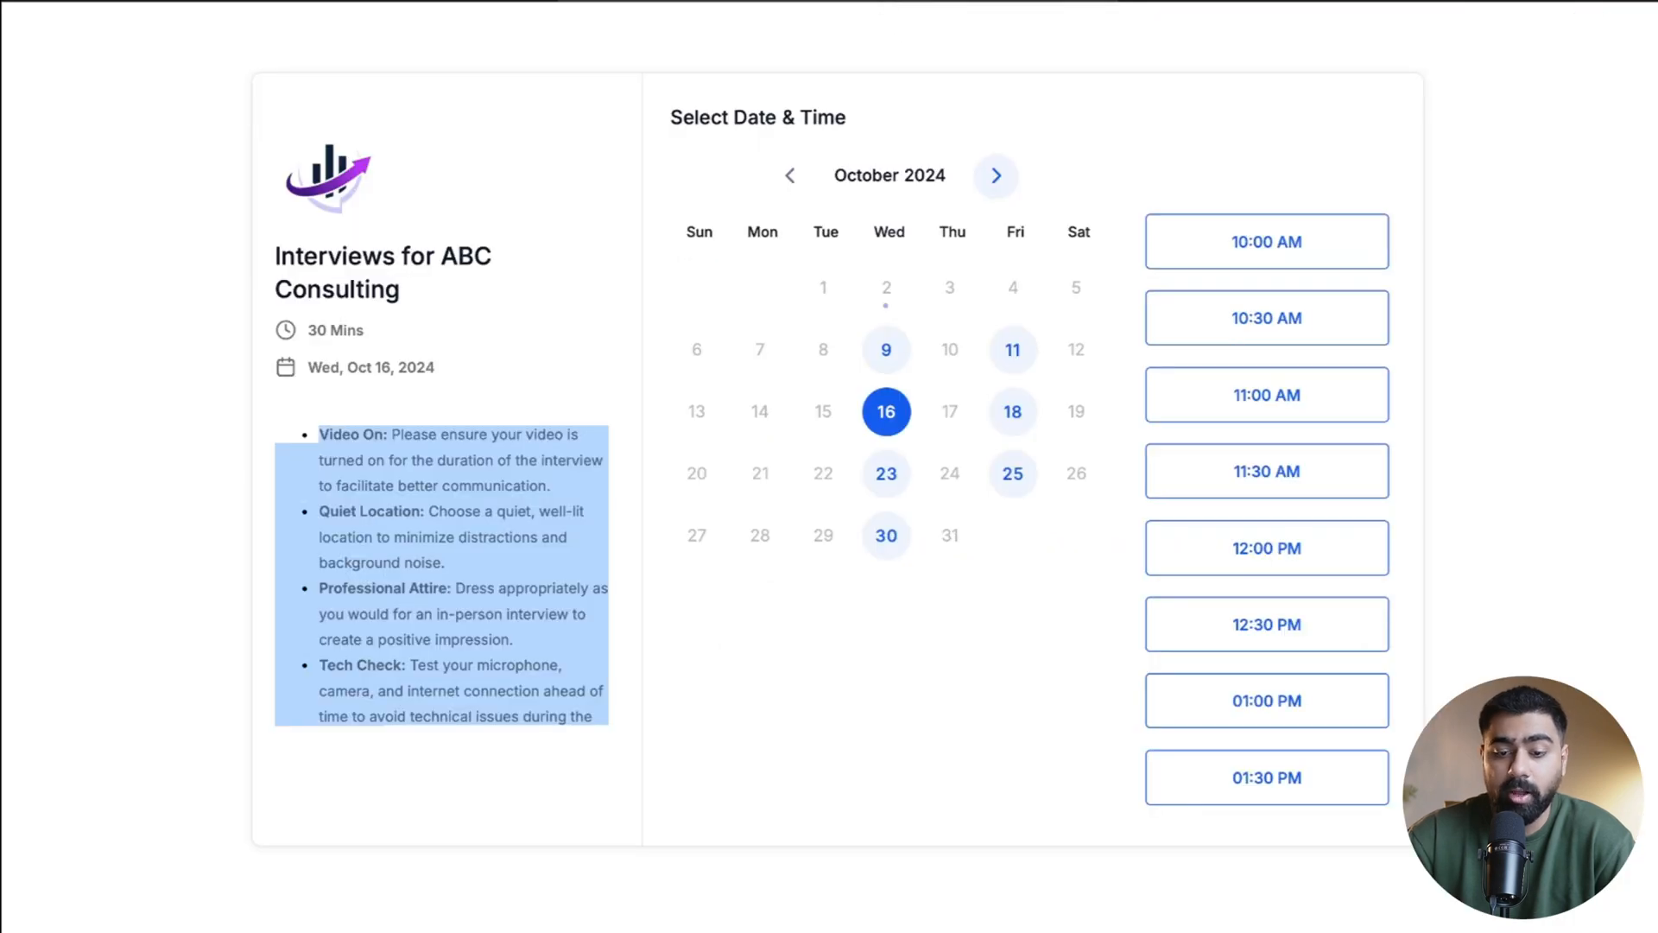
Step: Open the scheduling link and pick Monday, October 7 to view its half-hour slots
left_click(1013, 286)
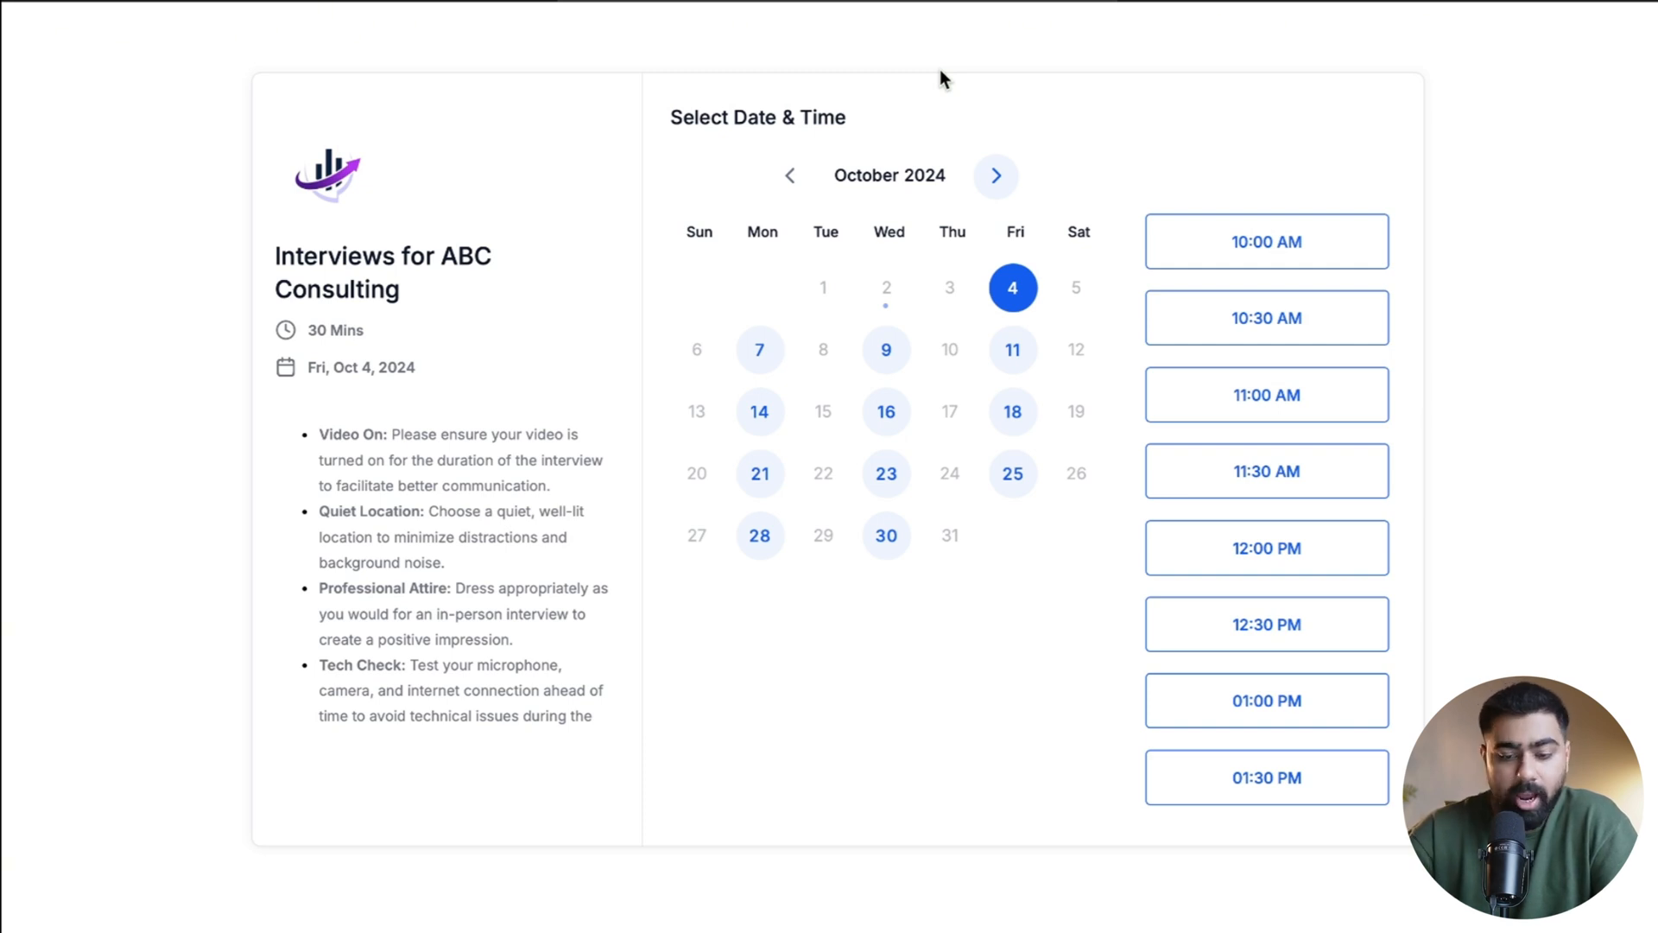
mouse_move(886, 280)
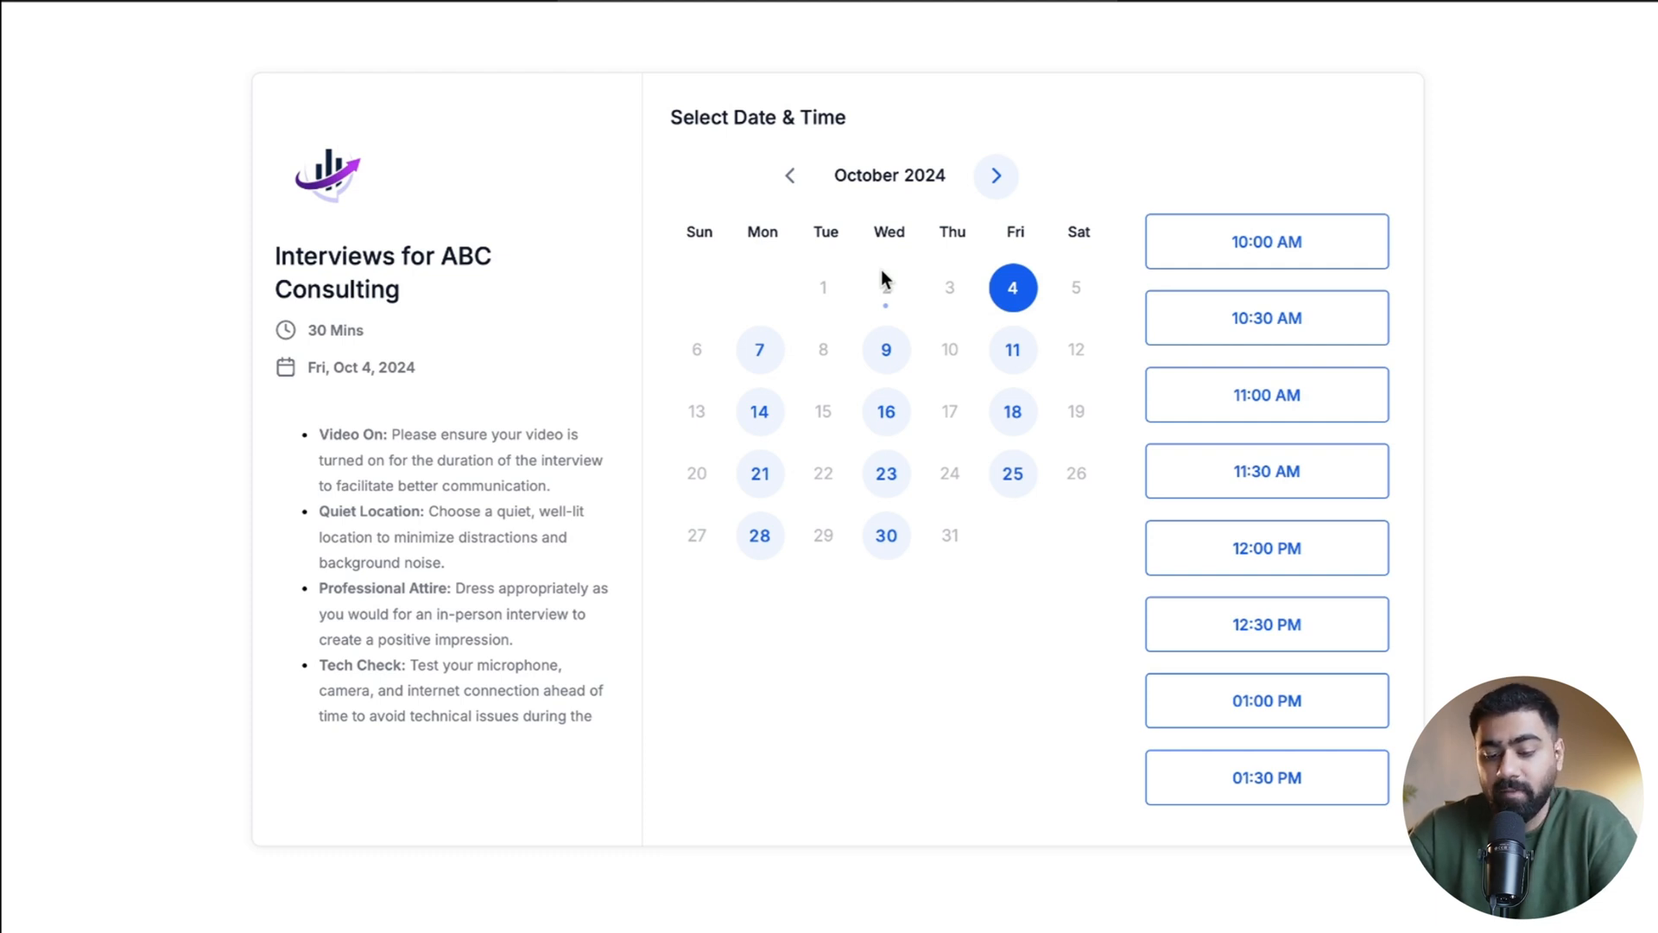
mouse_move(759, 349)
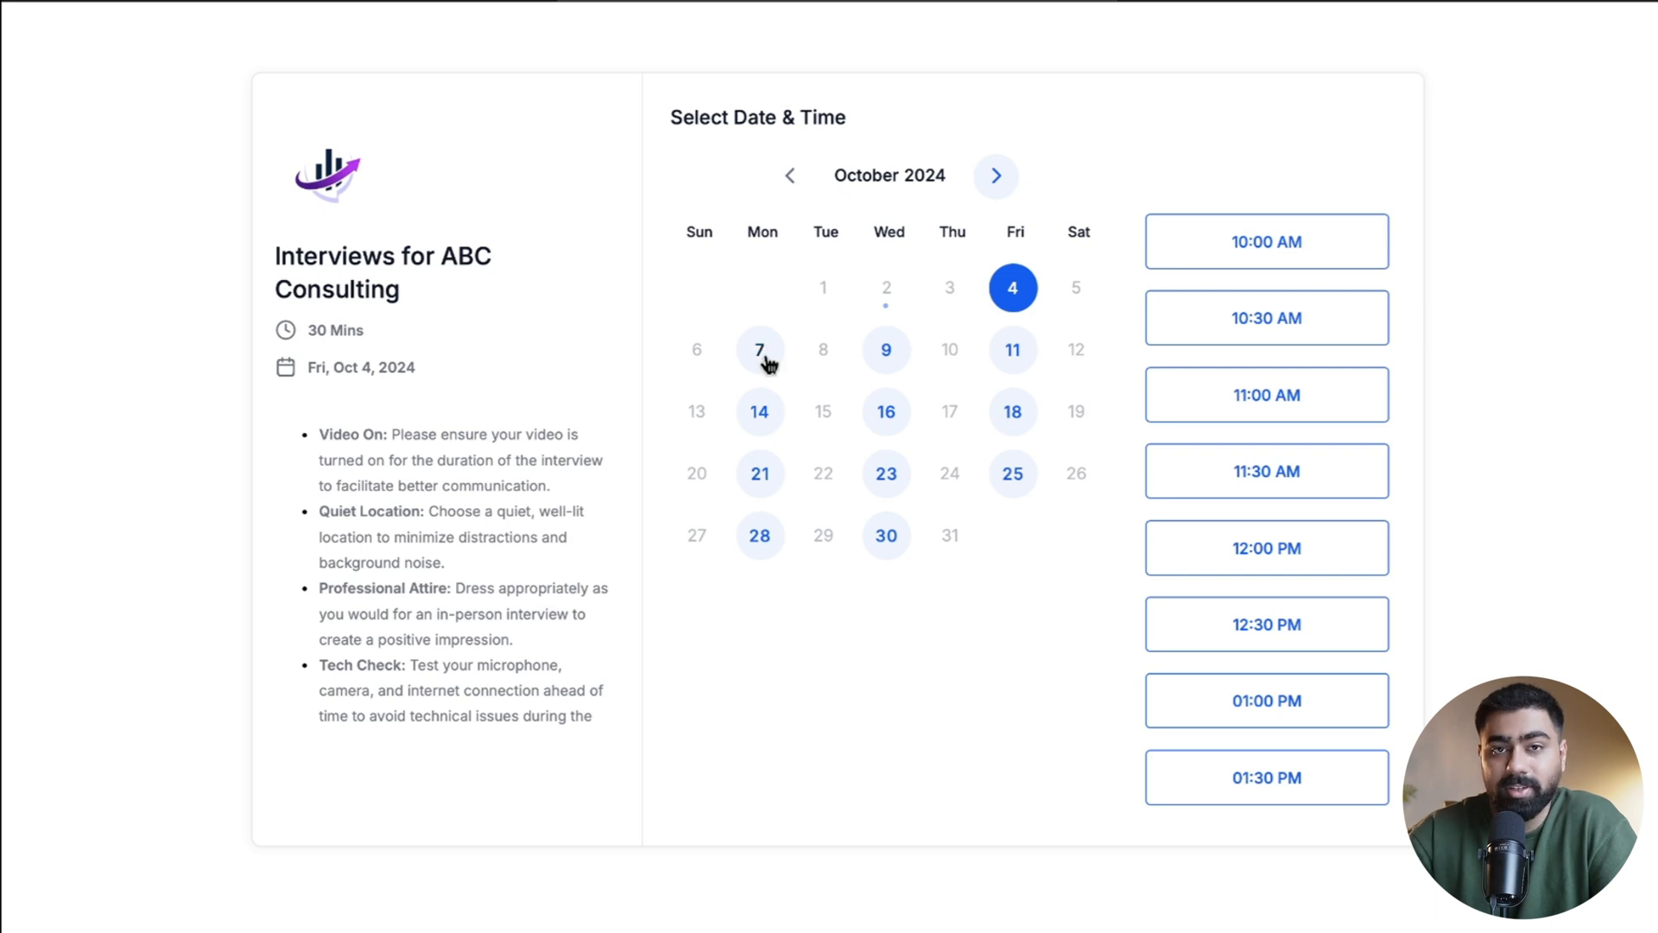
left_click(759, 349)
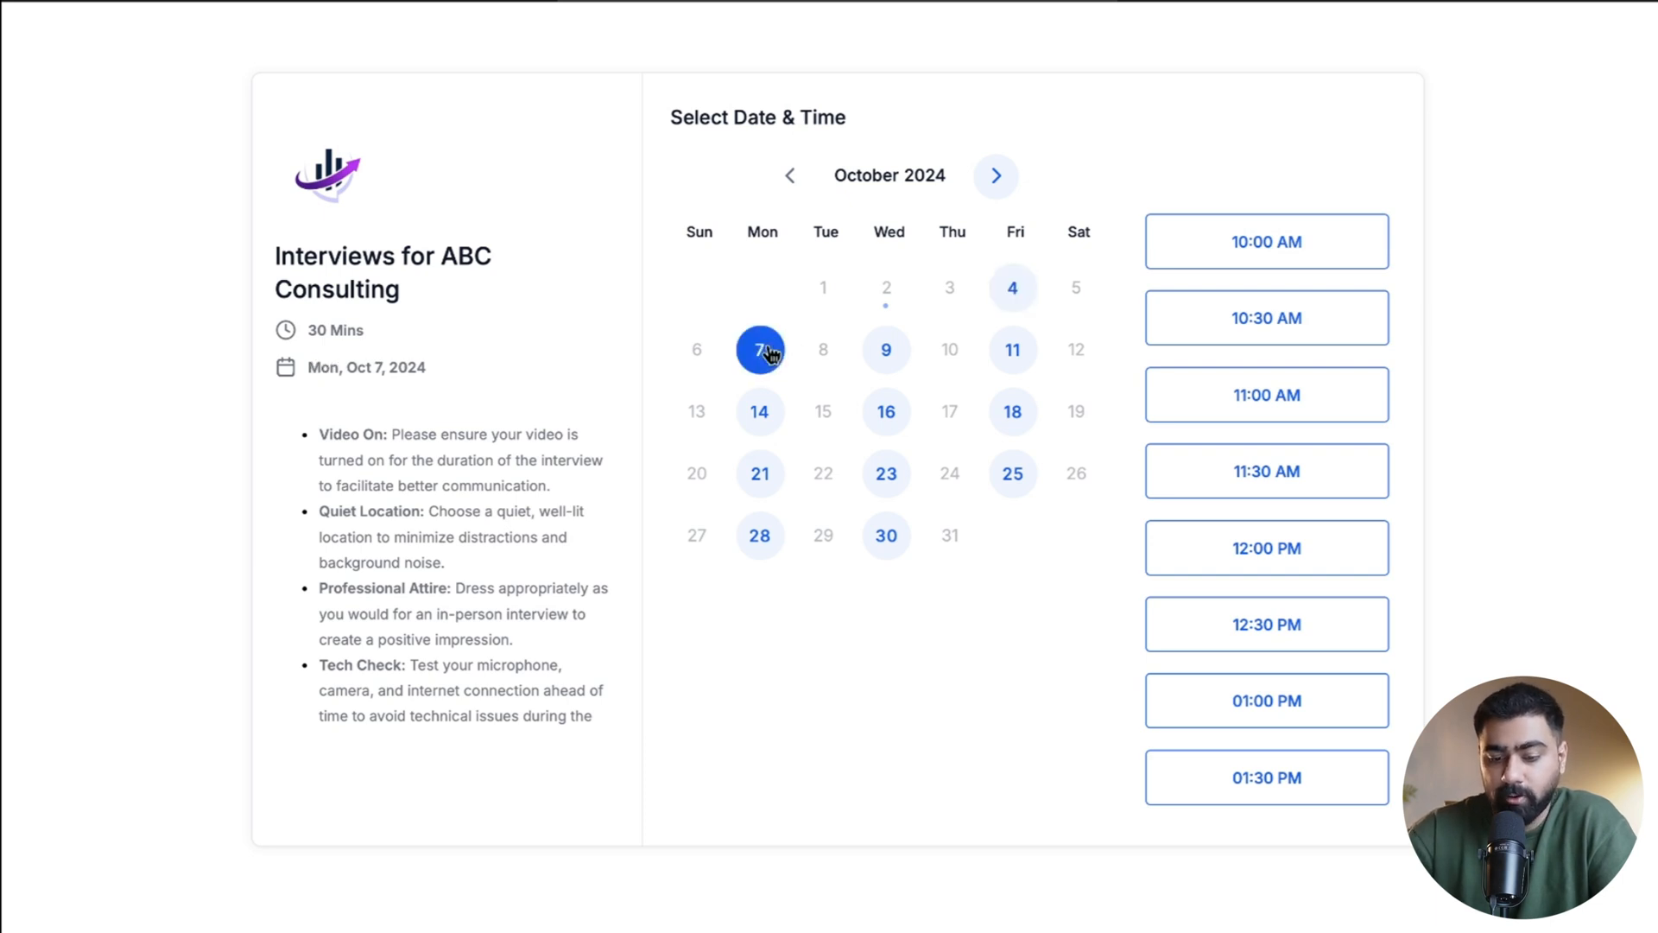
mouse_move(1267, 241)
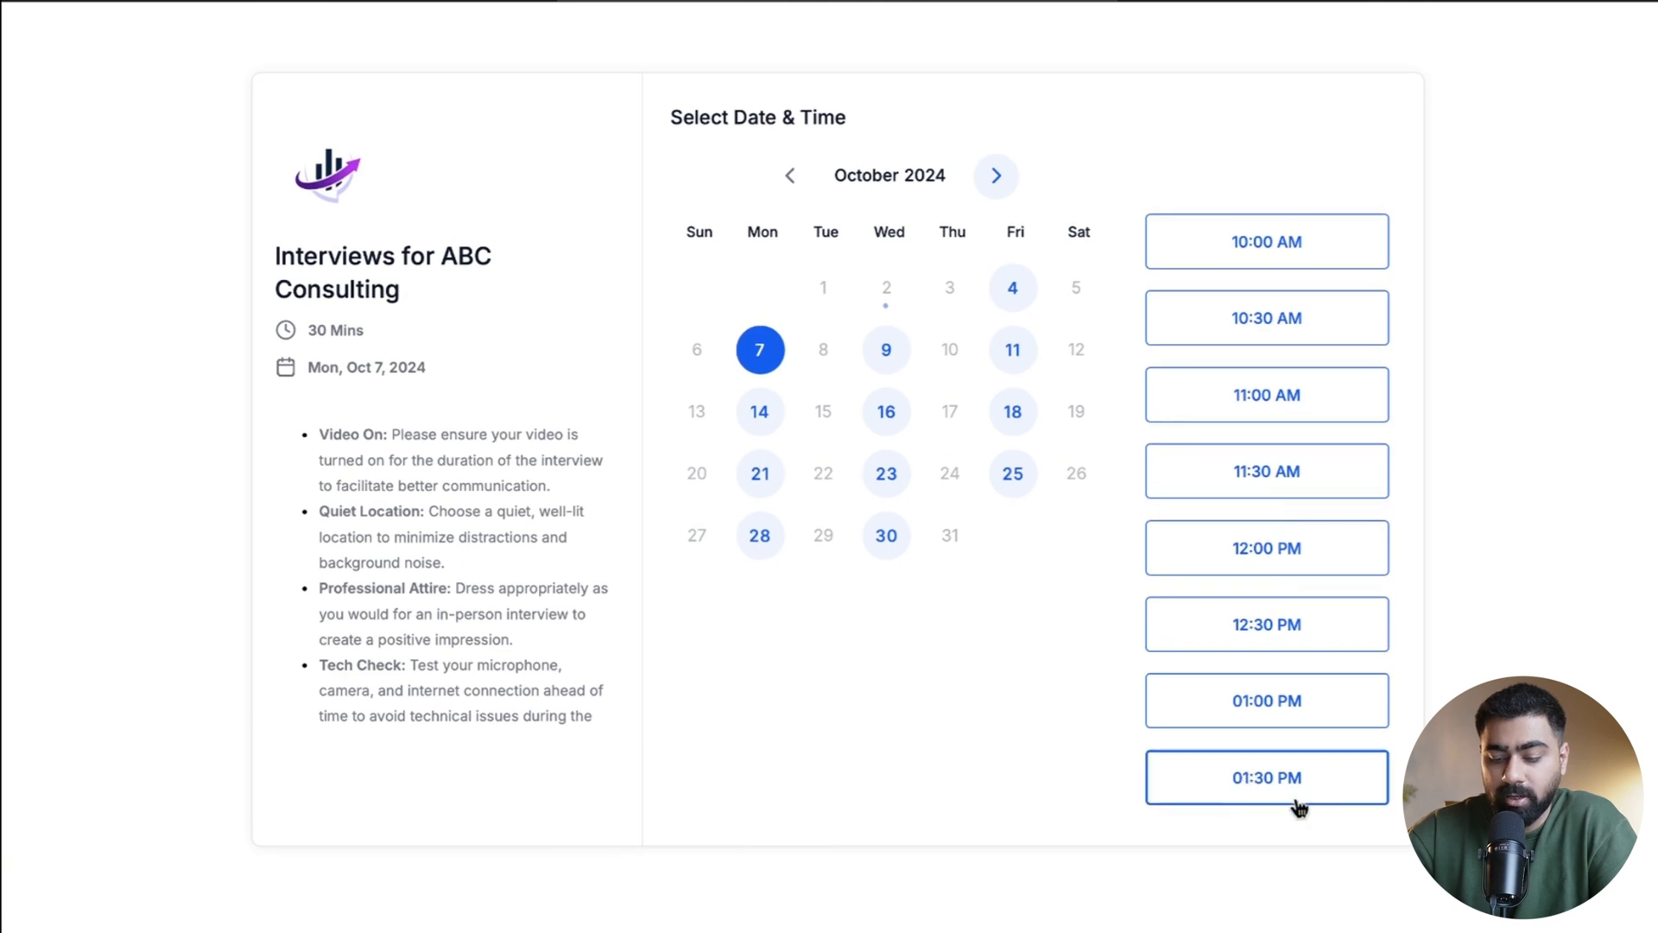
mouse_move(1083, 233)
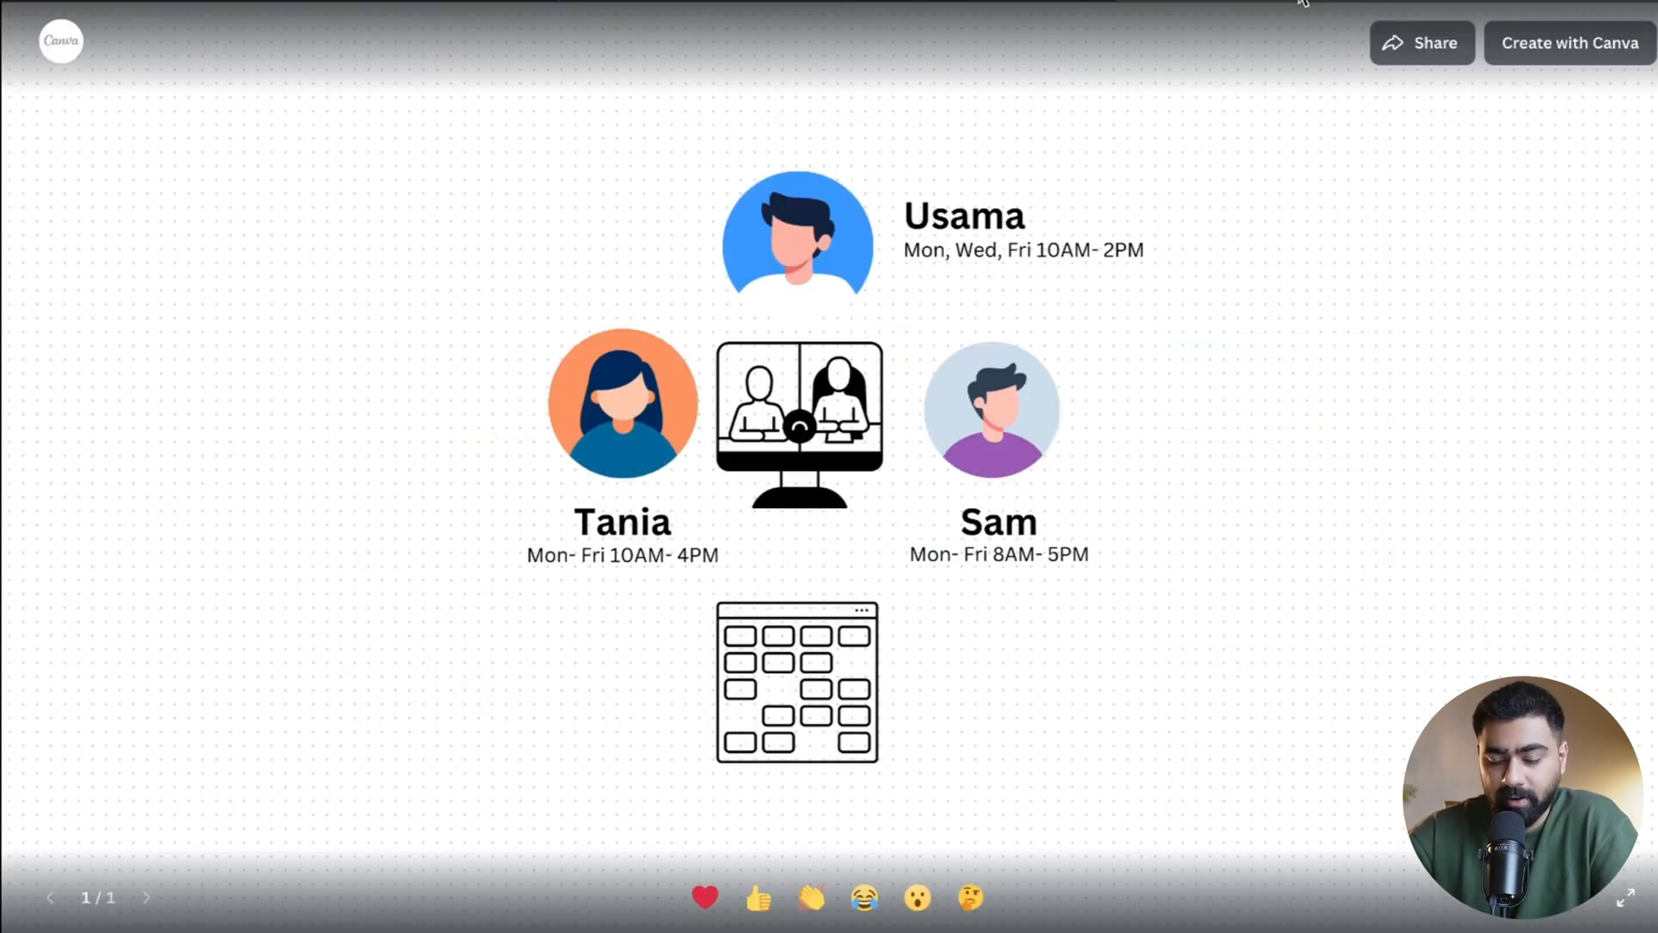
mouse_move(992, 302)
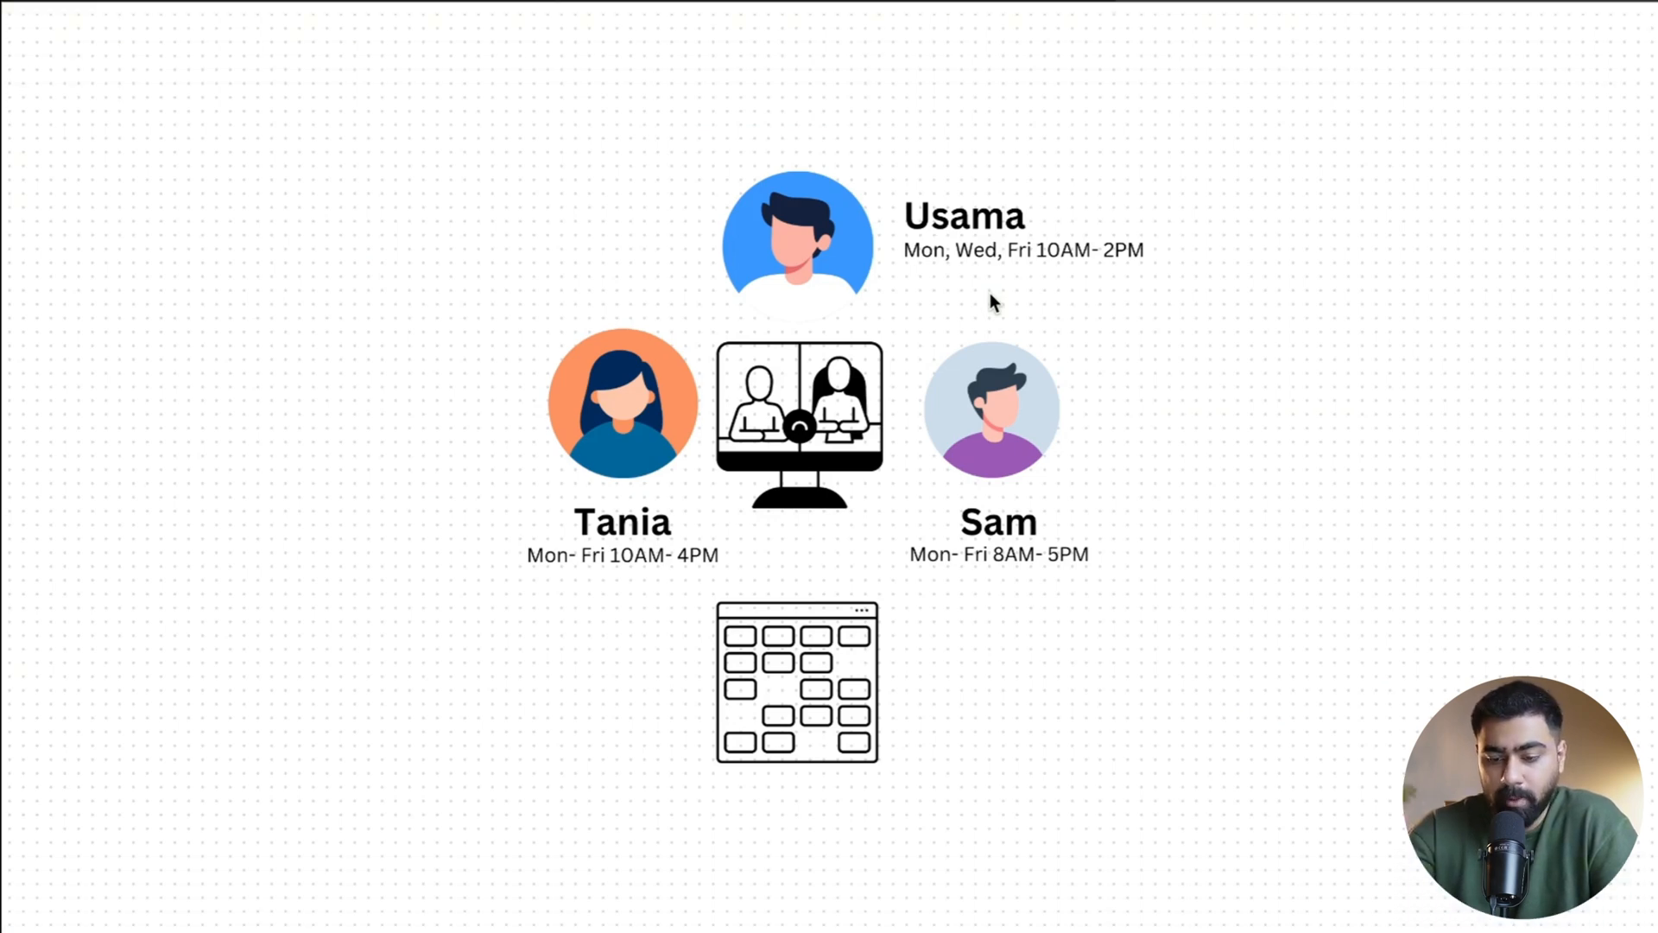
mouse_move(542, 557)
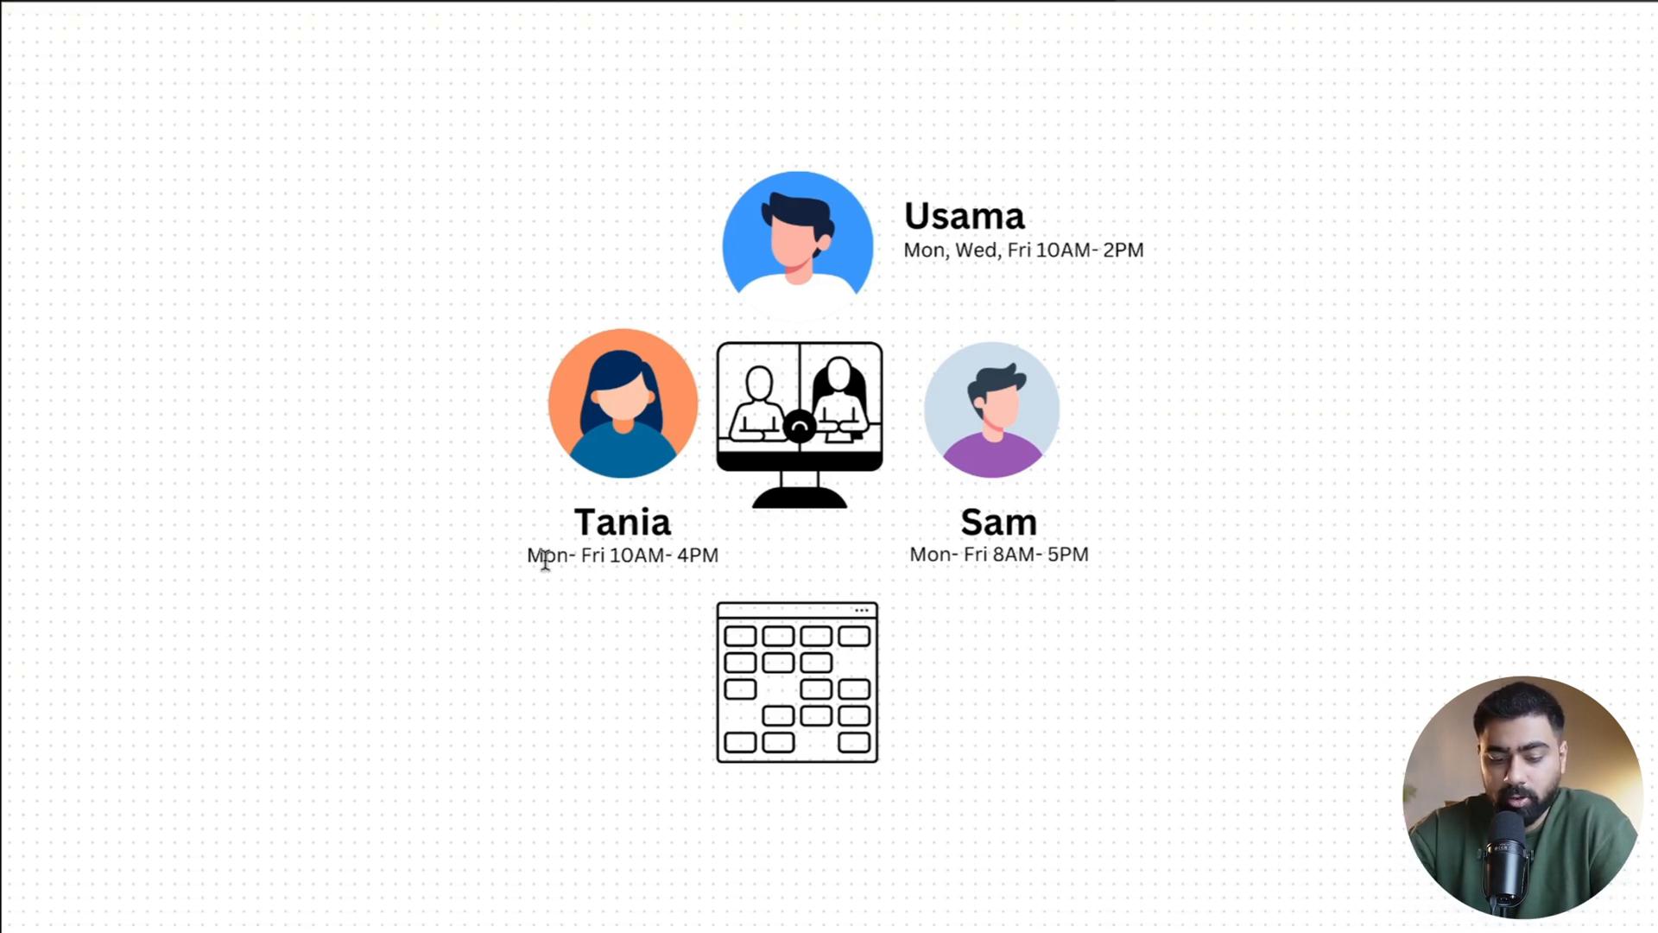
mouse_move(682, 552)
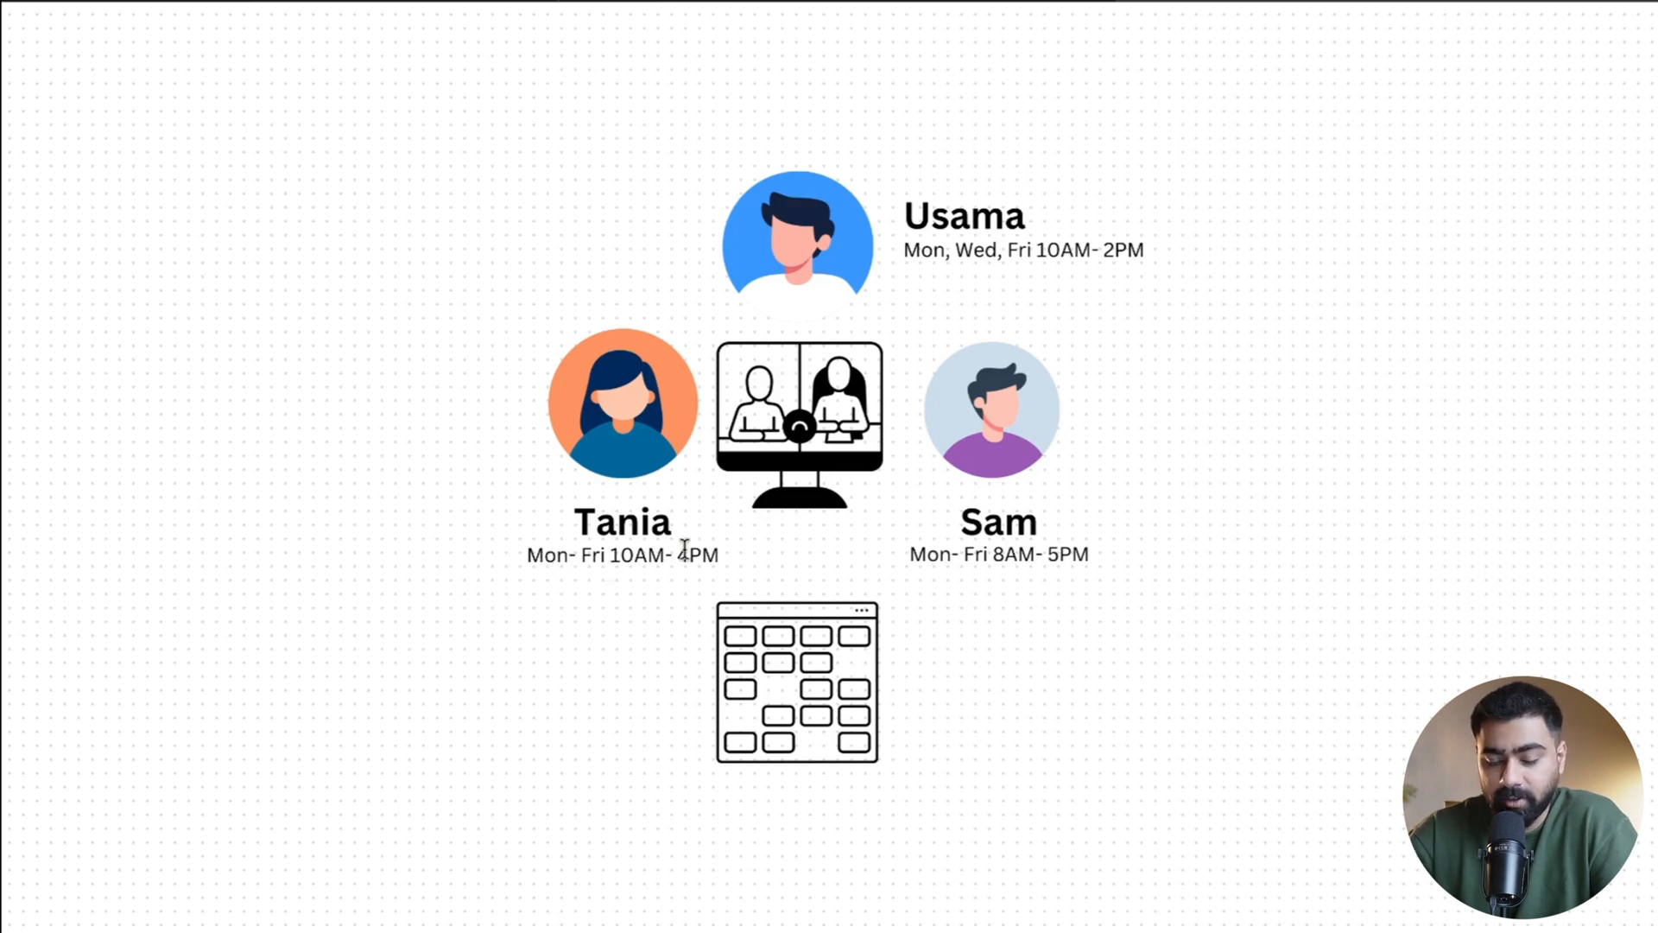
mouse_move(919, 261)
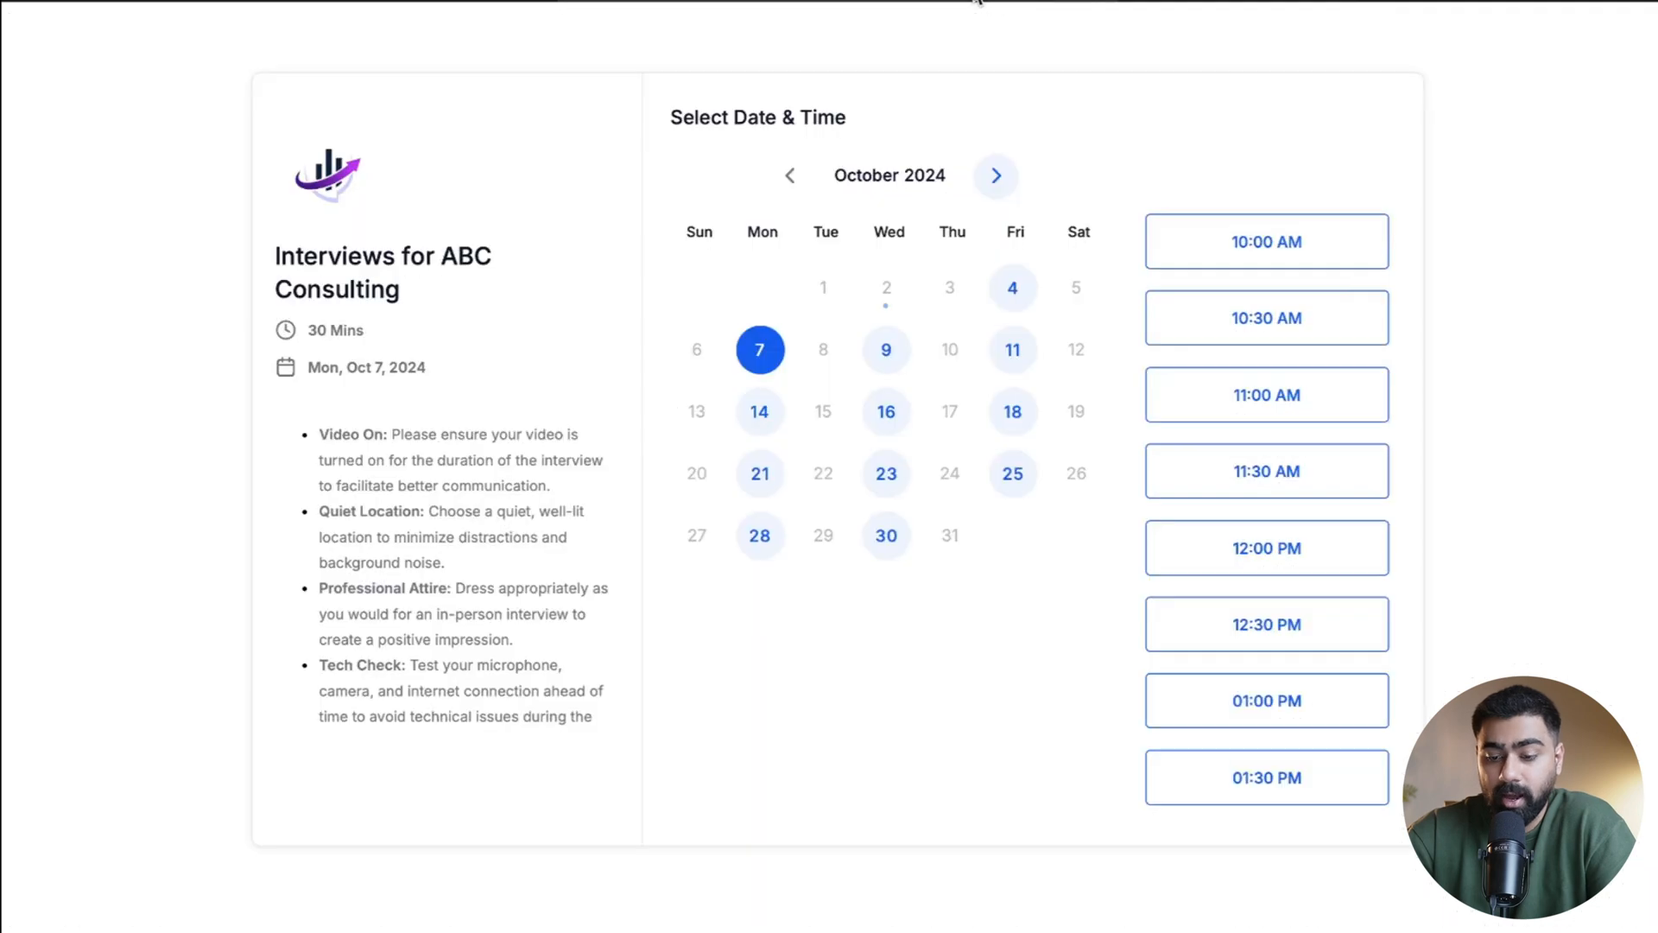
mouse_move(1321, 307)
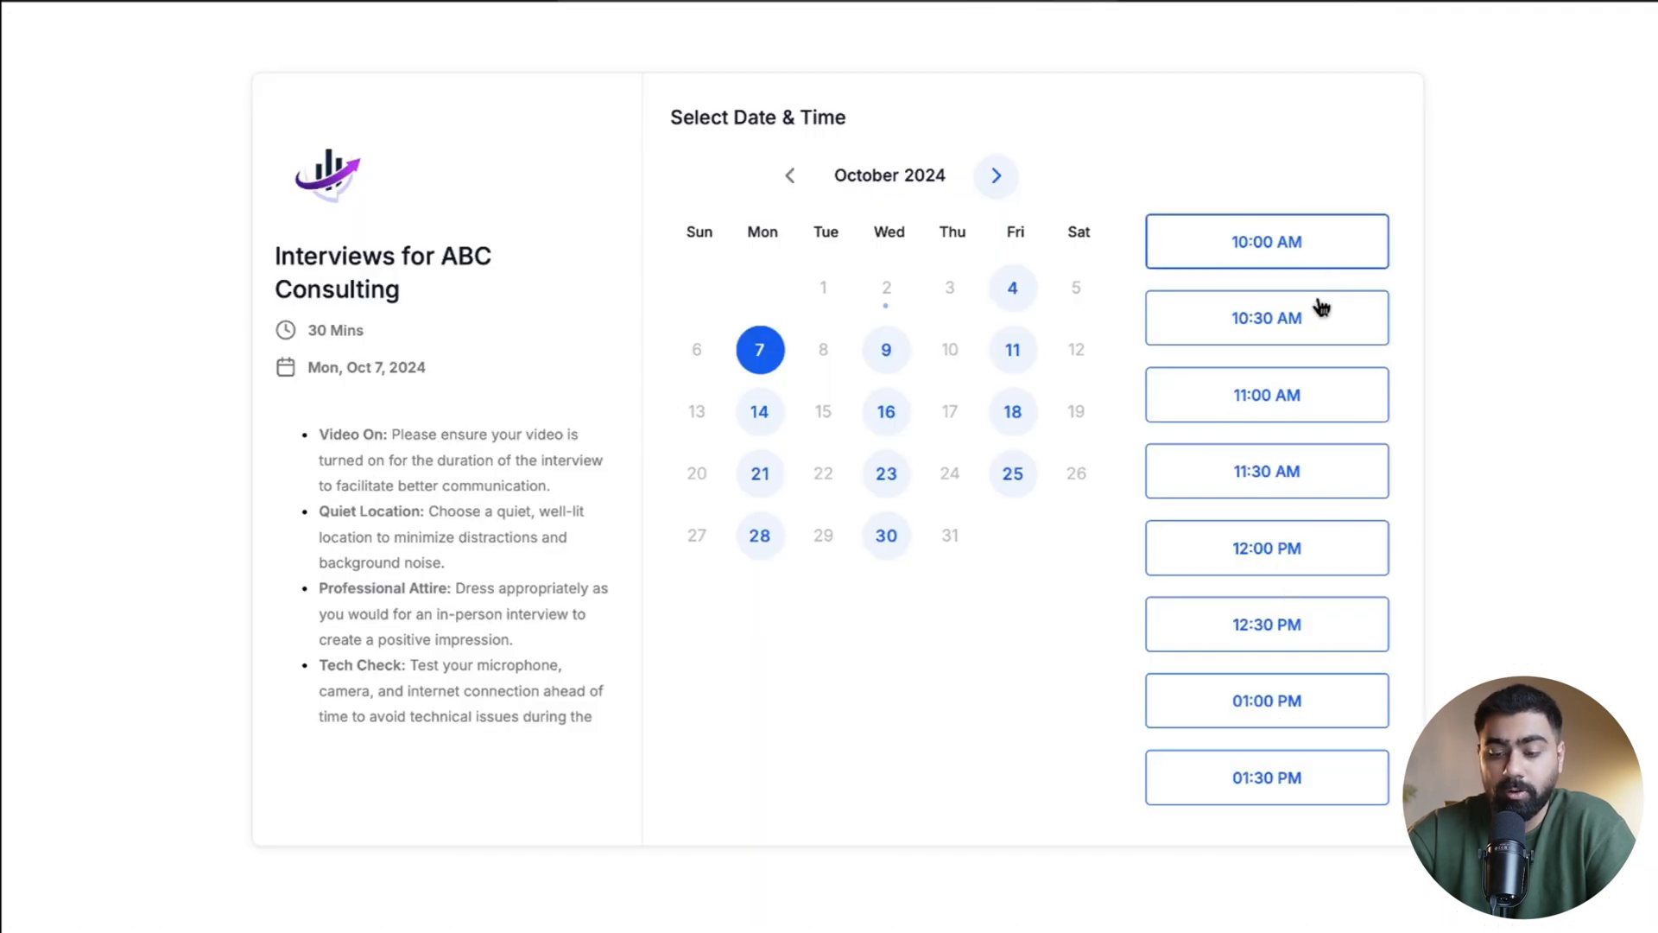
mouse_move(1266, 777)
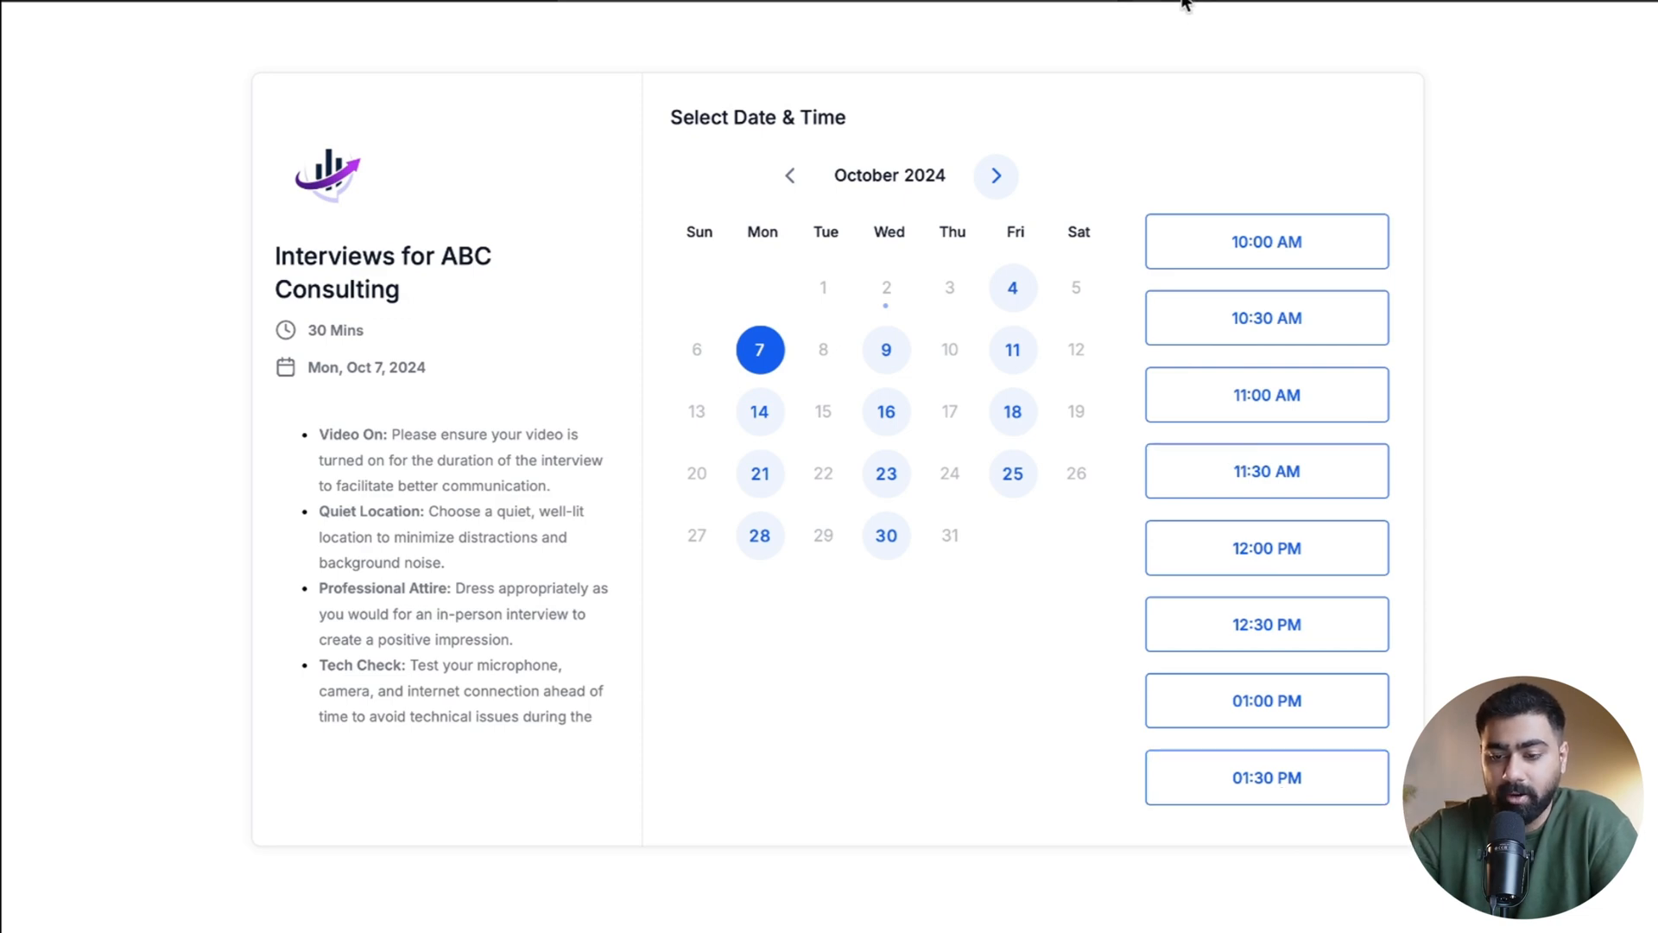
mouse_move(1063, 220)
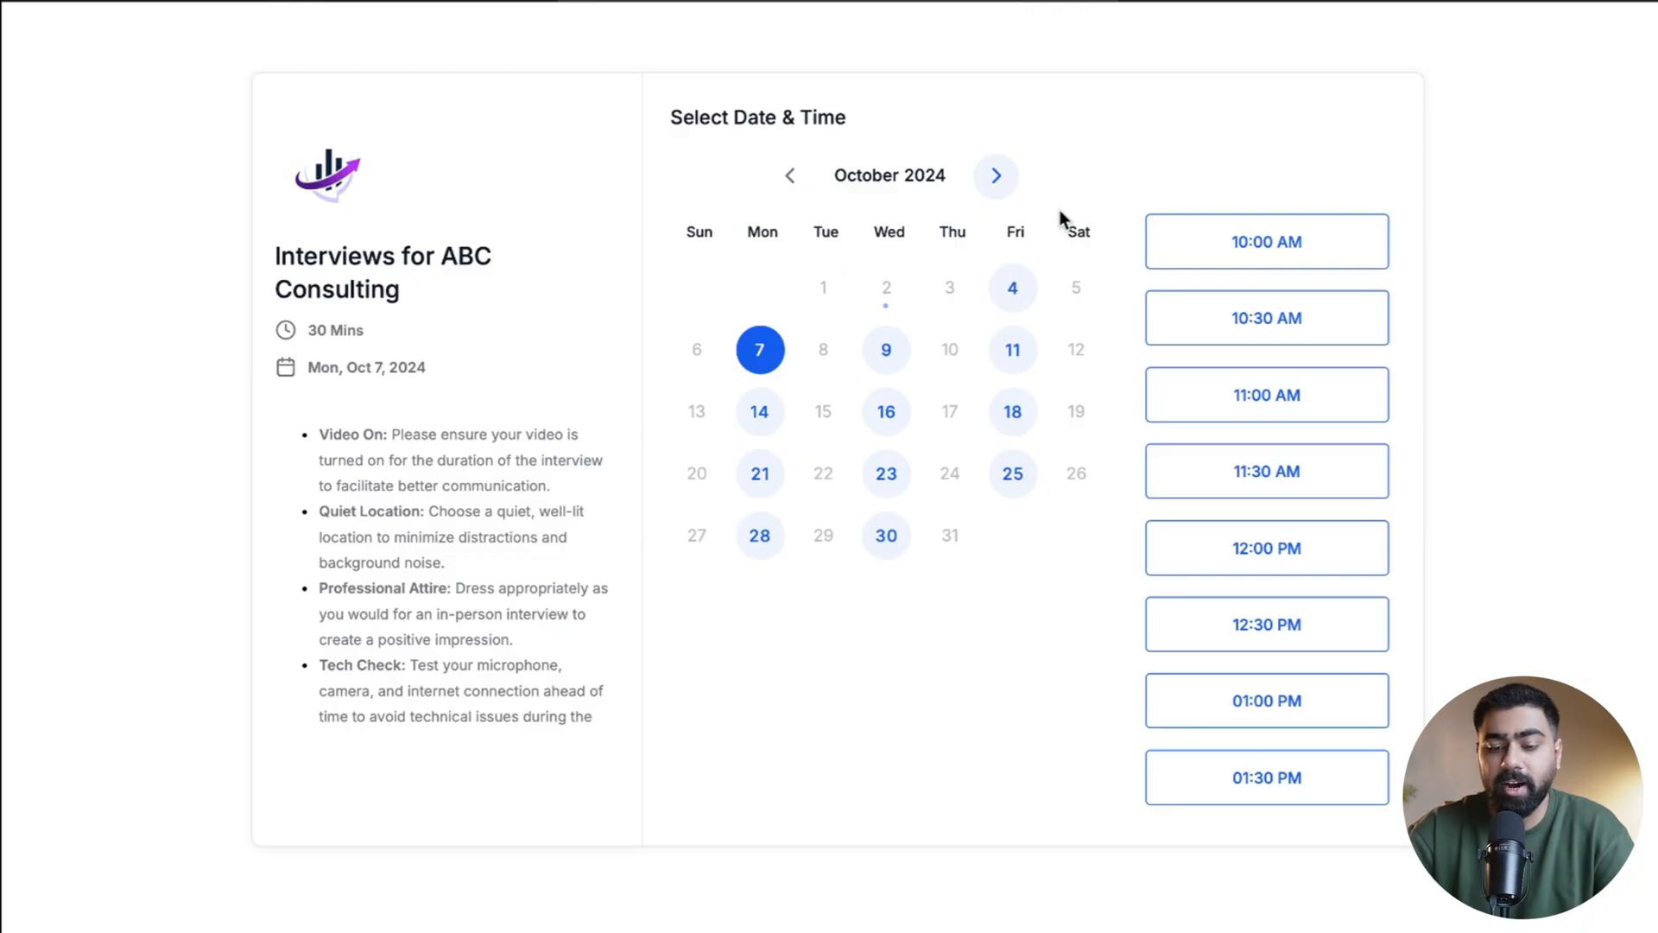